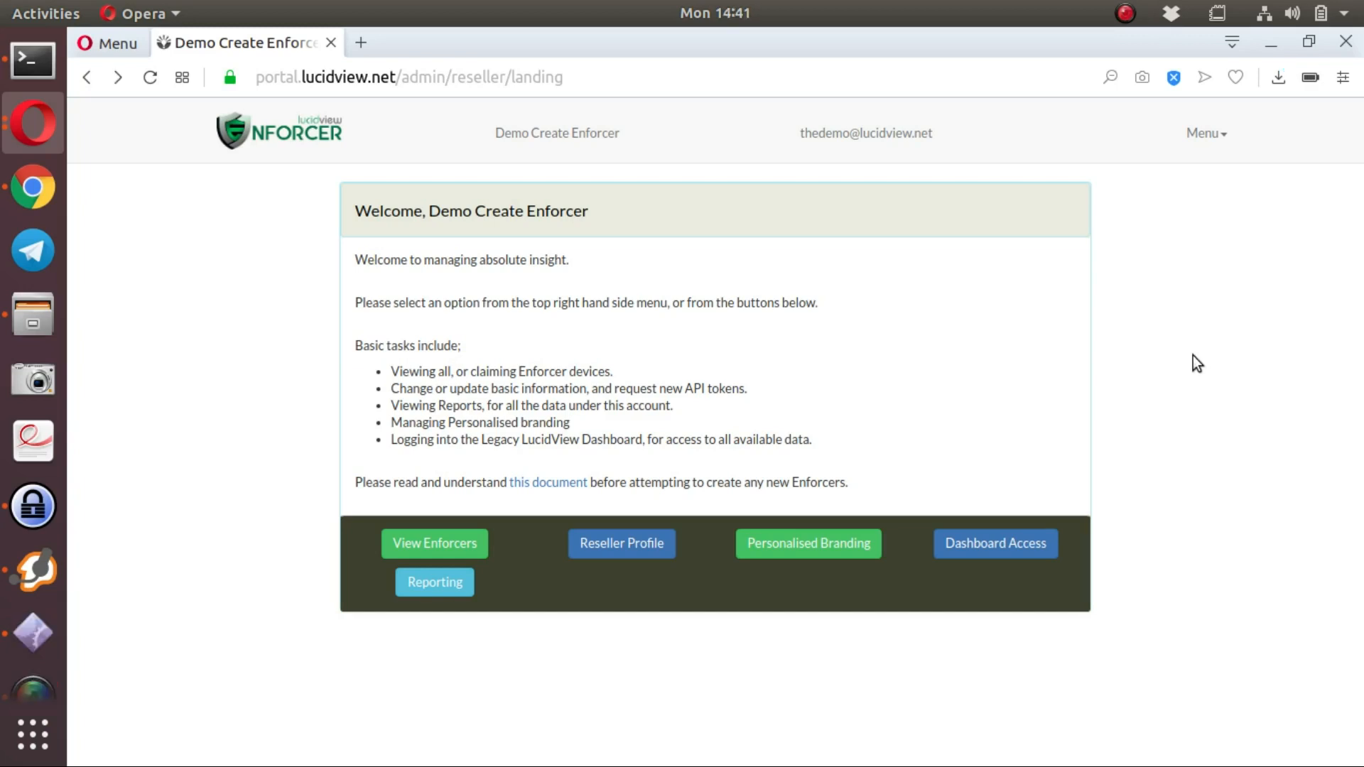
mouse_move(1224, 409)
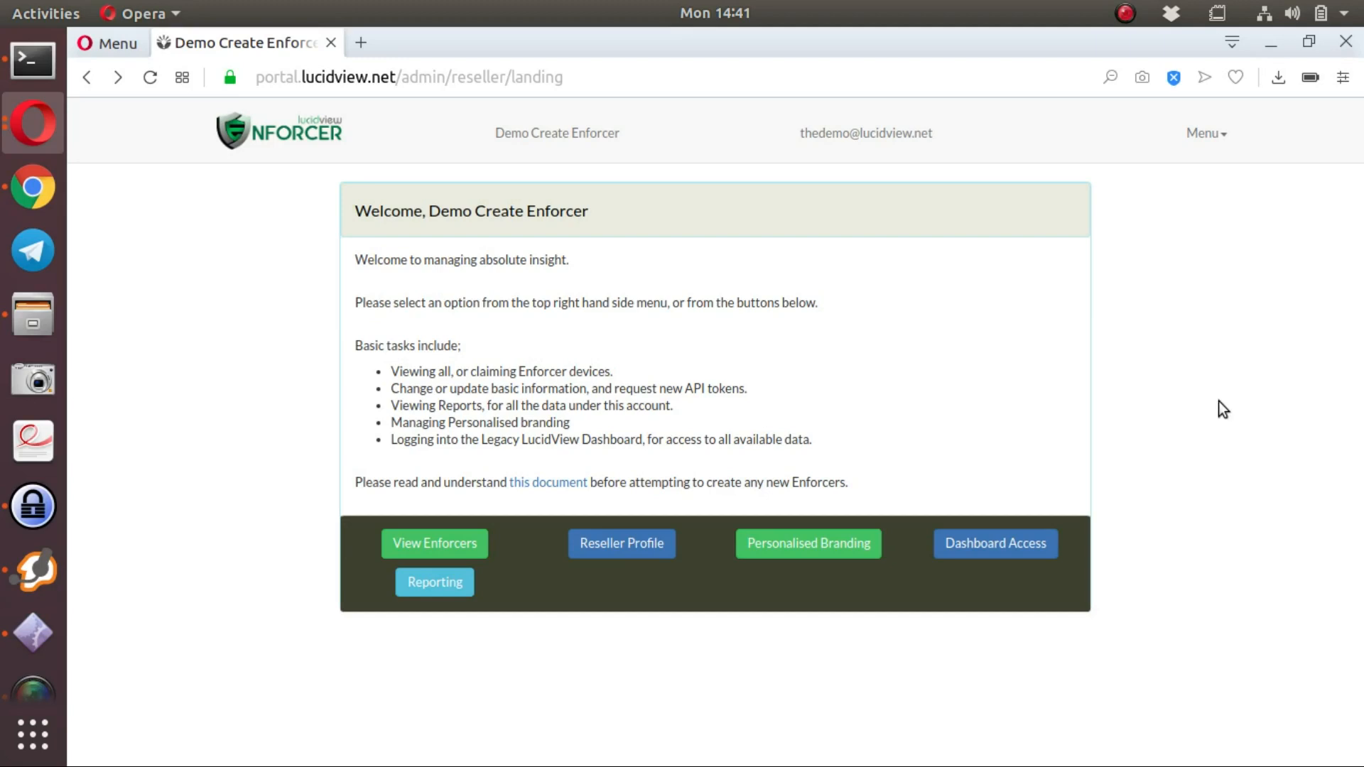
mouse_move(548, 483)
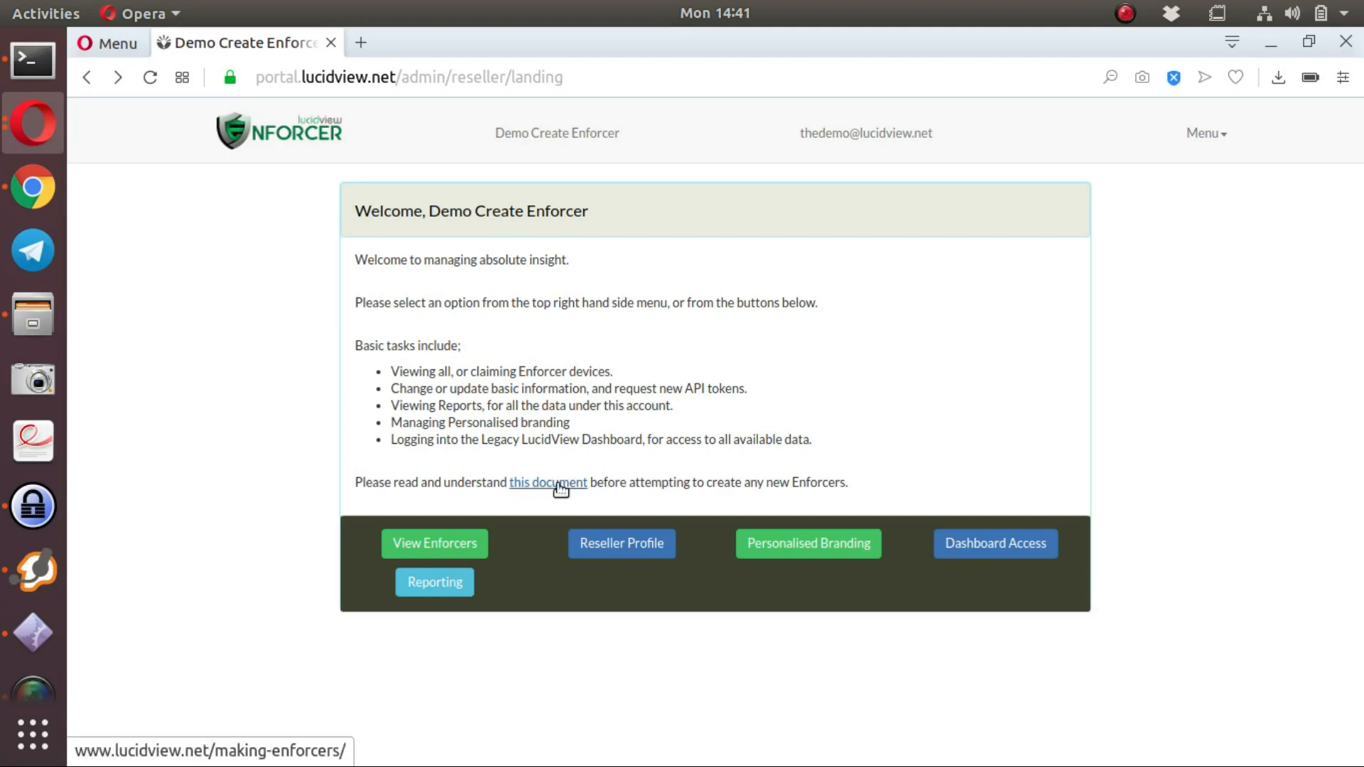
Open the Building Enforcers documentation and read down to the Detailed Instructions section with its PDF guides
left_click(549, 483)
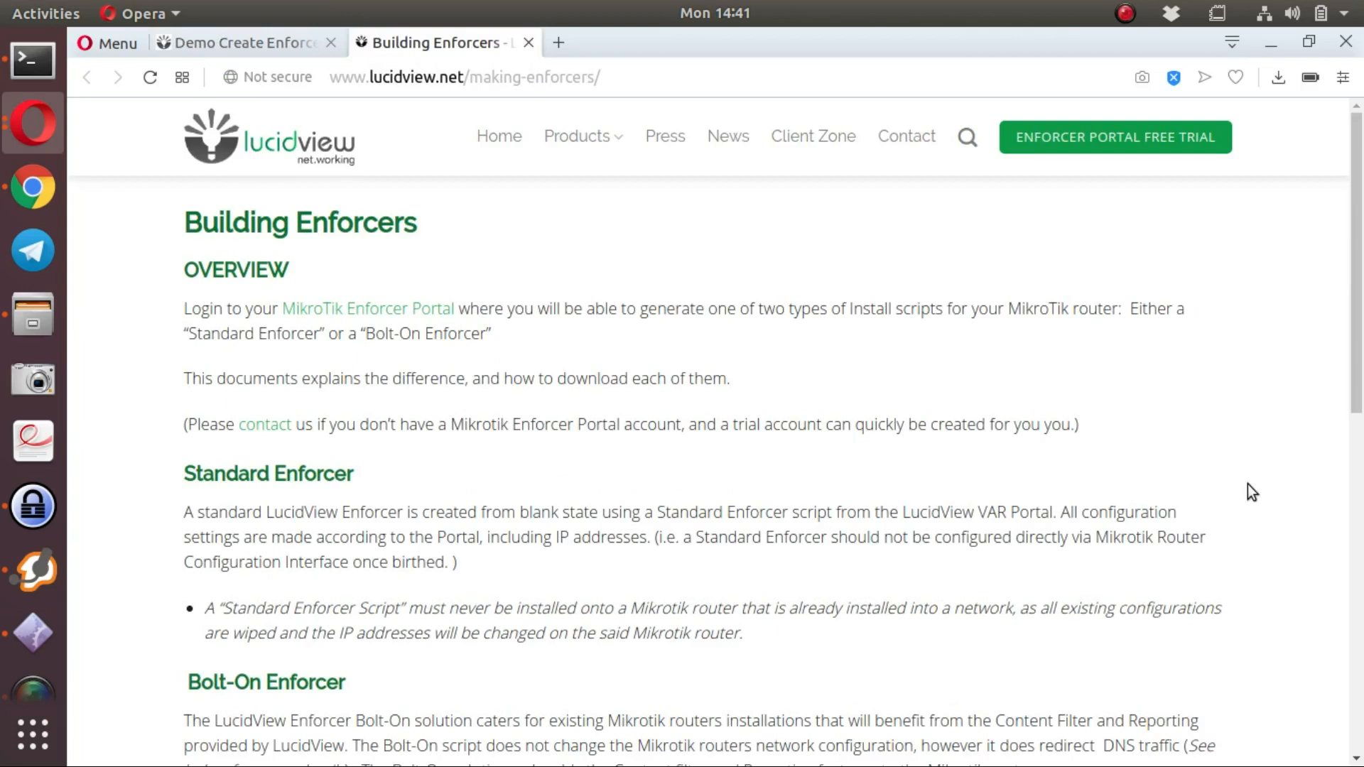
scroll("down", 3)
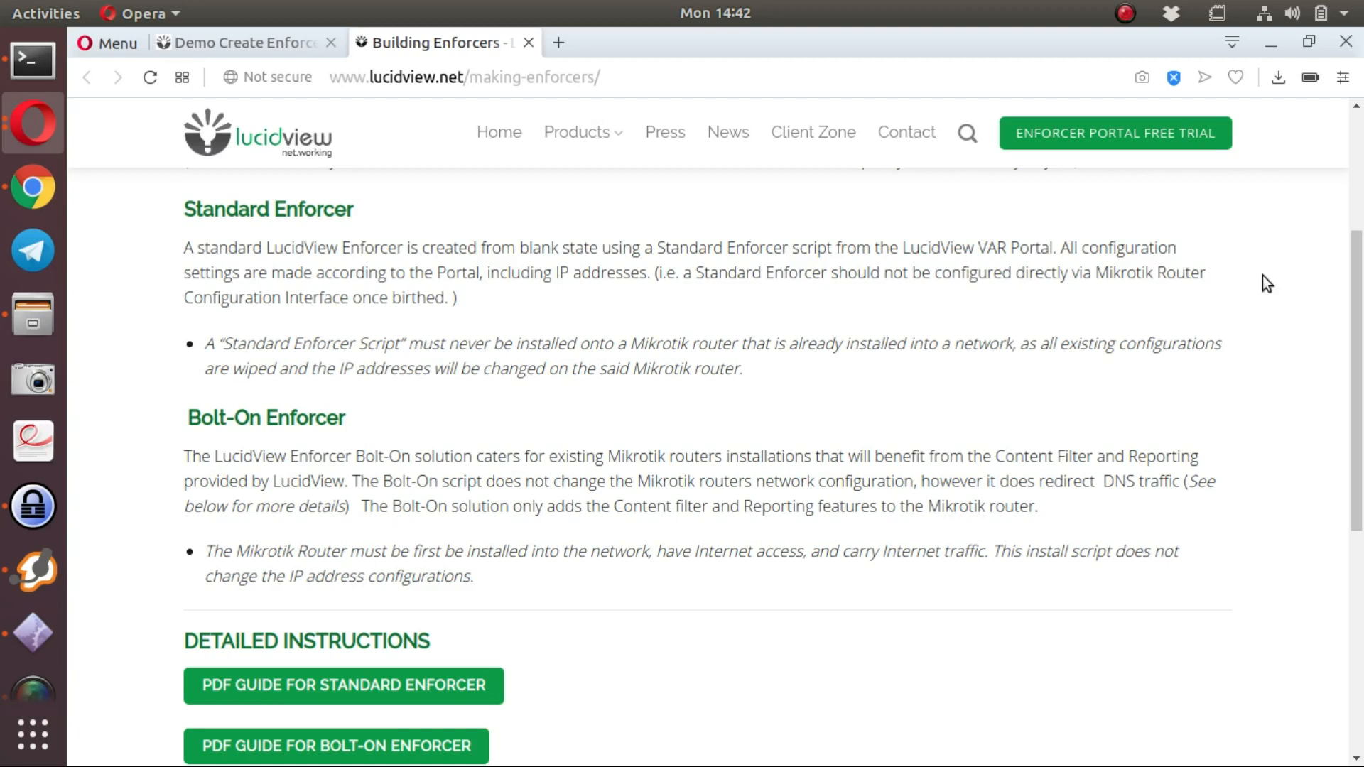
scroll("down", 3)
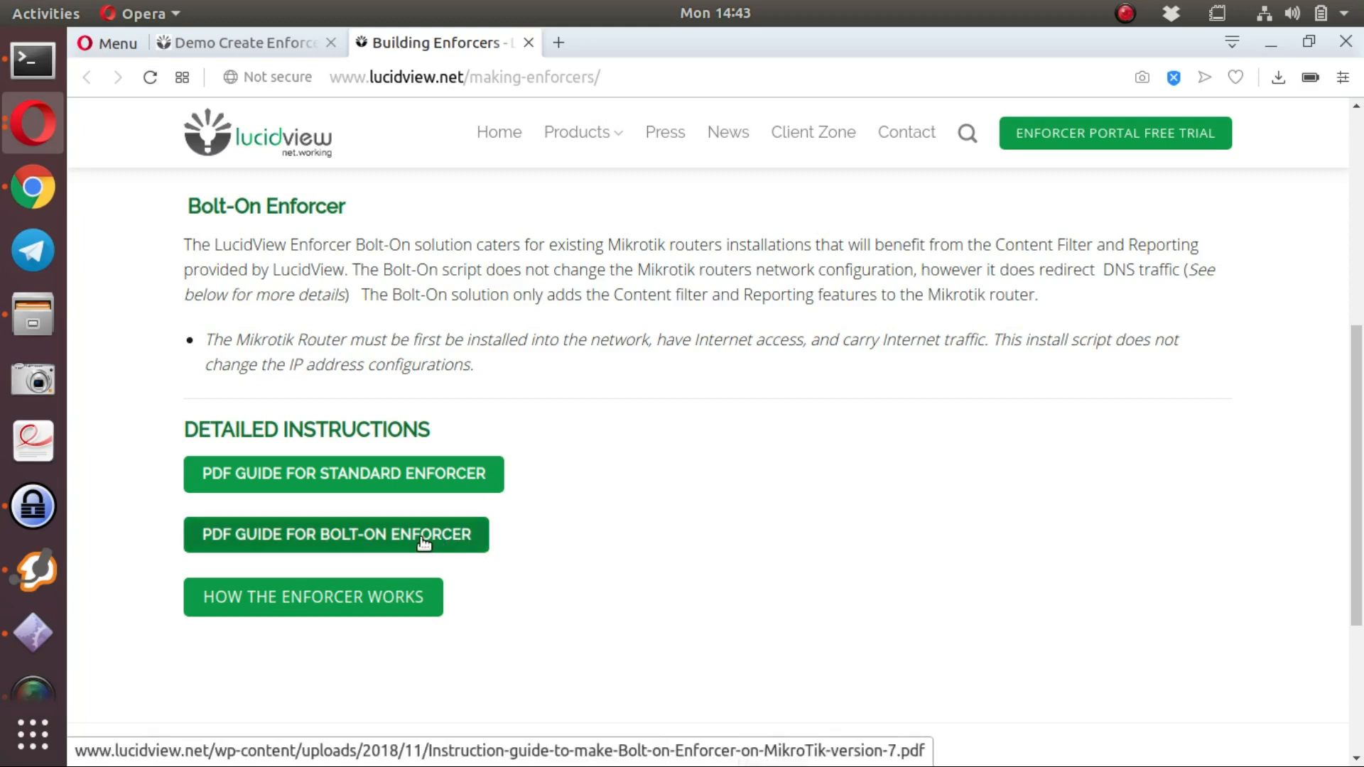
Read the Bolt-On Enforcer MikroTik PDF guide through to the Special Cases page (12 of 14)
left_click(335, 535)
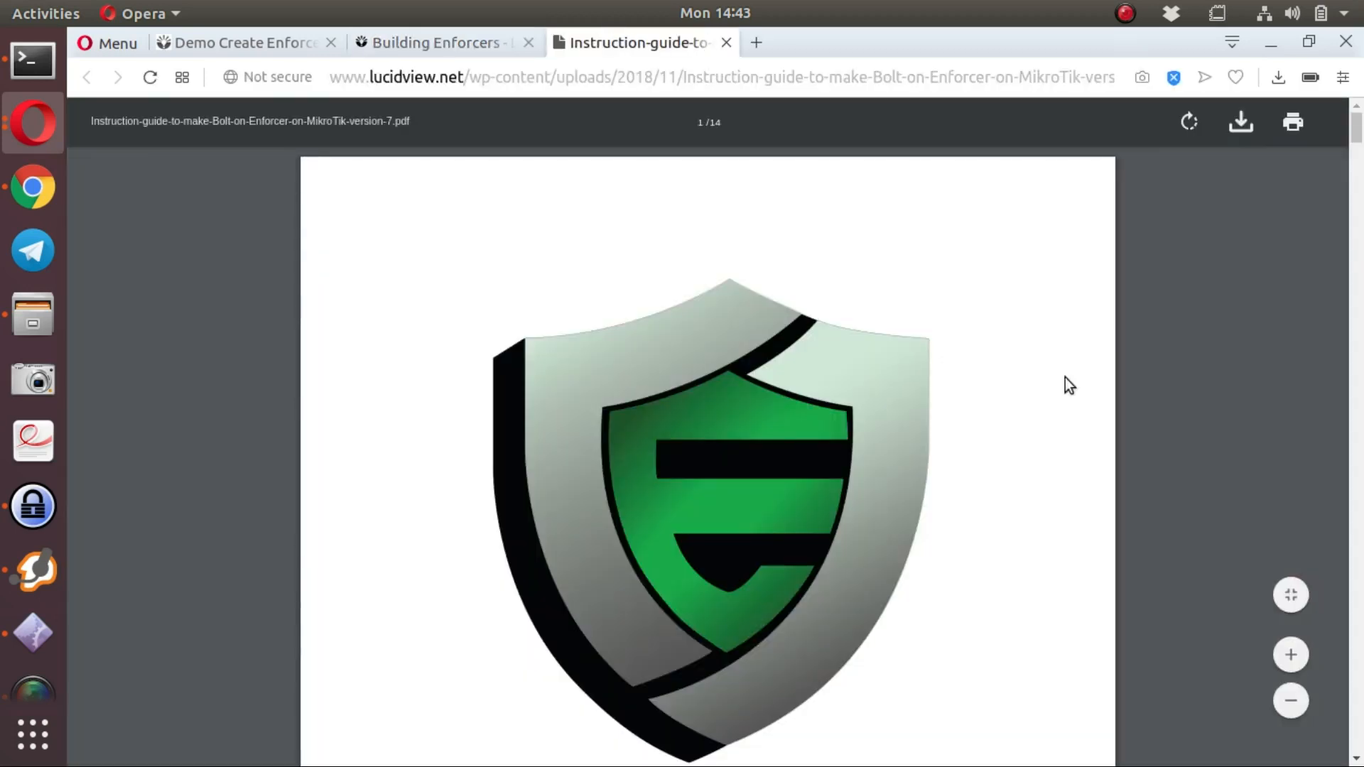
scroll("down", 3)
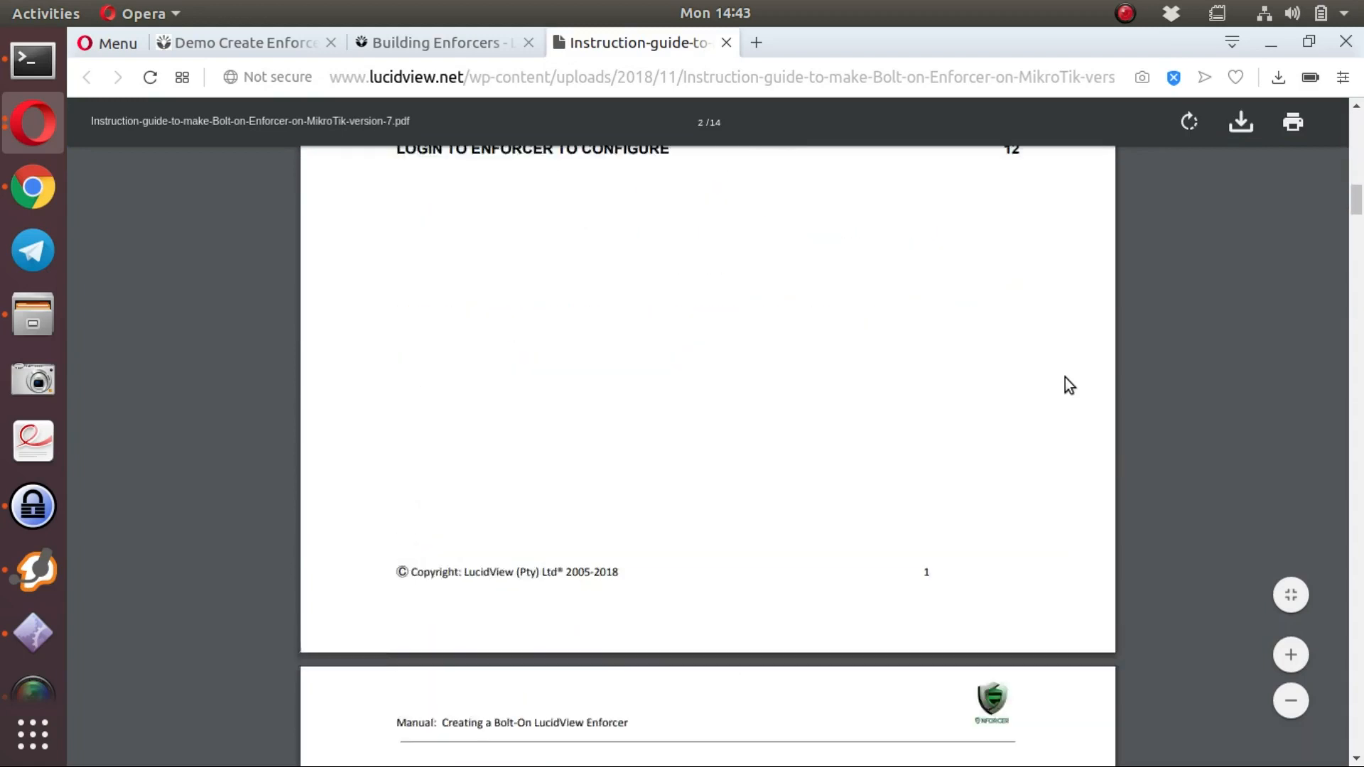
scroll("down", 3)
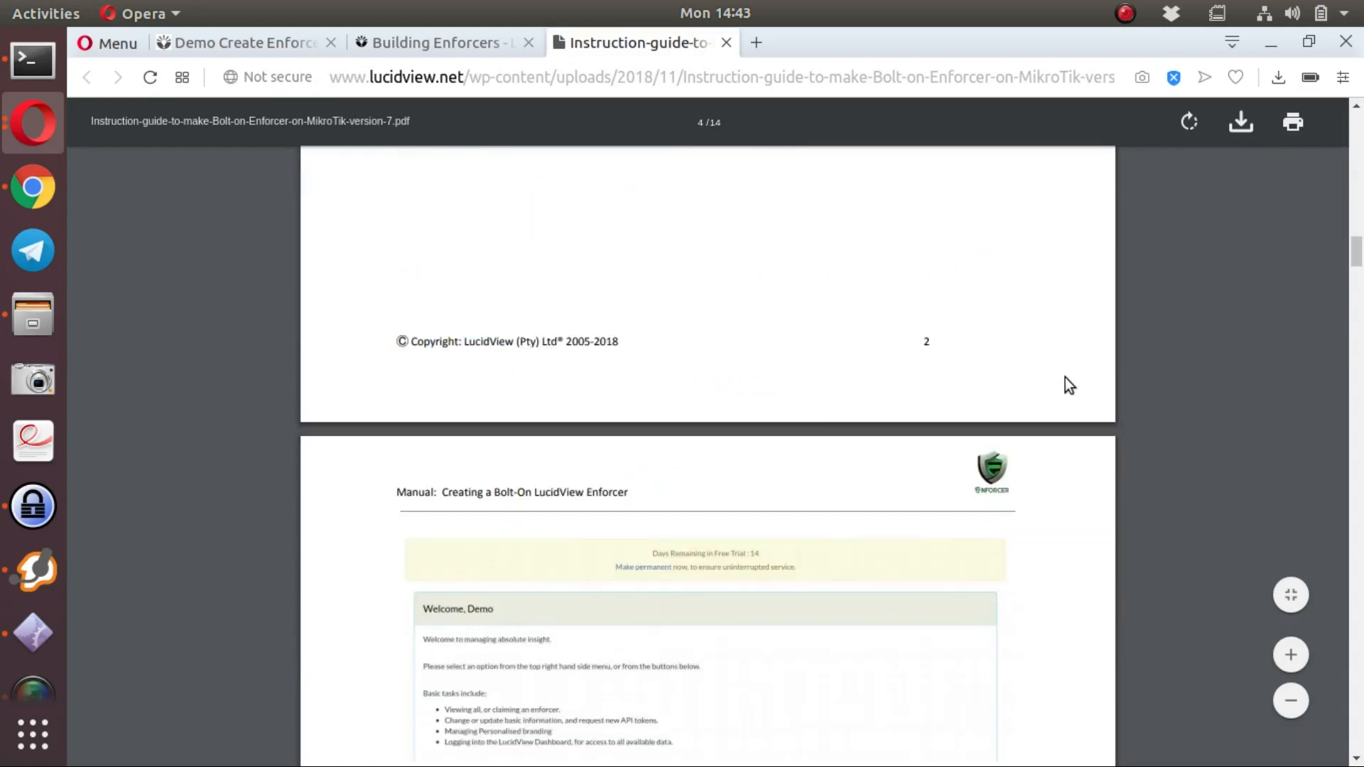
scroll("down", 3)
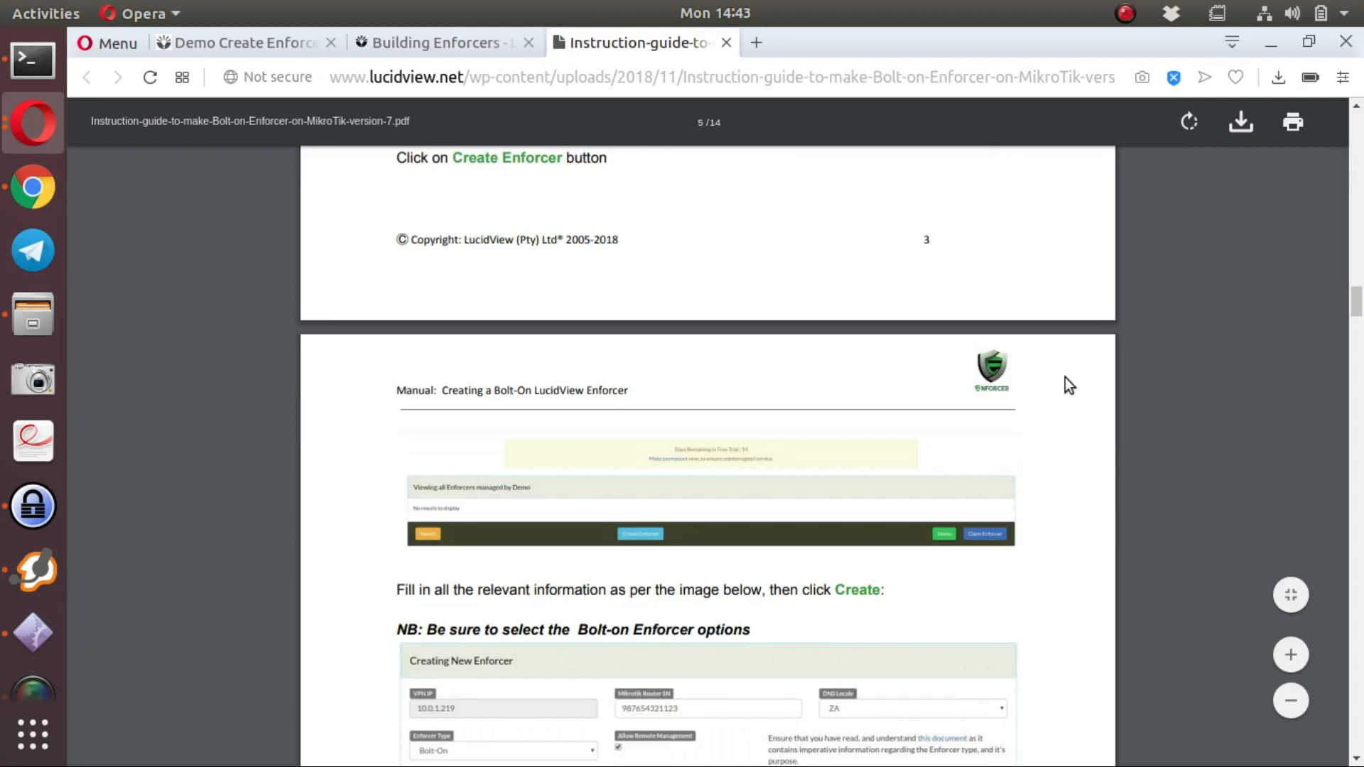
scroll("down", 3)
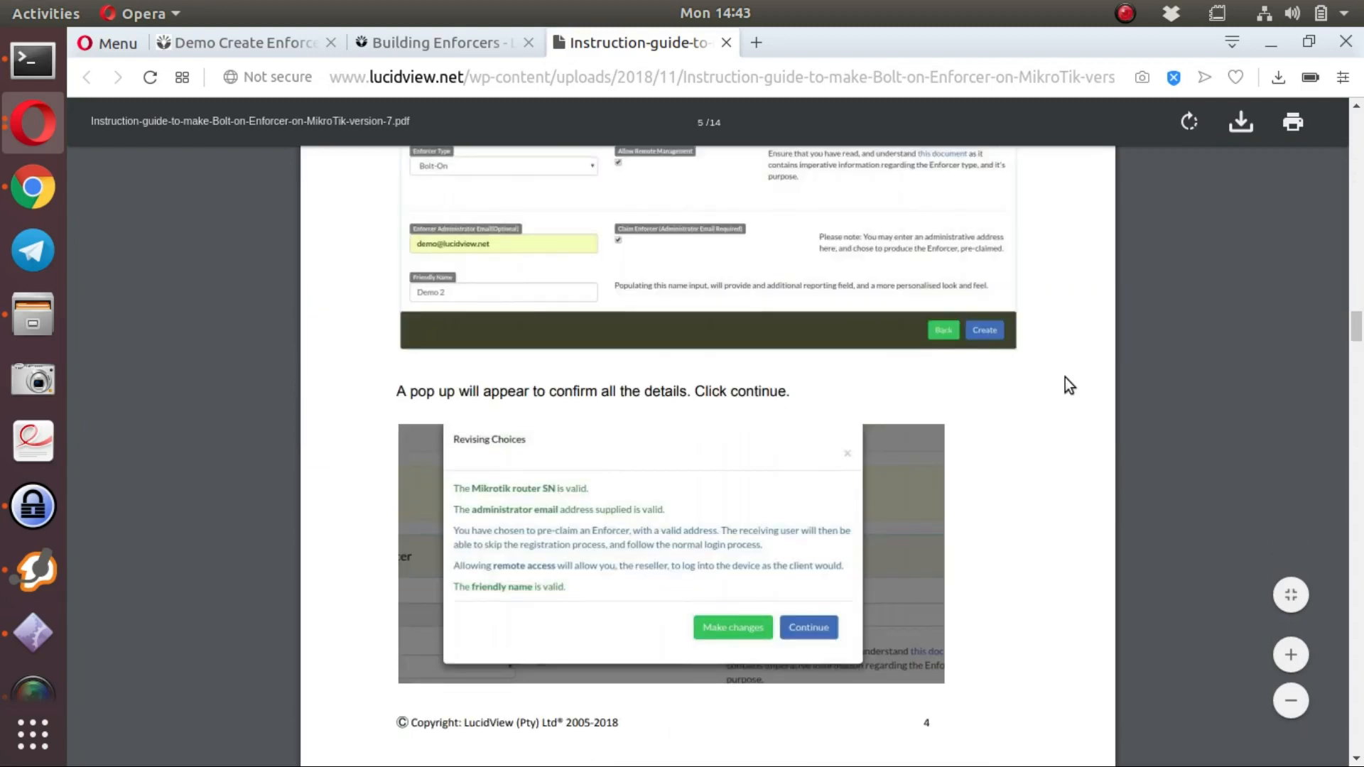
scroll("down", 3)
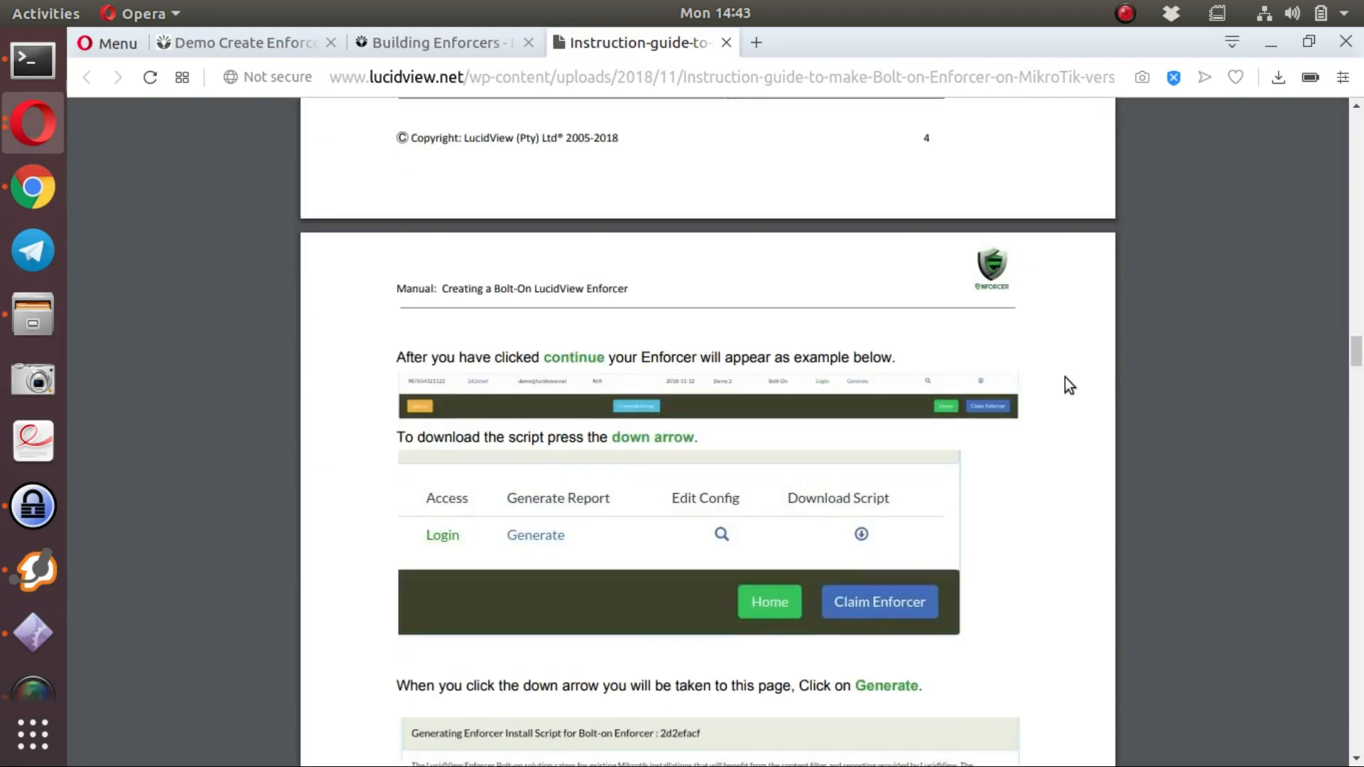
scroll("down", 3)
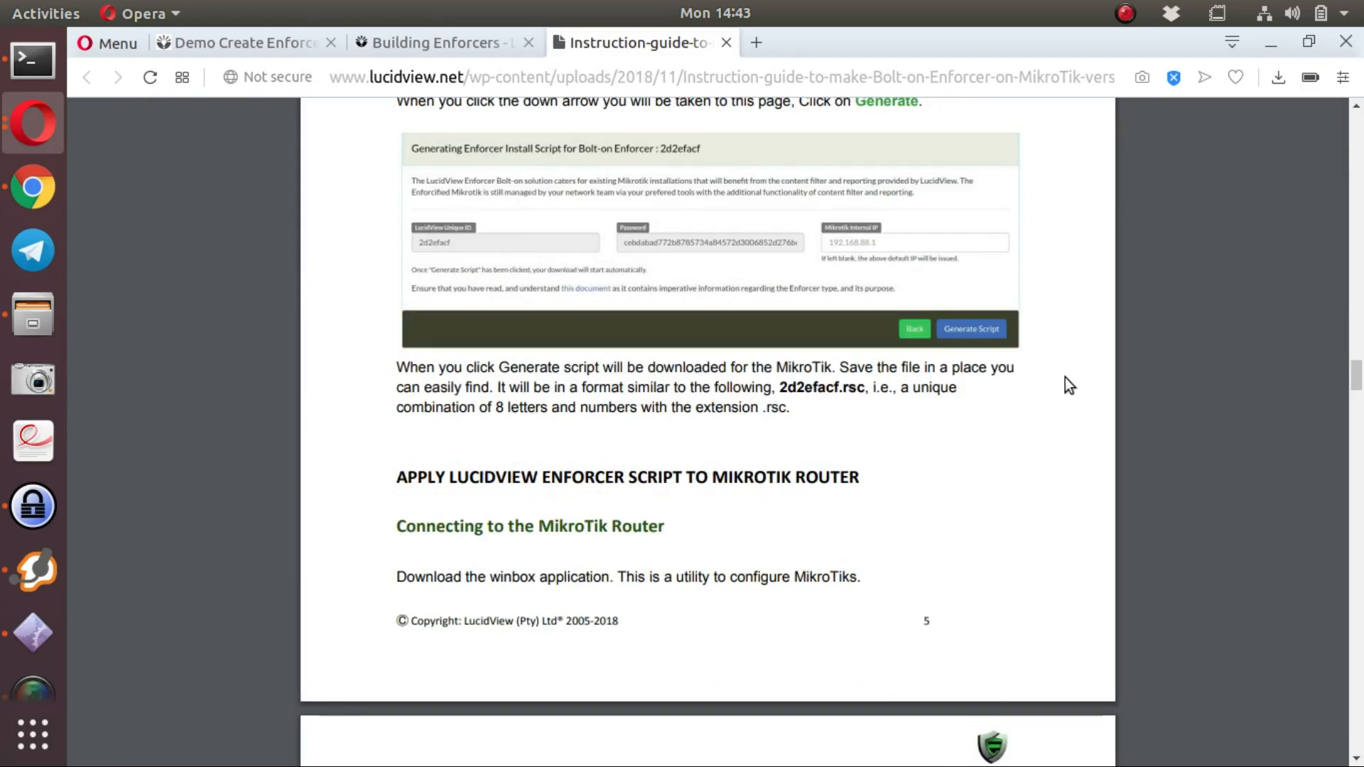
scroll("down", 3)
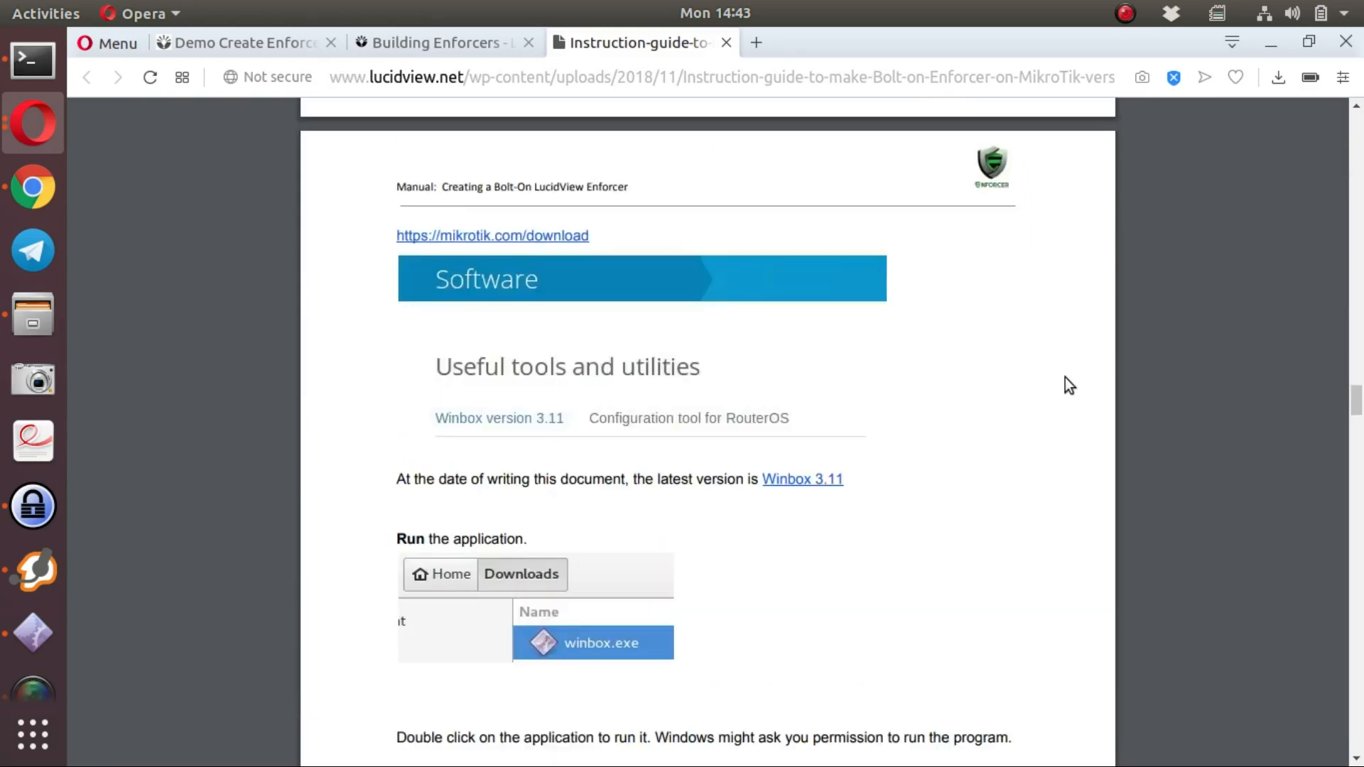
scroll("down", 3)
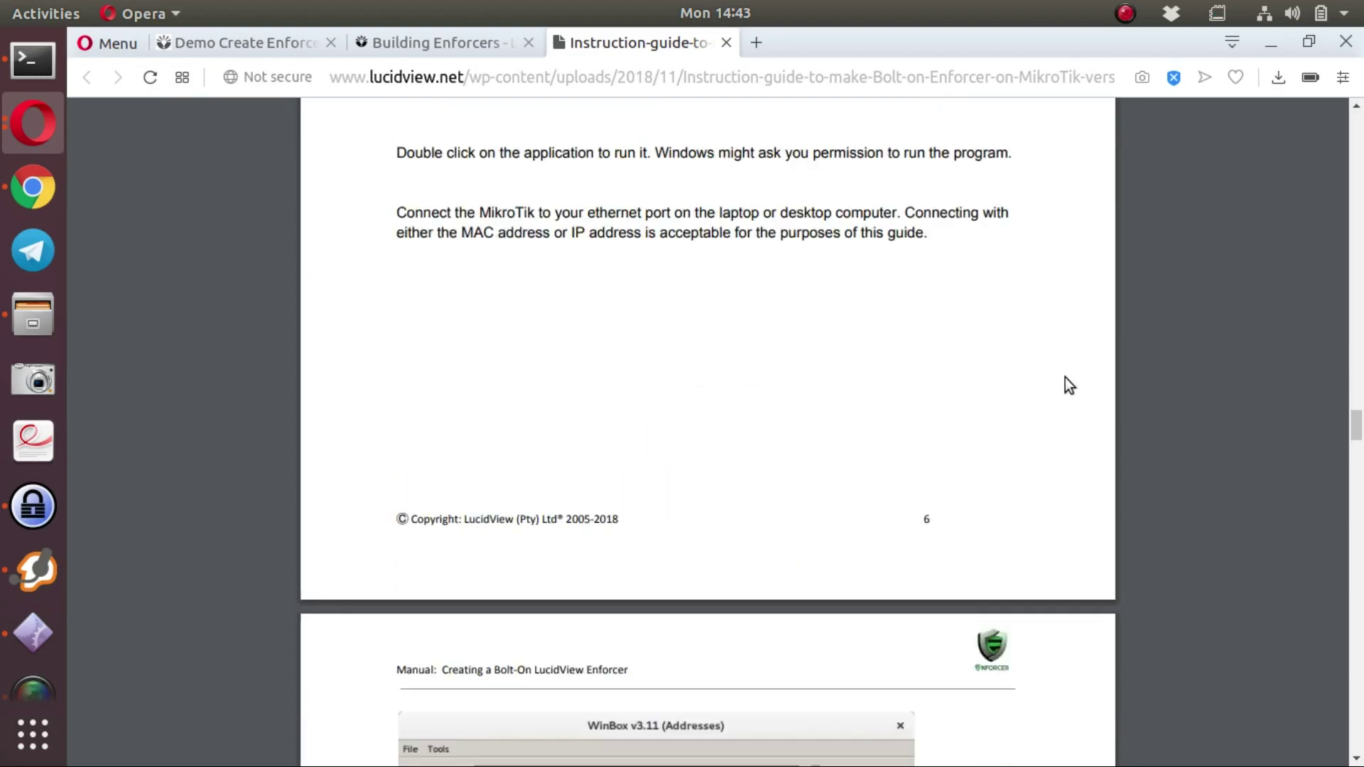
scroll("down", 3)
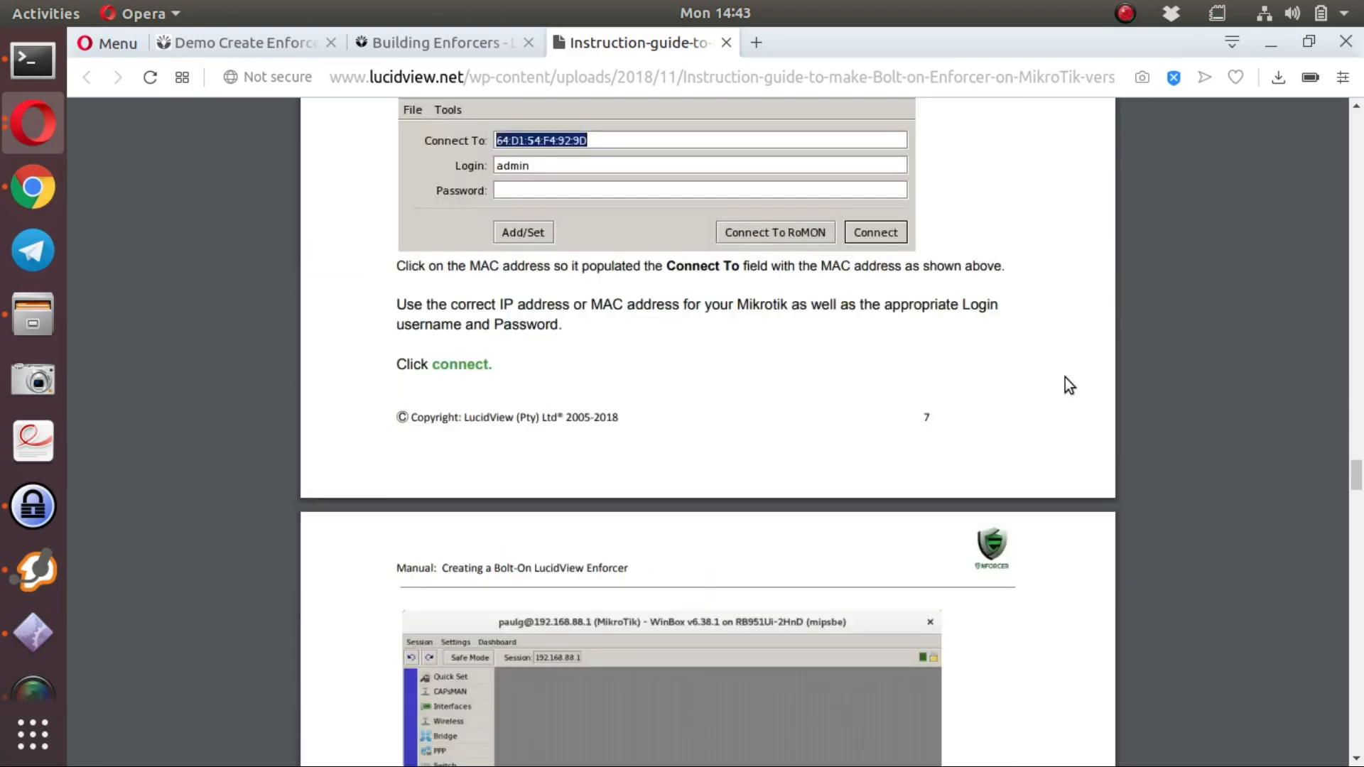
scroll("down", 3)
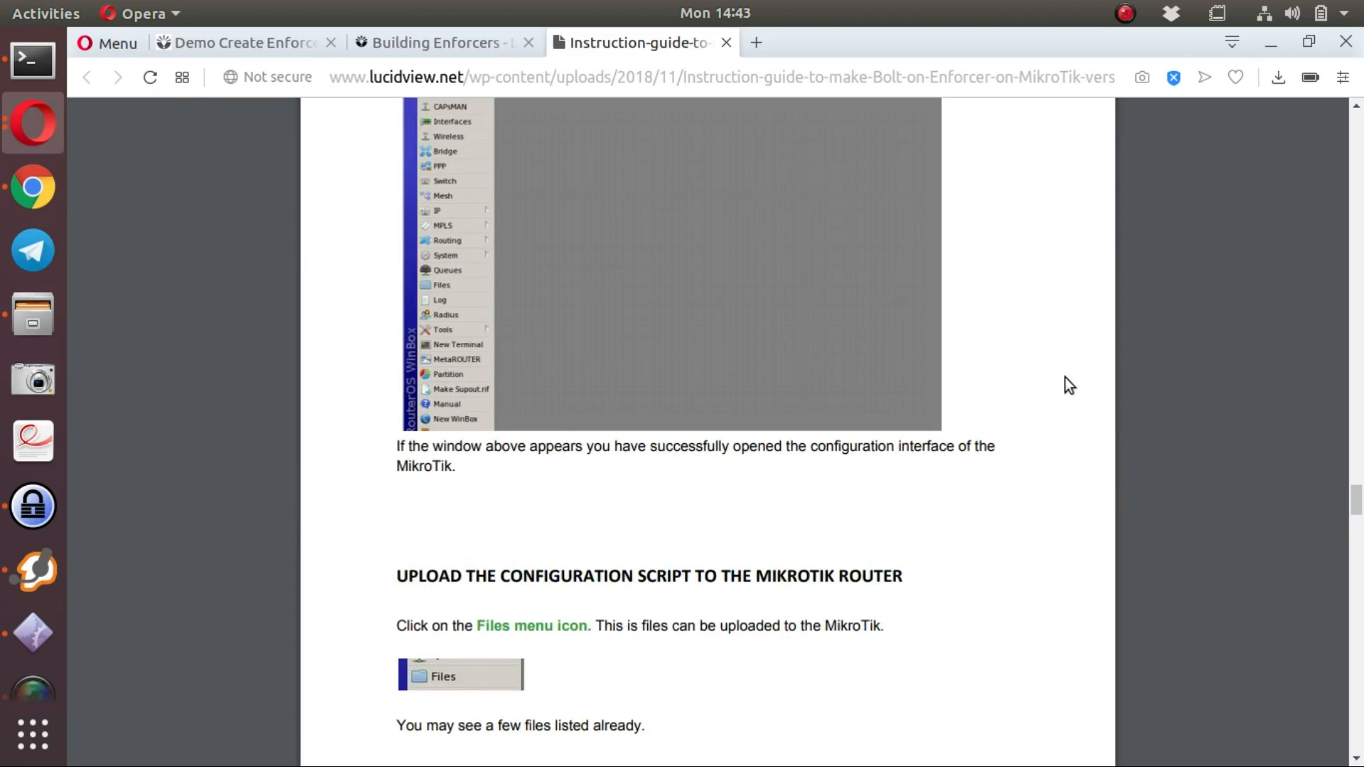
scroll("down", 3)
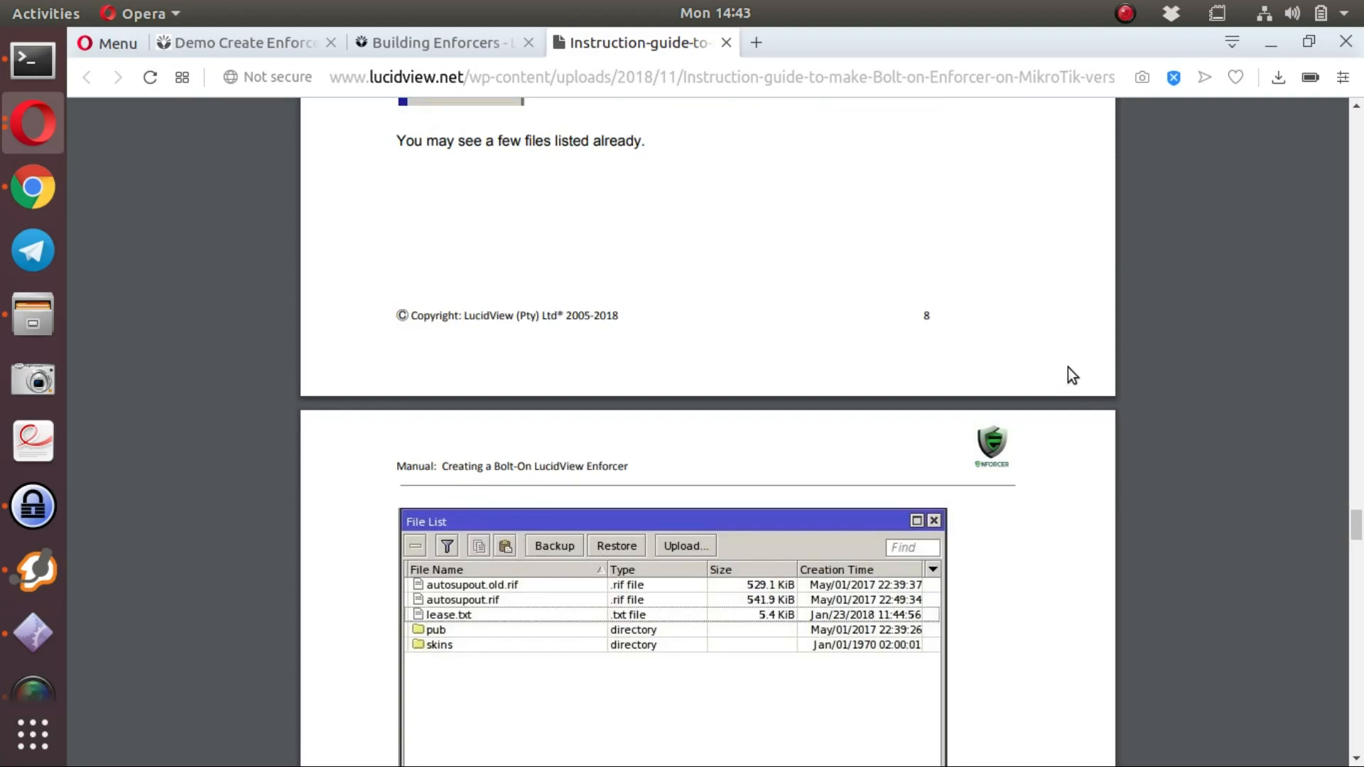
mouse_move(1168, 380)
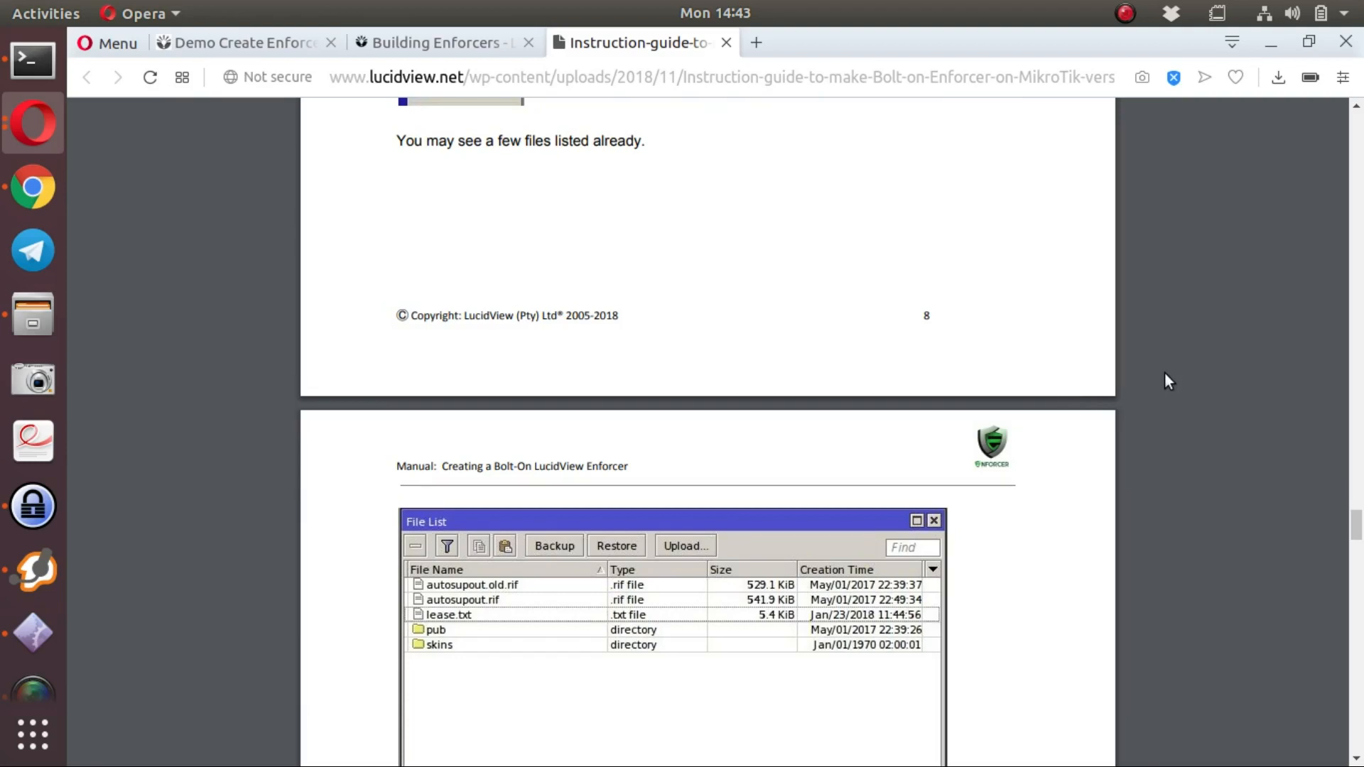
scroll("down", 3)
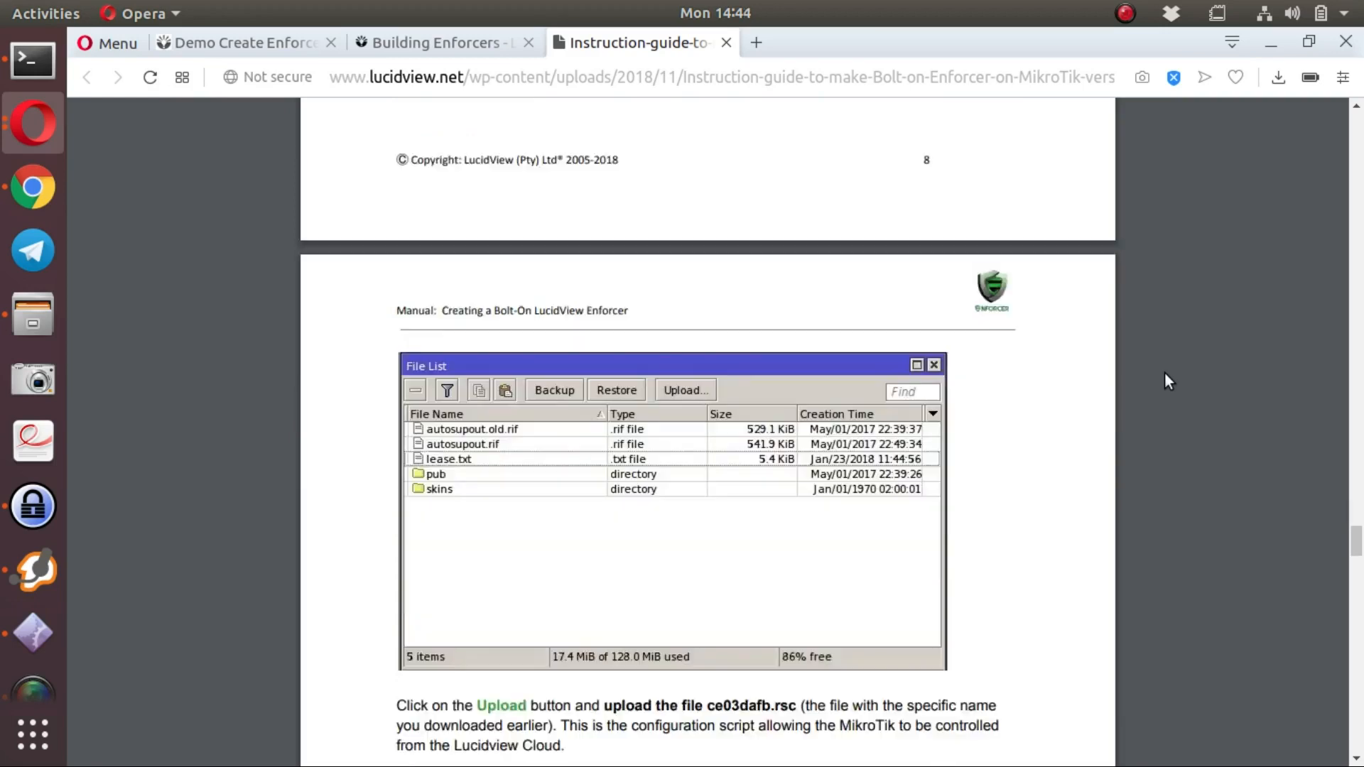
scroll("down", 3)
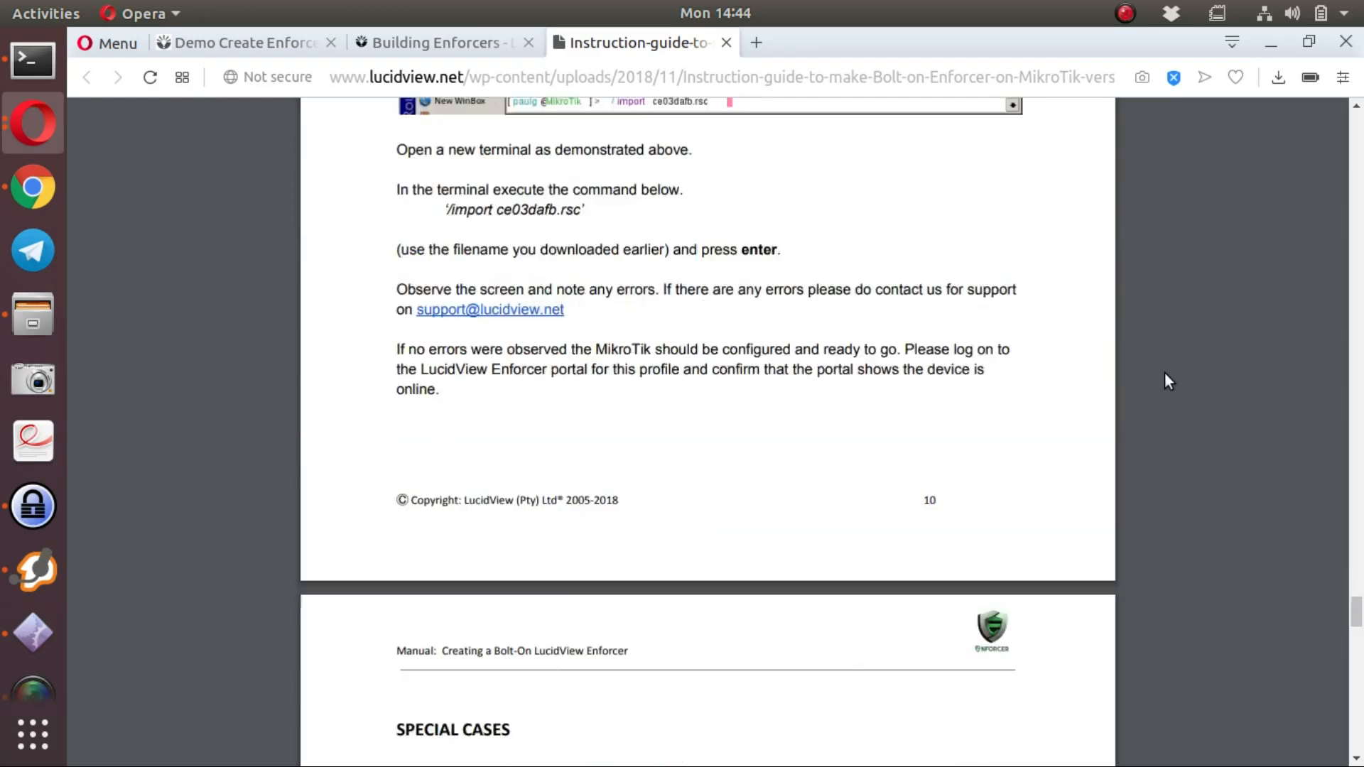
scroll("down", 3)
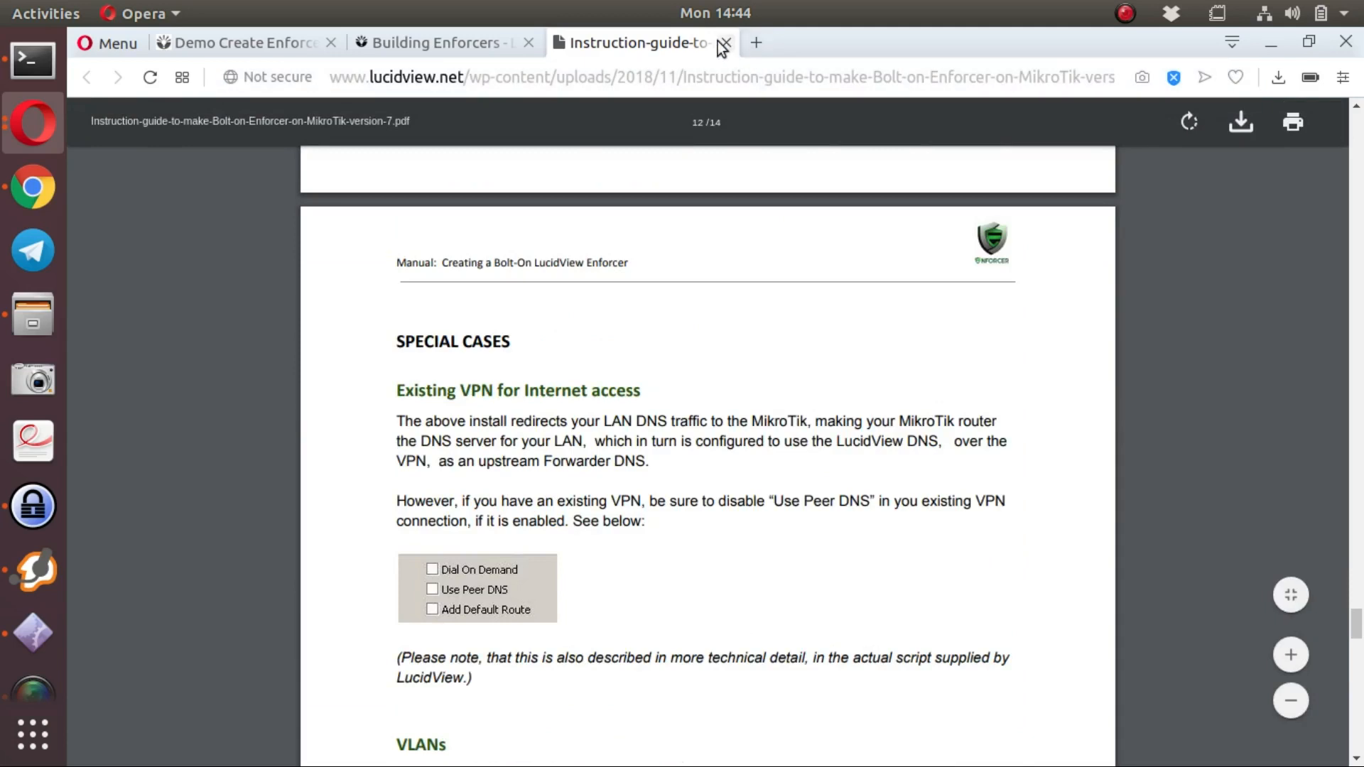
Close the PDF and Building Enforcers tabs to return to the Demo Create Enforcer portal welcome page
left_click(724, 43)
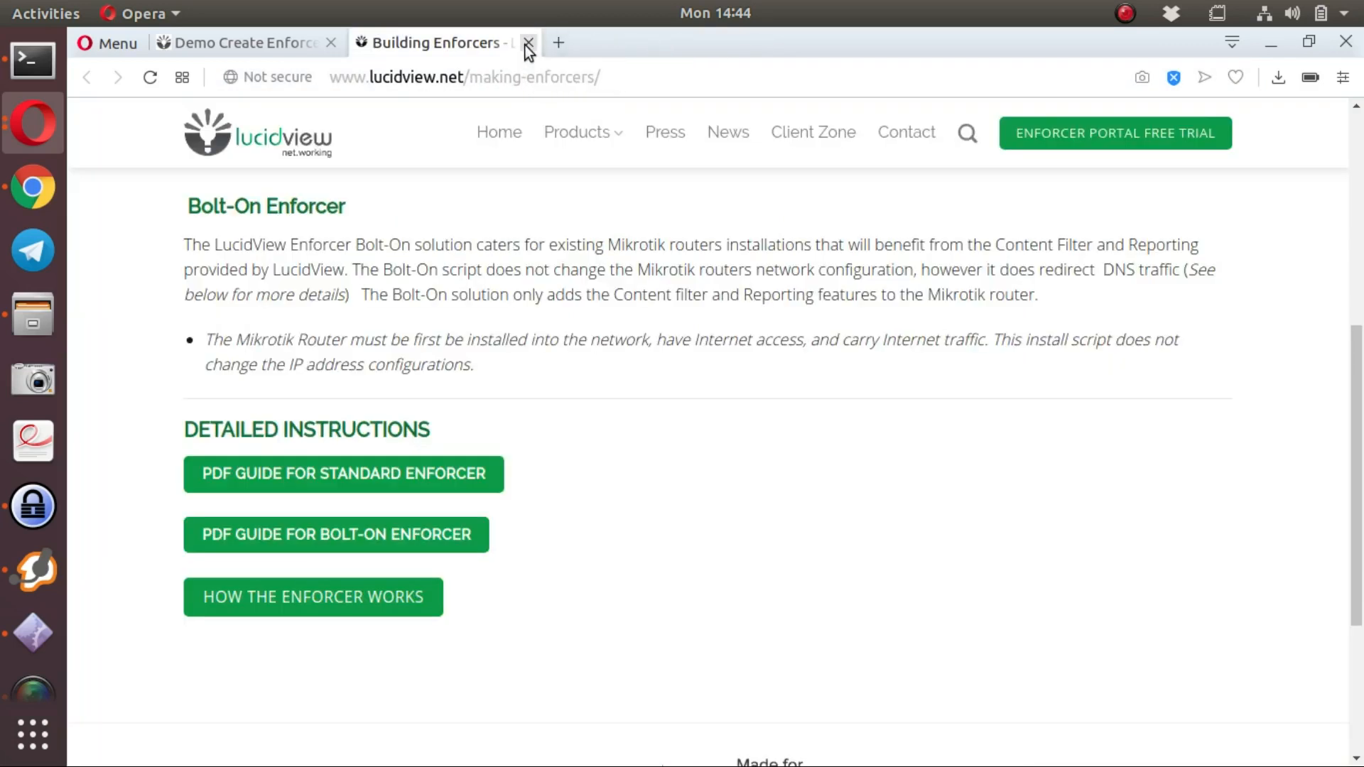
left_click(527, 41)
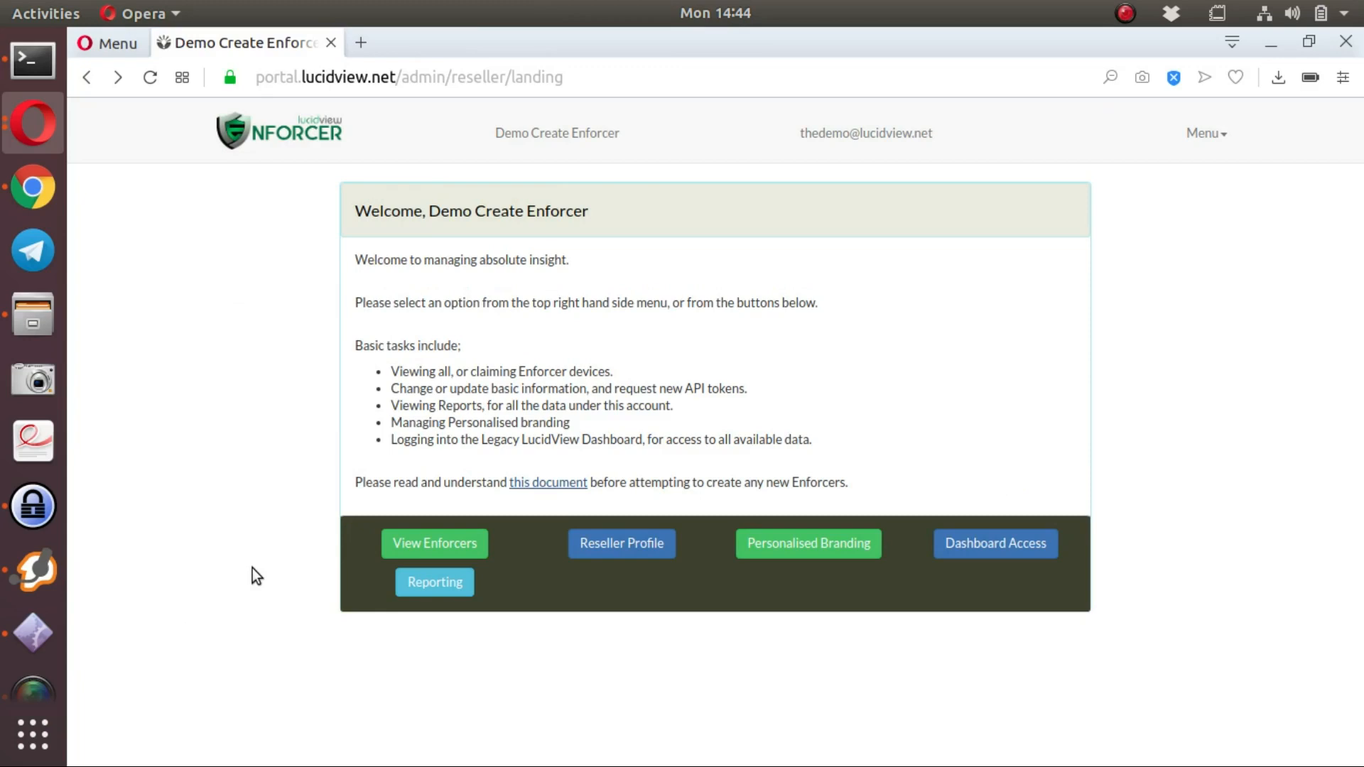
mouse_move(256, 334)
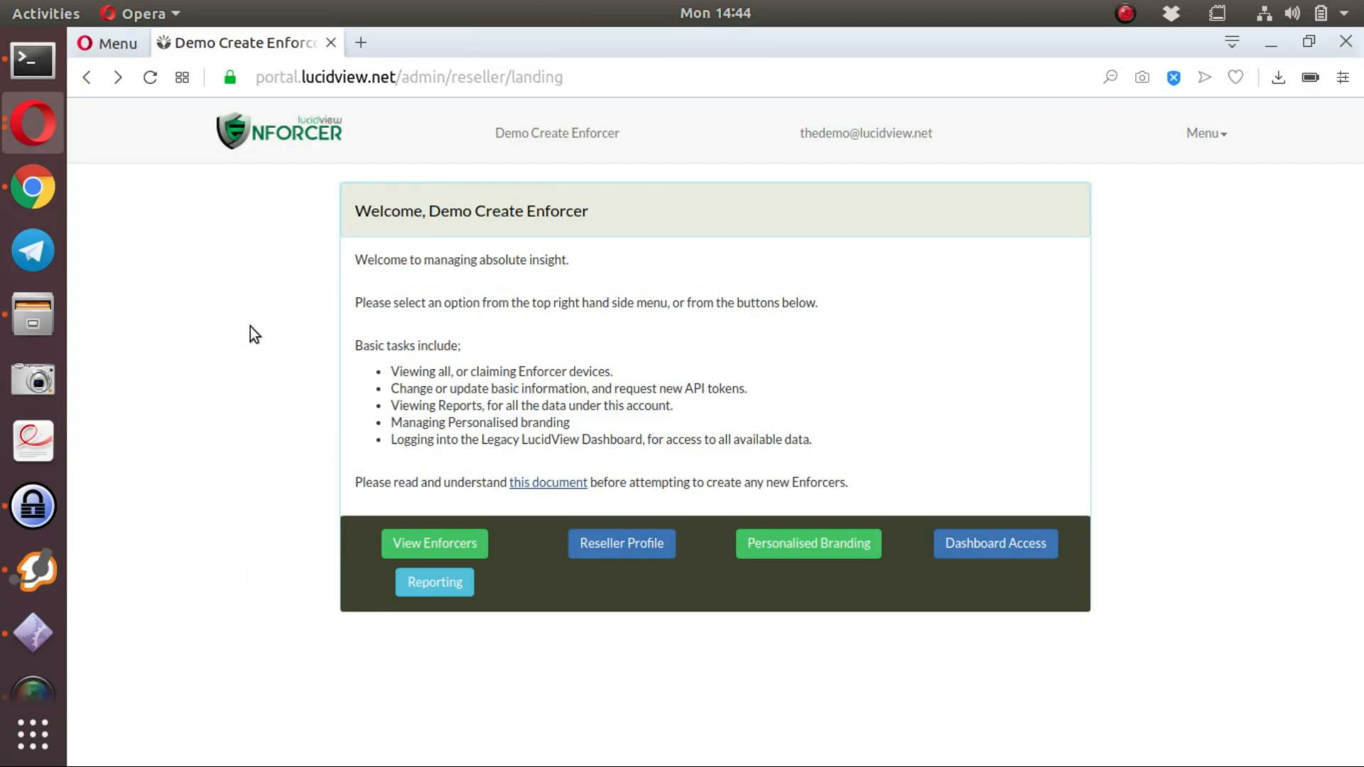
mouse_move(432, 216)
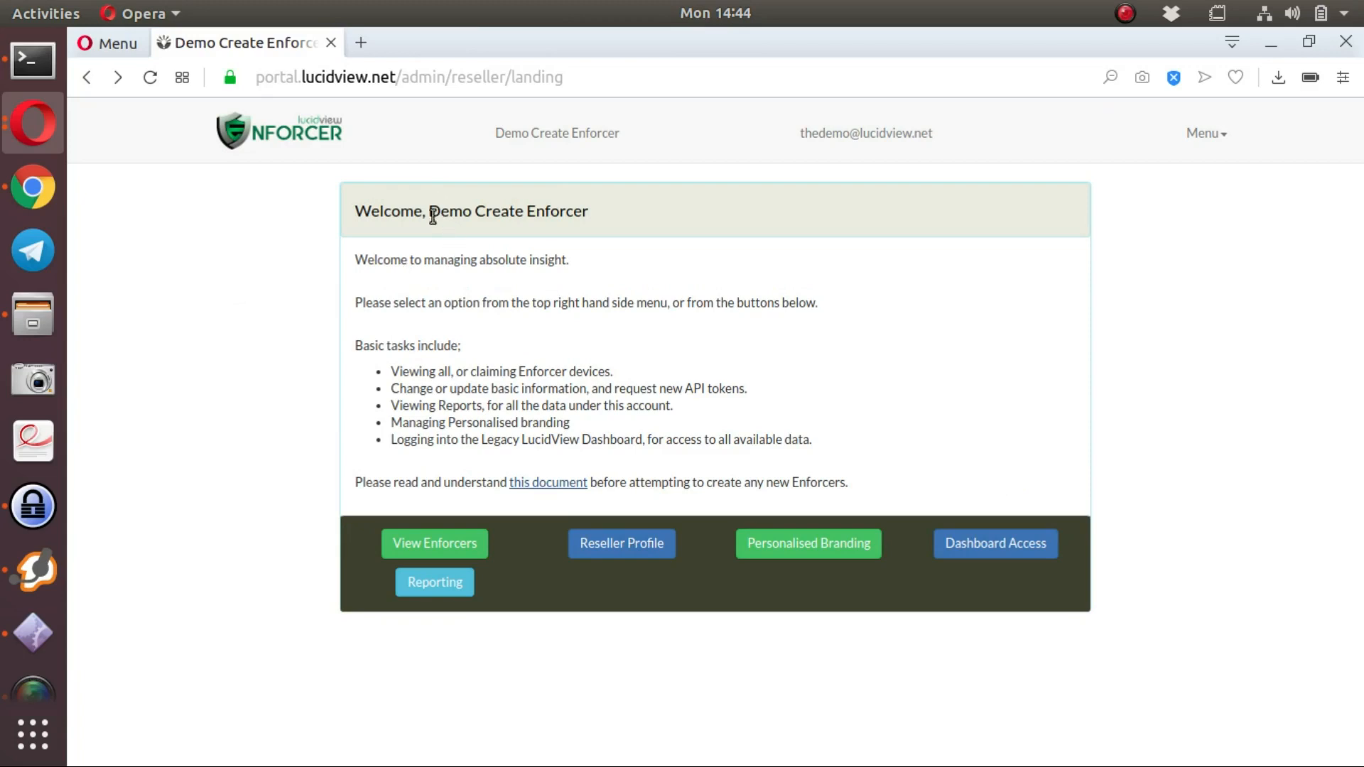
double_click(509, 210)
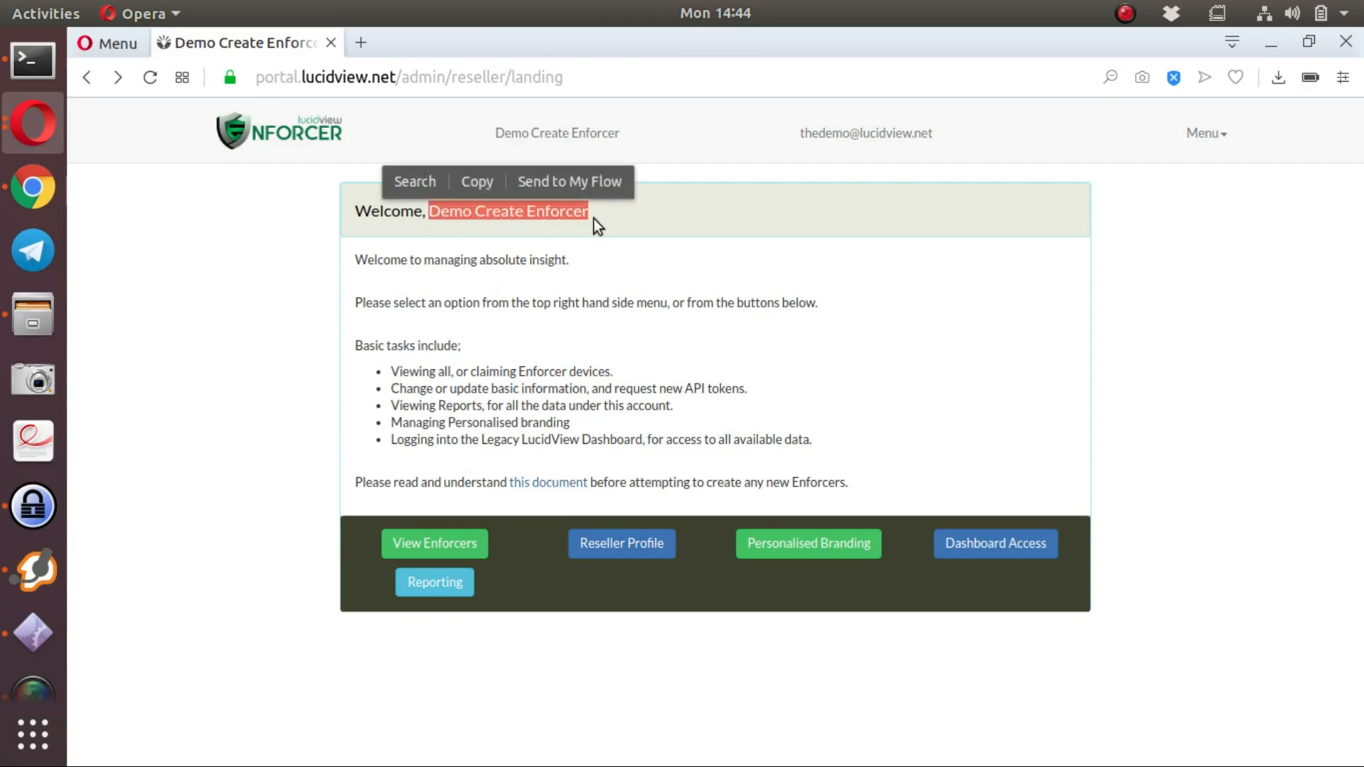
left_click(253, 253)
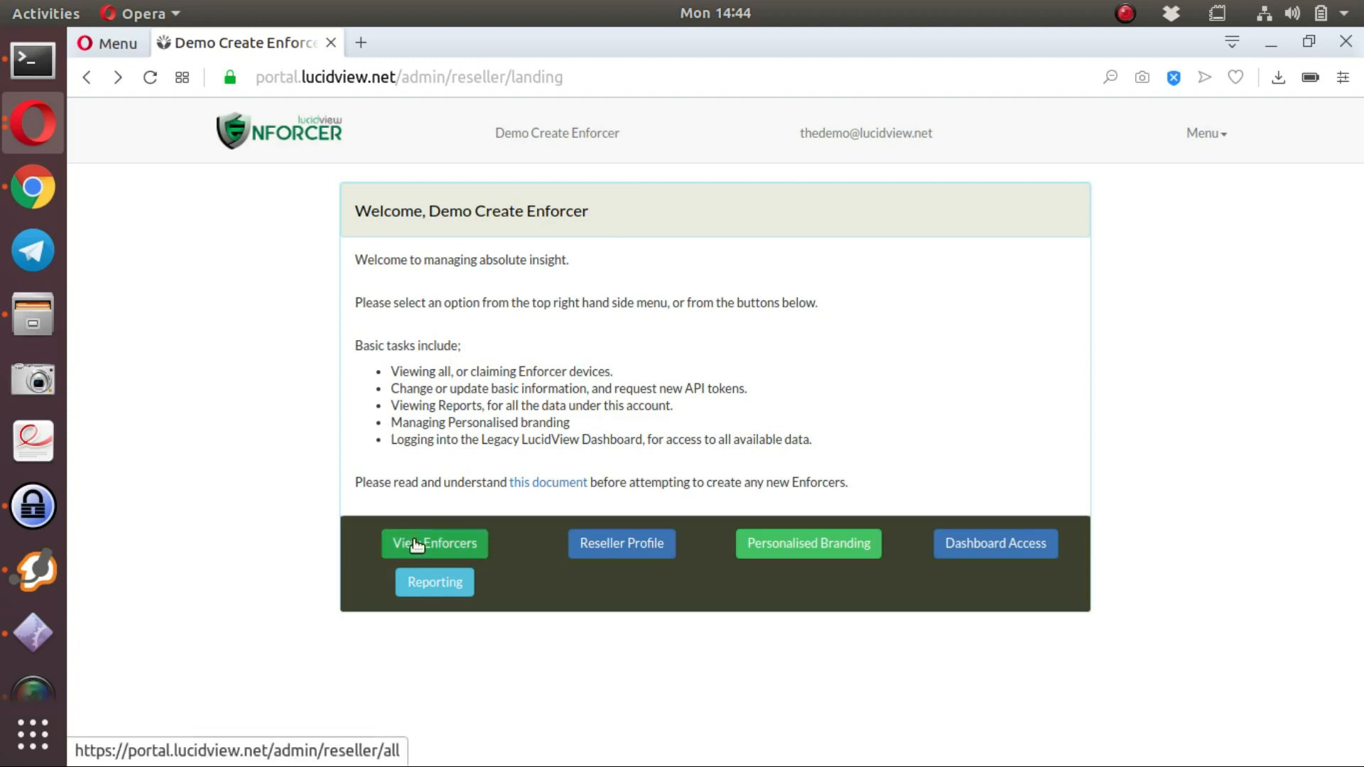
View the Enforcers list for Demo Create Enforcer, currently showing no results
left_click(435, 542)
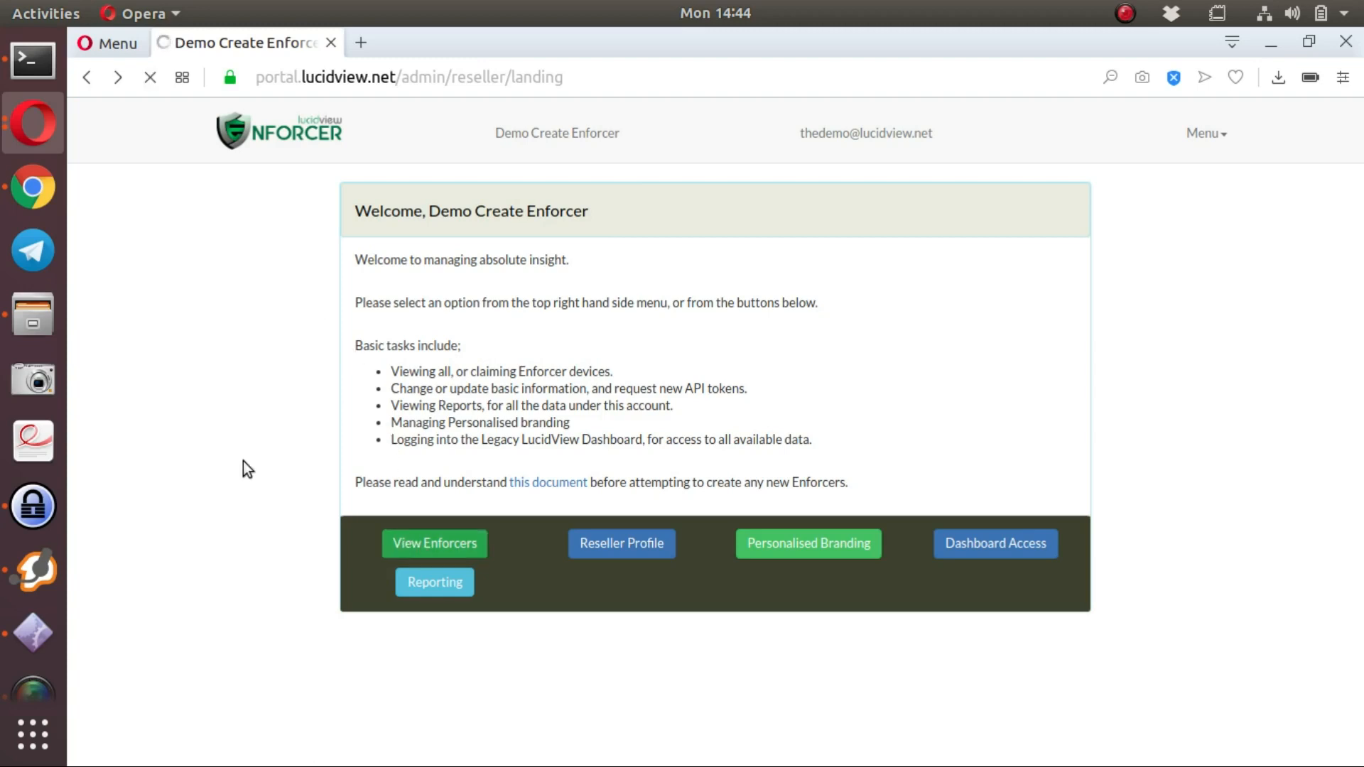
left_click(434, 543)
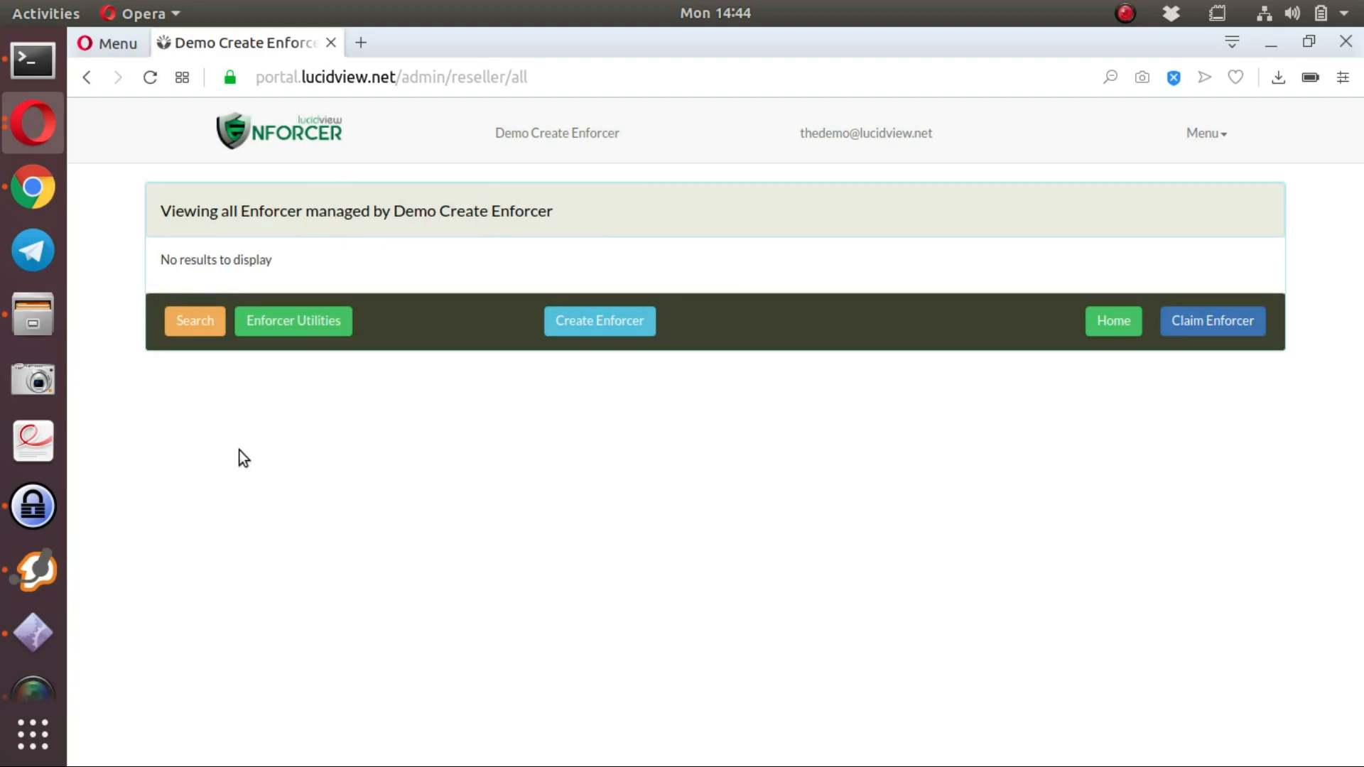
mouse_move(600, 321)
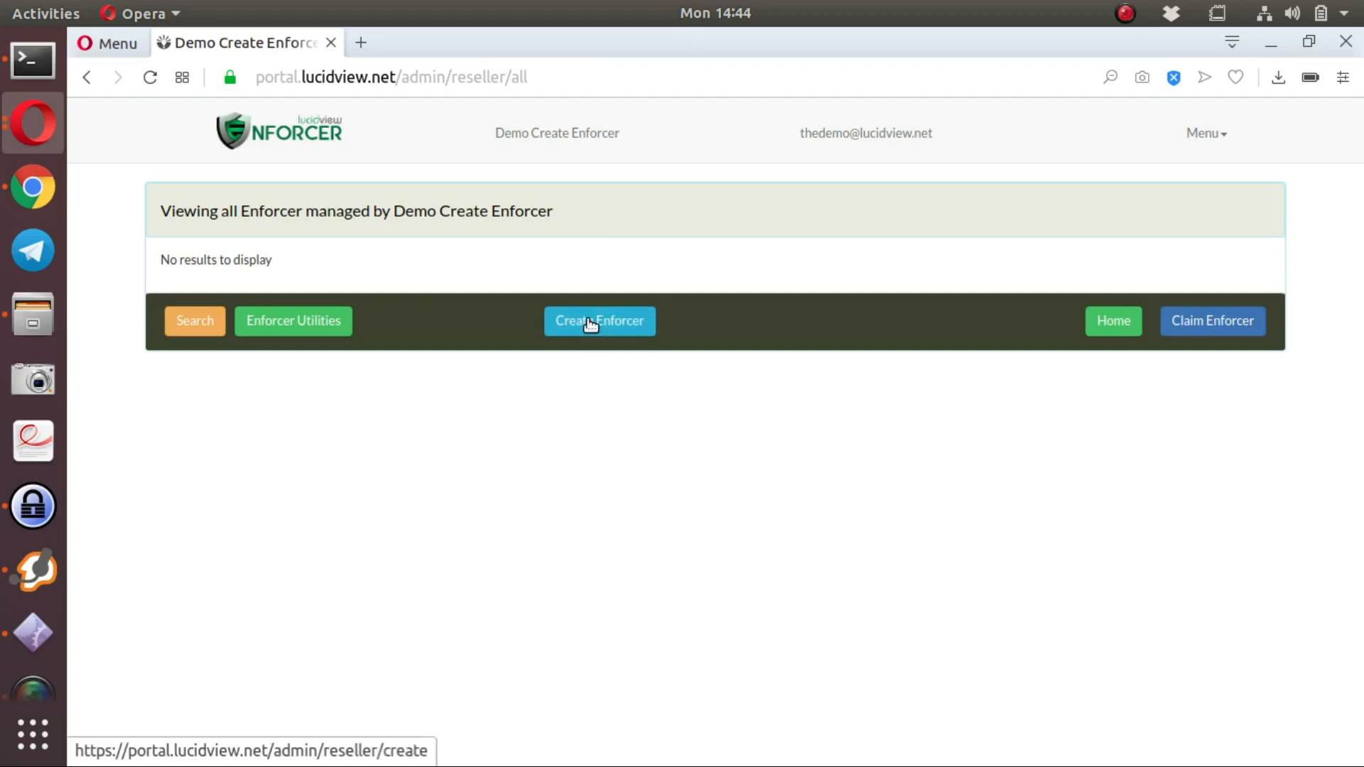
Start a new Enforcer with Mikrotik router serial demodemodemo from the autocomplete suggestion
left_click(599, 320)
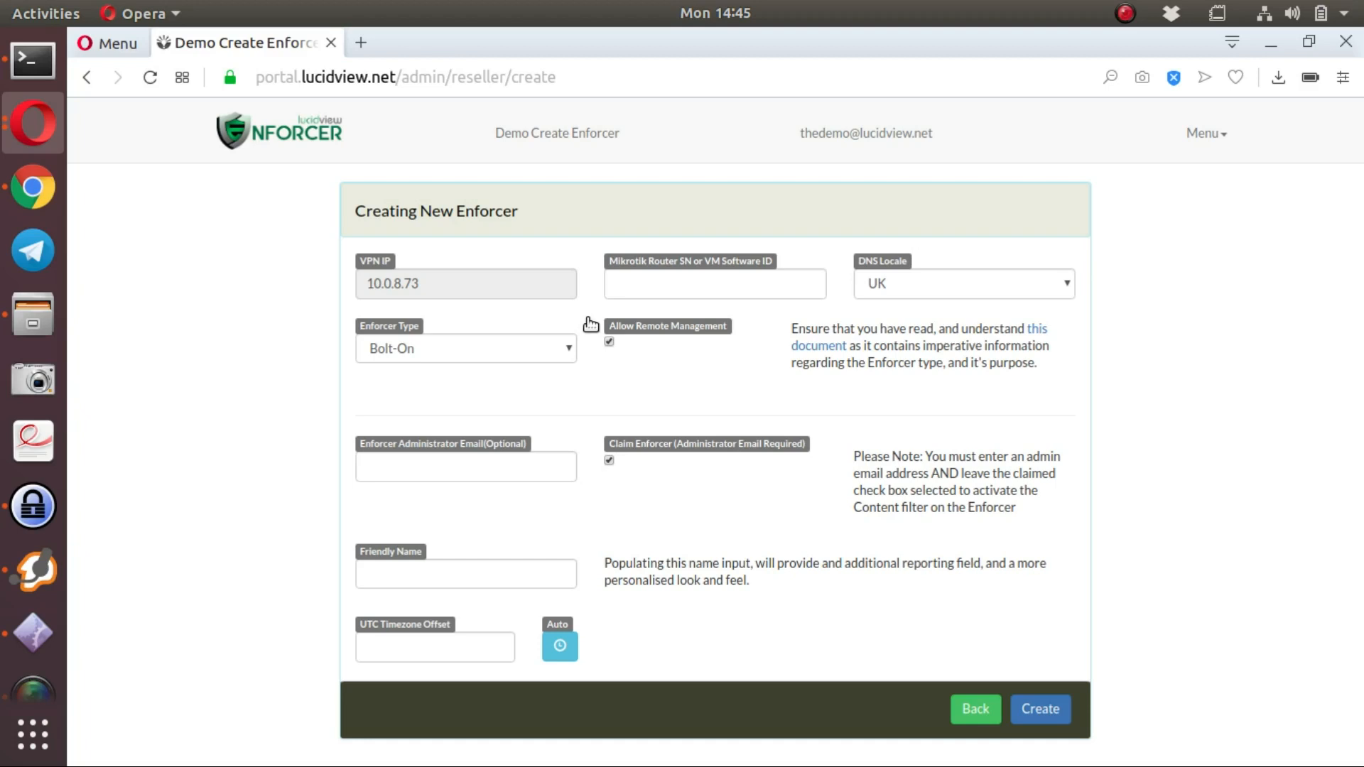
mouse_move(837, 264)
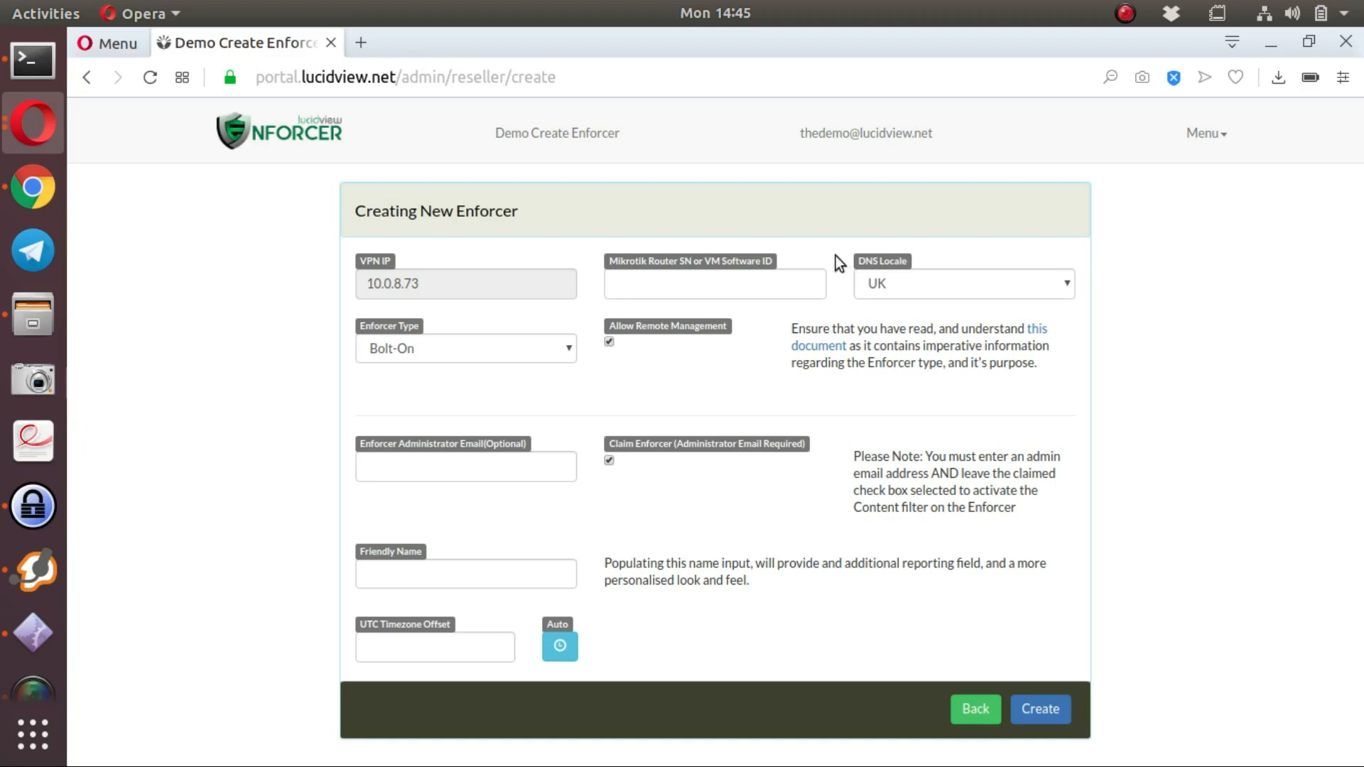
type("demodemodemo")
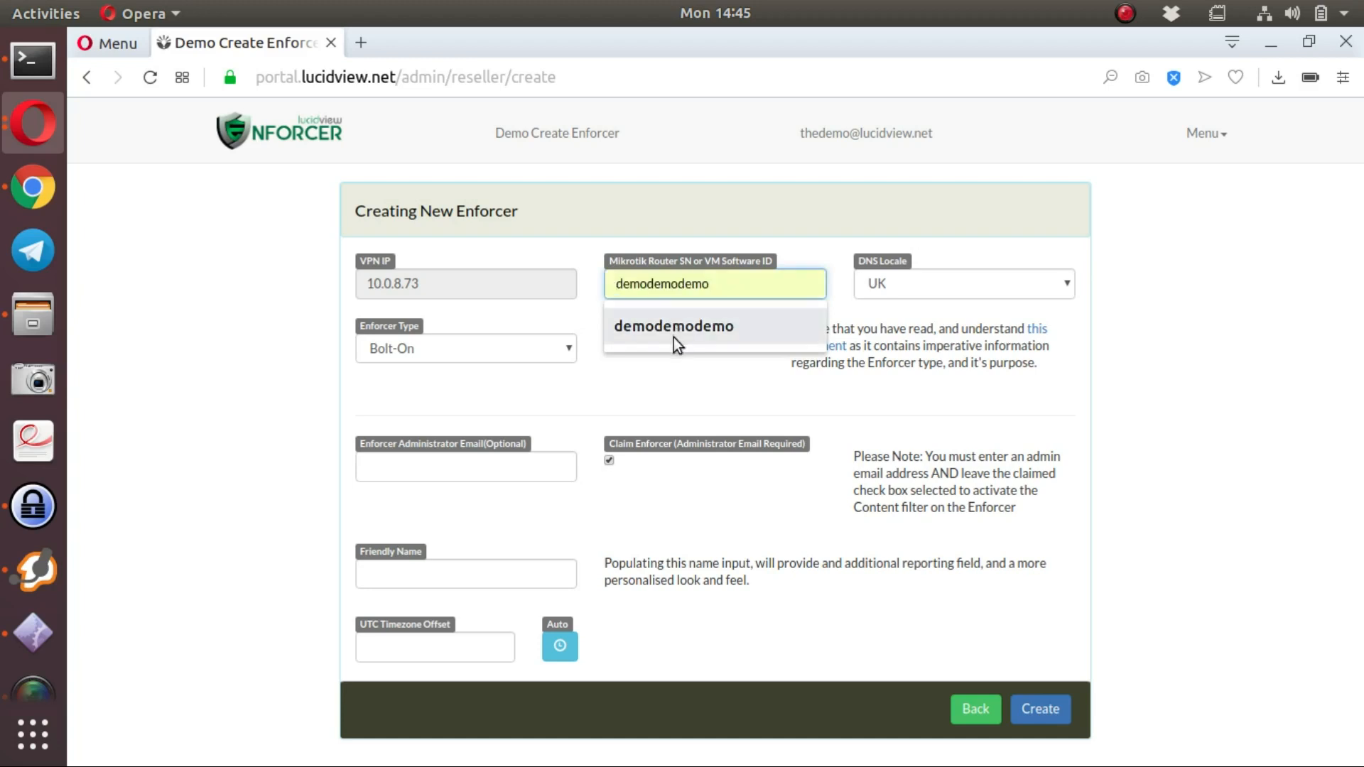
left_click(673, 325)
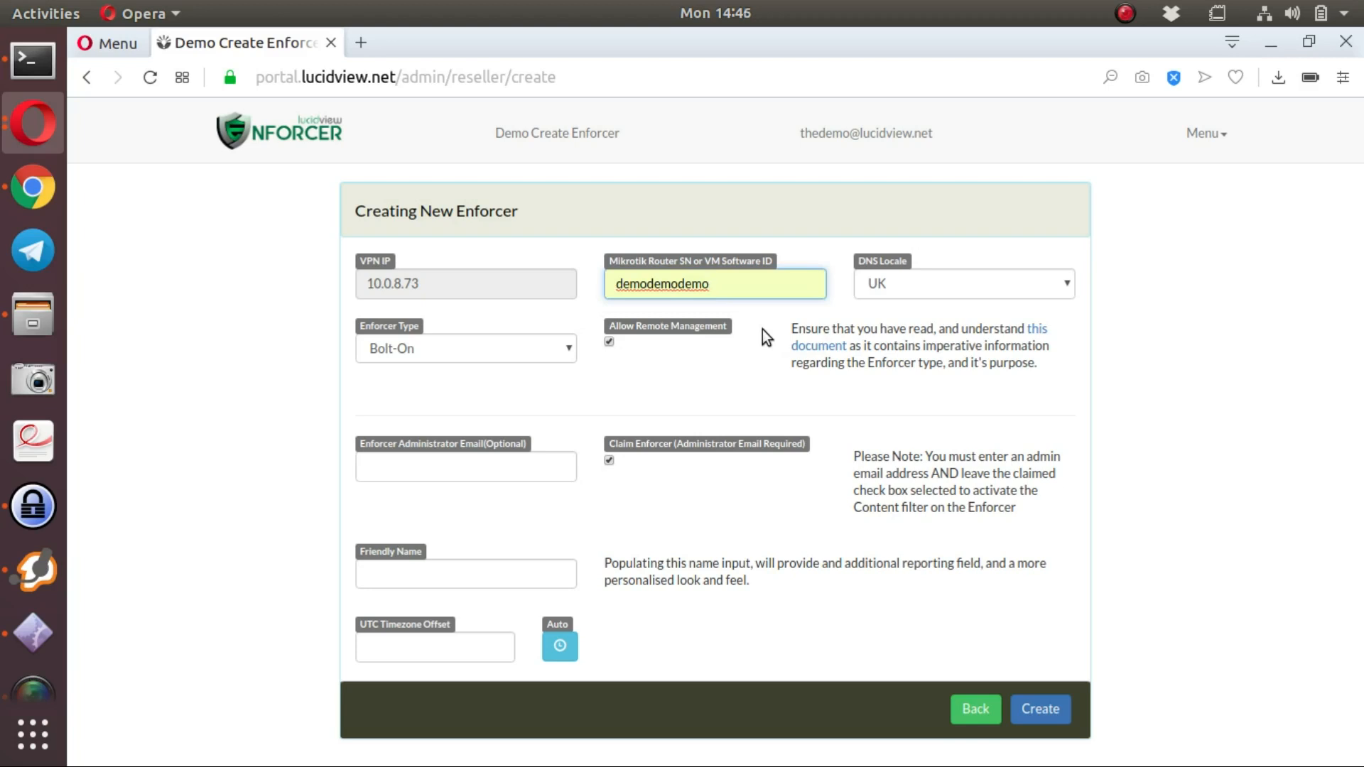
left_click(962, 283)
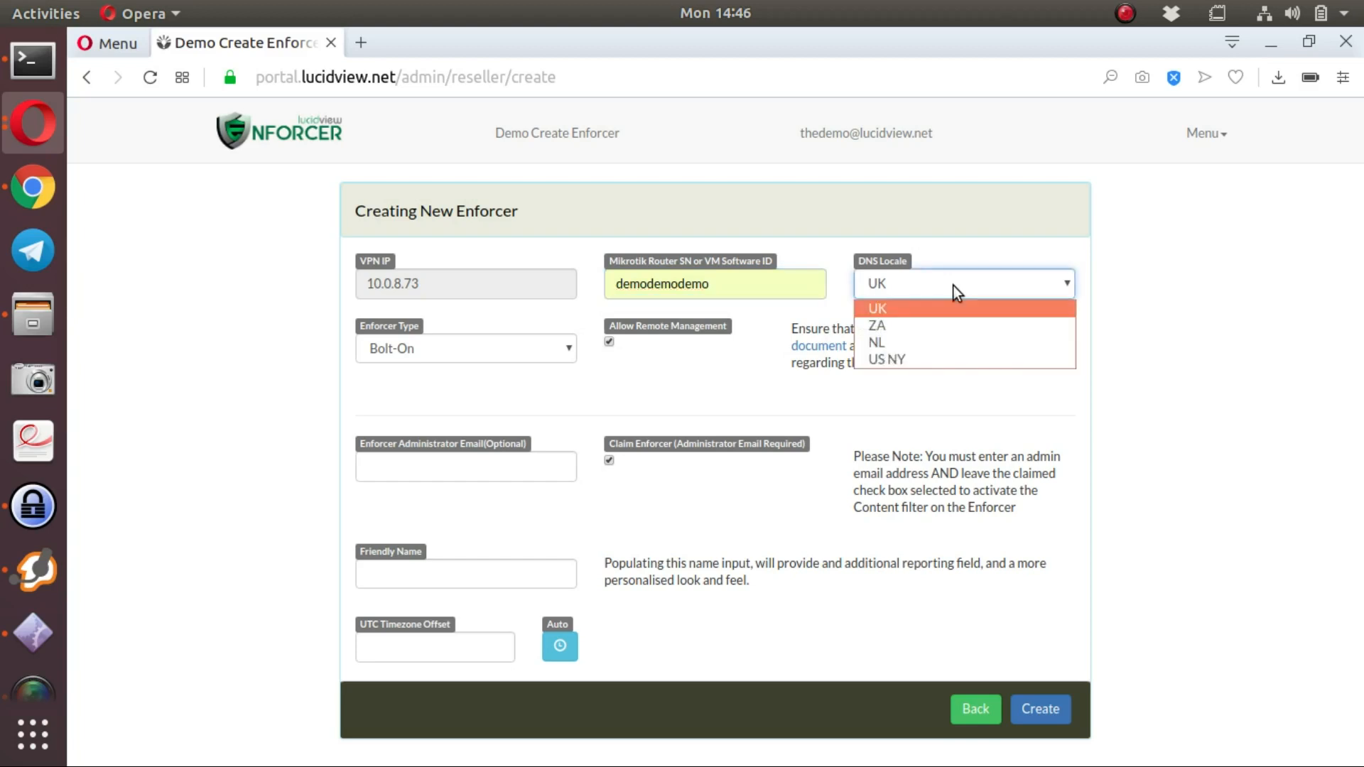
left_click(877, 309)
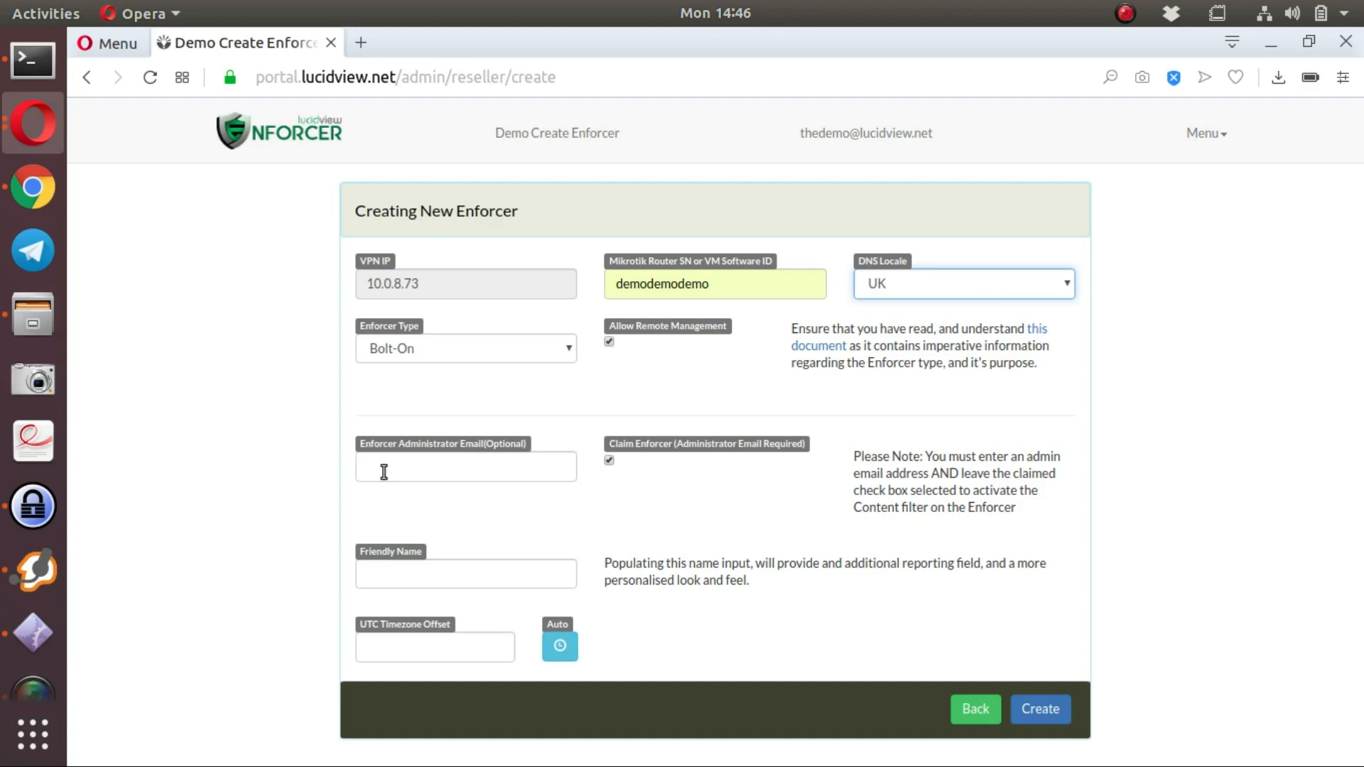
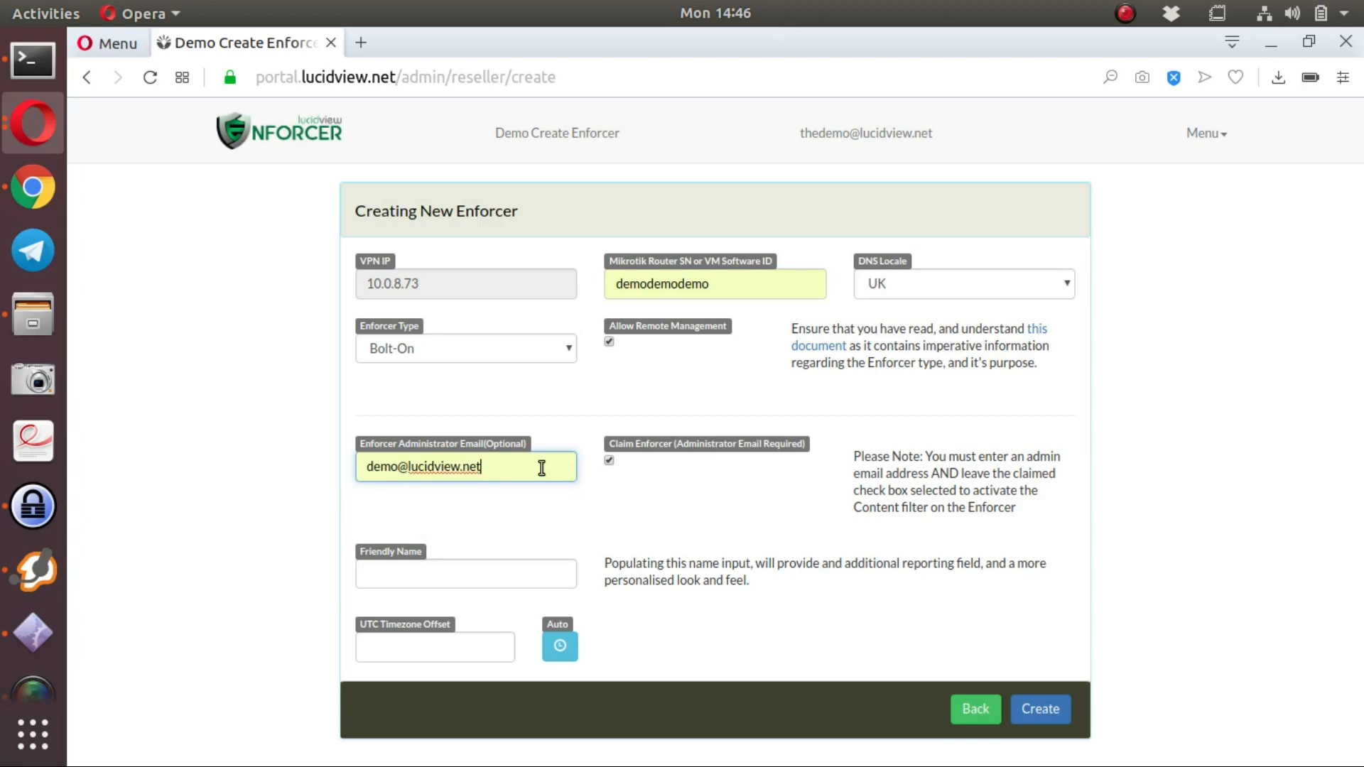
mouse_move(669, 475)
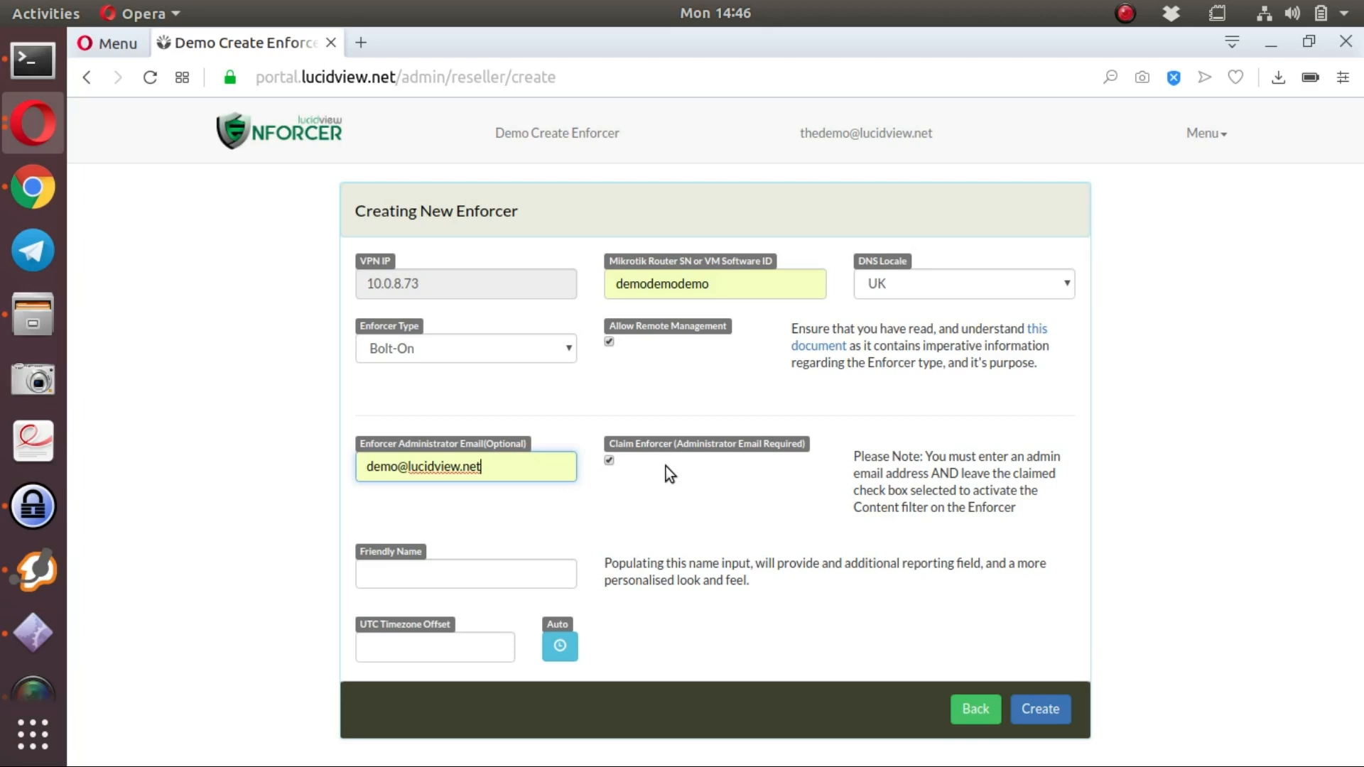
type("Demo Site 3")
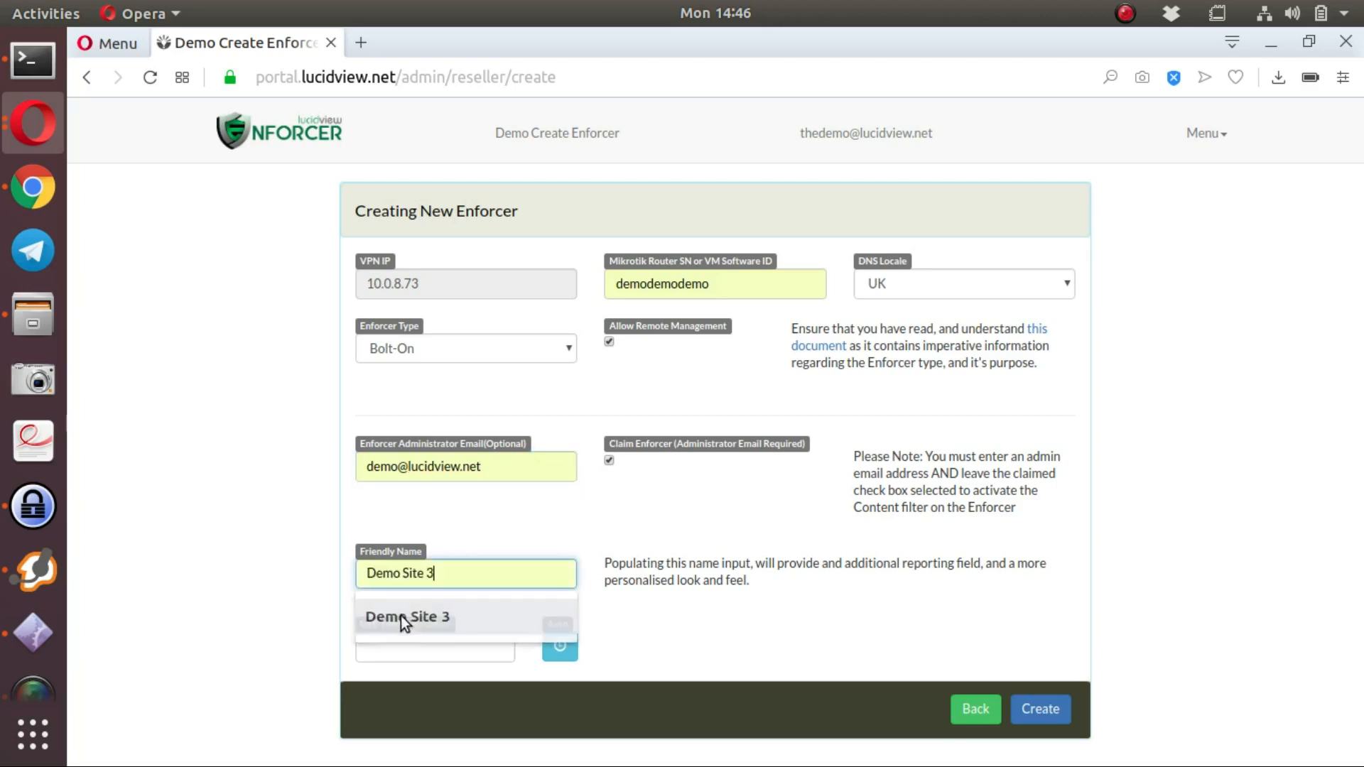
left_click(406, 616)
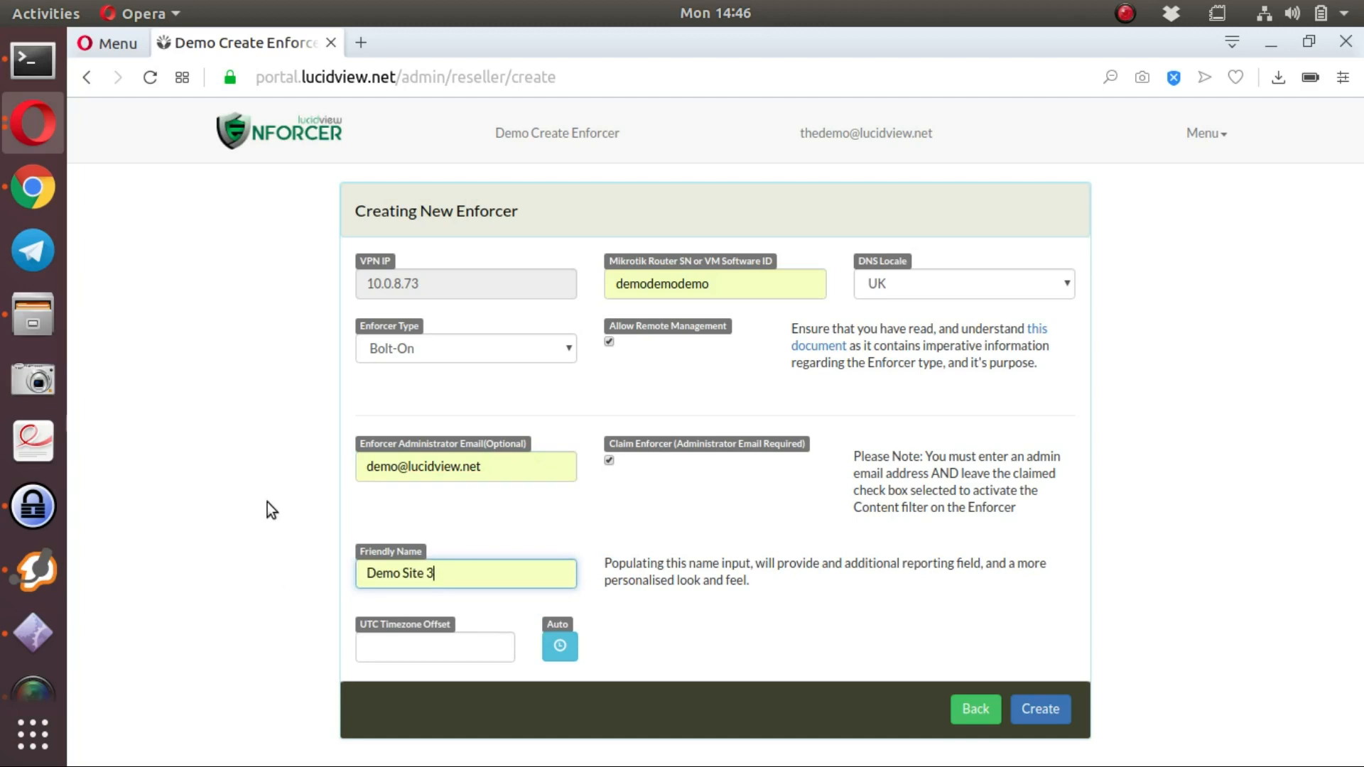
mouse_move(586, 675)
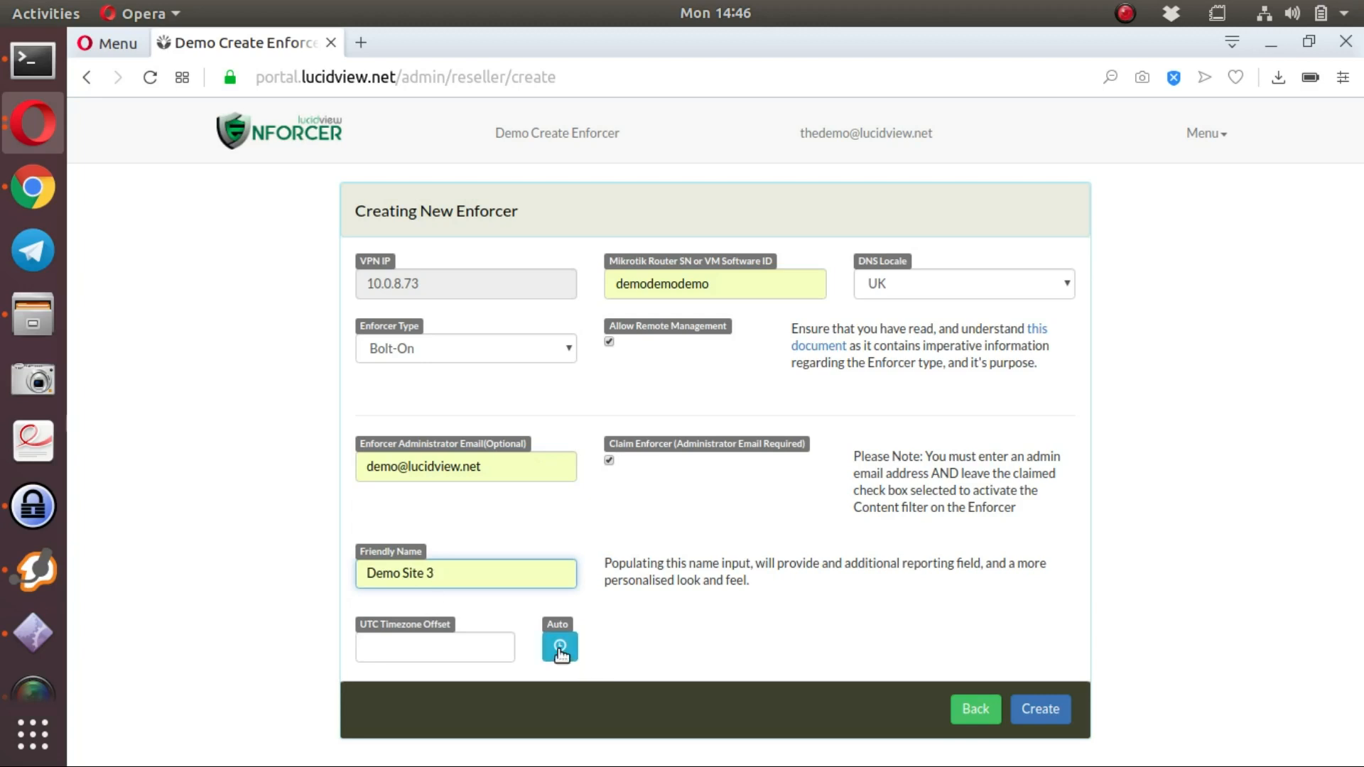
Auto-detect UTC offset 2, choose the VPN IP, and submit the Enforcer for validation
left_click(466, 572)
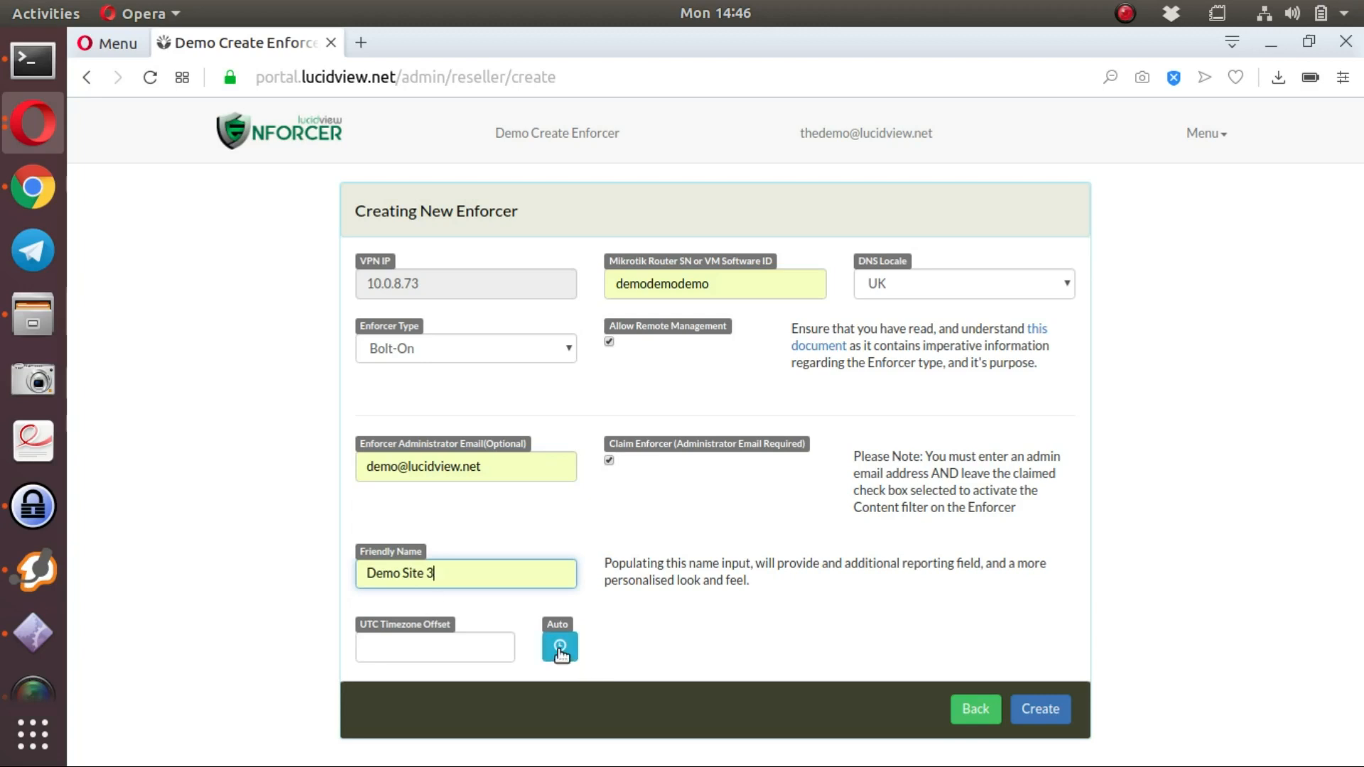
mouse_move(534, 654)
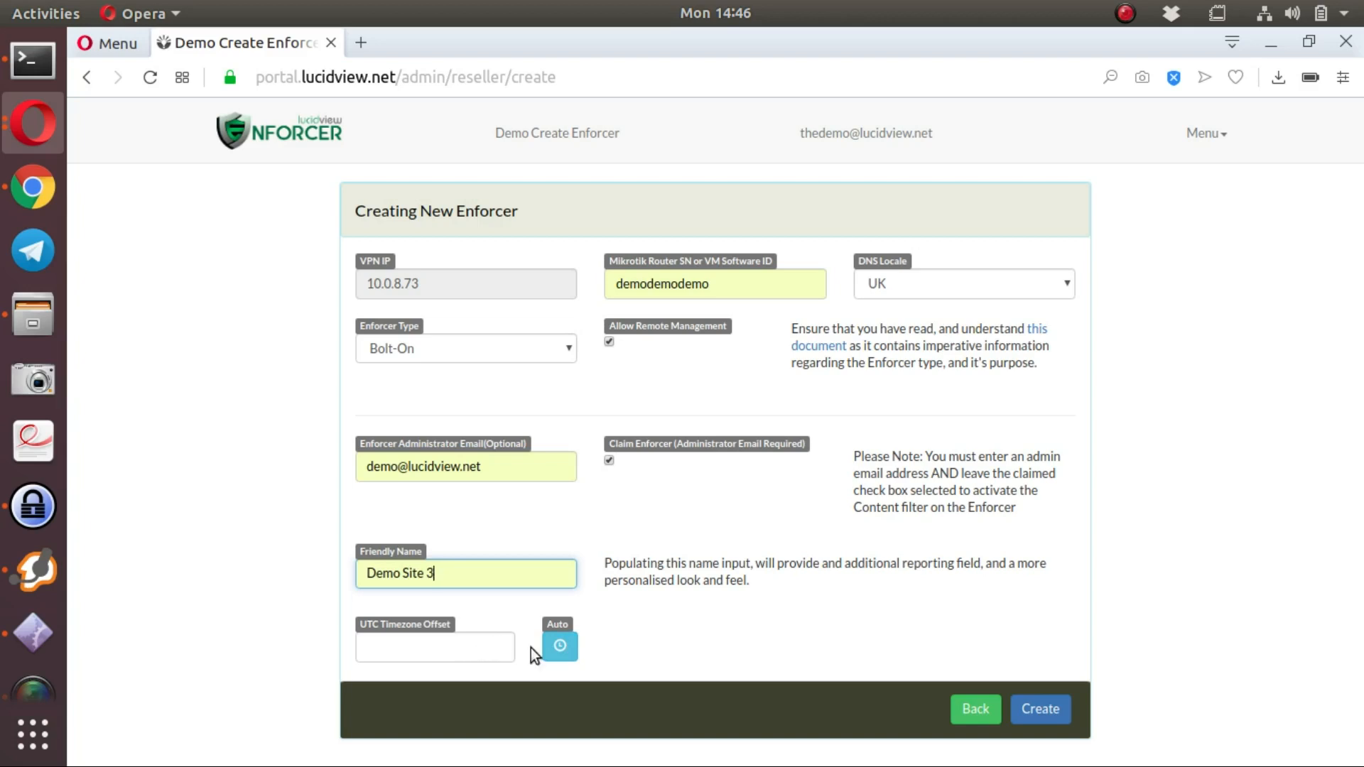
left_click(558, 645)
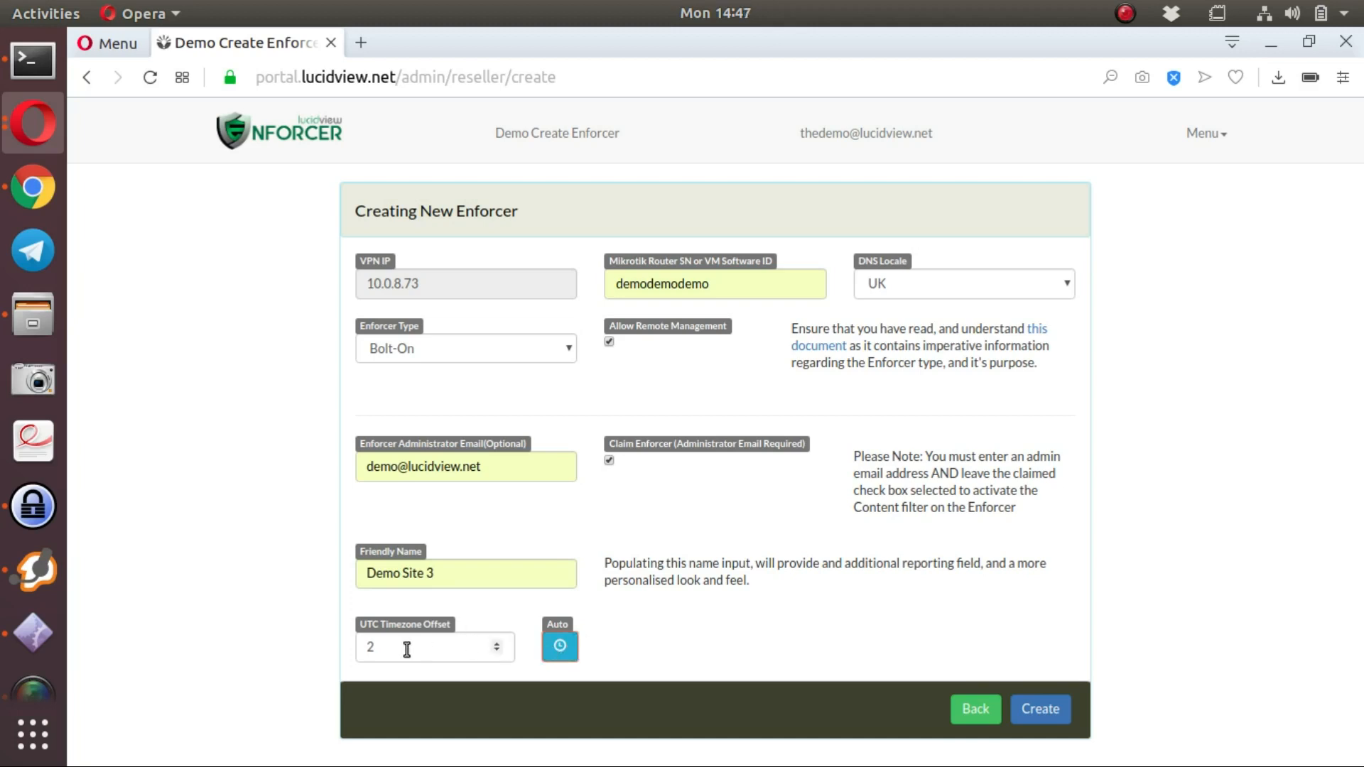
mouse_move(1040, 710)
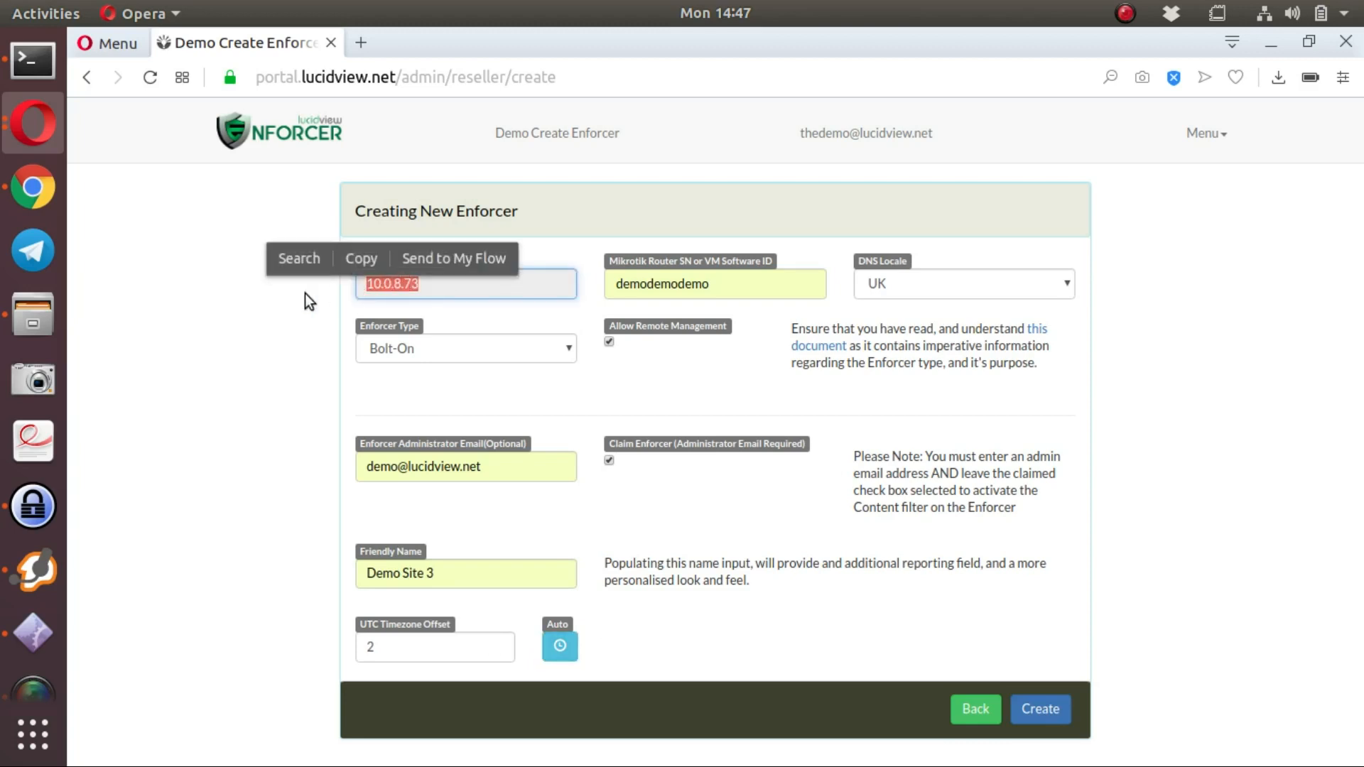
left_click(308, 299)
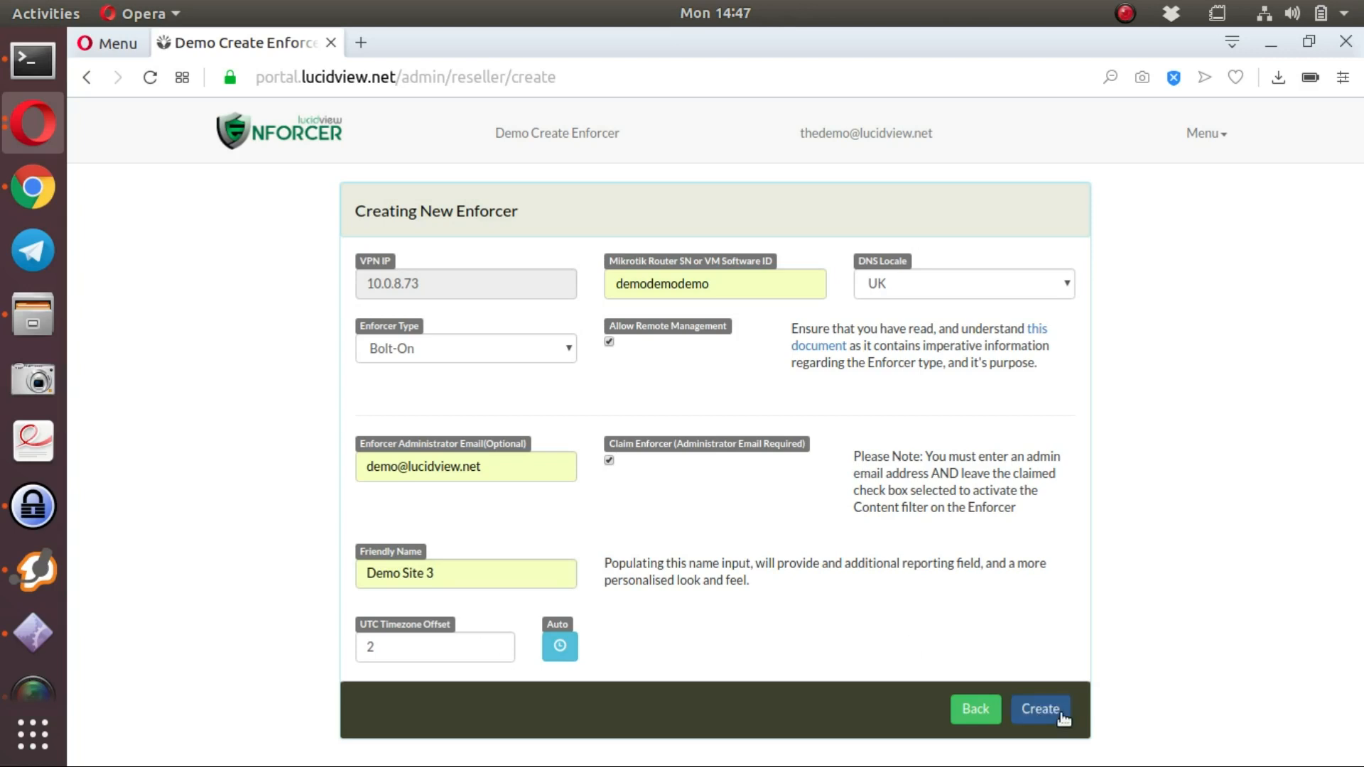
left_click(1040, 709)
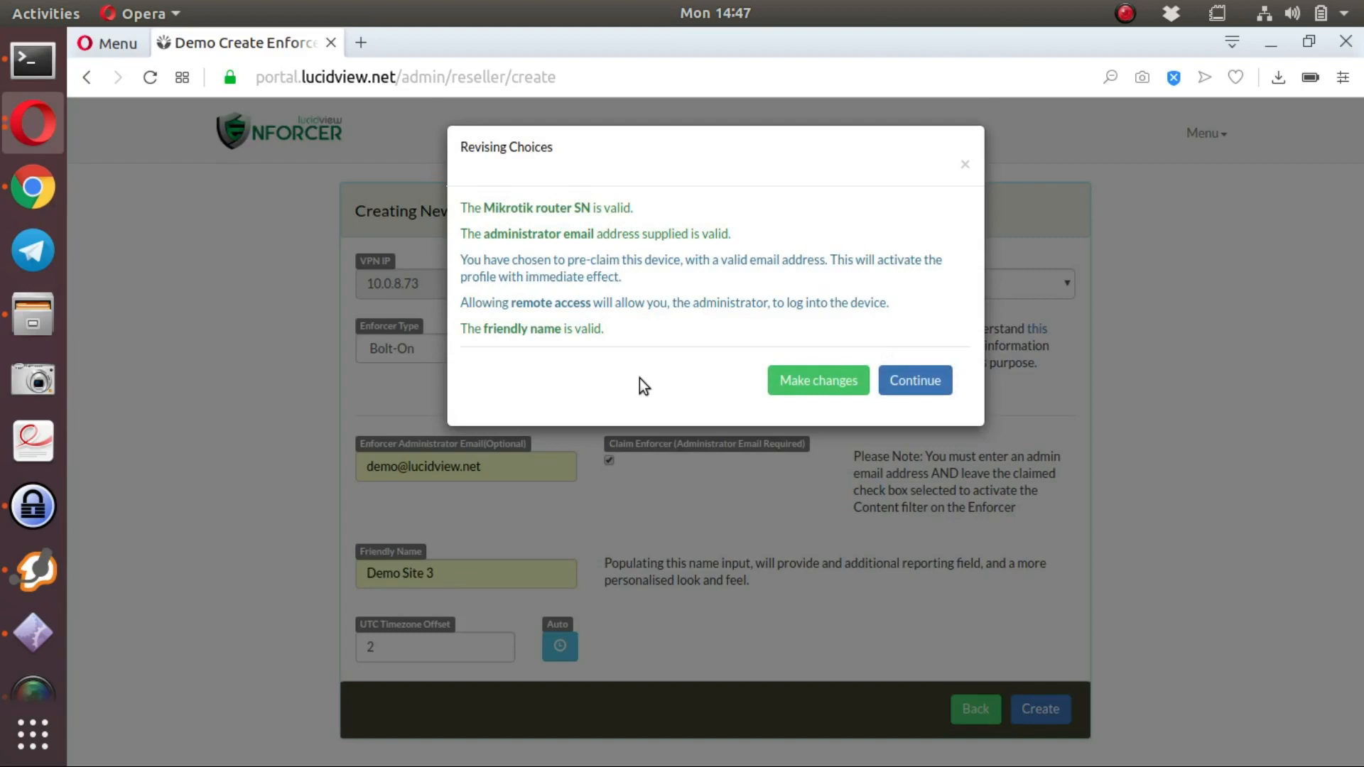
mouse_move(727, 204)
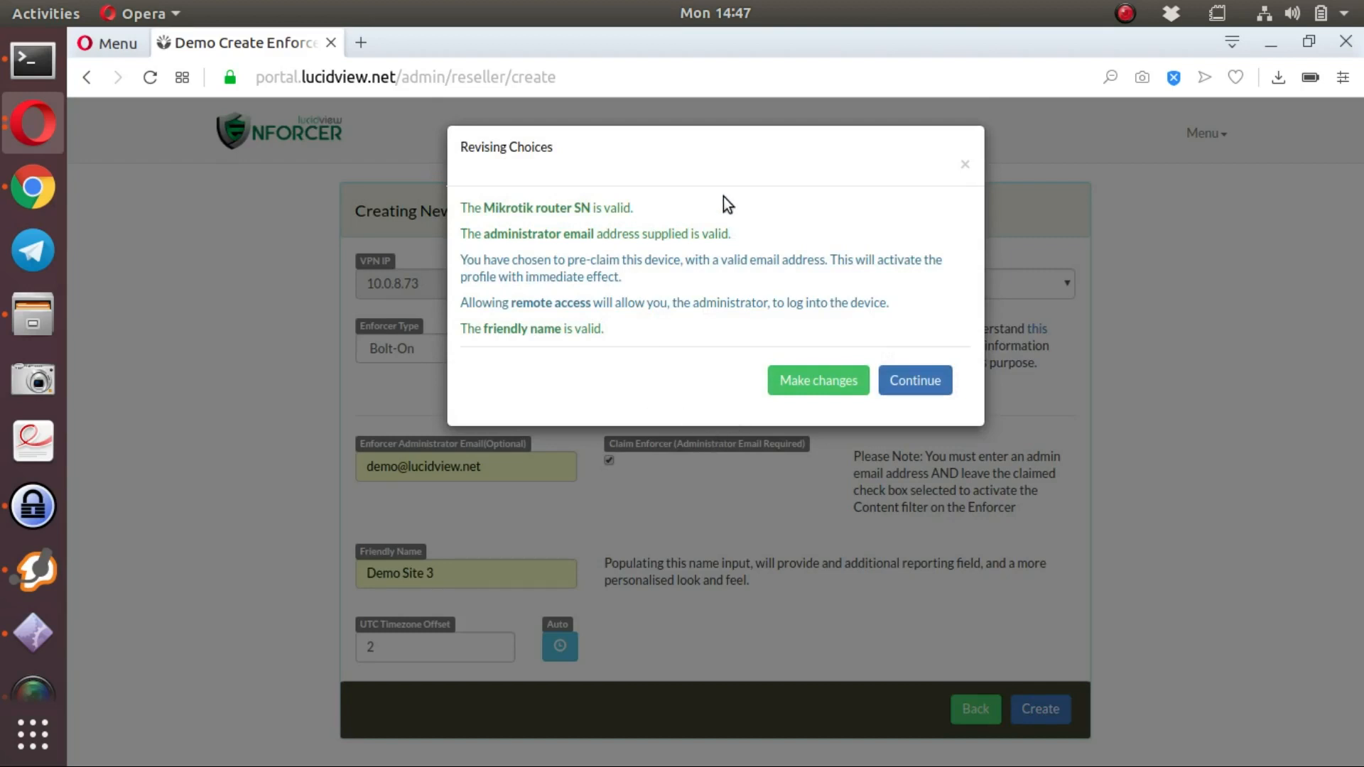
mouse_move(654, 216)
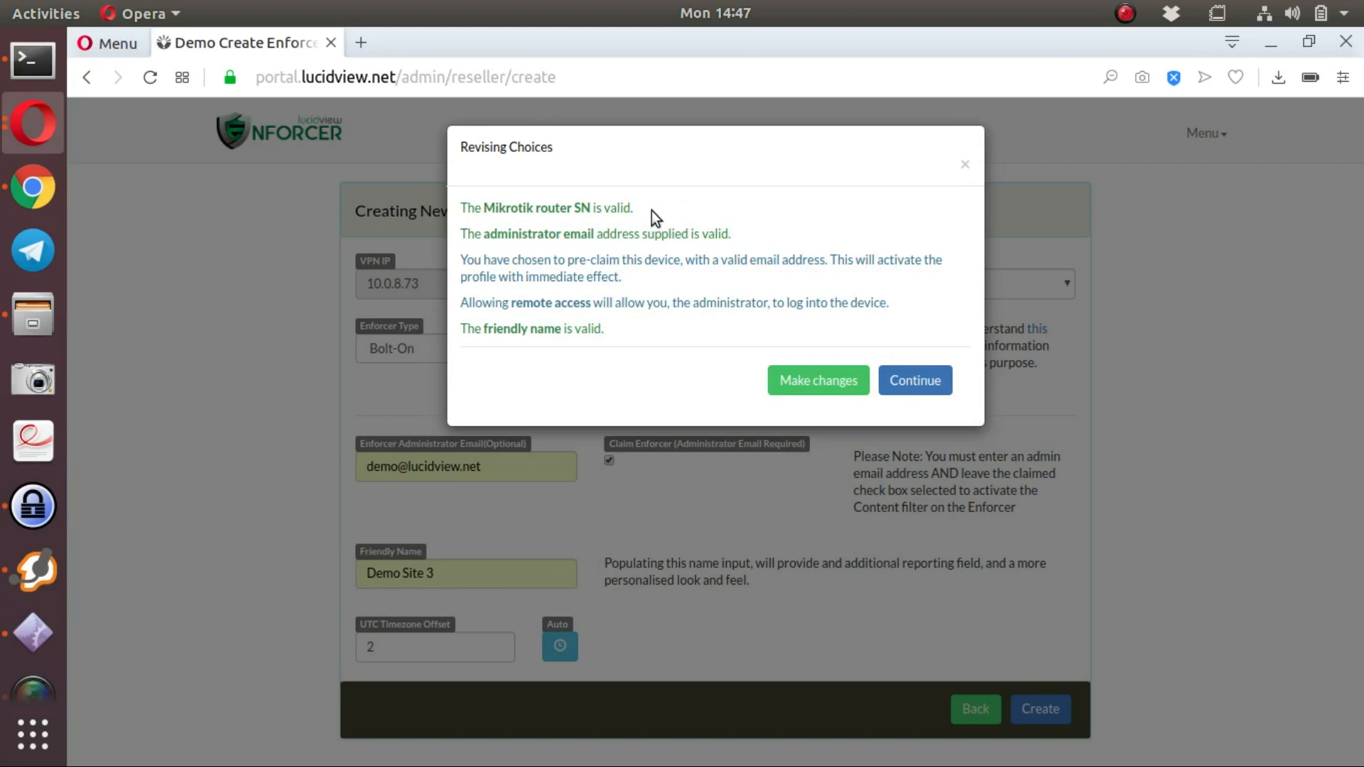
mouse_move(729, 231)
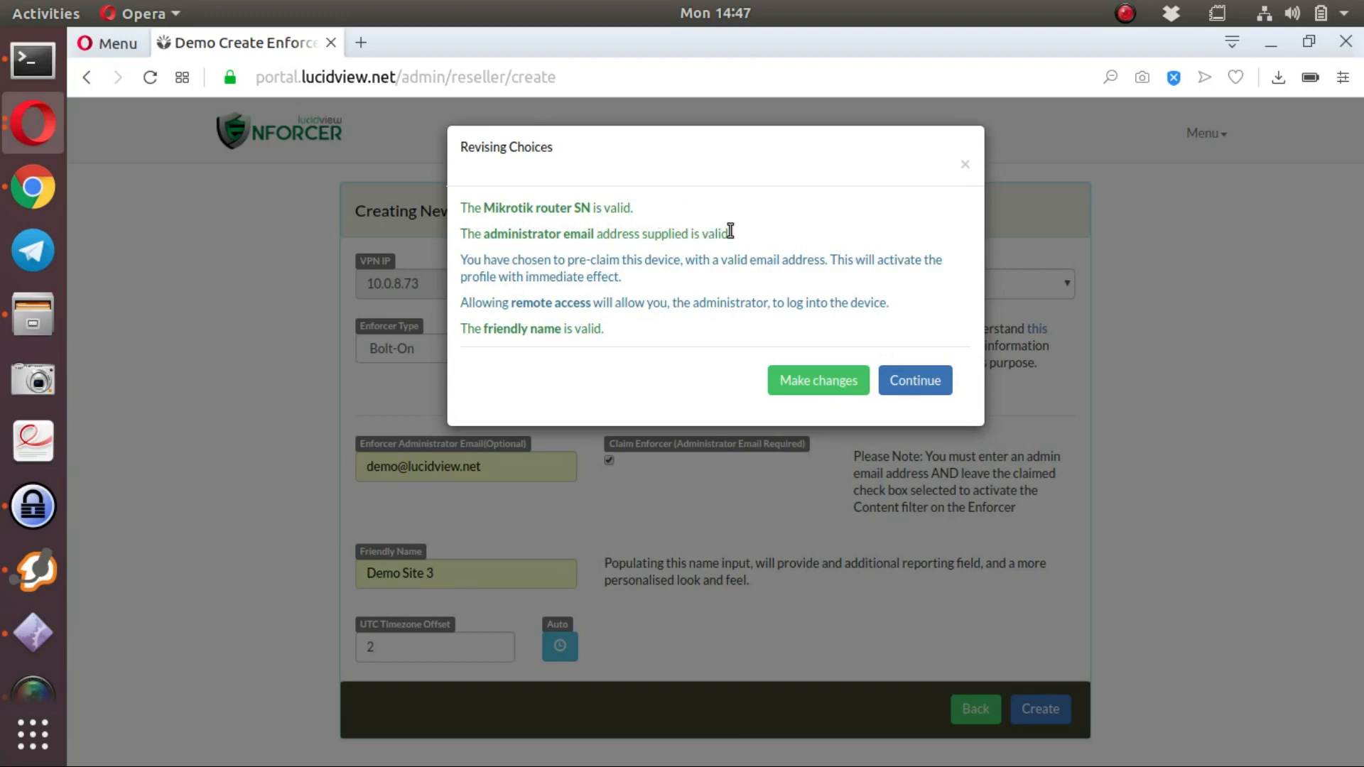
mouse_move(770, 240)
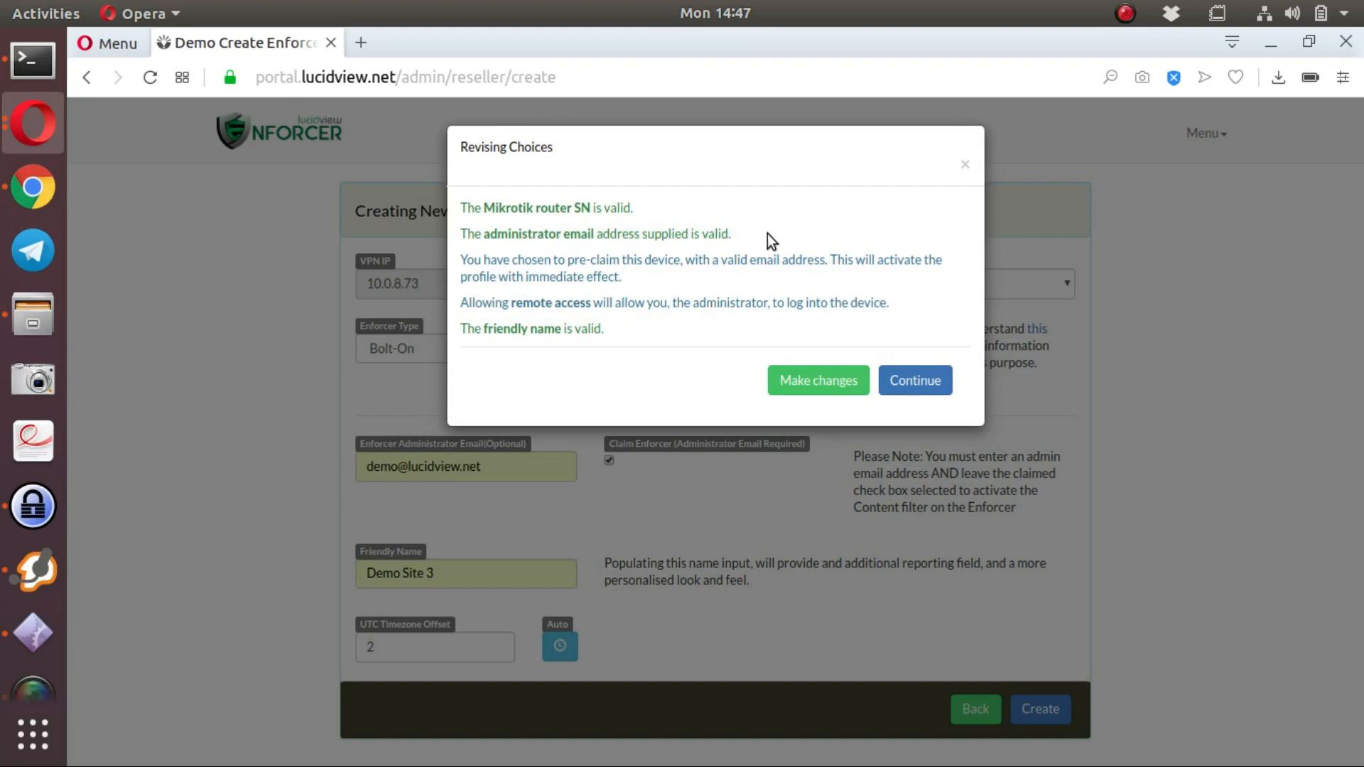
mouse_move(720, 284)
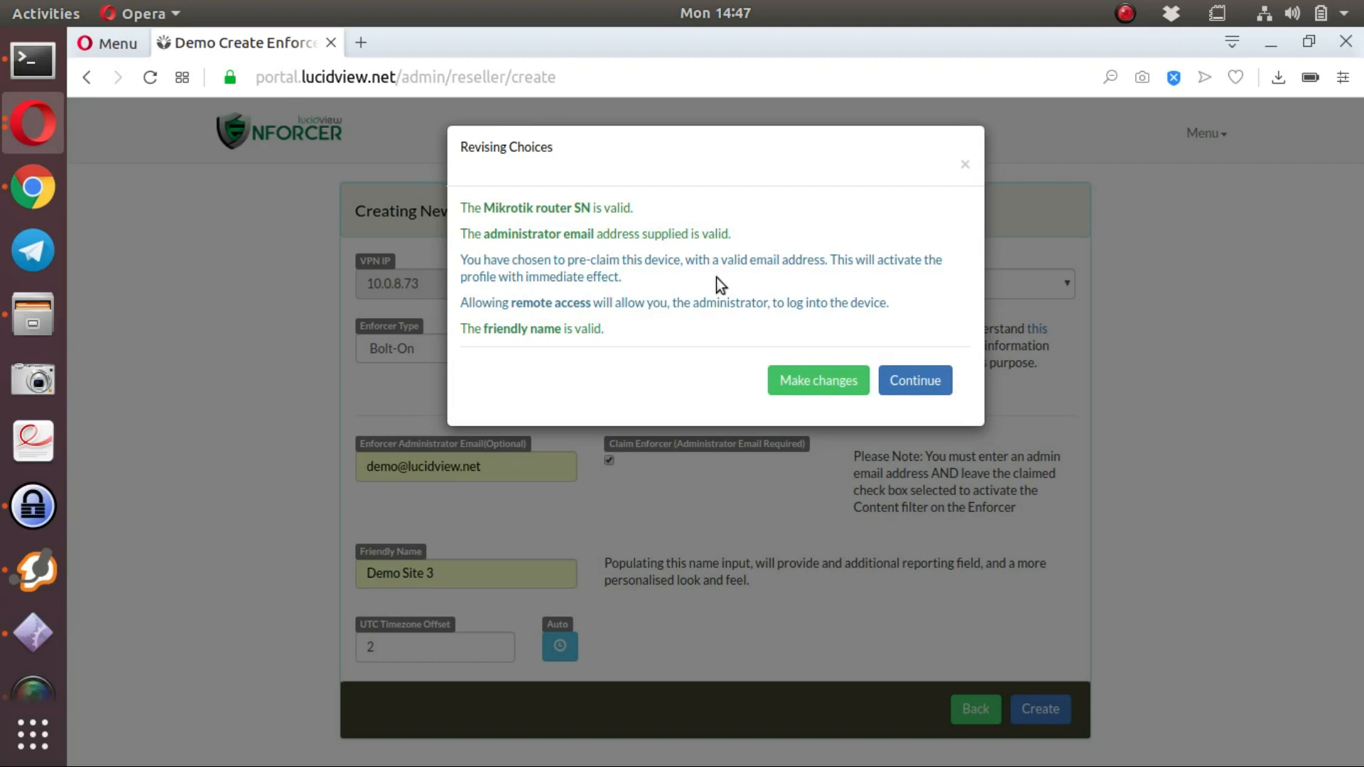
mouse_move(687, 285)
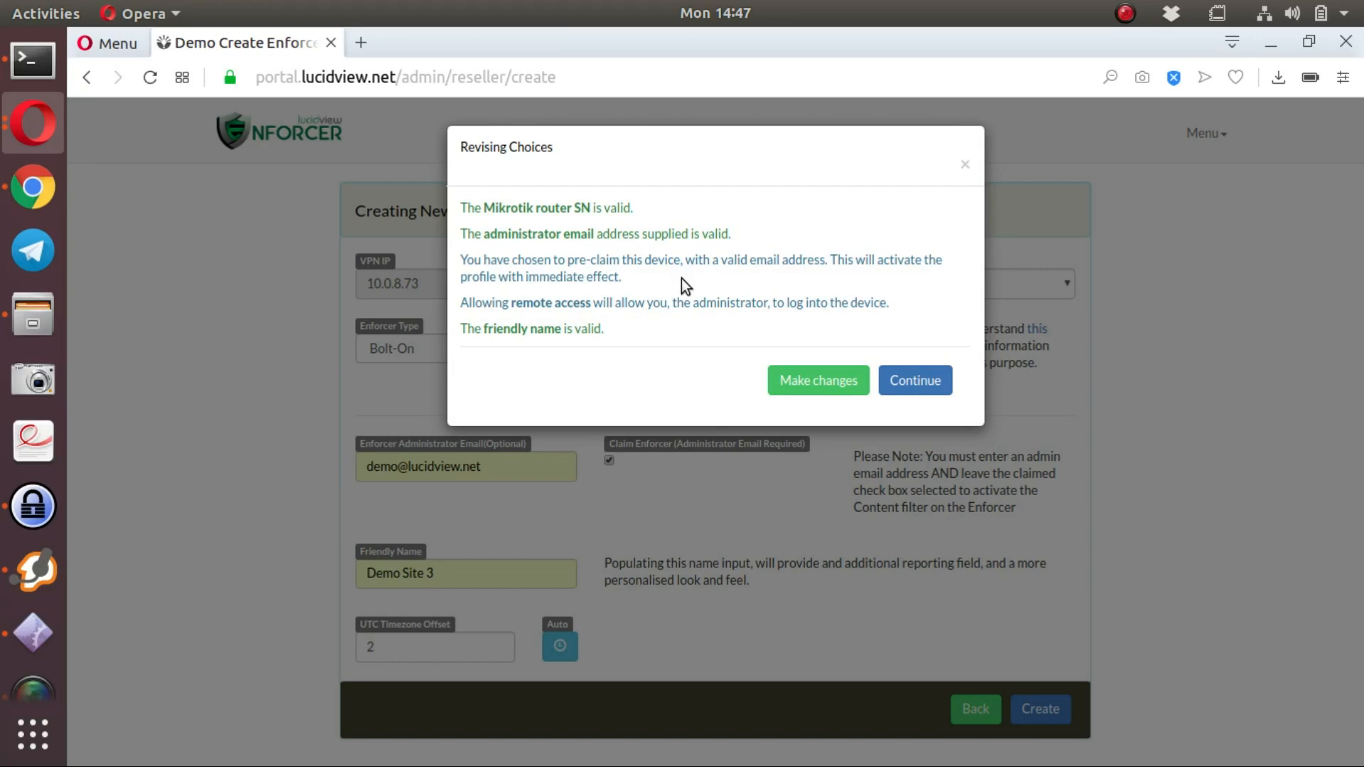
mouse_move(663, 332)
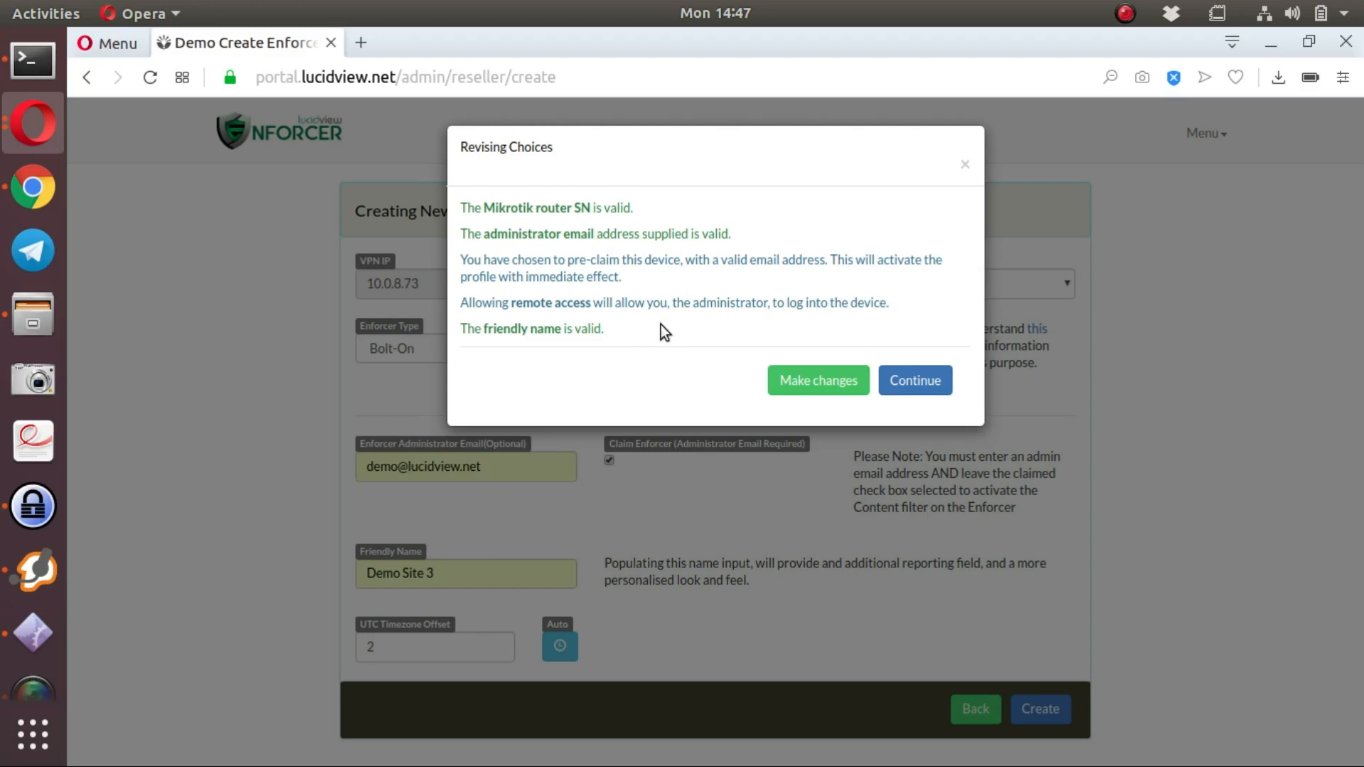
mouse_move(742, 359)
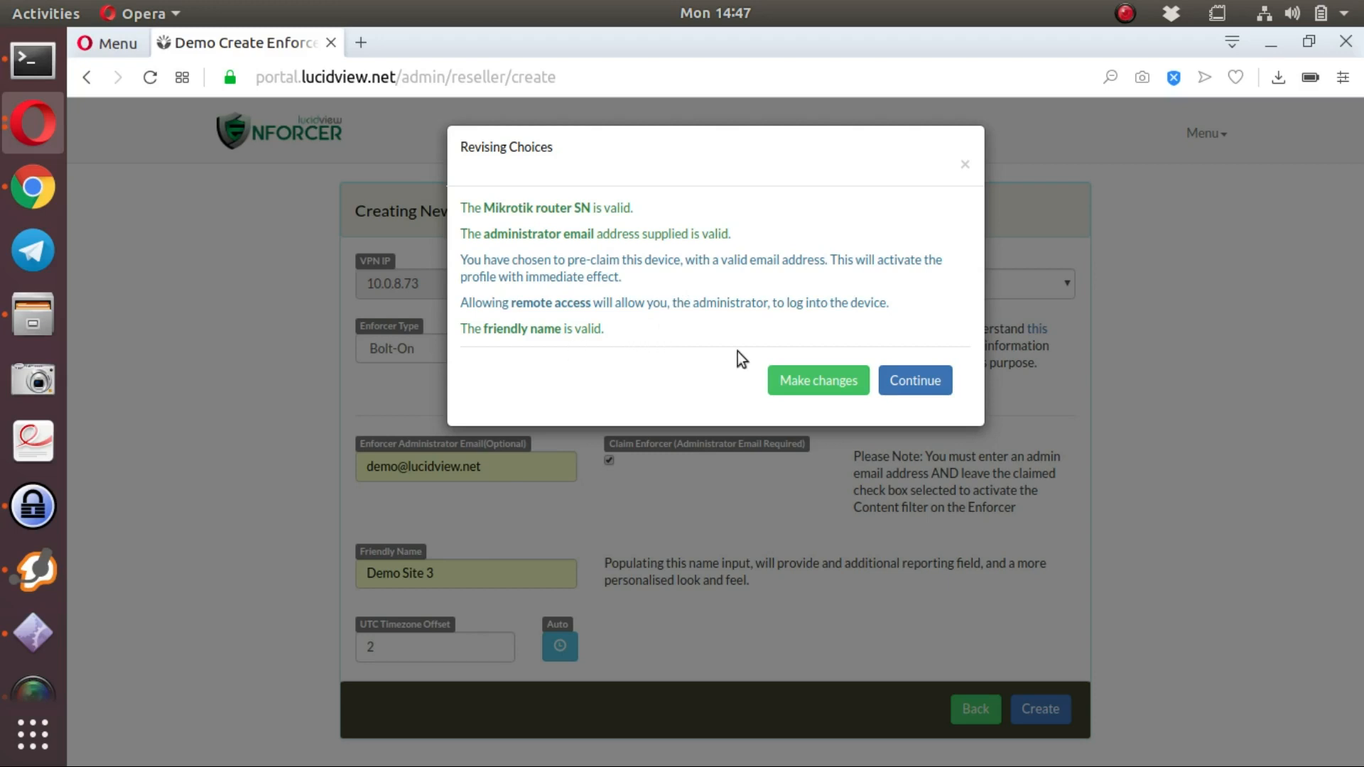
Continue past the Revising Choices dialog so the validated Enforcer is created
left_click(914, 381)
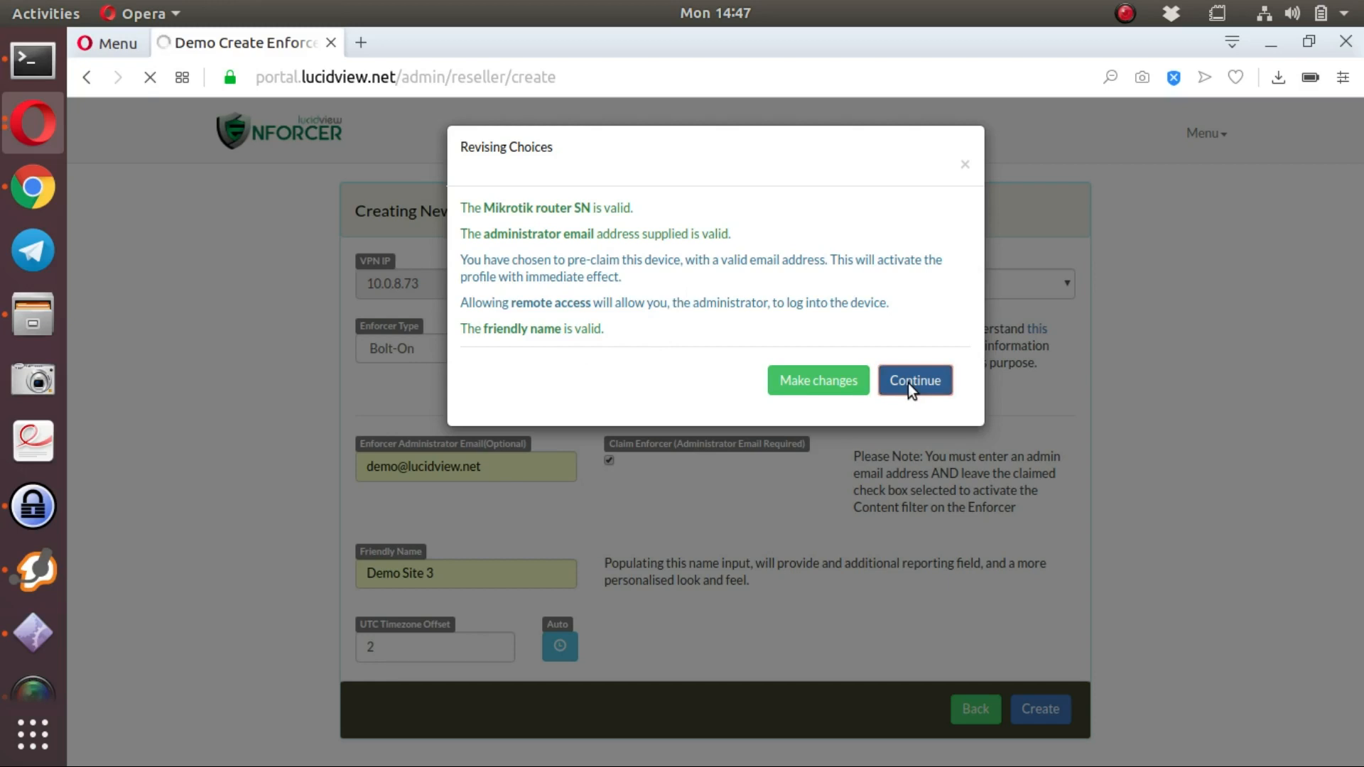
From the Enforcer list, note LUI 381d9837 and go to Demo Site 3's install script page
left_click(914, 381)
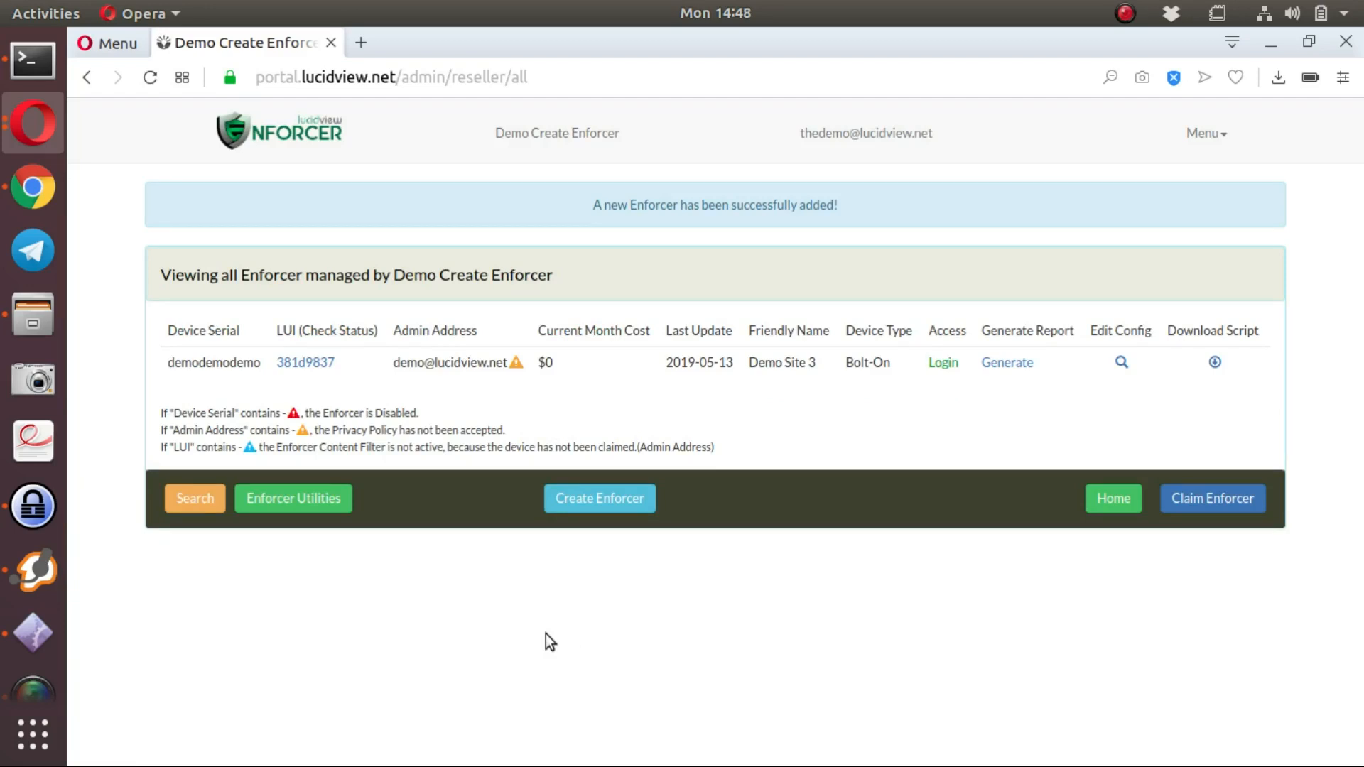
mouse_move(245, 381)
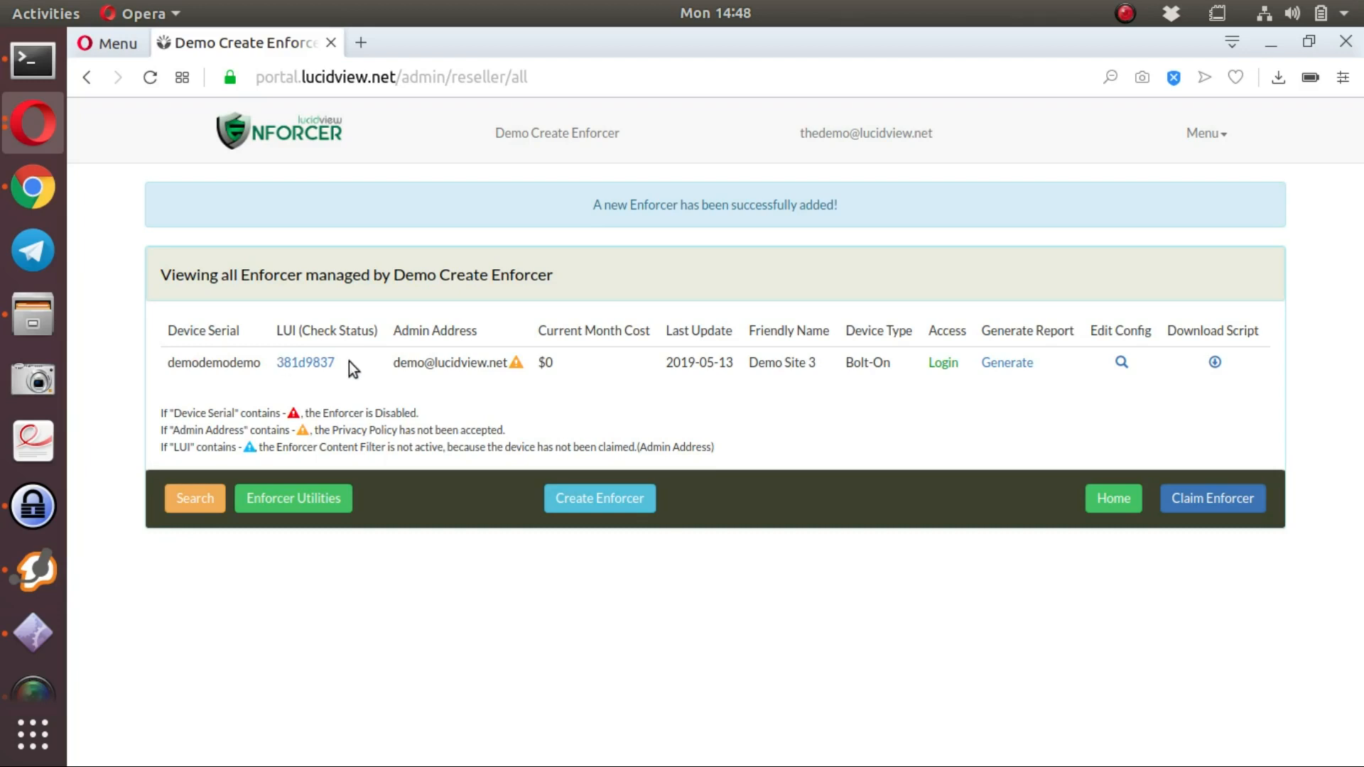
mouse_move(343, 368)
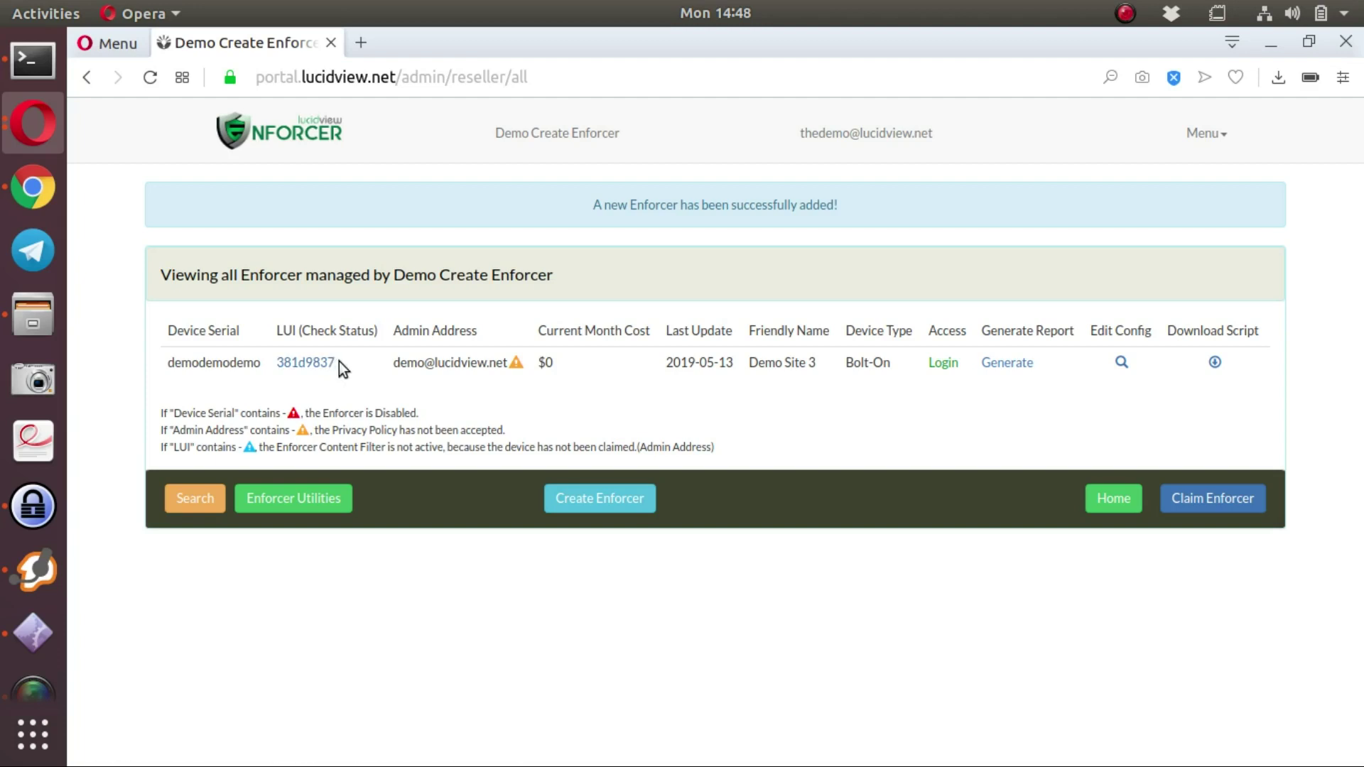
double_click(306, 362)
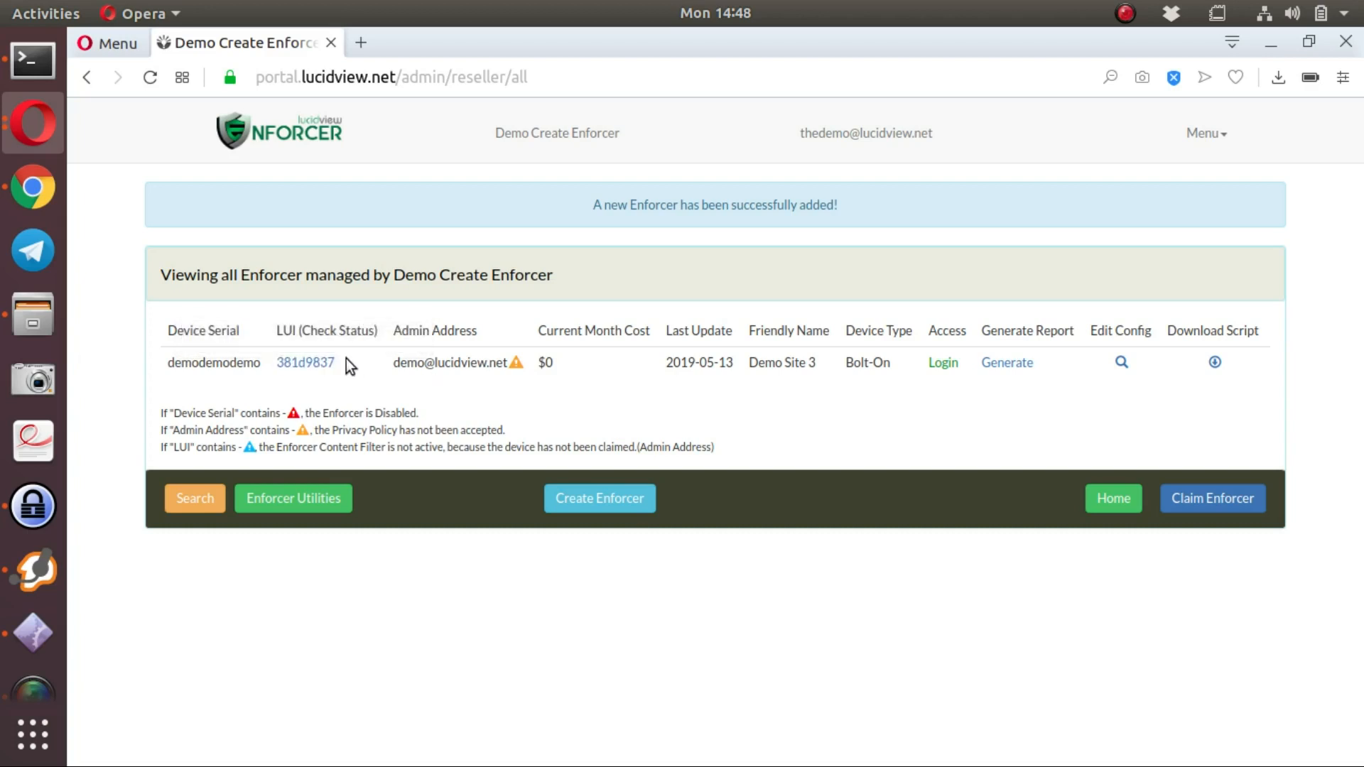
mouse_move(451, 365)
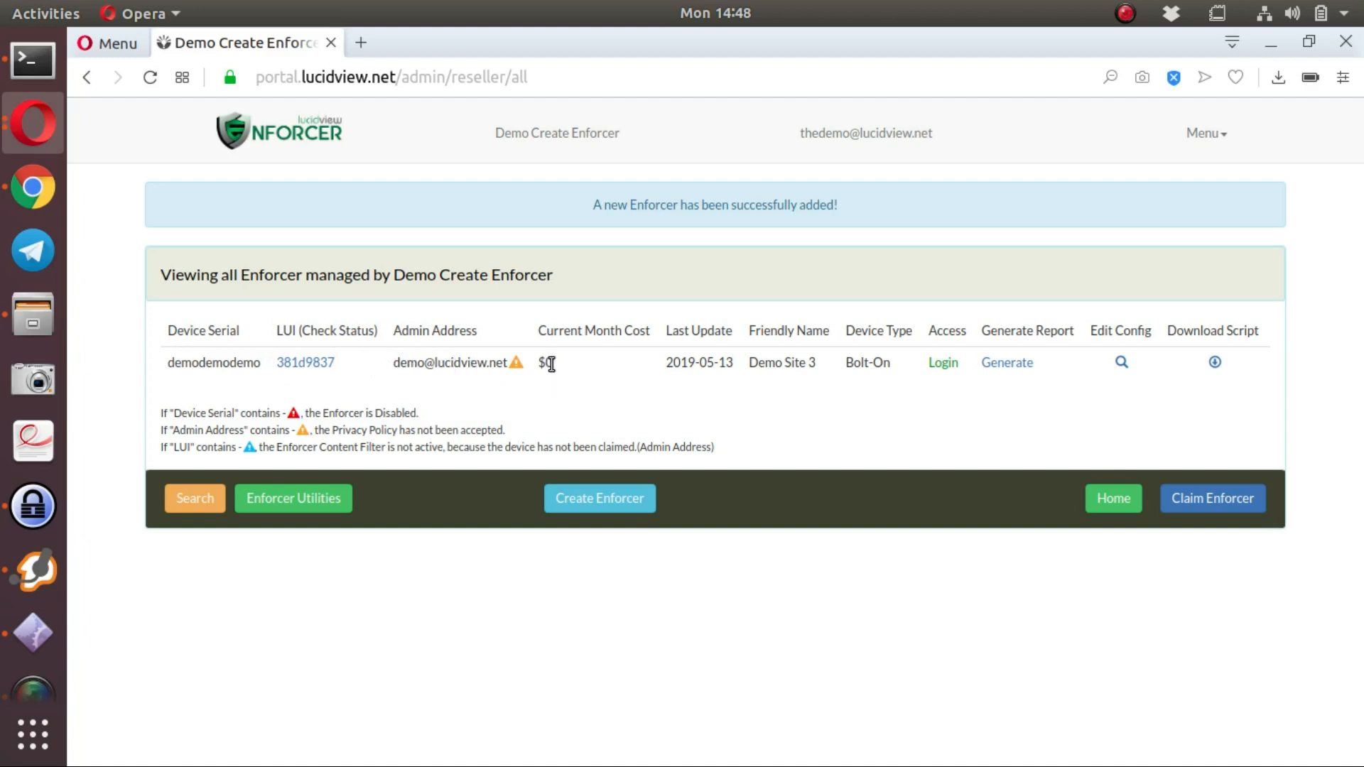
mouse_move(555, 369)
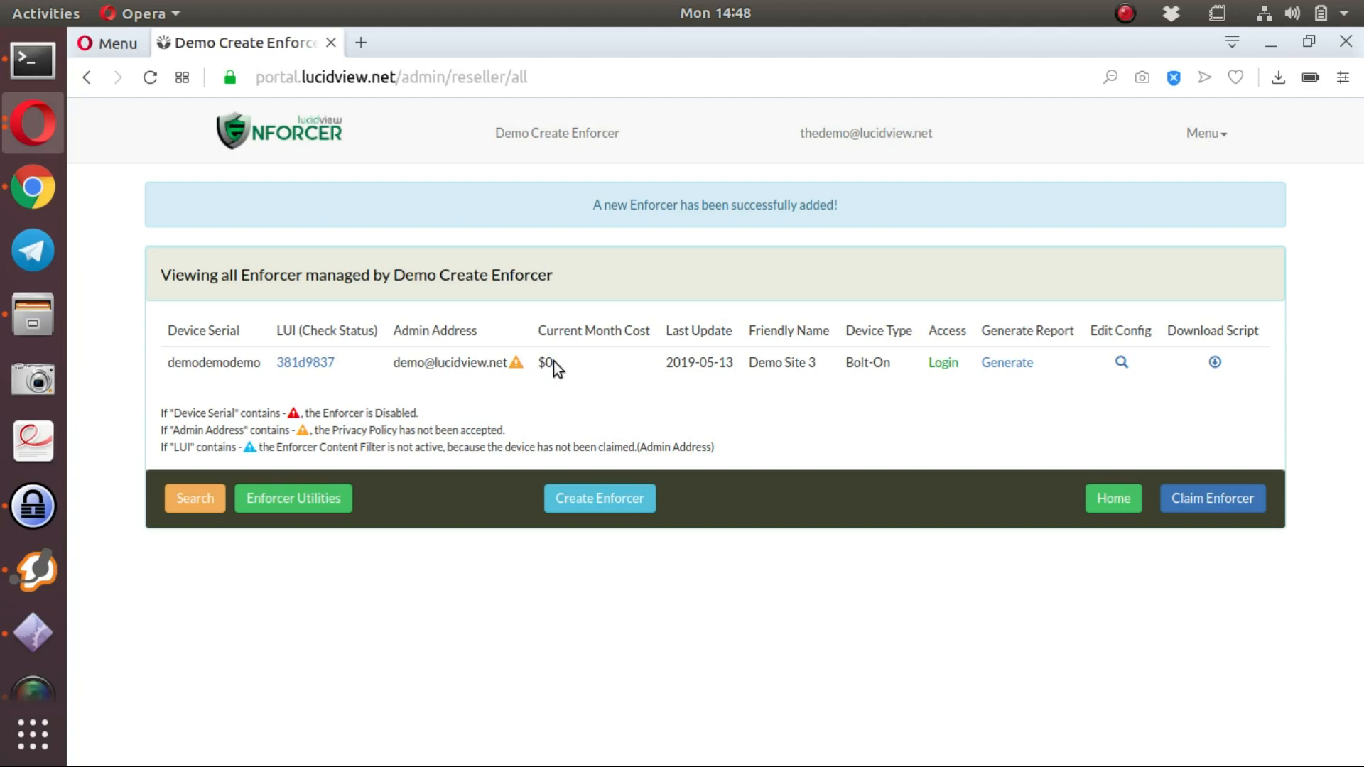
mouse_move(816, 362)
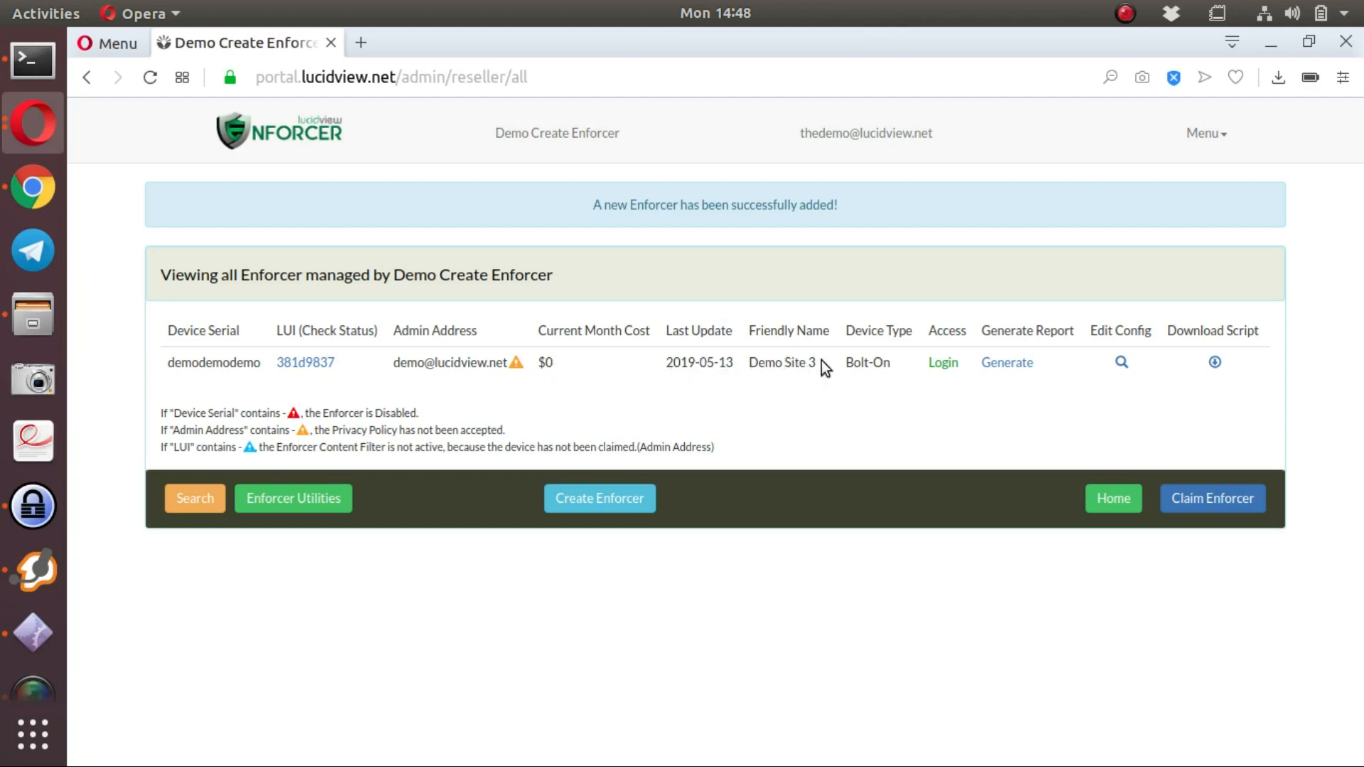
mouse_move(942, 362)
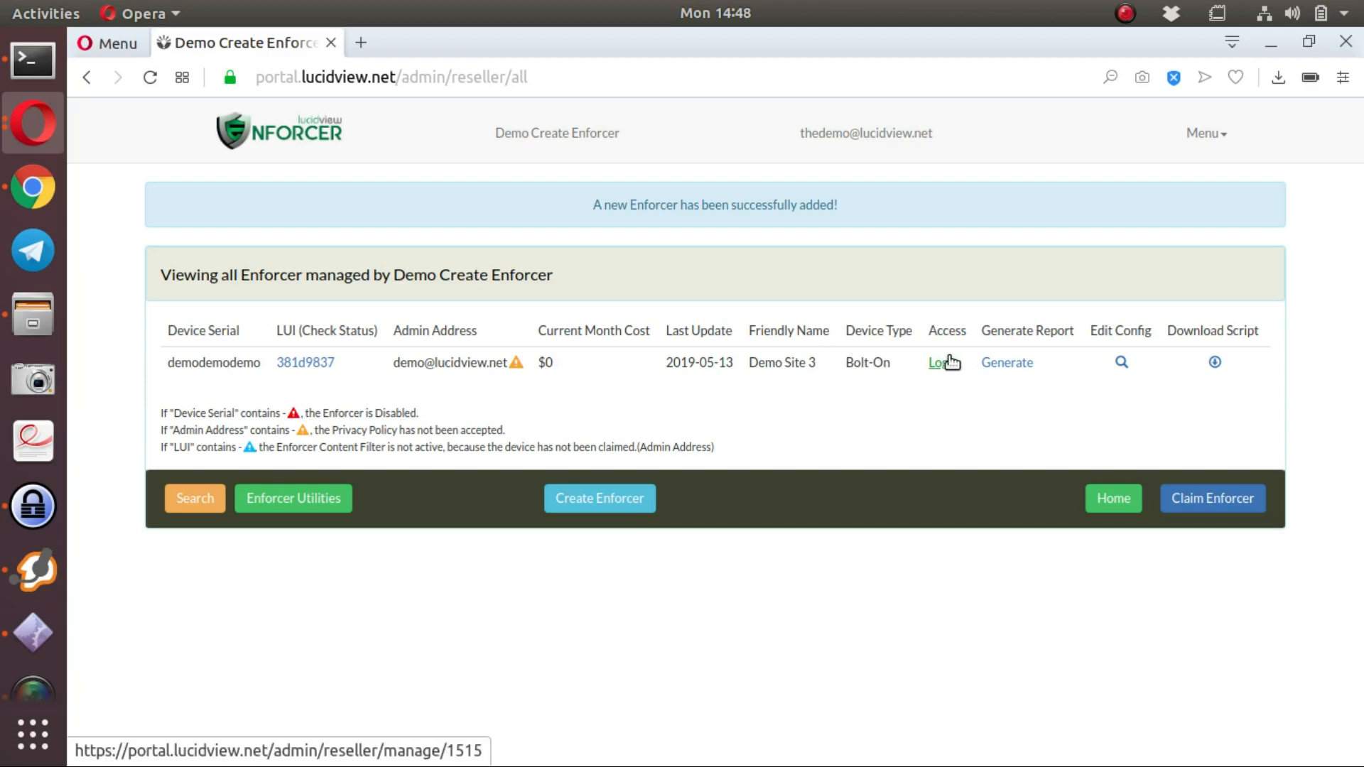
mouse_move(944, 368)
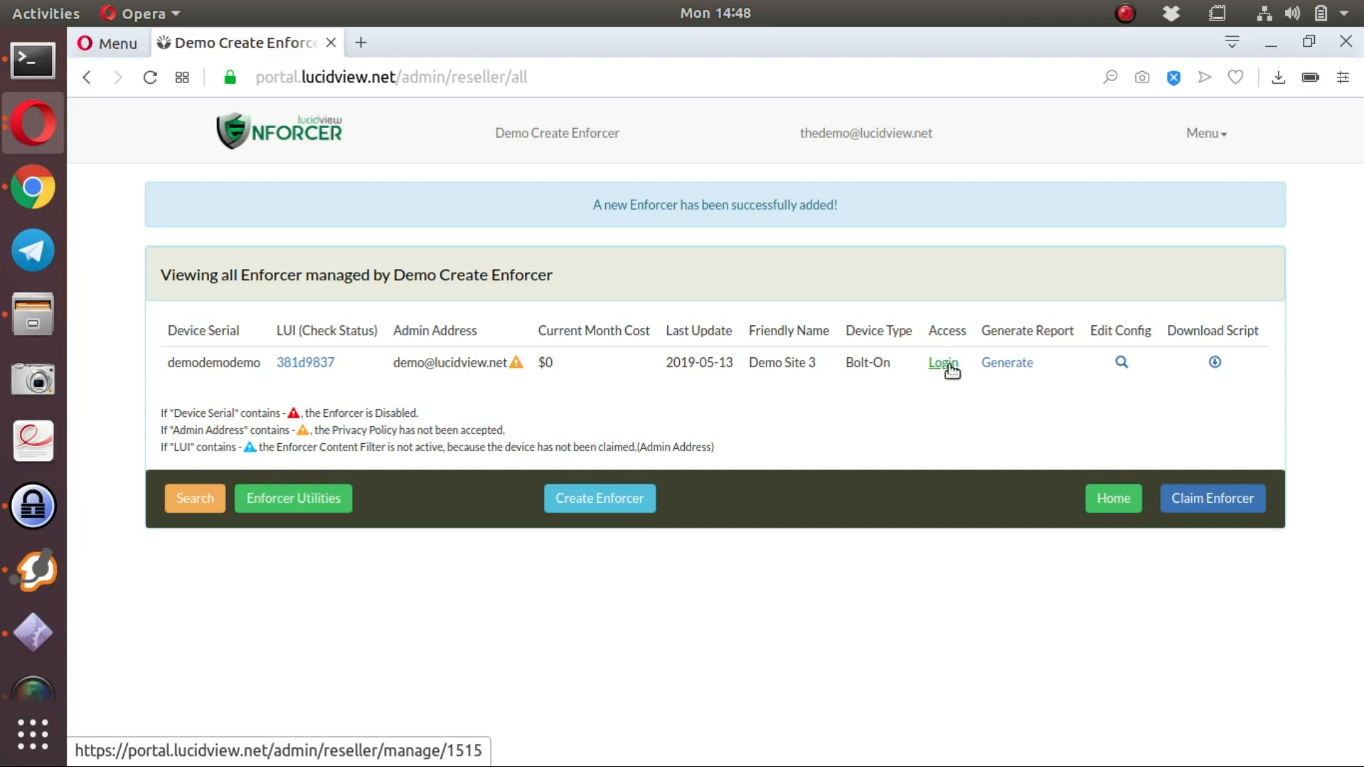
mouse_move(1222, 371)
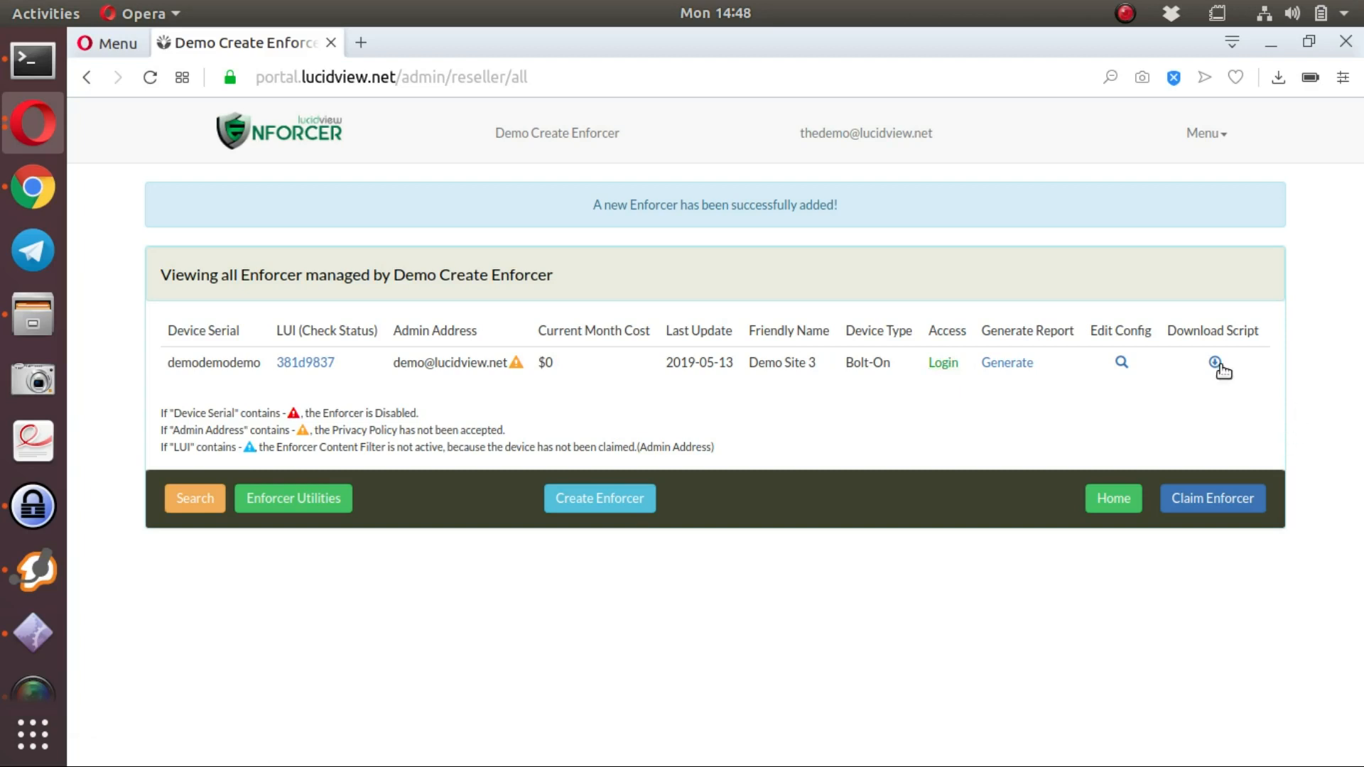
mouse_move(1218, 365)
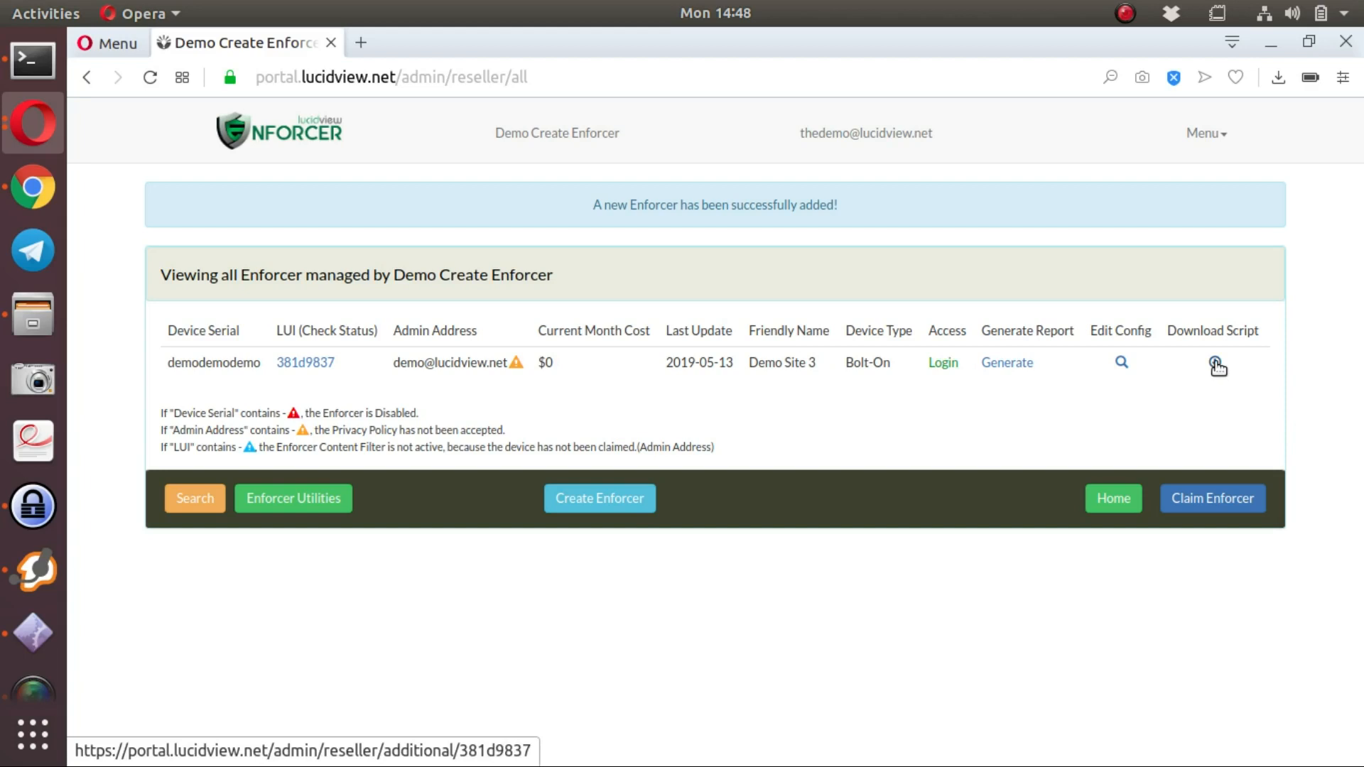
left_click(1216, 364)
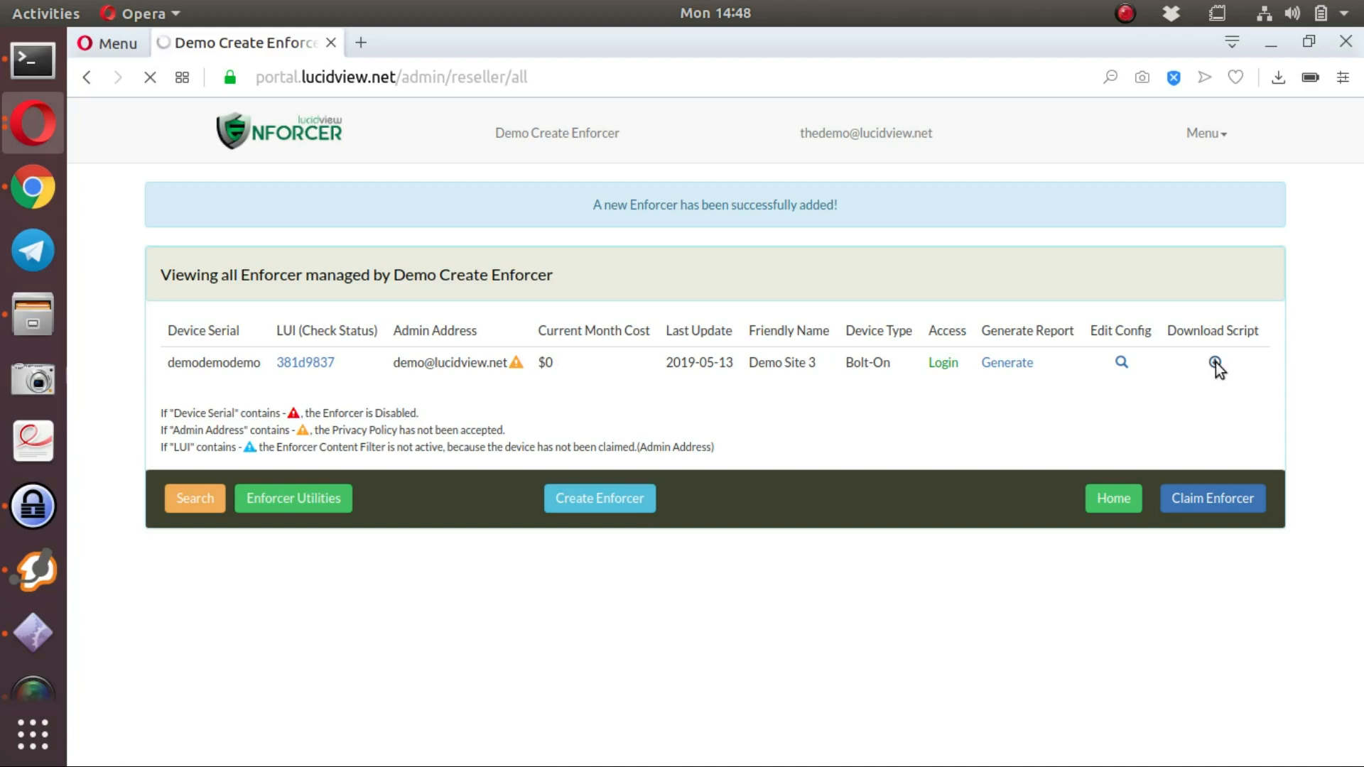
left_click(1215, 363)
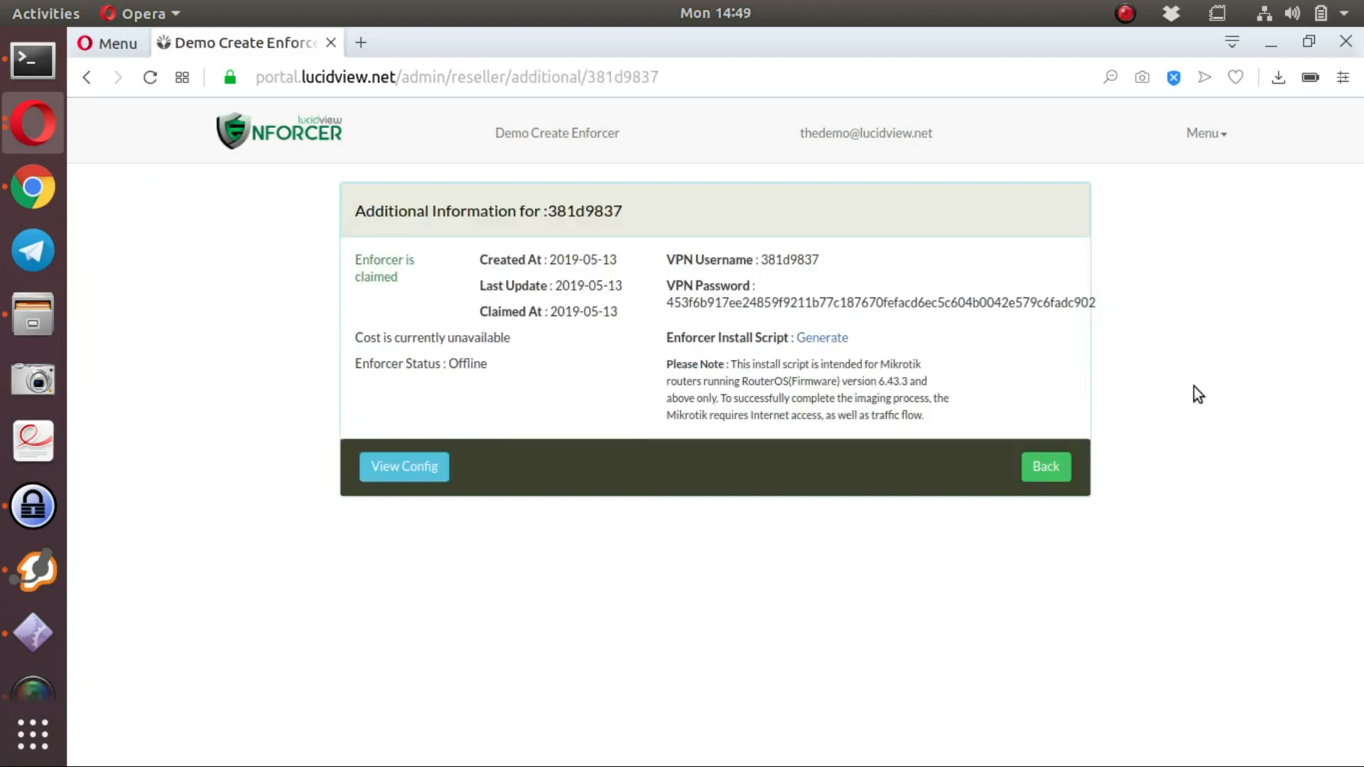
mouse_move(573, 392)
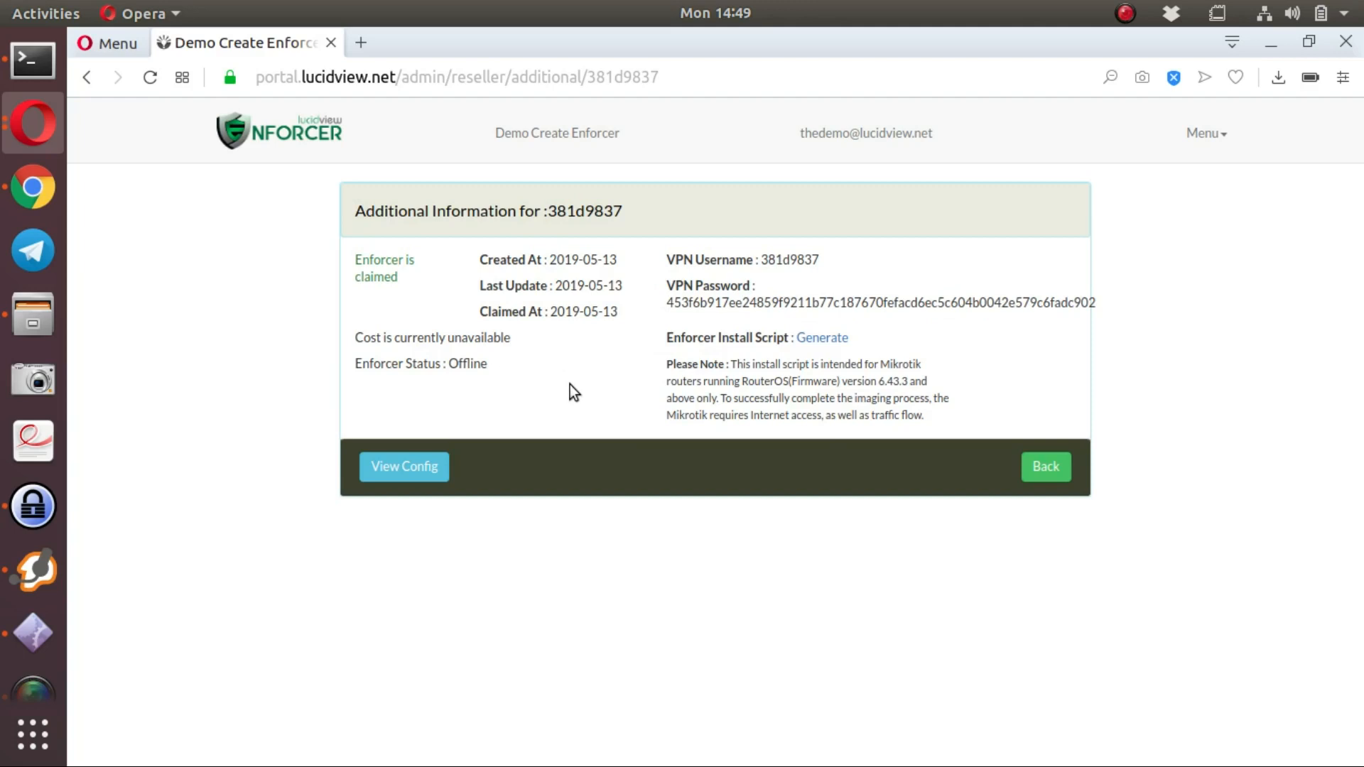
mouse_move(770, 293)
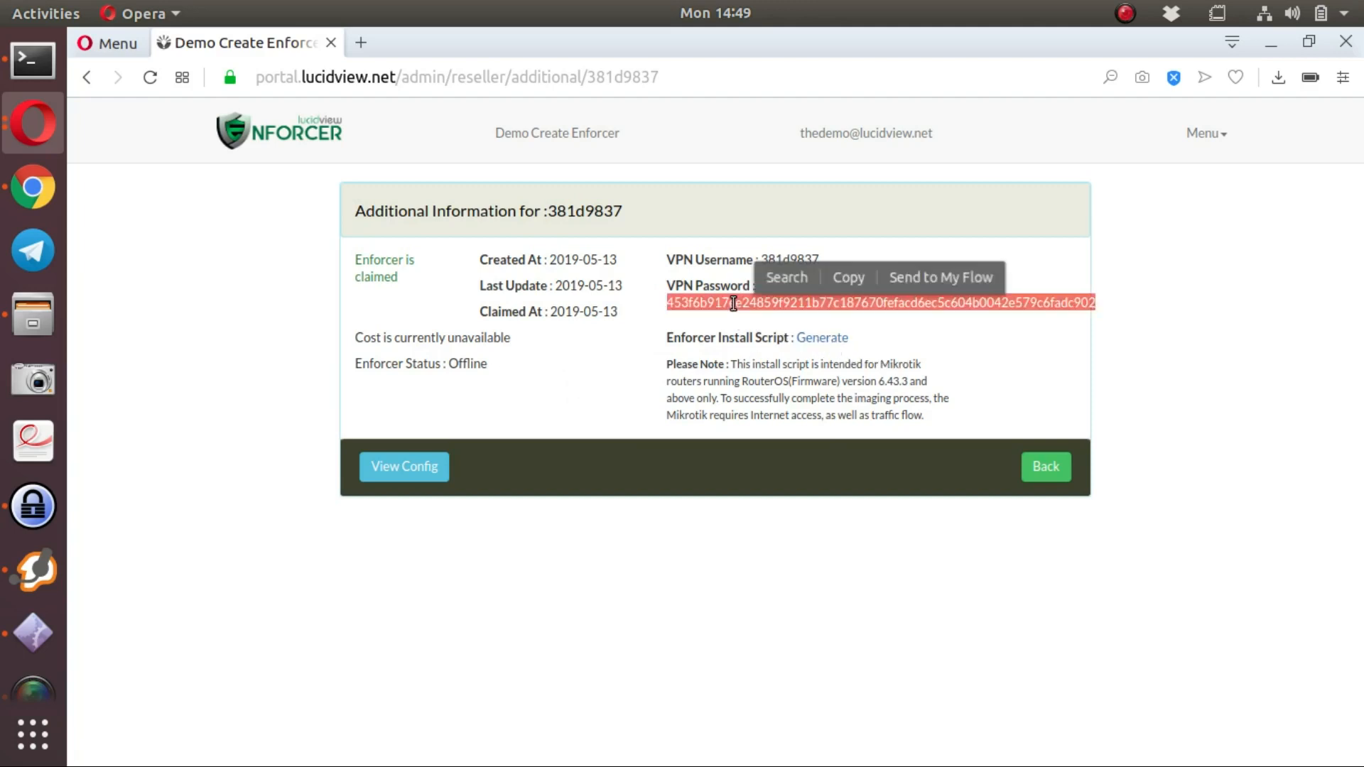
left_click(816, 375)
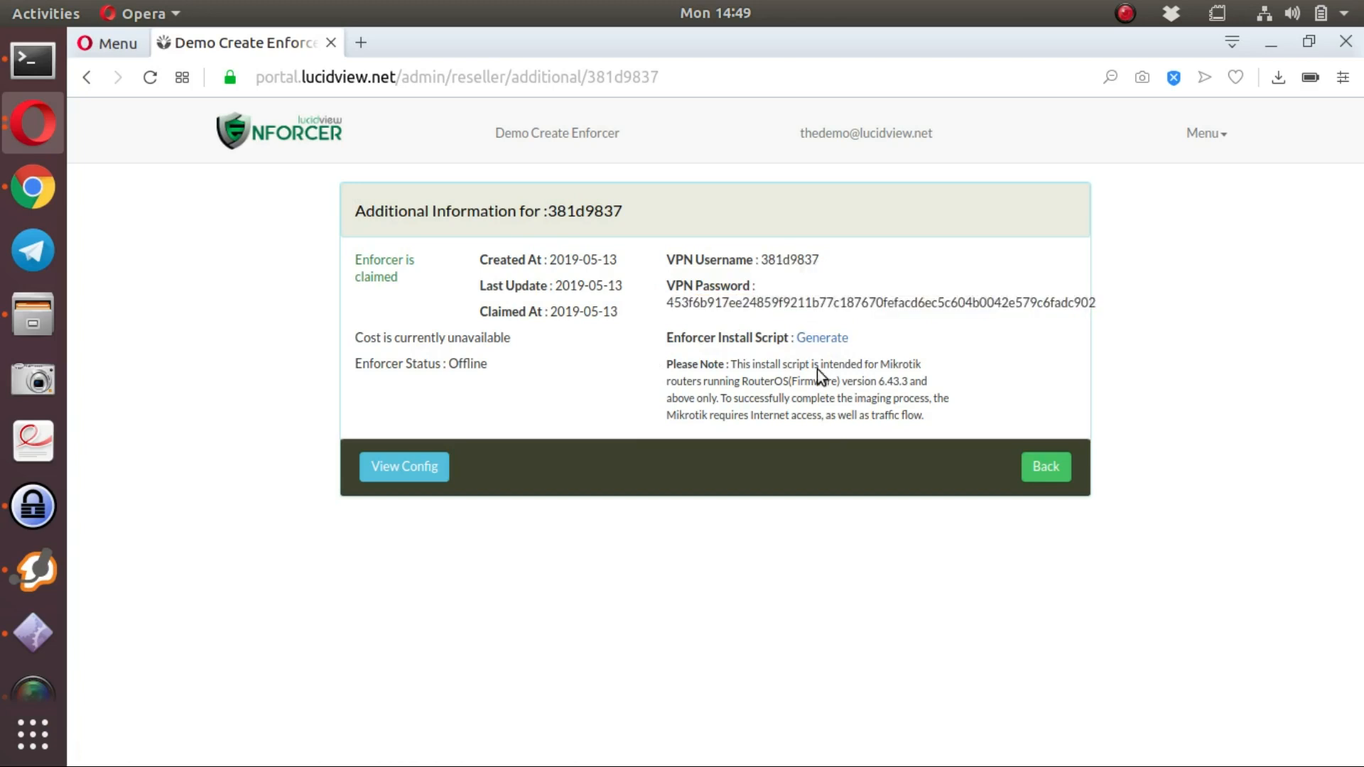
mouse_move(820, 338)
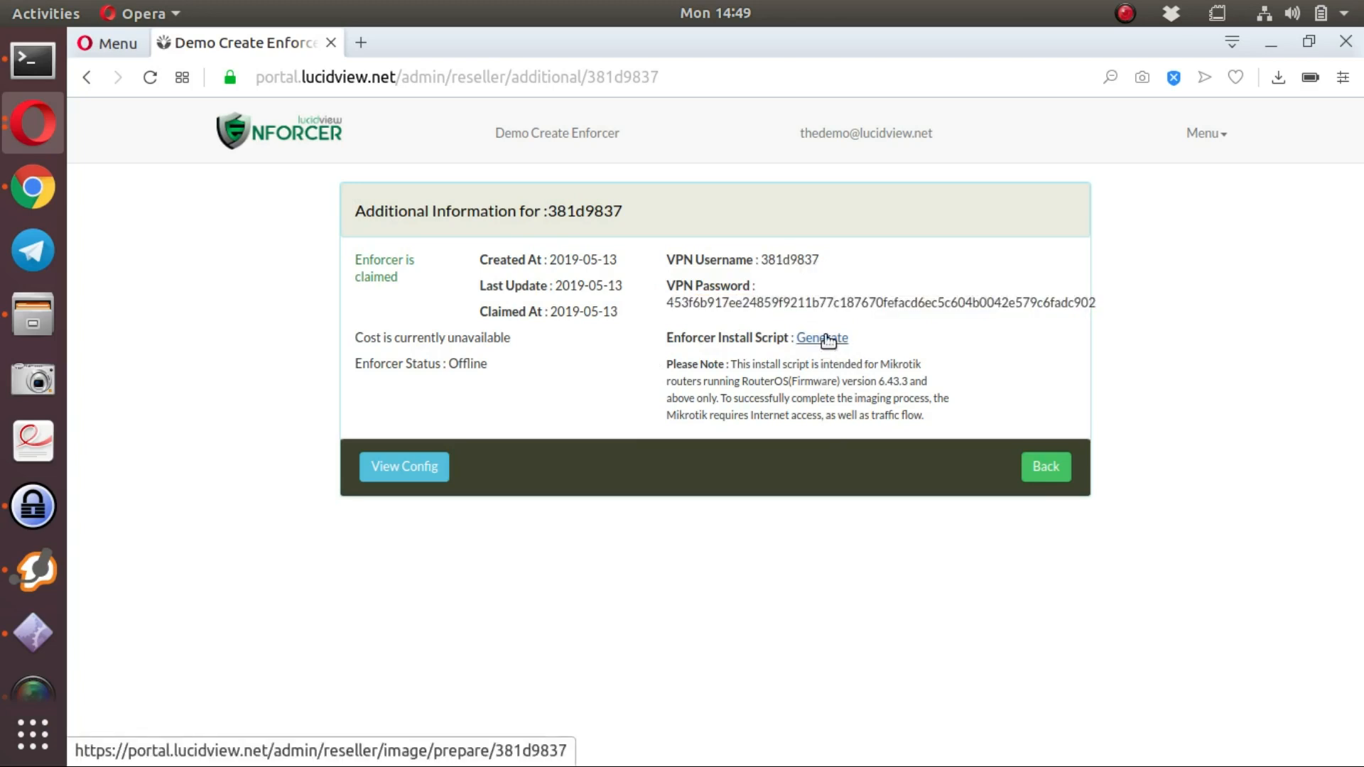
Generate the Bolt-on install script for 381d9837 with Mikrotik internal IP 192.168.0.1
left_click(820, 338)
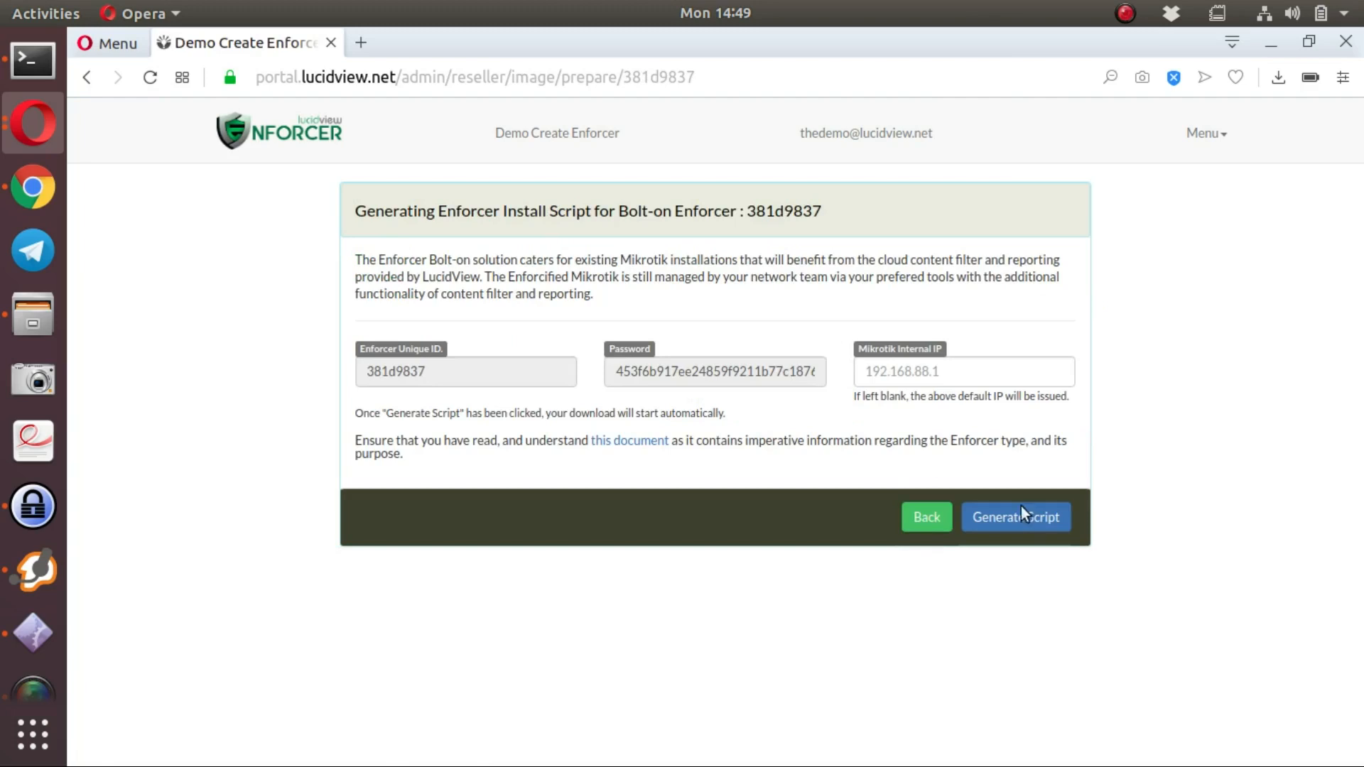
mouse_move(402, 372)
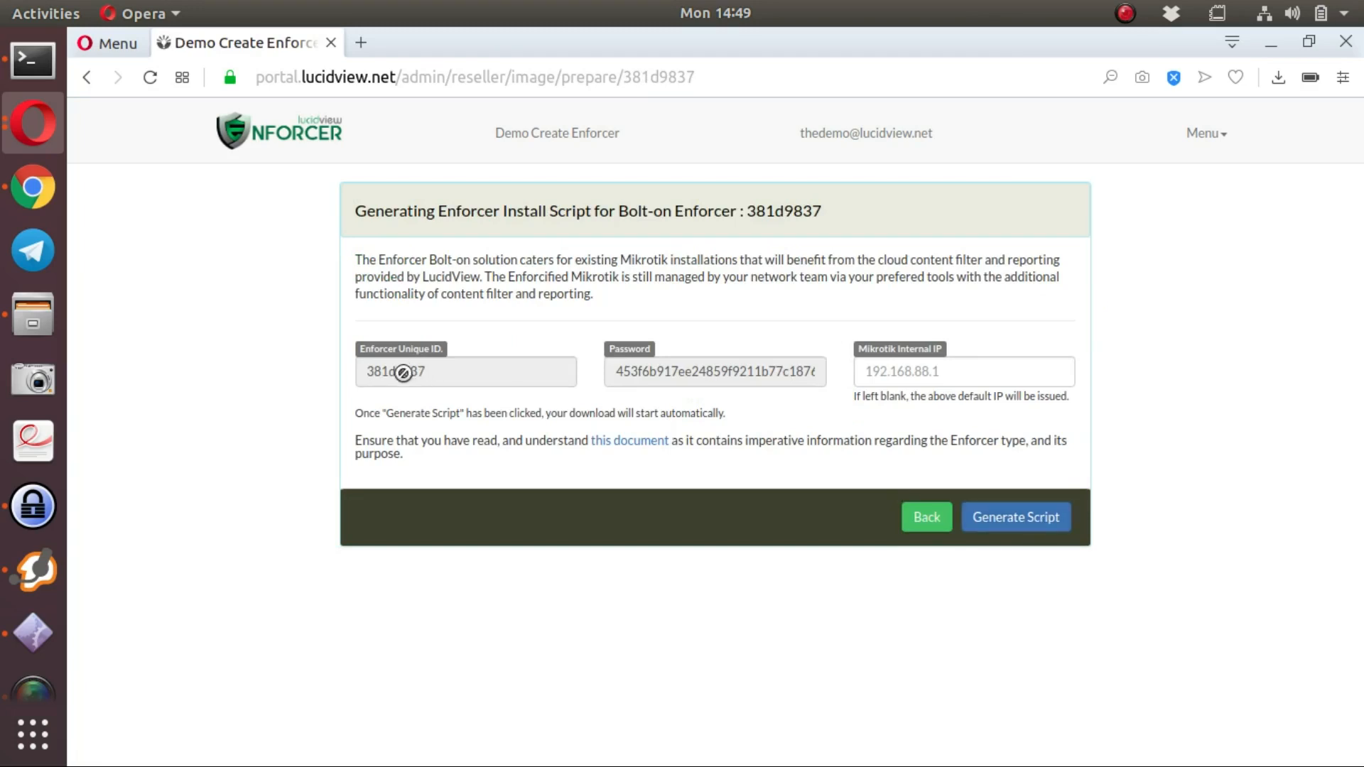
mouse_move(614, 381)
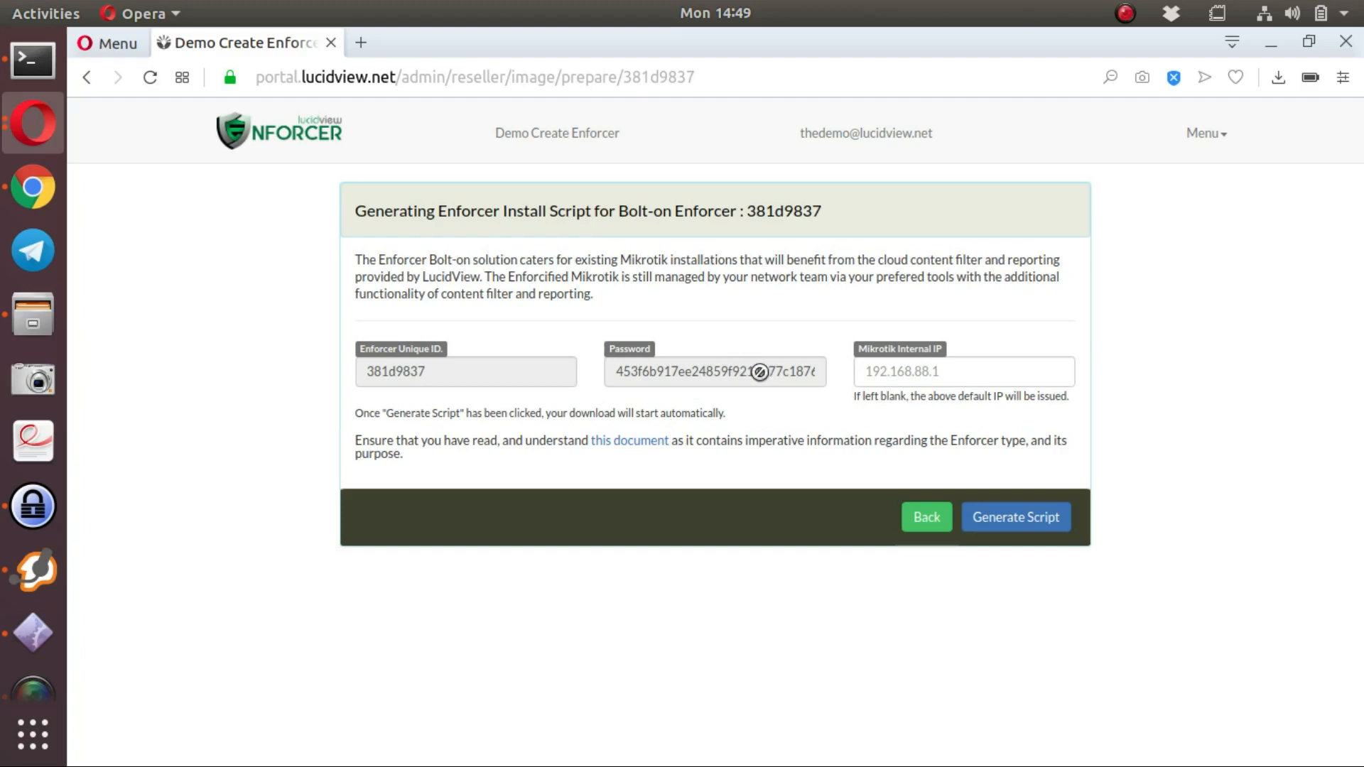
left_click(964, 371)
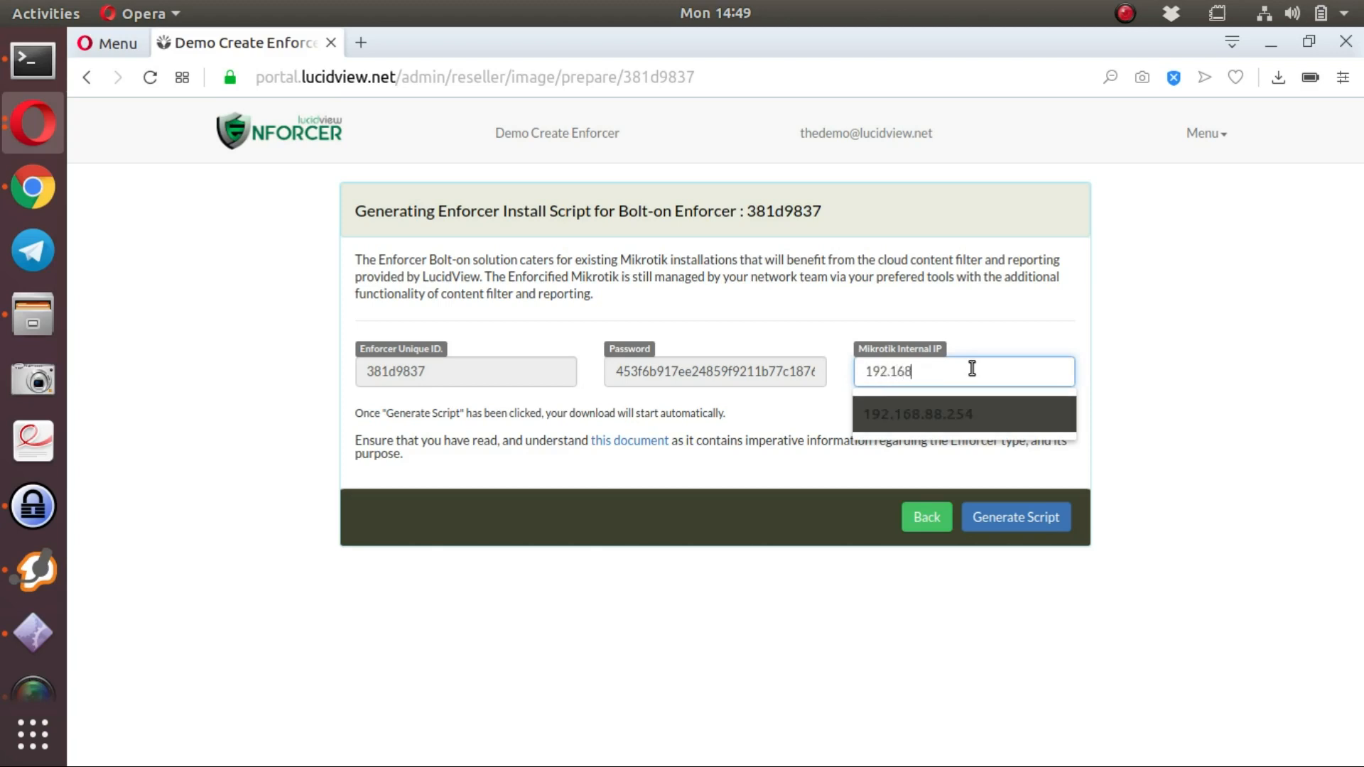
type(".0.1")
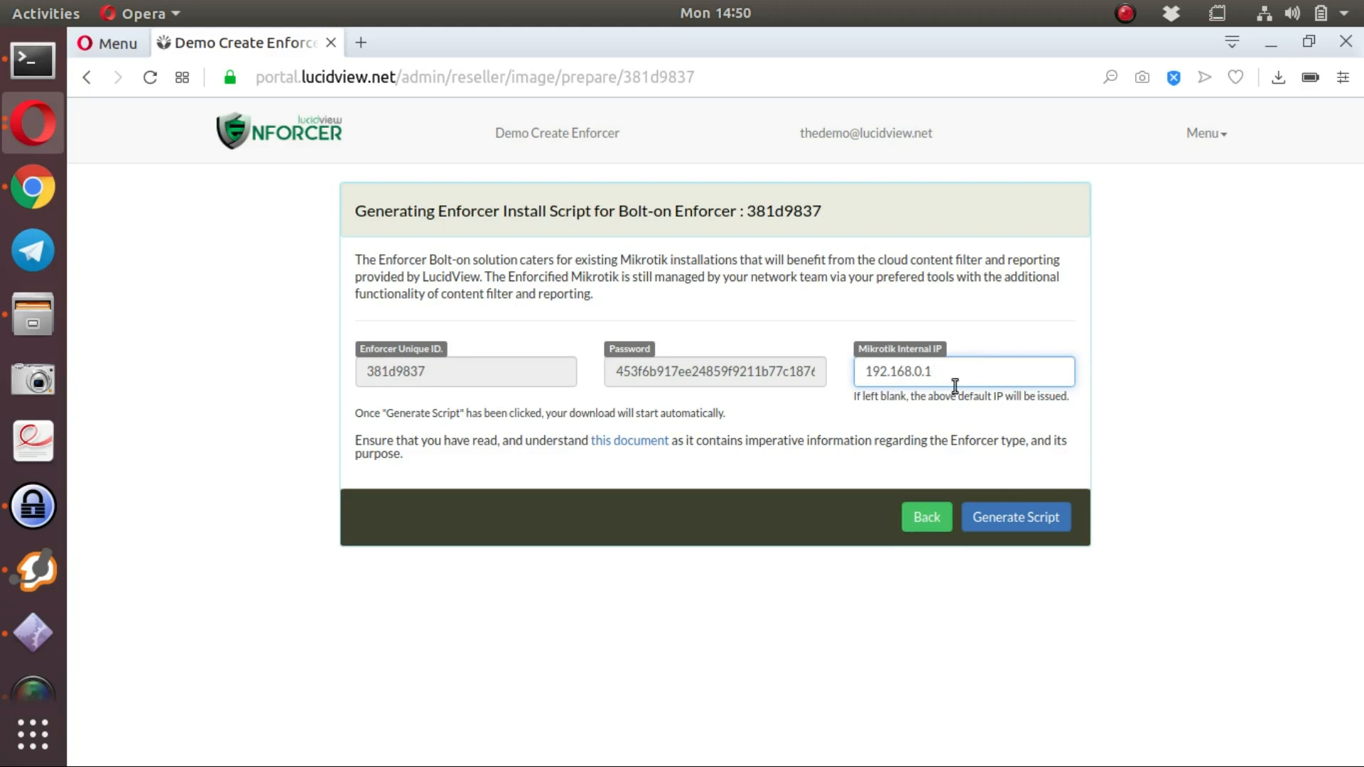
left_click(1014, 517)
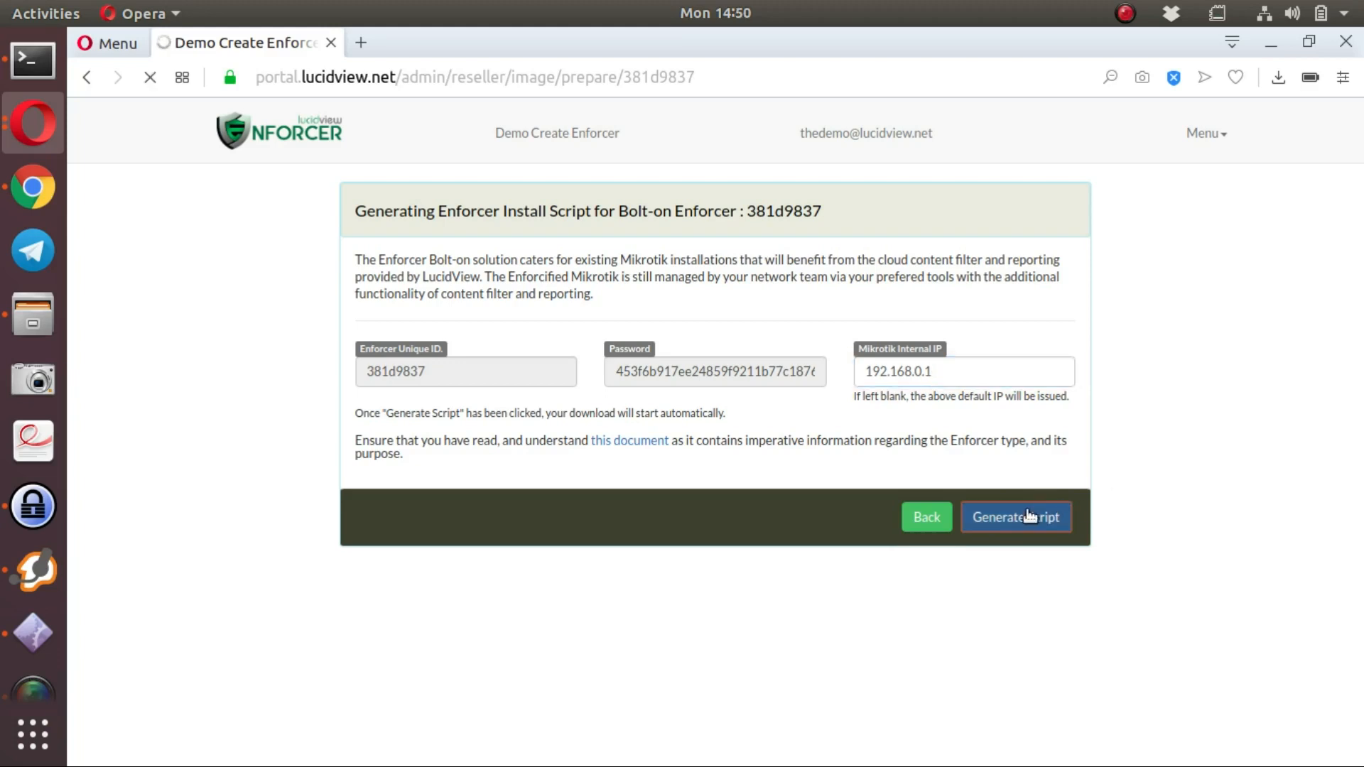
Save 381d9837.rsc to Downloads and show it in the Files manager's Downloads folder
left_click(1015, 517)
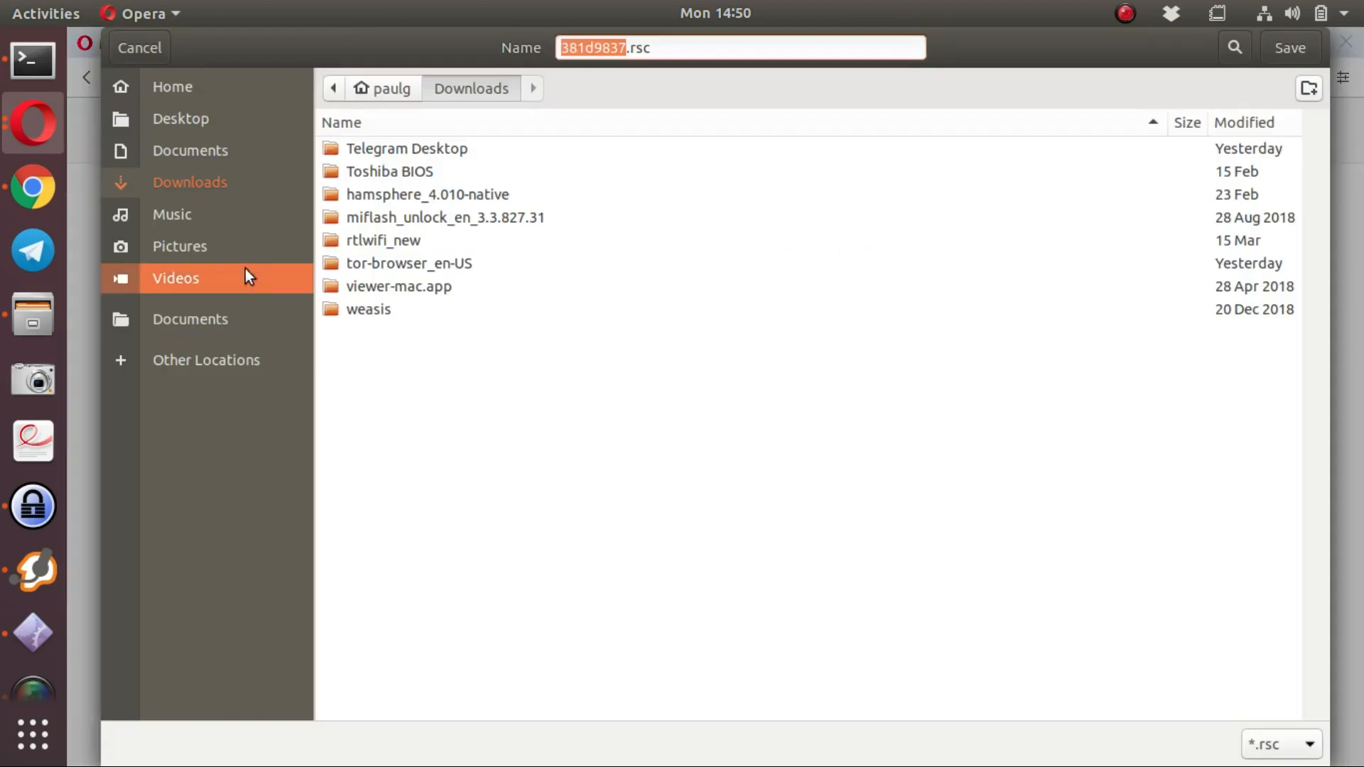
left_click(658, 48)
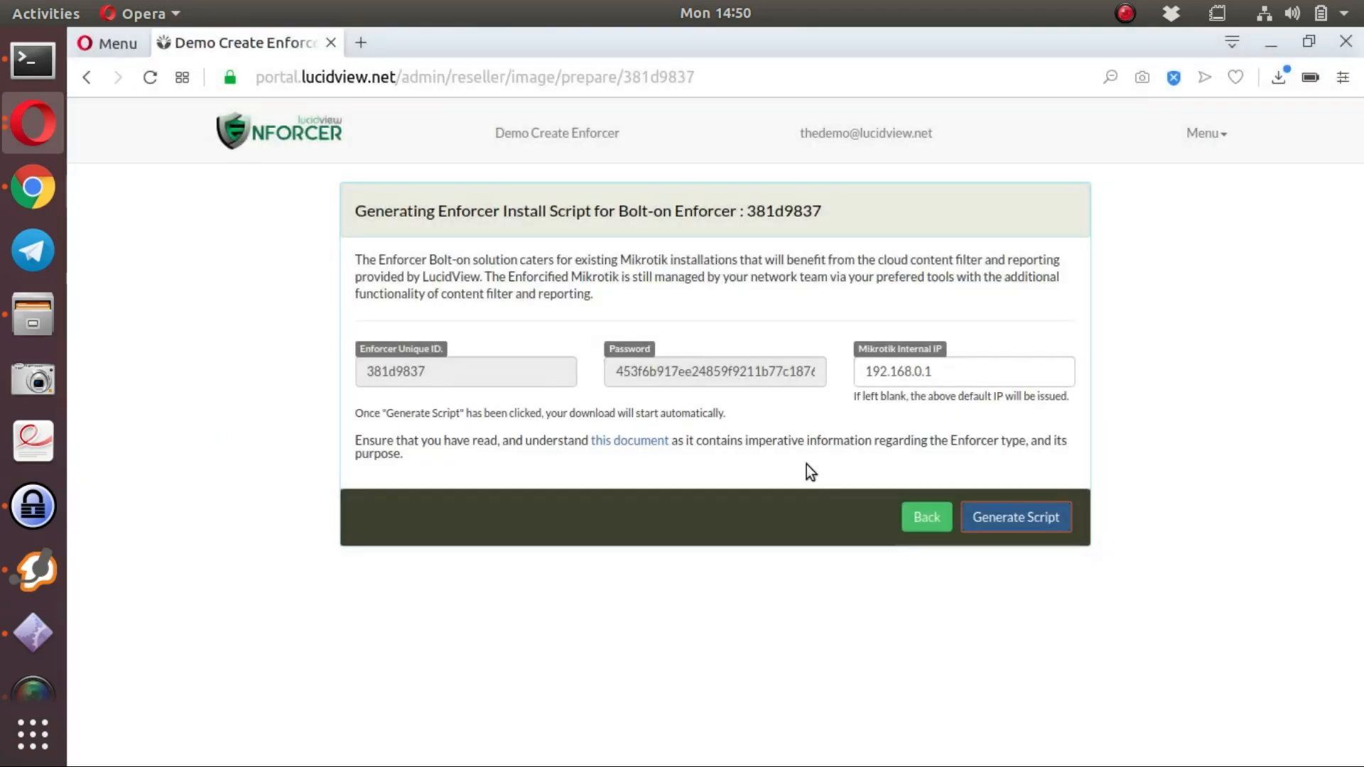
mouse_move(243, 446)
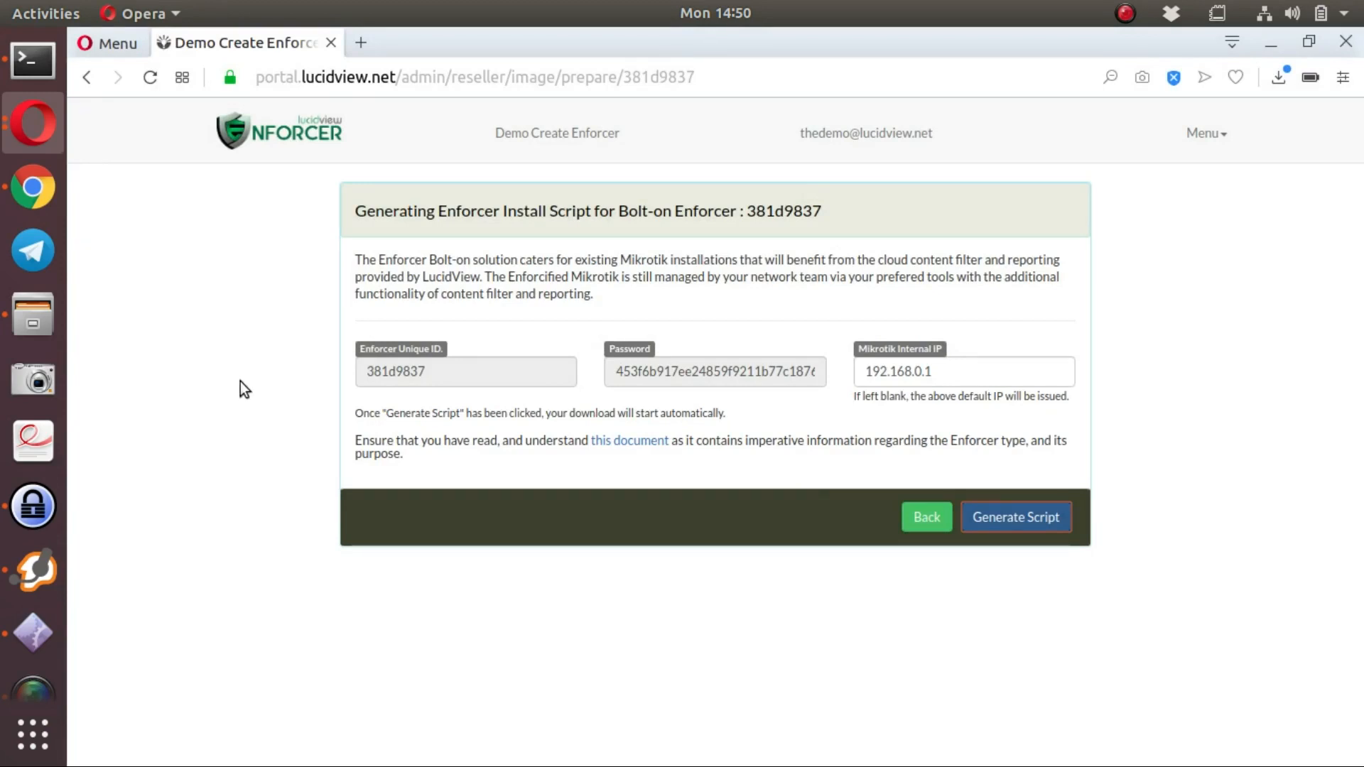
mouse_move(129, 354)
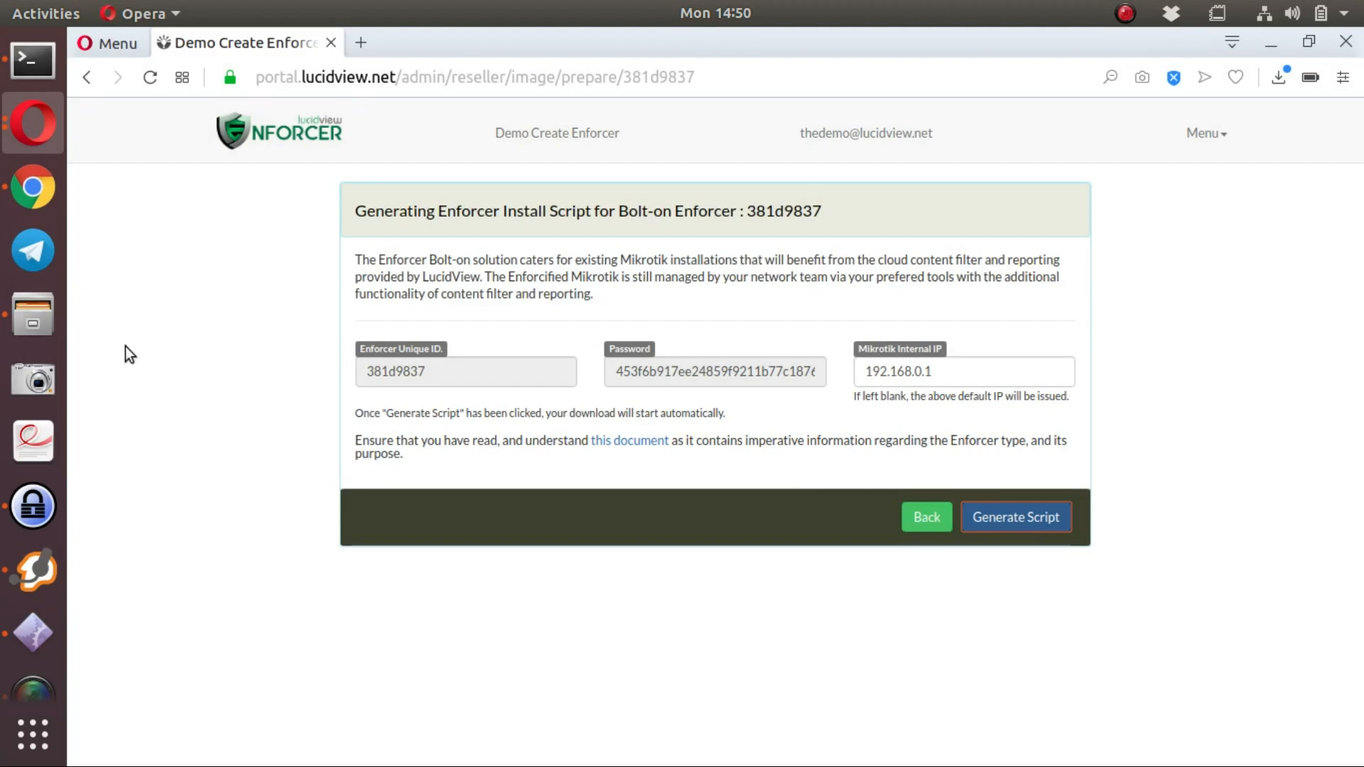
mouse_move(173, 371)
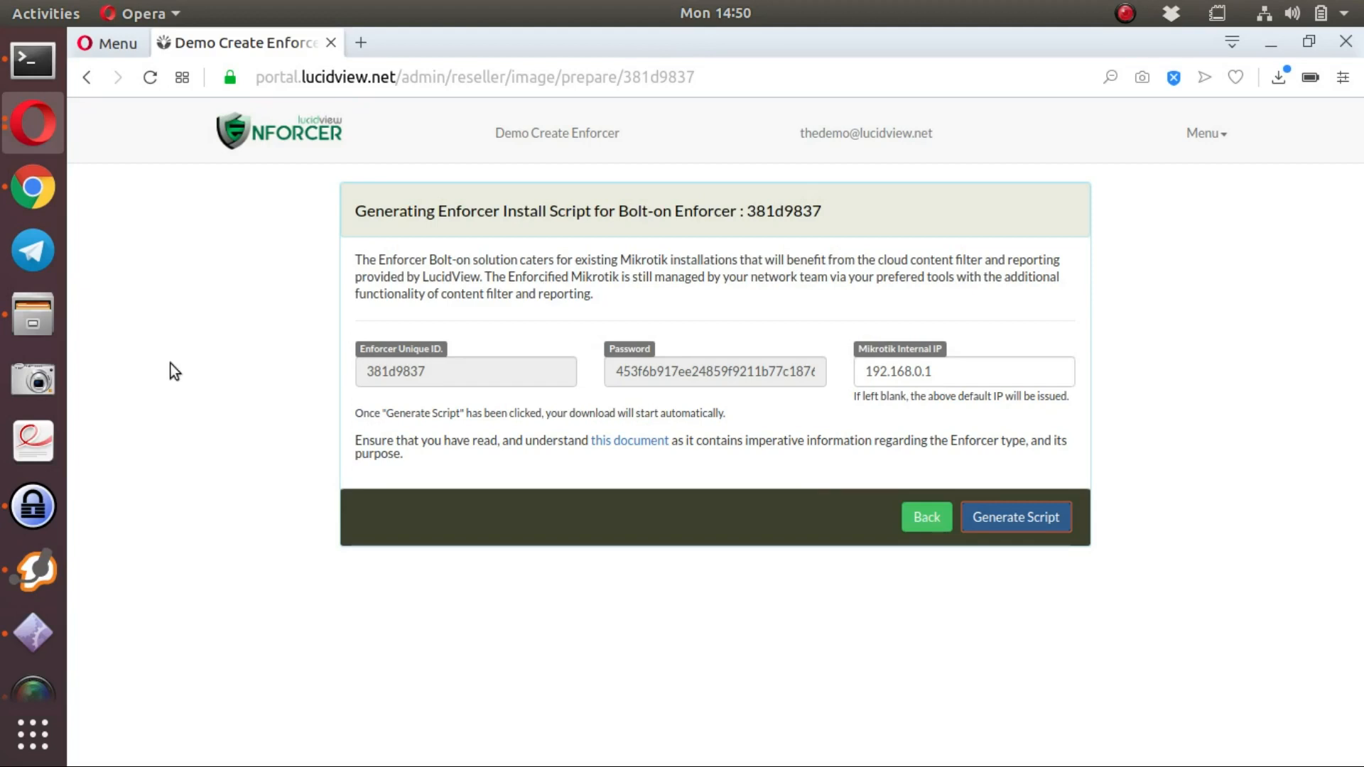
mouse_move(33, 314)
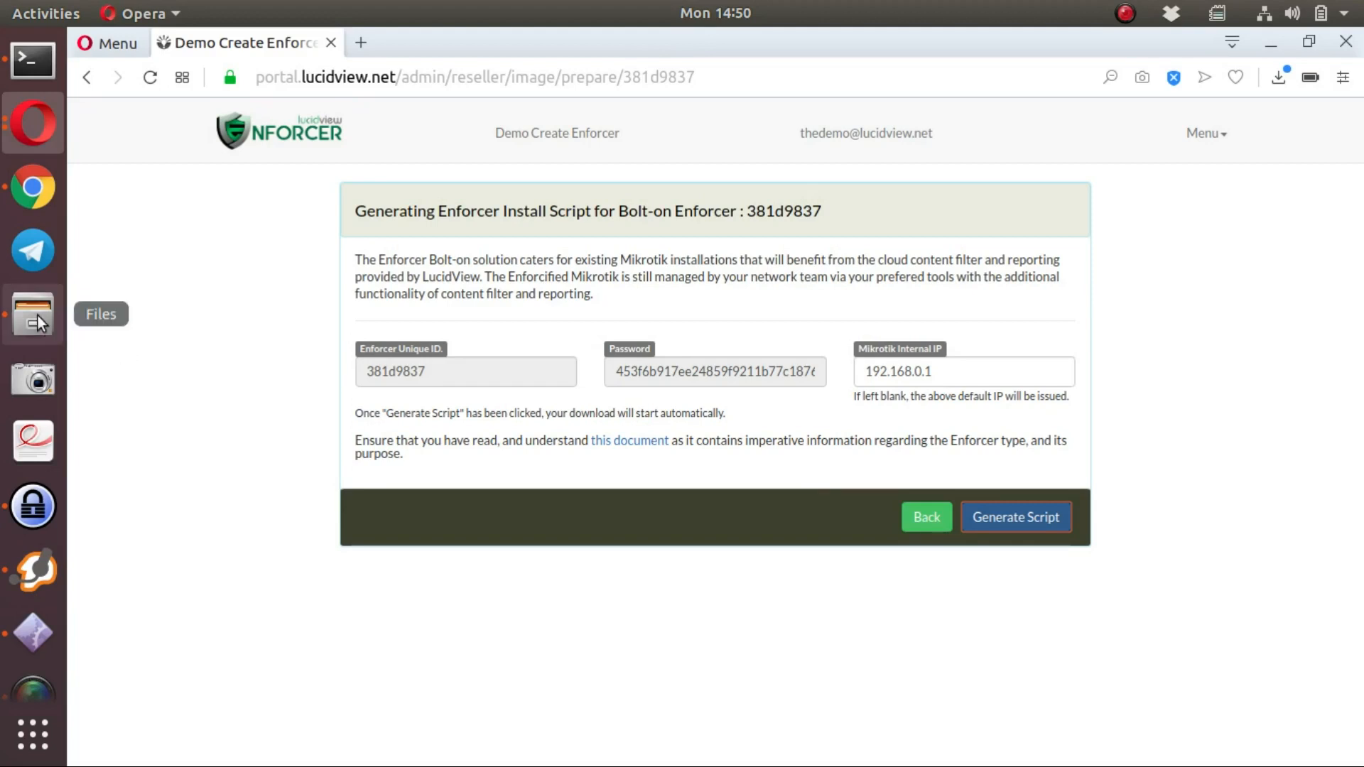
left_click(33, 315)
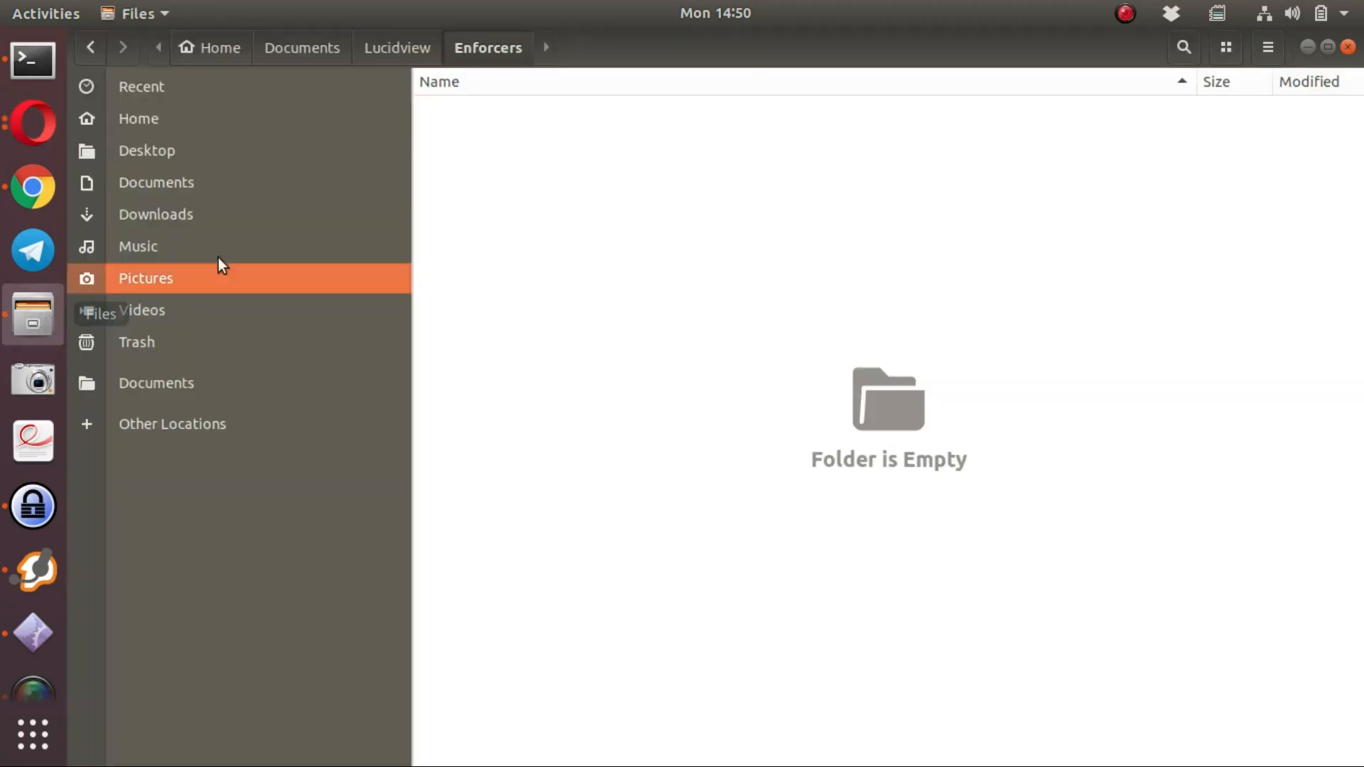
left_click(155, 214)
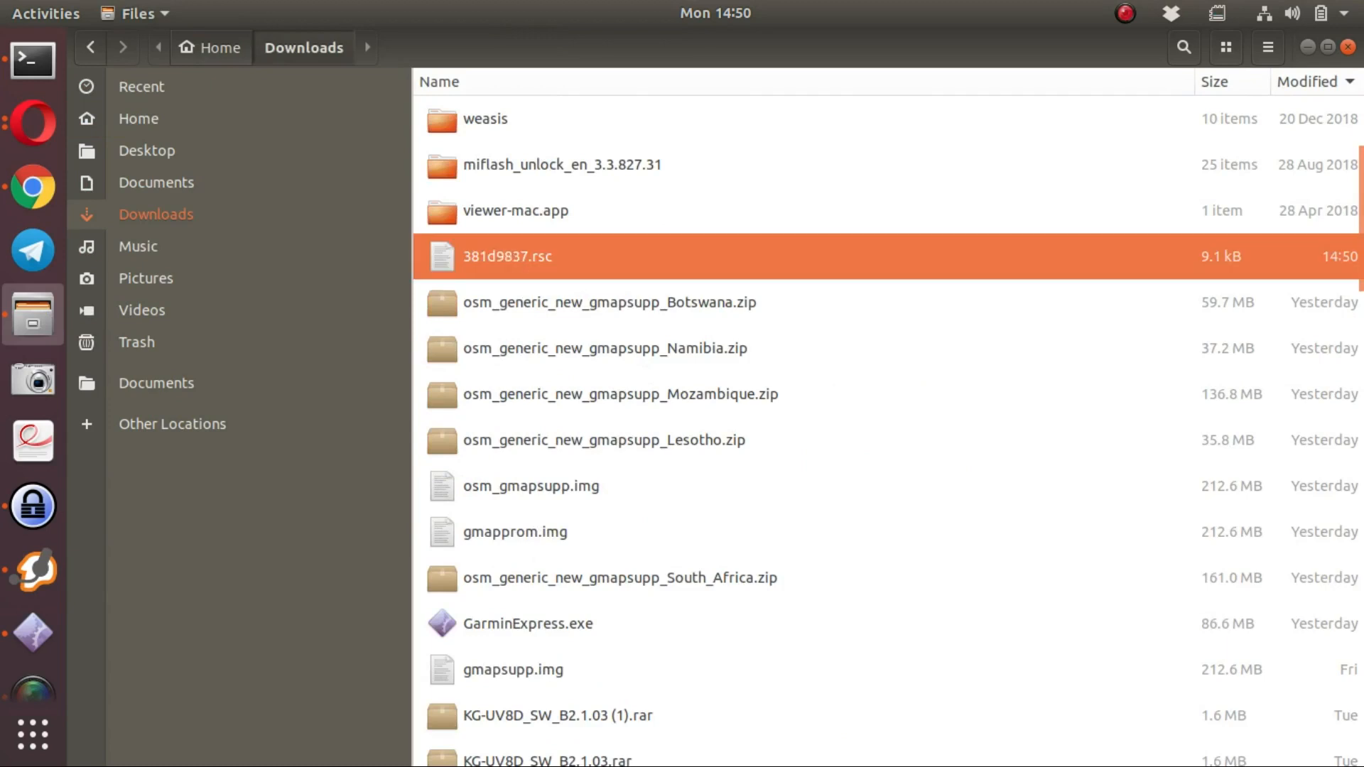
double_click(507, 256)
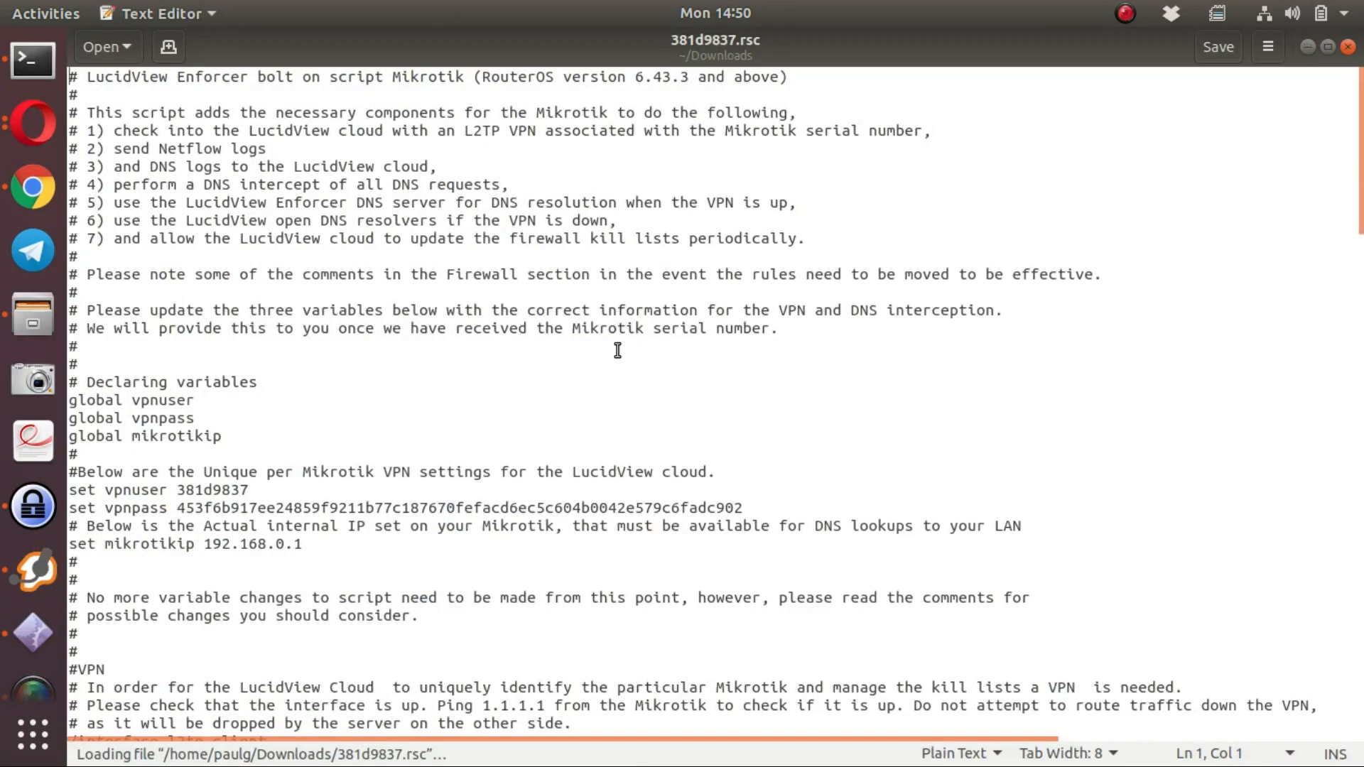
mouse_move(742, 405)
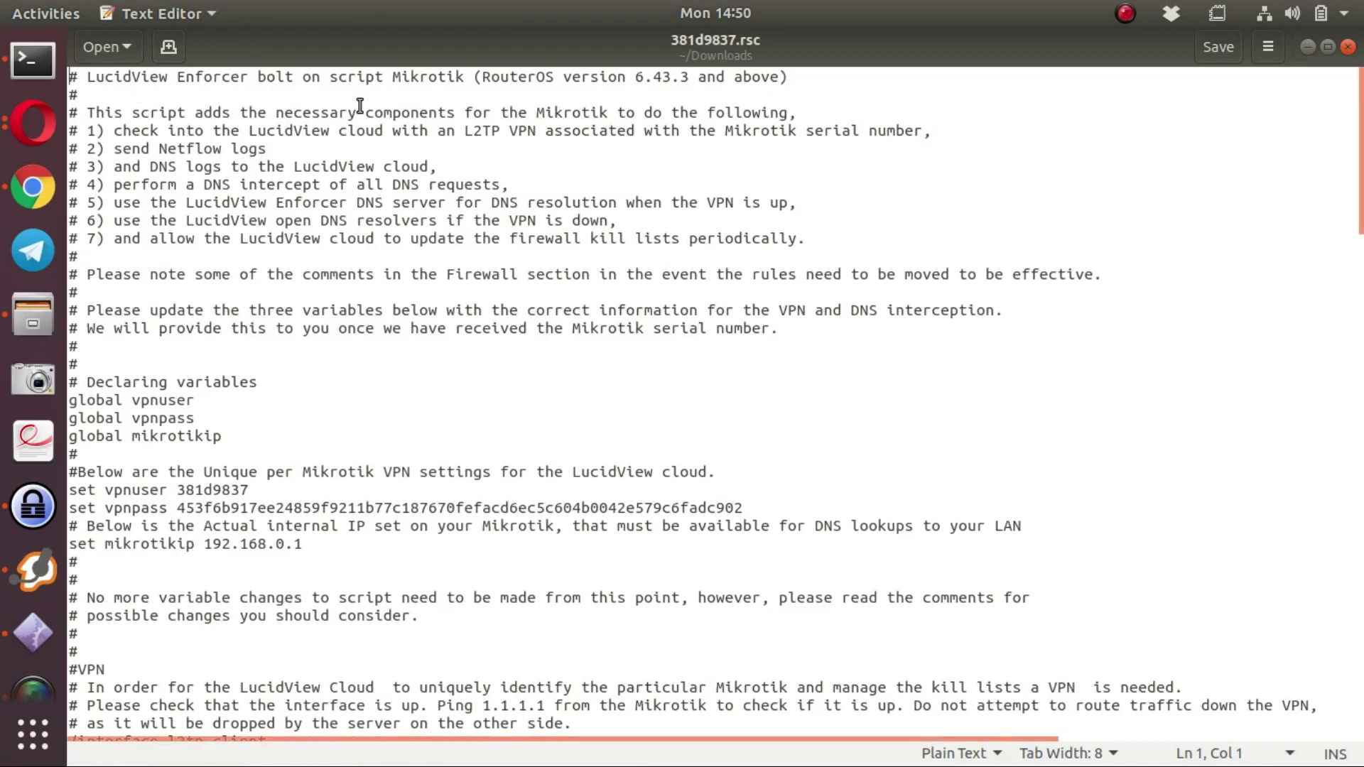
mouse_move(520, 122)
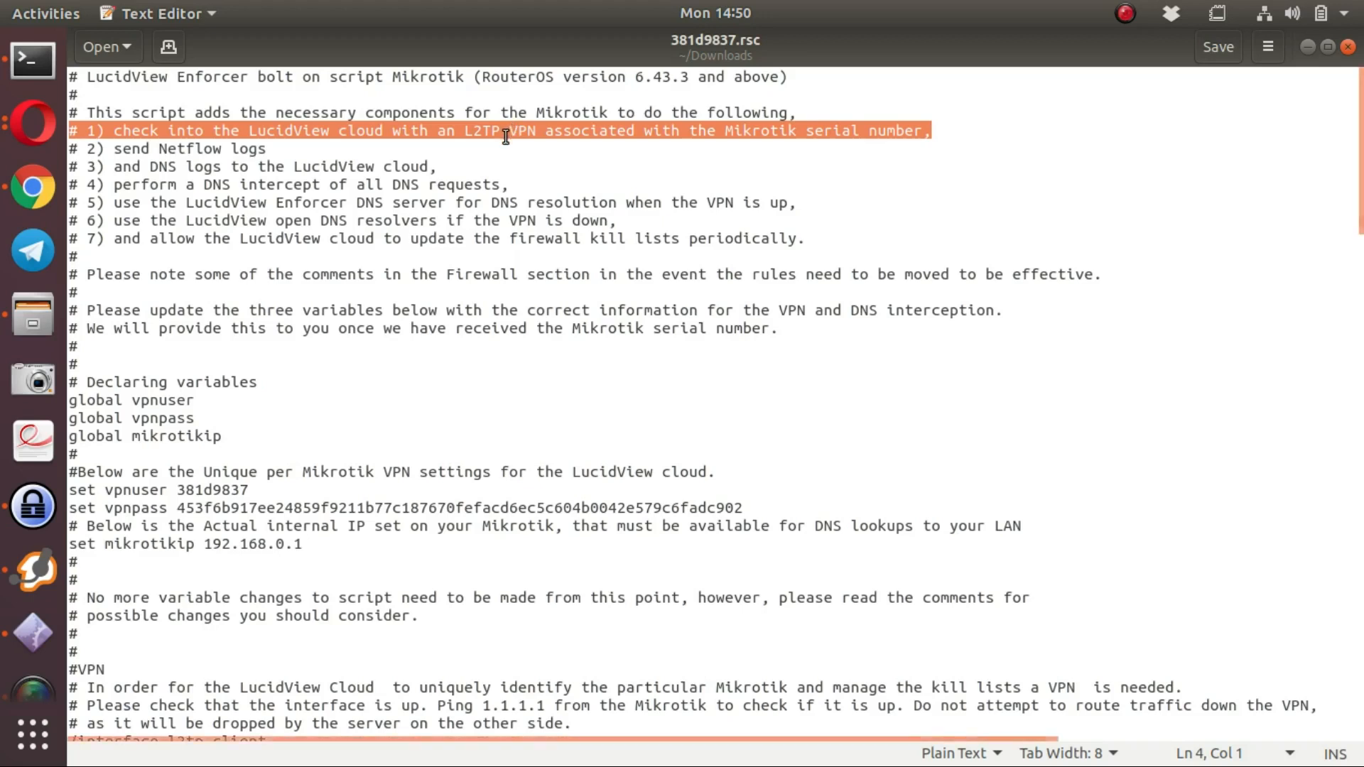
mouse_move(530, 133)
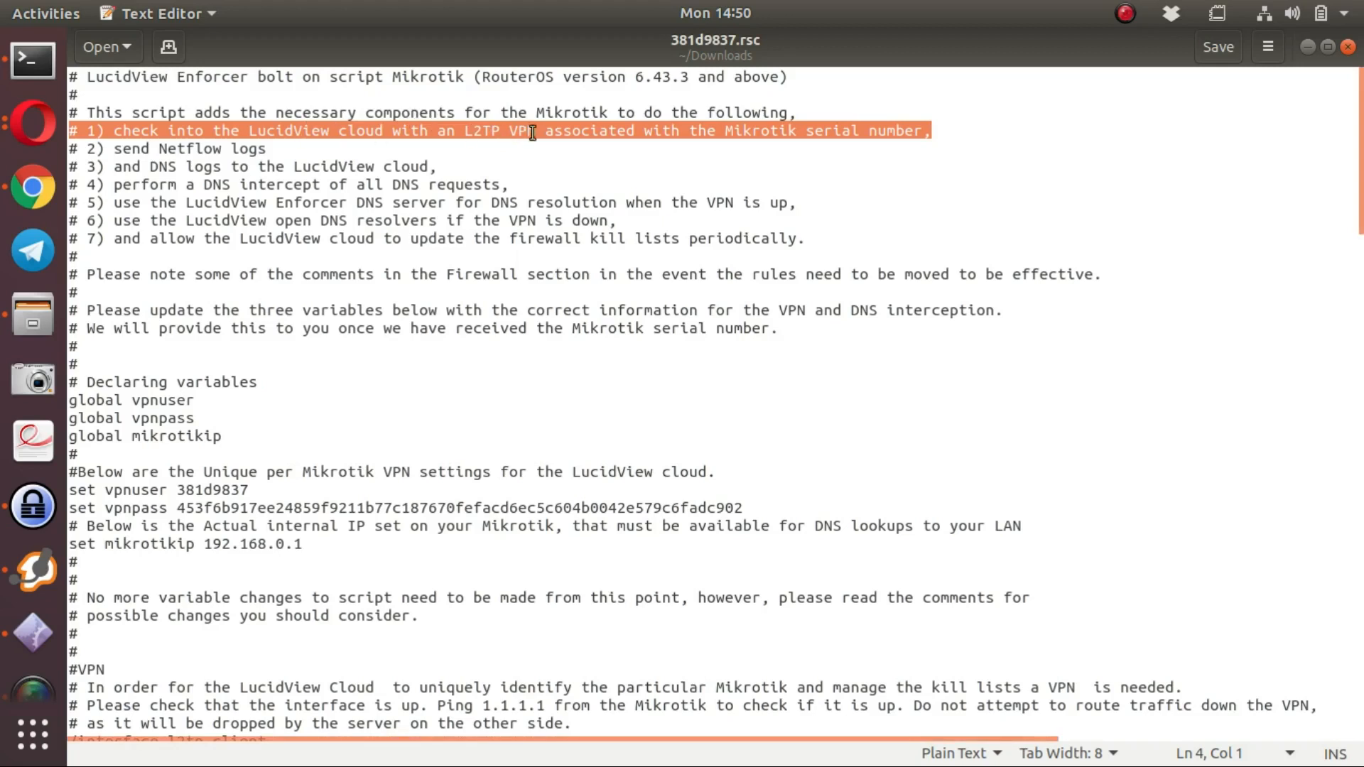
mouse_move(938, 129)
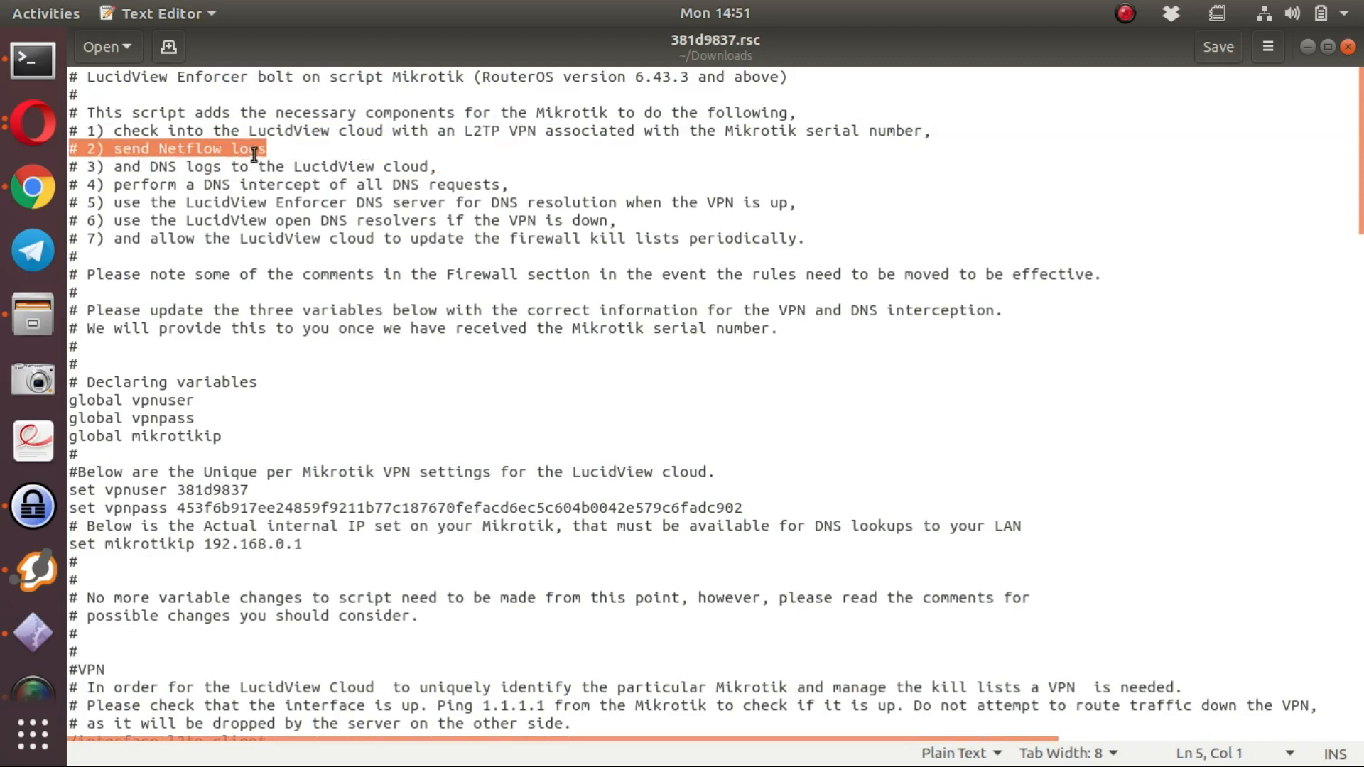
mouse_move(295, 154)
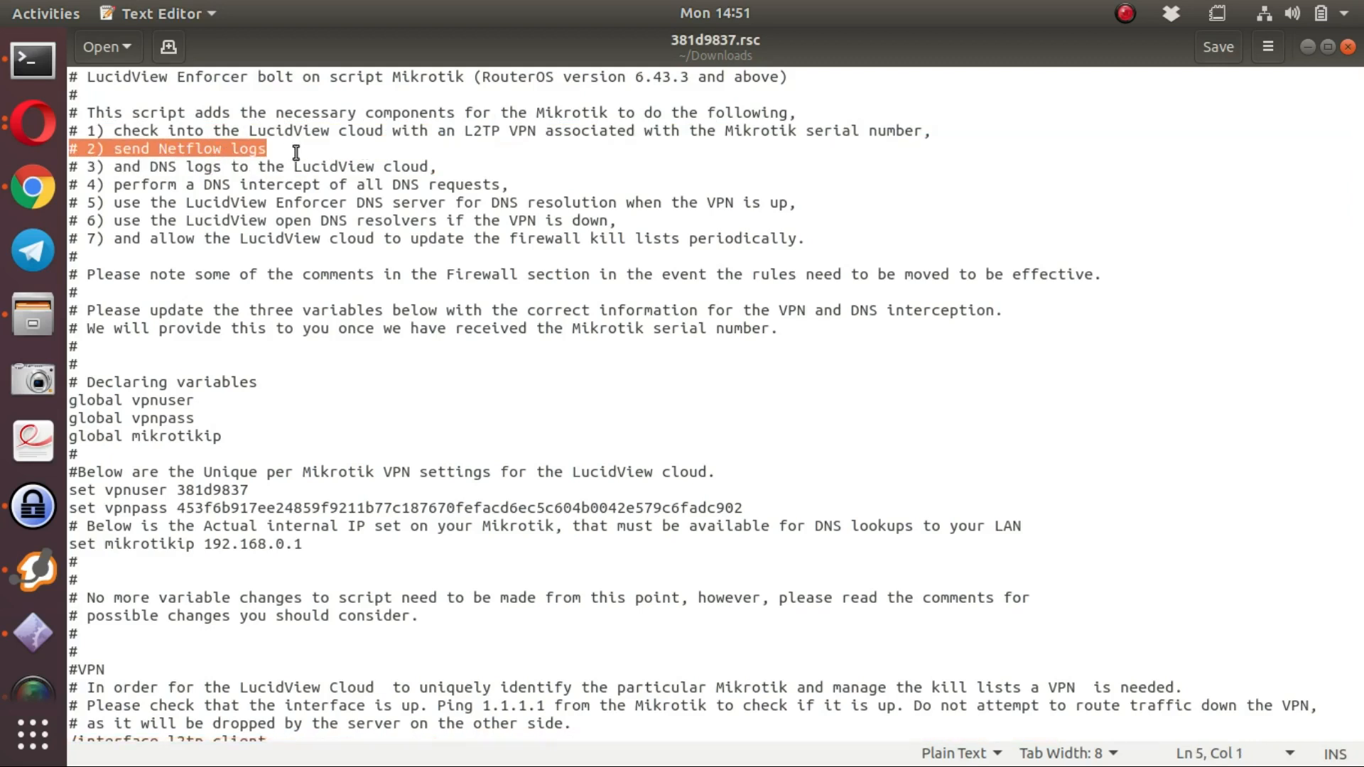
left_click(253, 166)
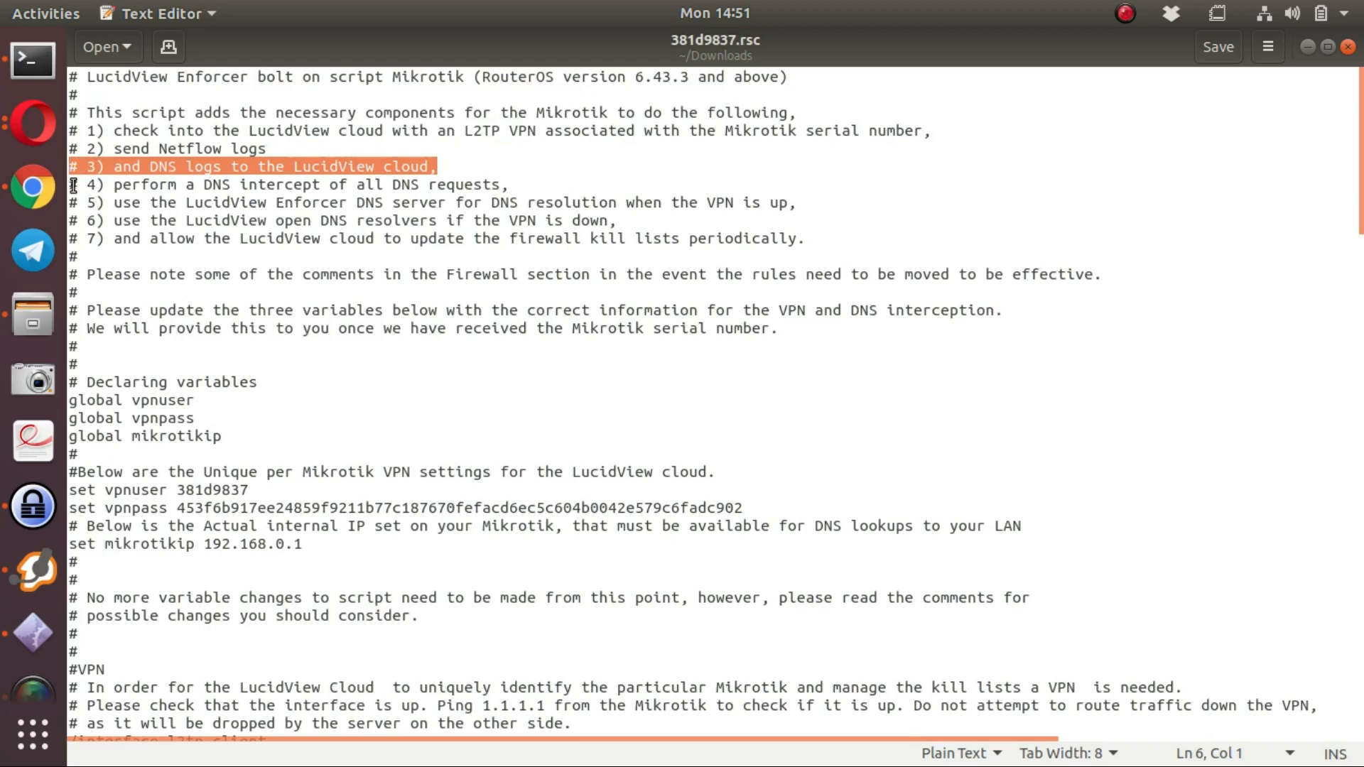
left_click(110, 184)
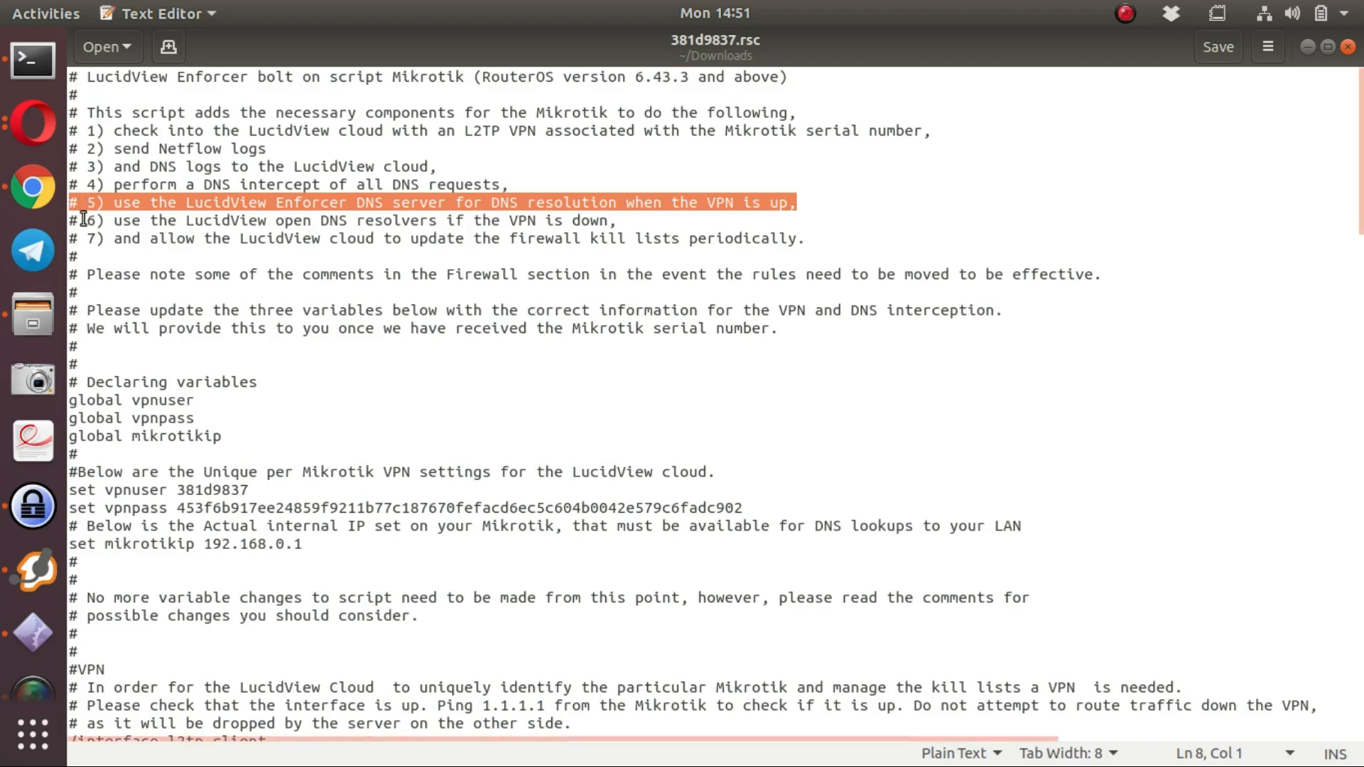
left_click(83, 221)
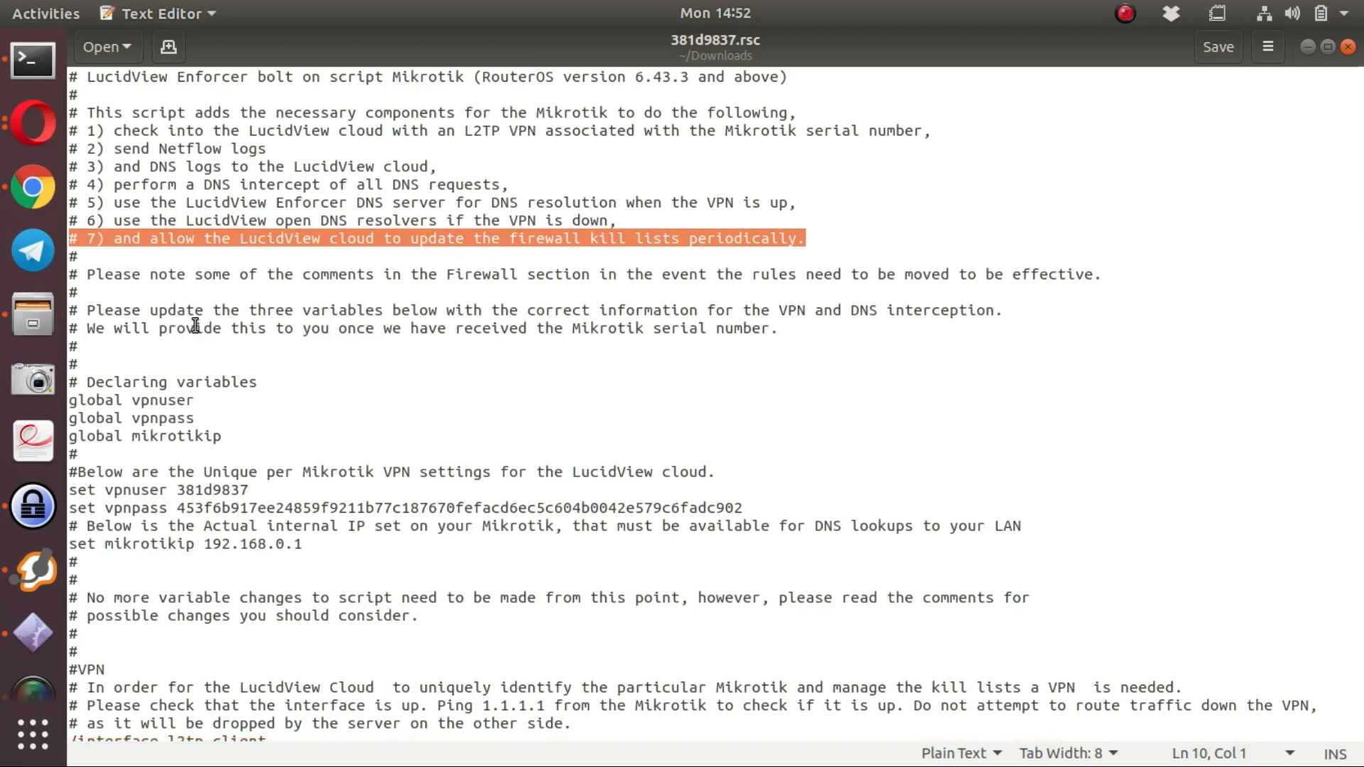
scroll("down", 3)
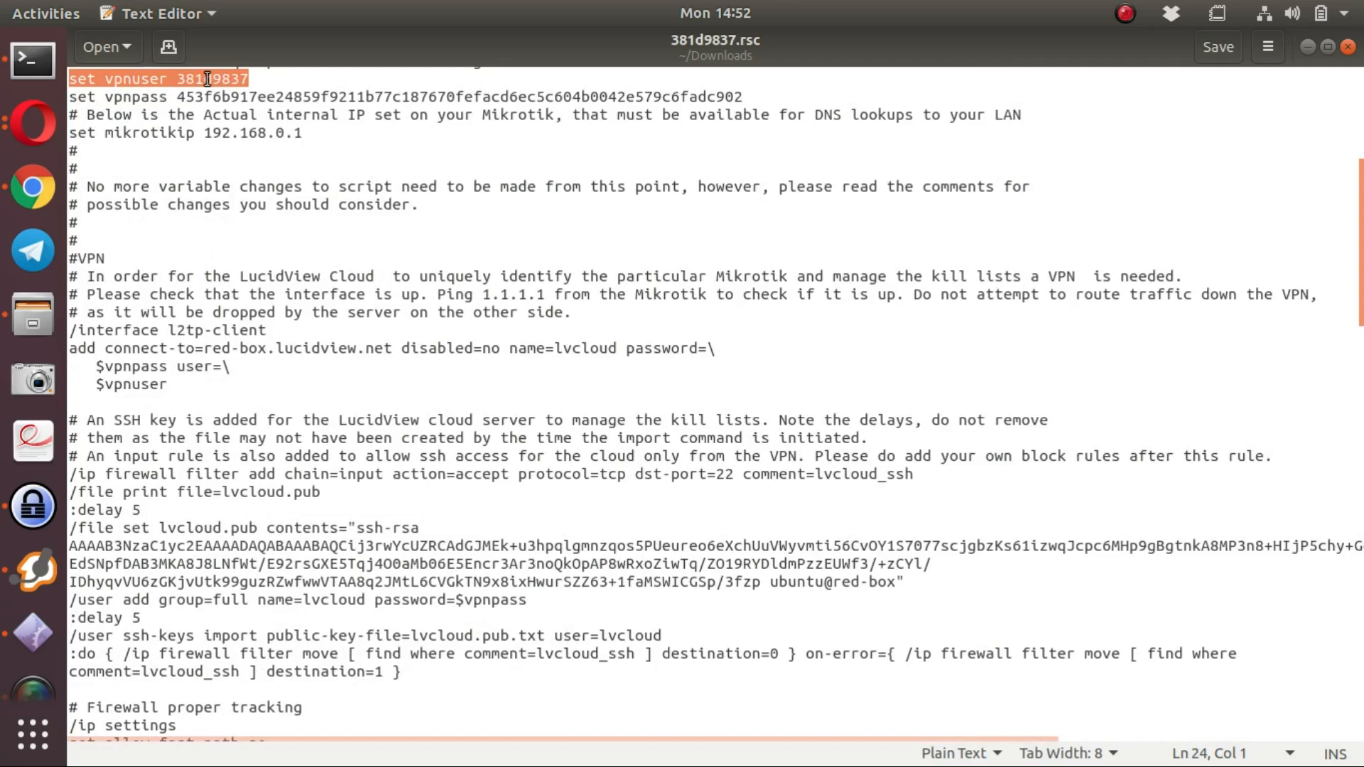
mouse_move(327, 70)
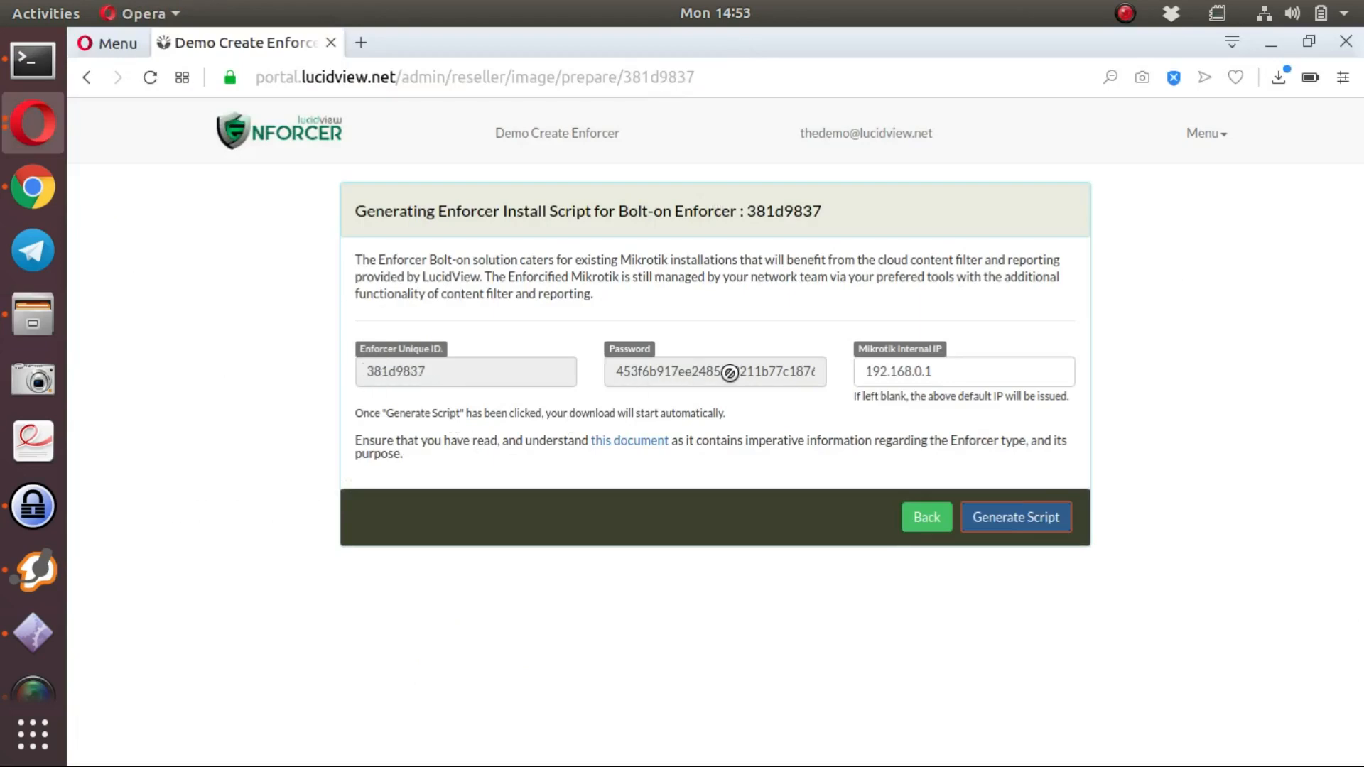
left_click(1015, 517)
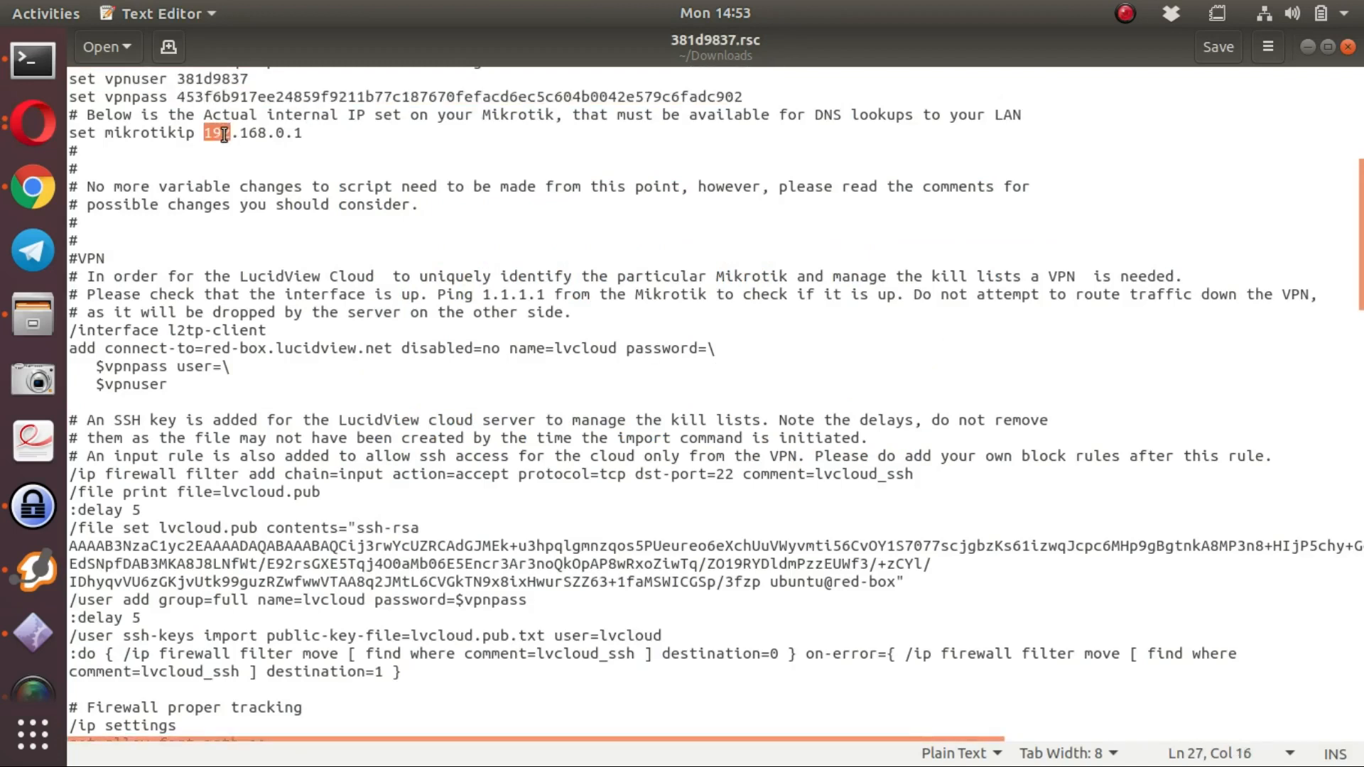
double_click(251, 134)
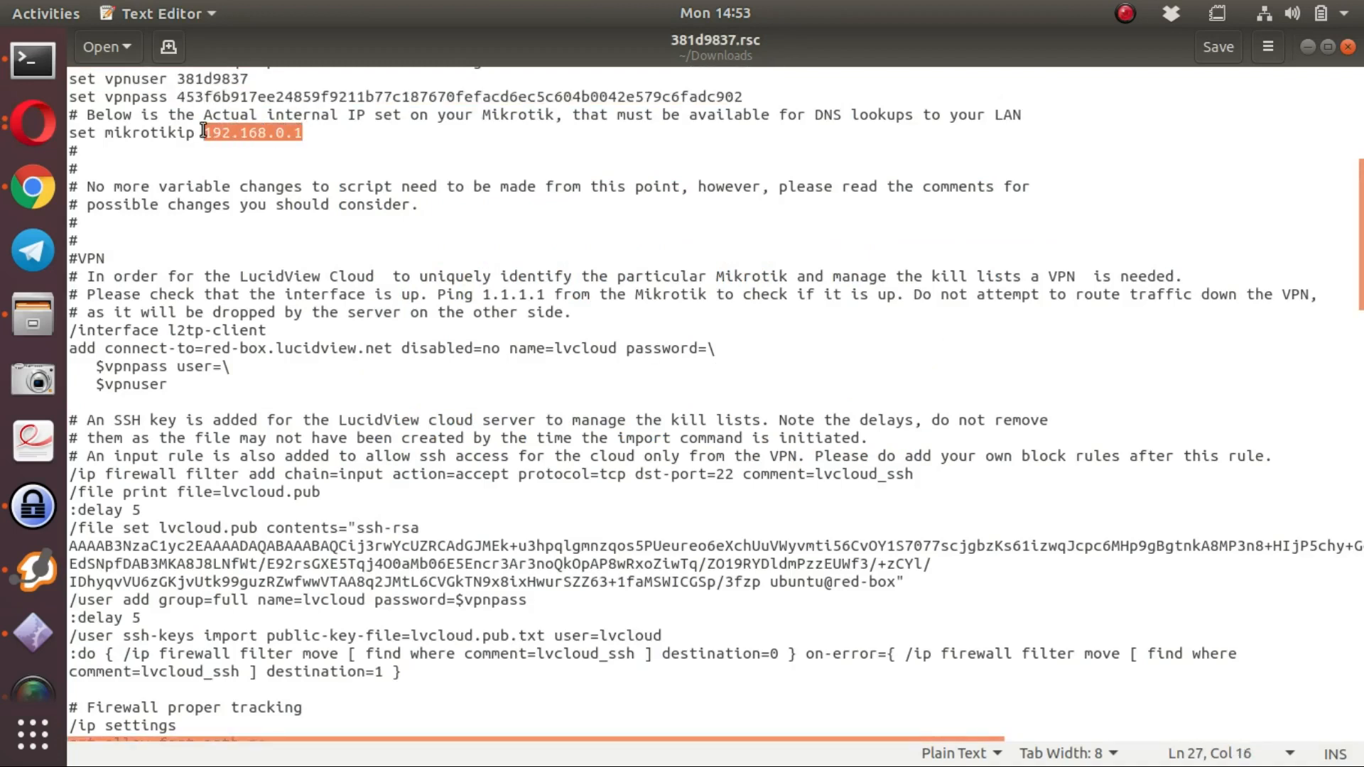
mouse_move(433, 167)
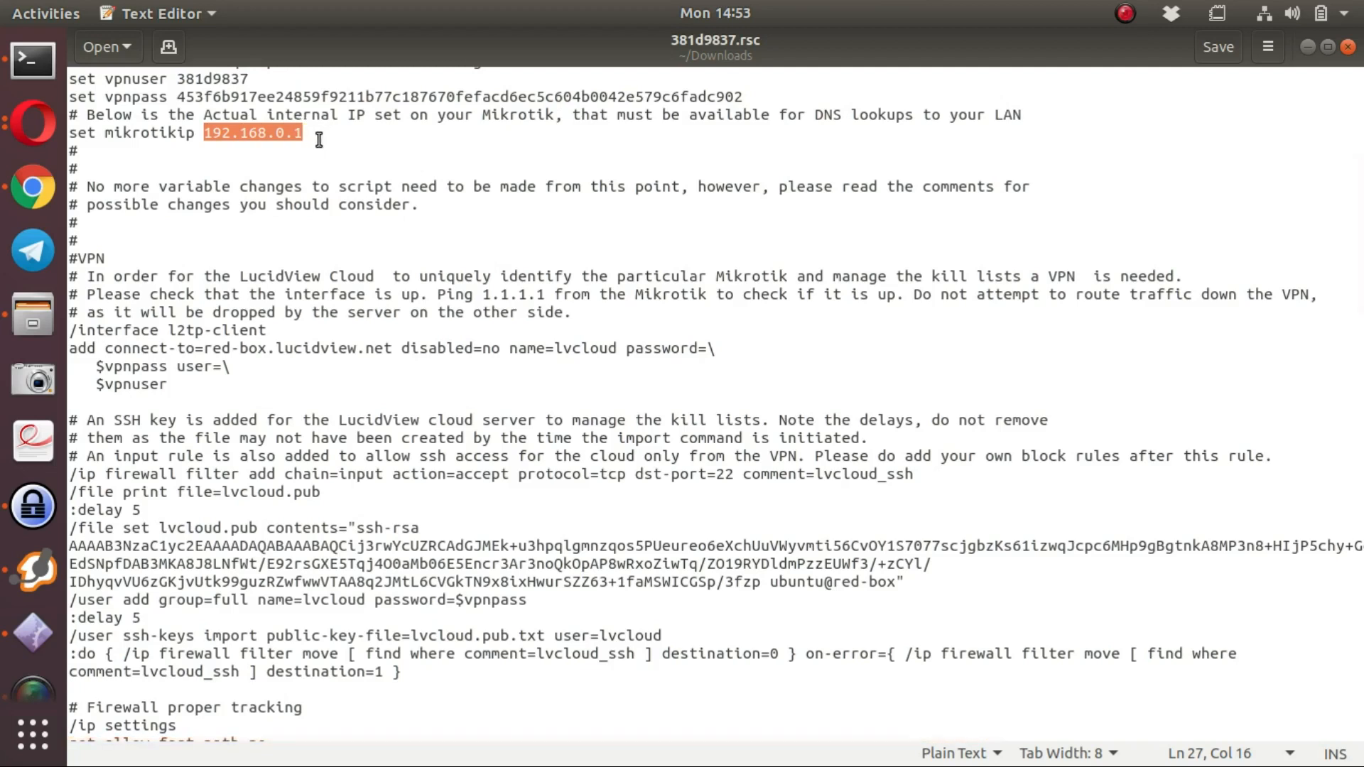
left_click(304, 132)
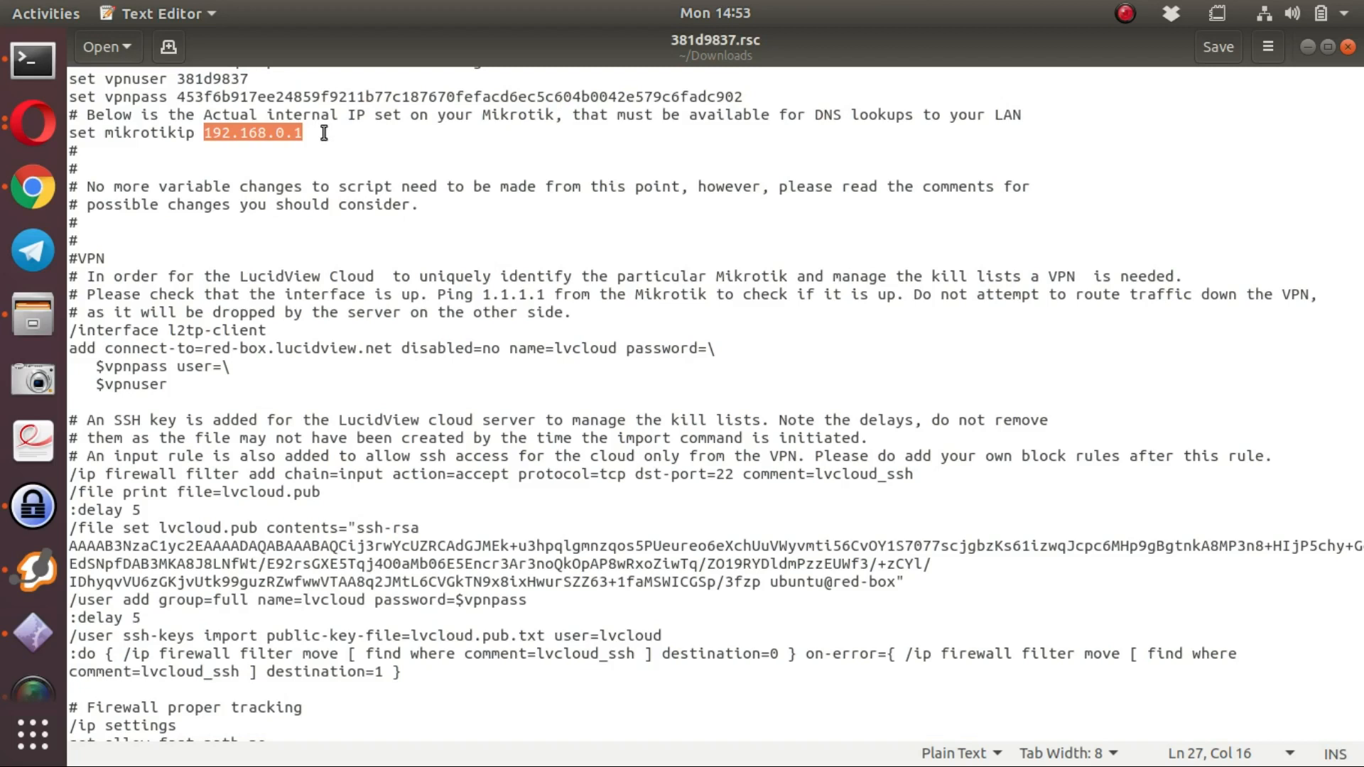
mouse_move(402, 403)
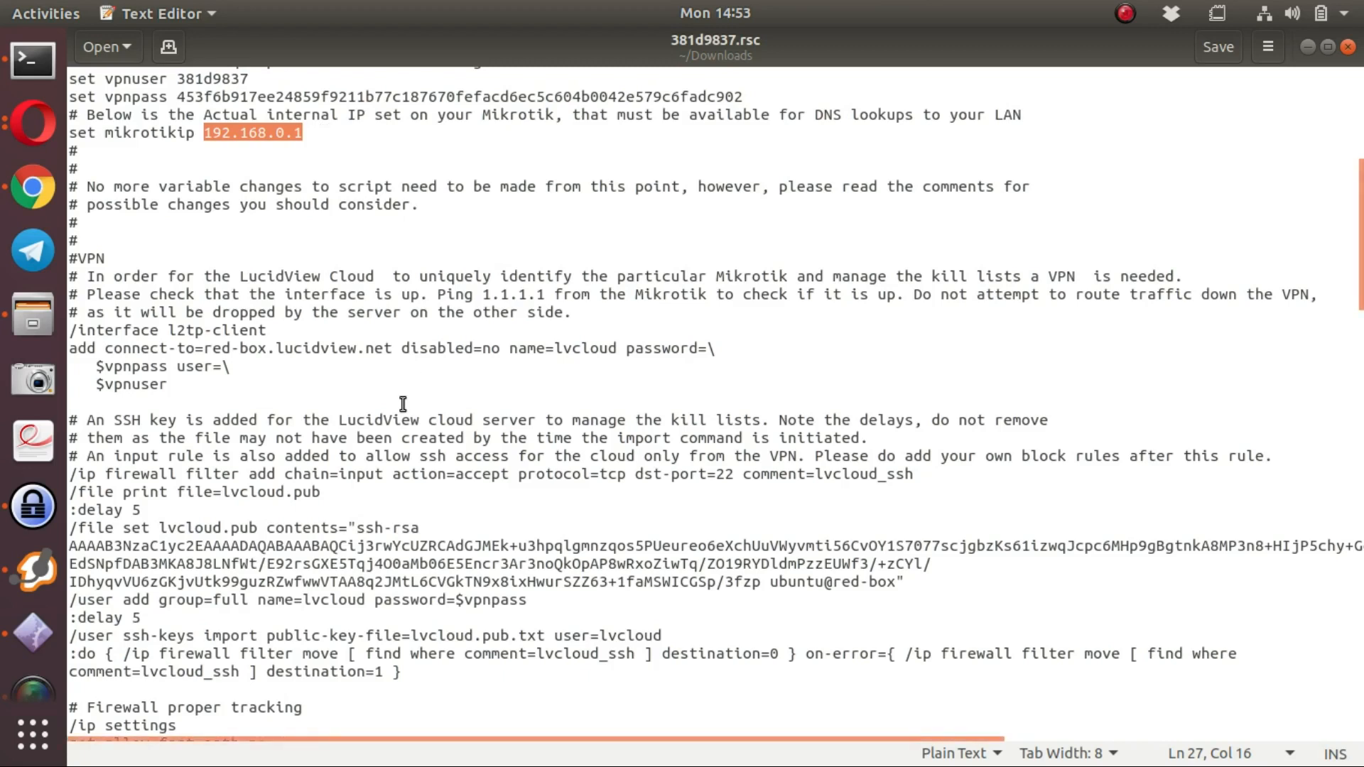
mouse_move(1350, 54)
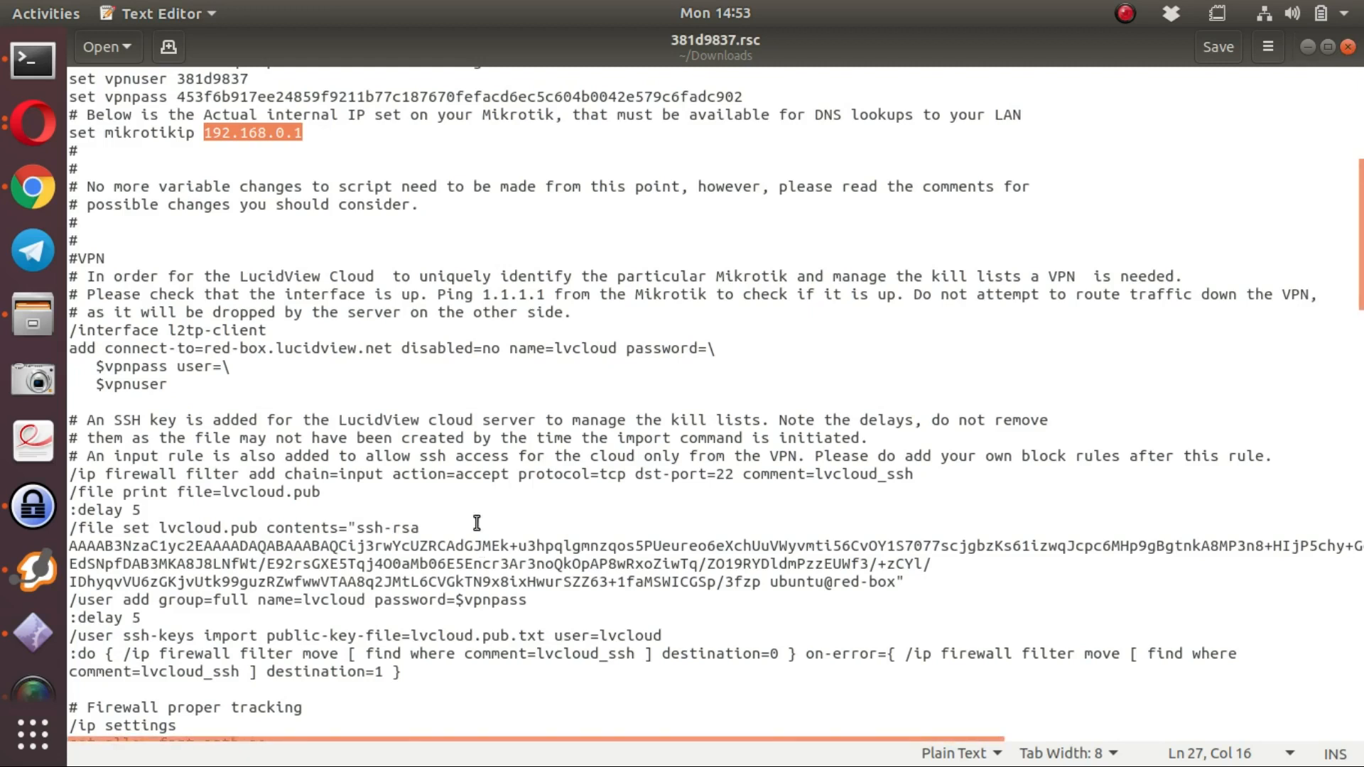
scroll("down", 3)
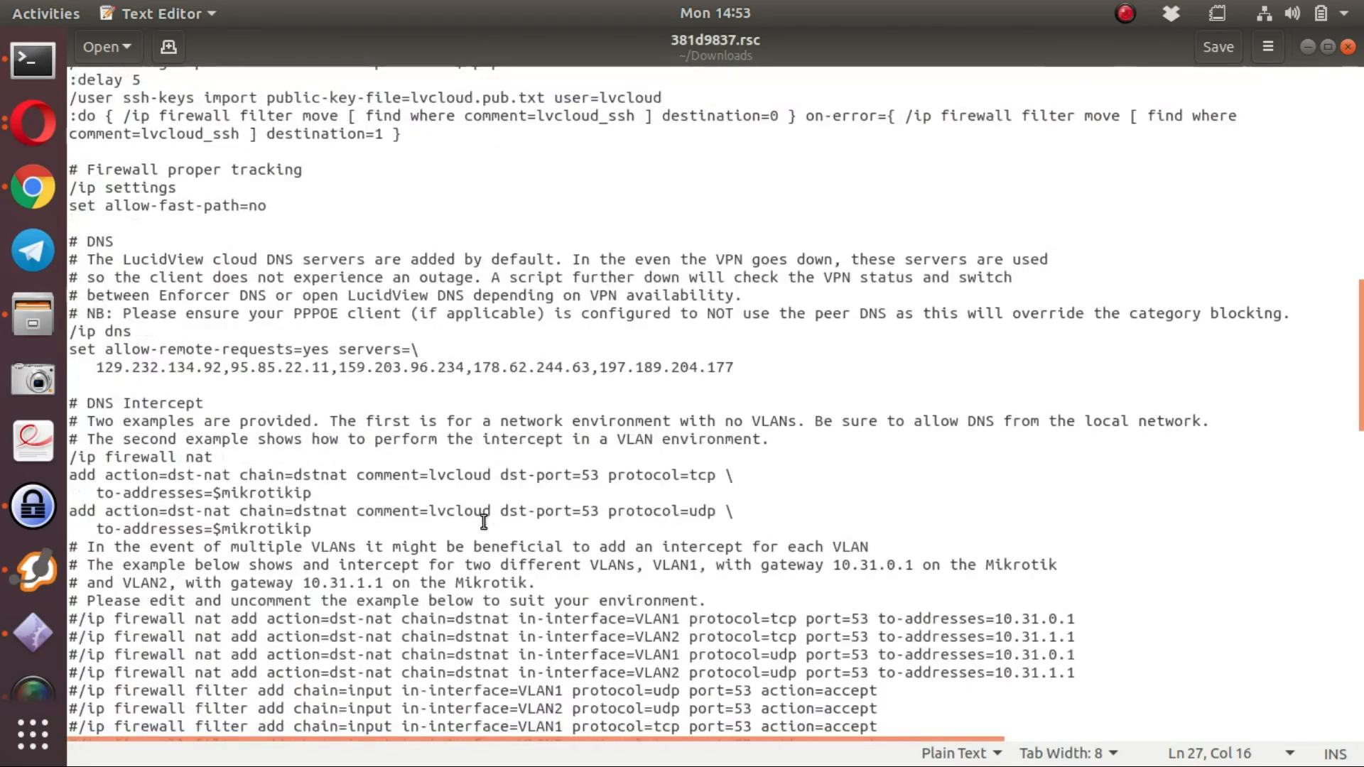
scroll("down", 3)
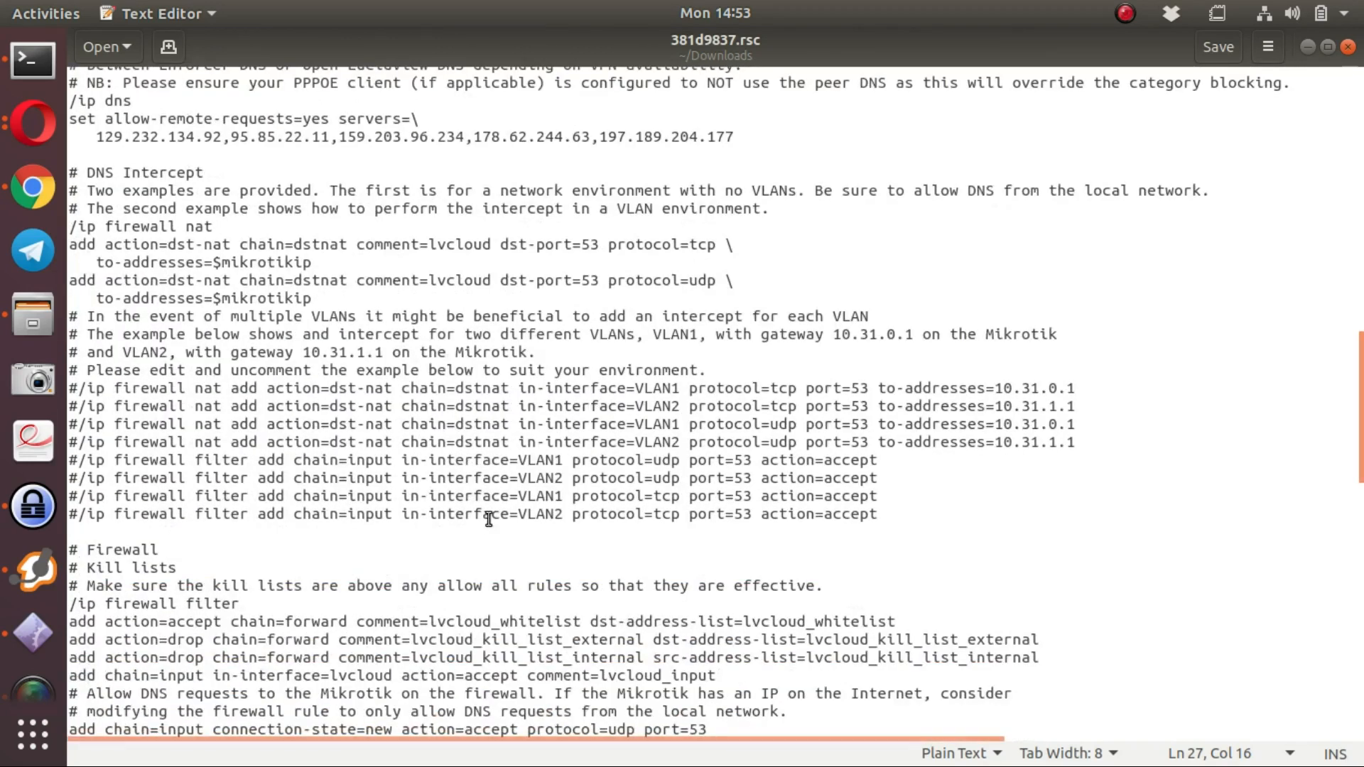
mouse_move(1087, 253)
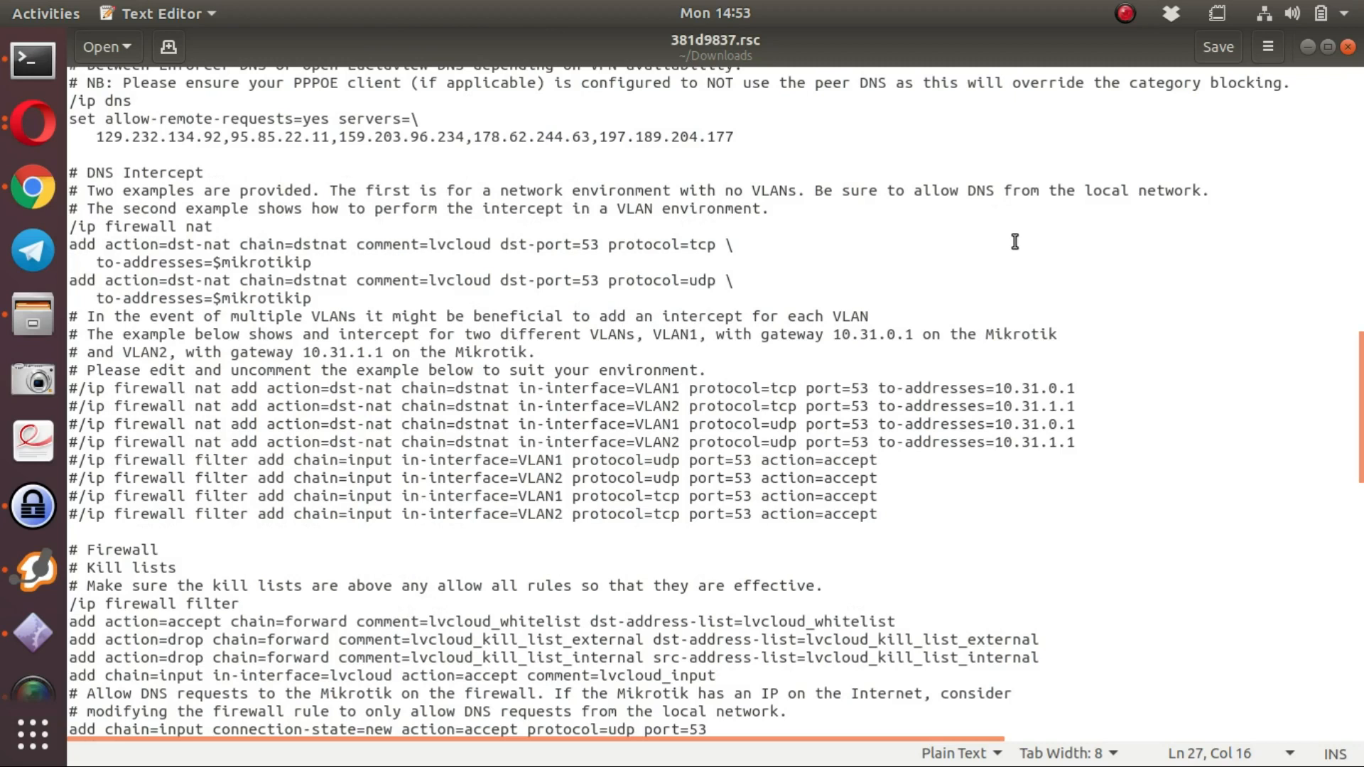
mouse_move(325, 172)
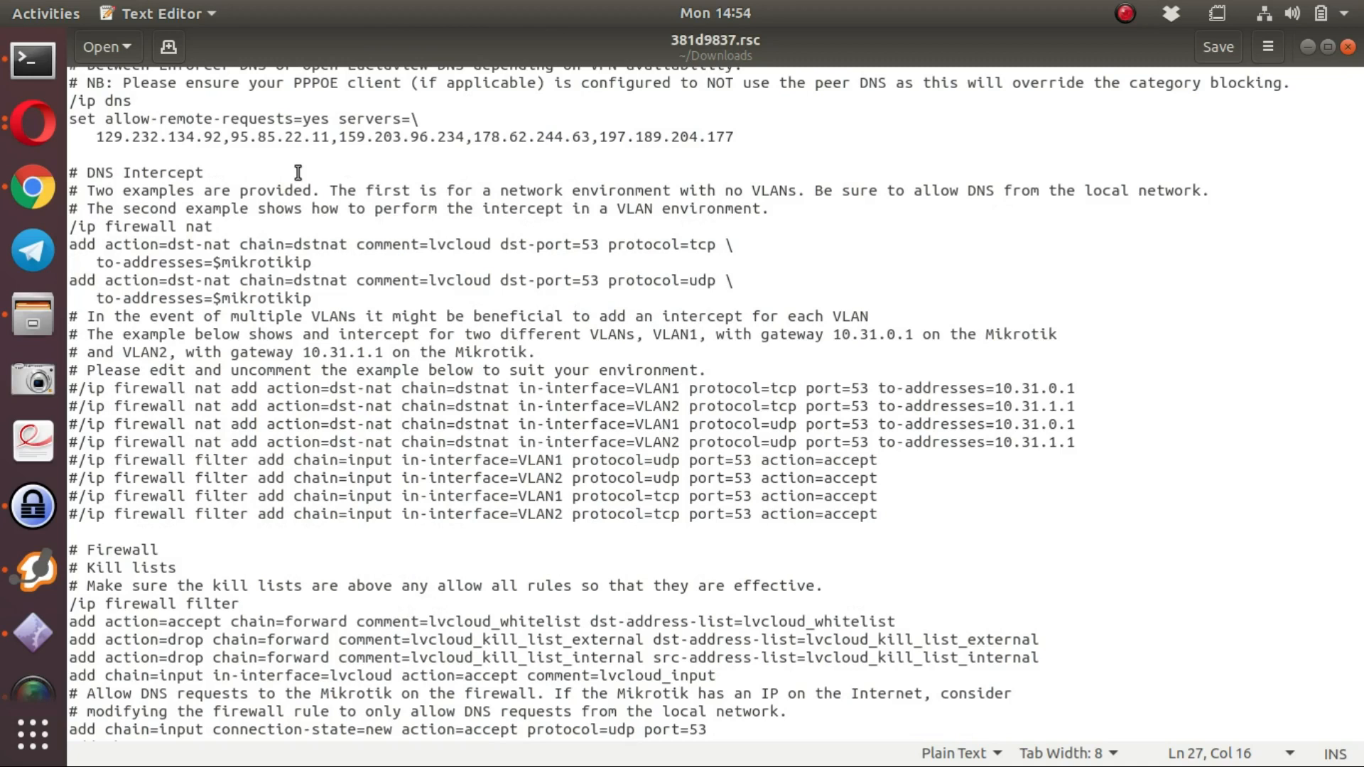
mouse_move(232, 327)
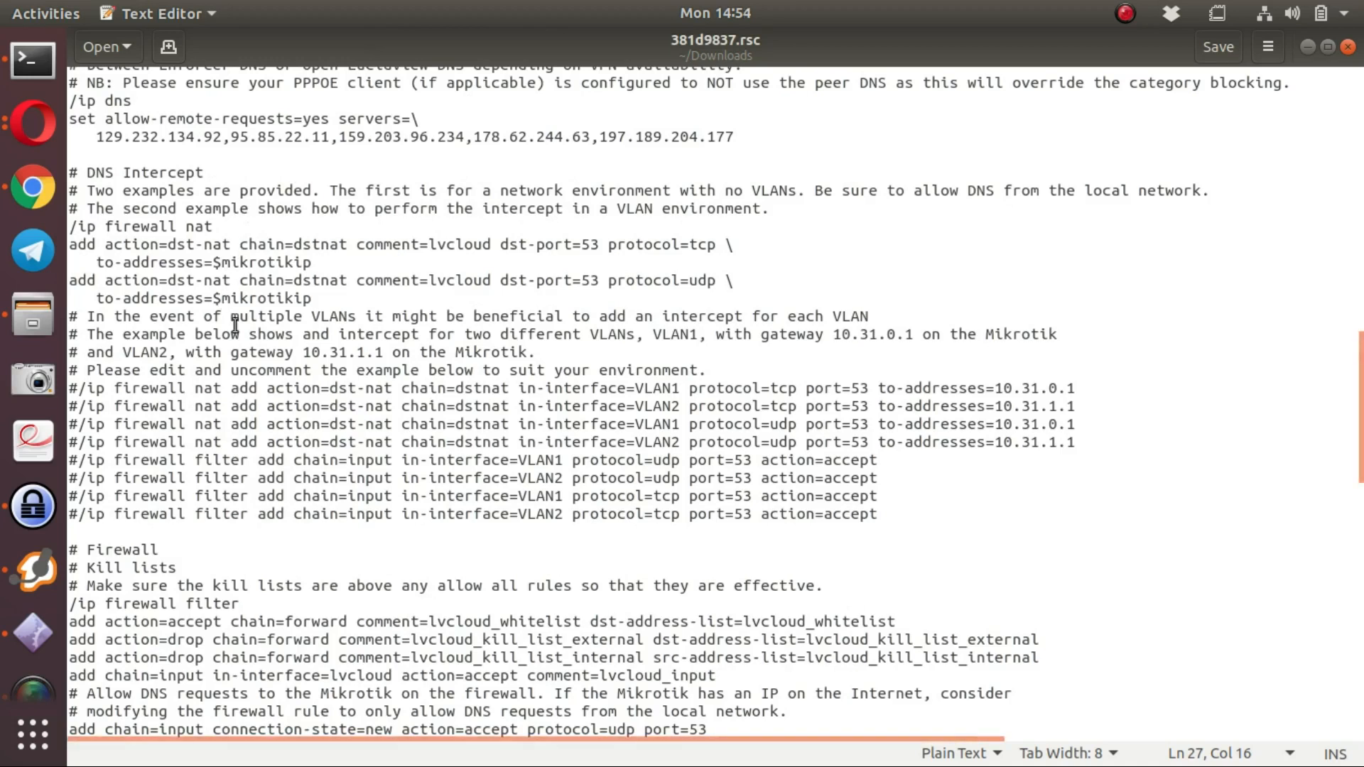
mouse_move(604, 333)
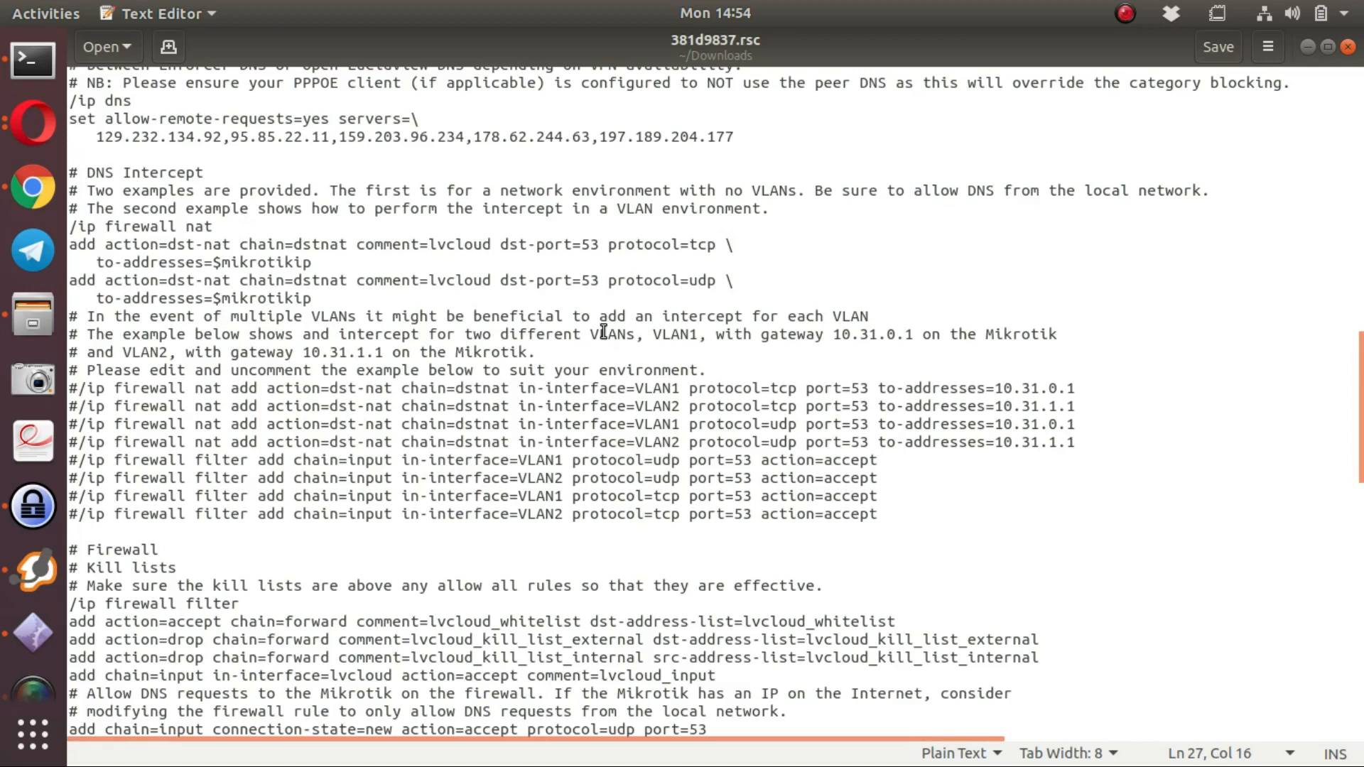
double_click(611, 333)
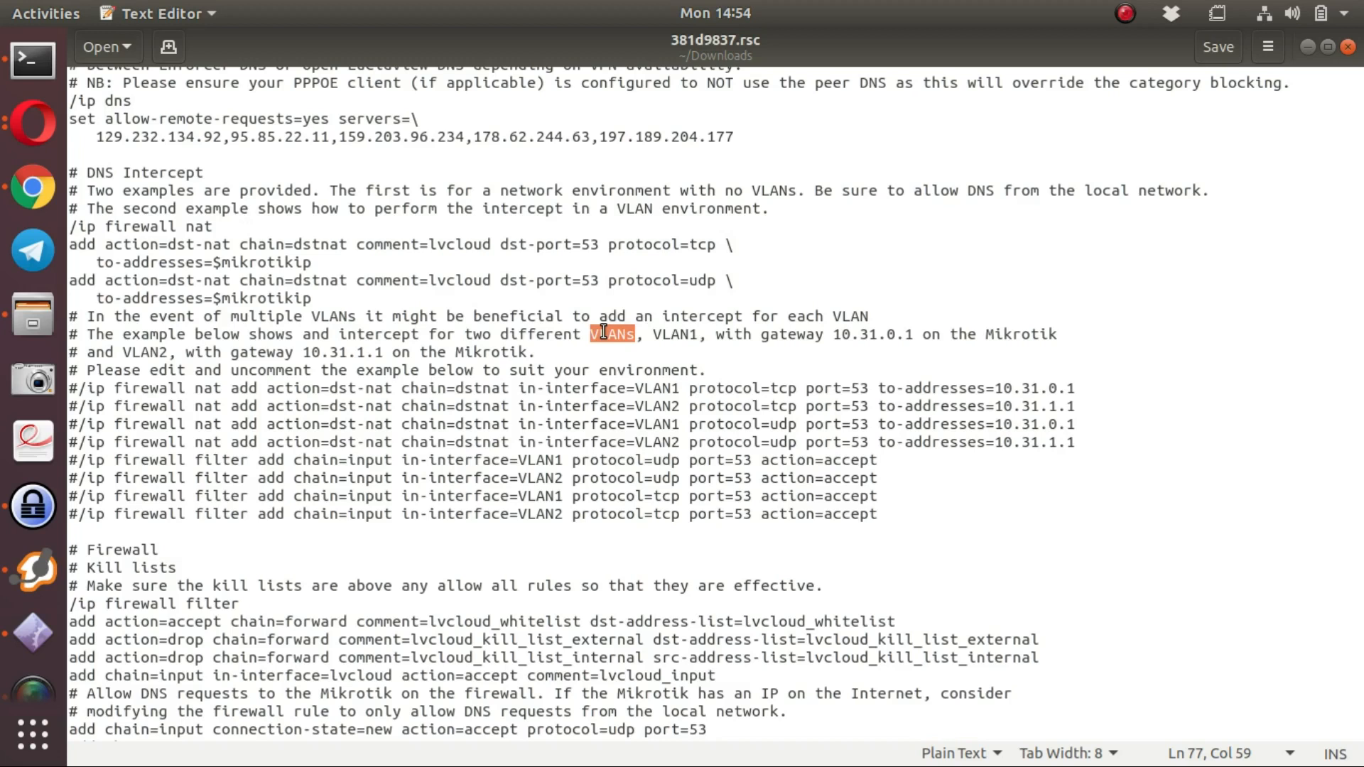
mouse_move(496, 484)
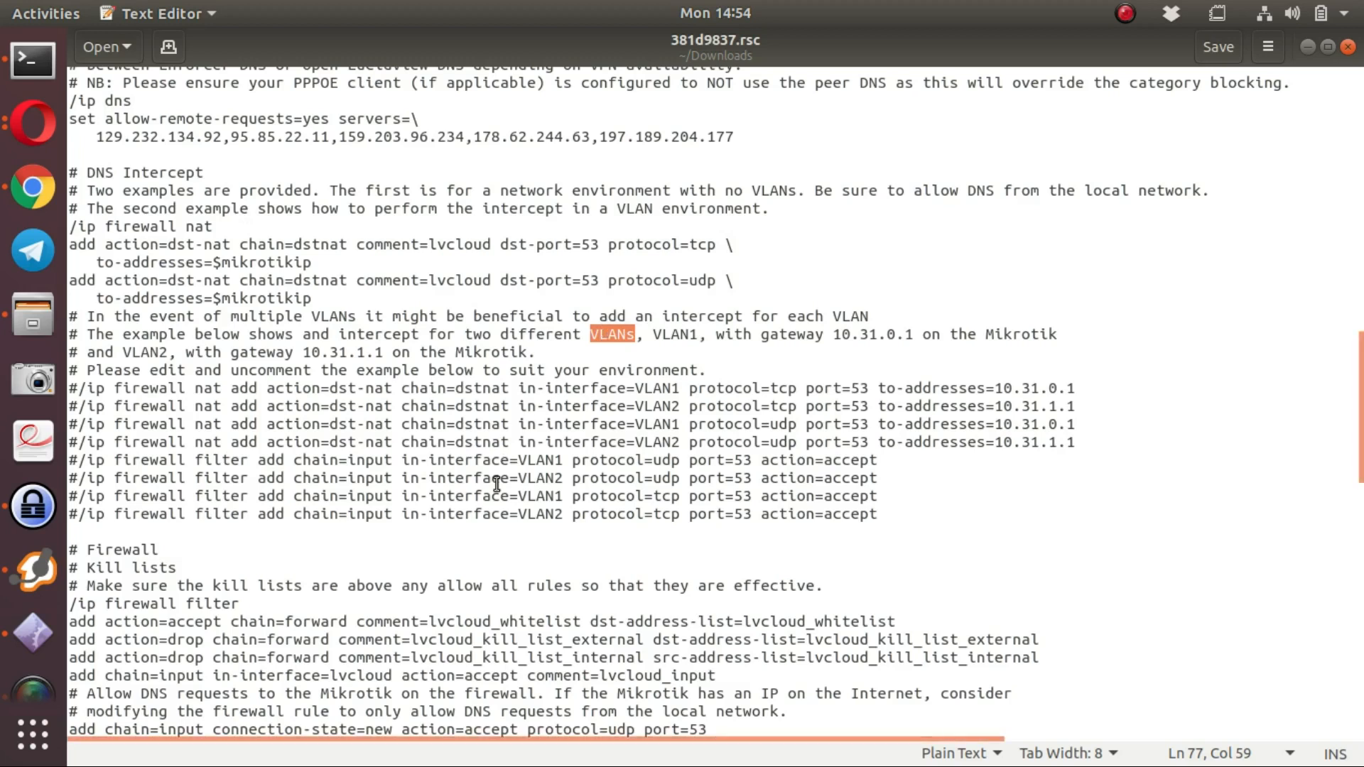
scroll("down", 3)
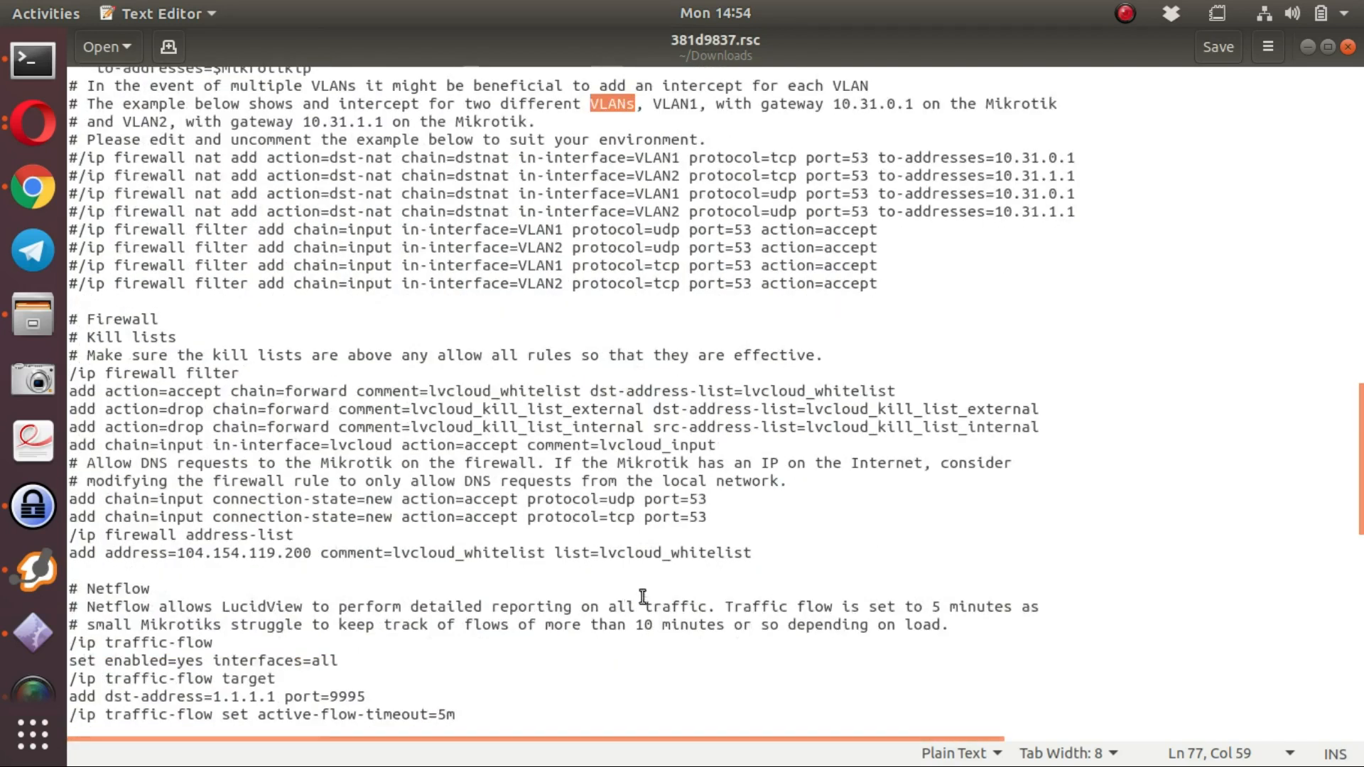
scroll("down", 3)
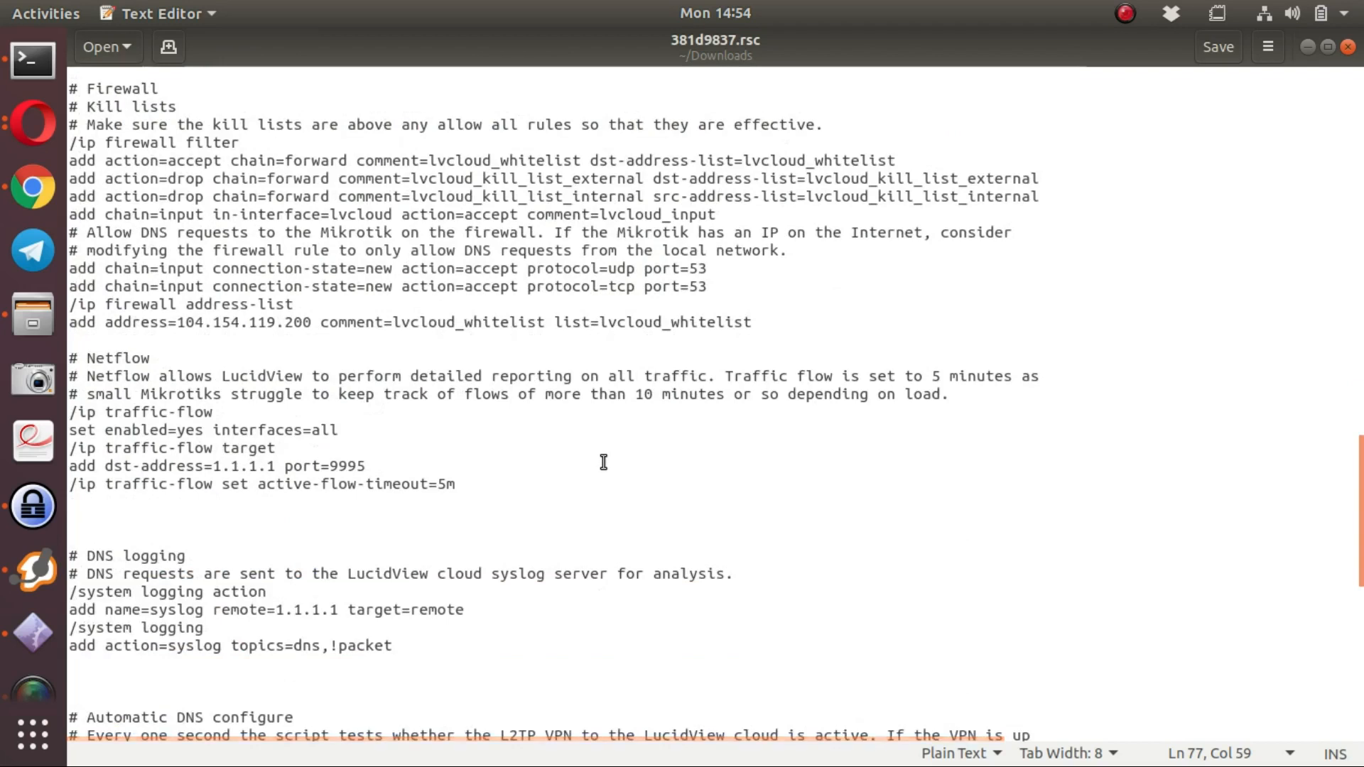
scroll("down", 3)
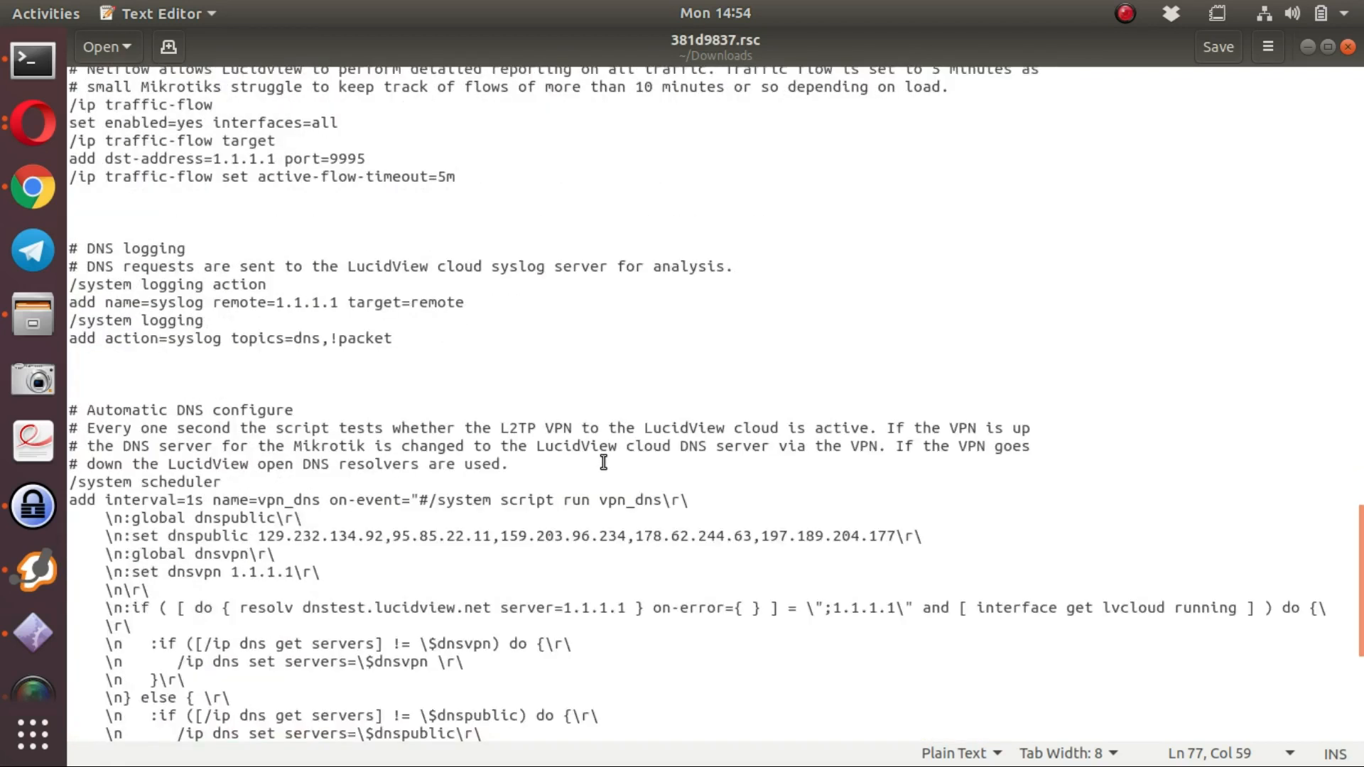
scroll("down", 3)
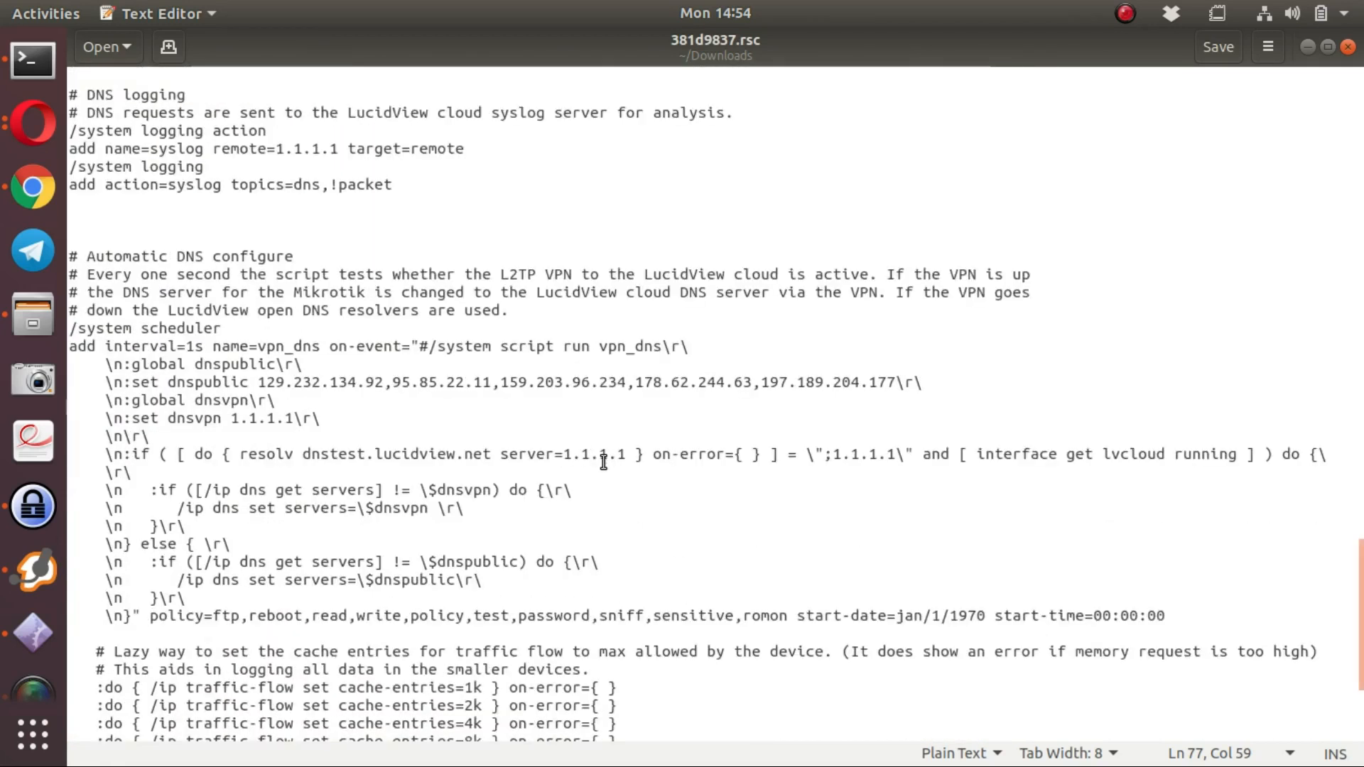
scroll("down", 3)
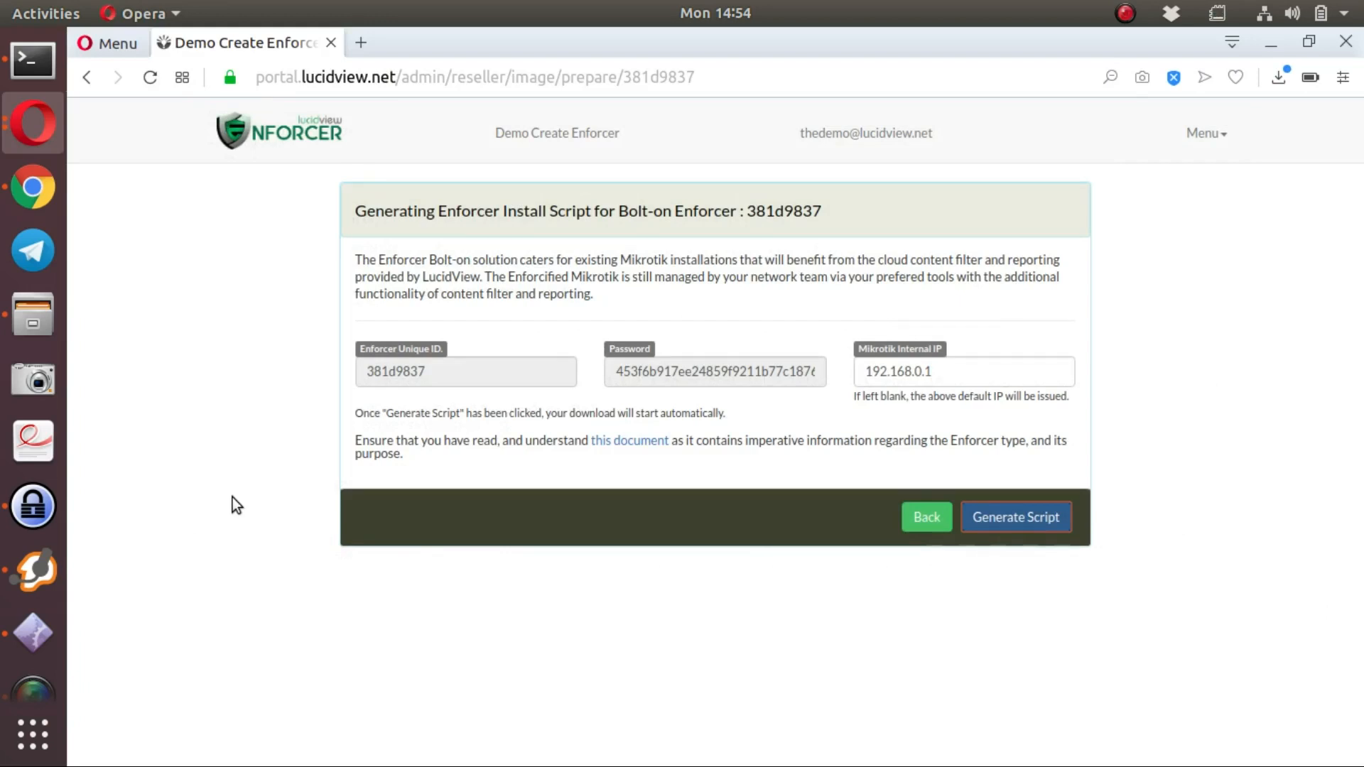
mouse_move(33, 633)
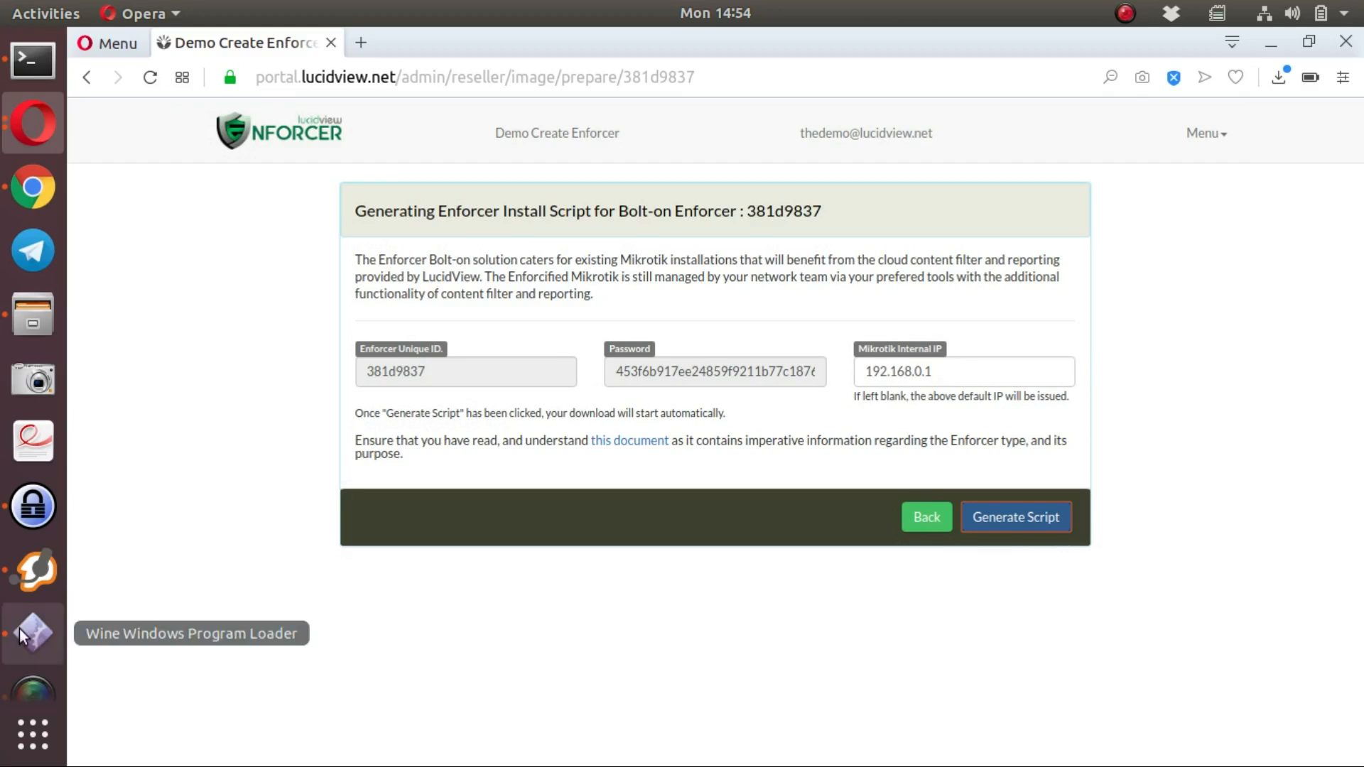
Switch to the WinBox session on 192.168.0.1 and start a new terminal at the admin prompt
left_click(33, 633)
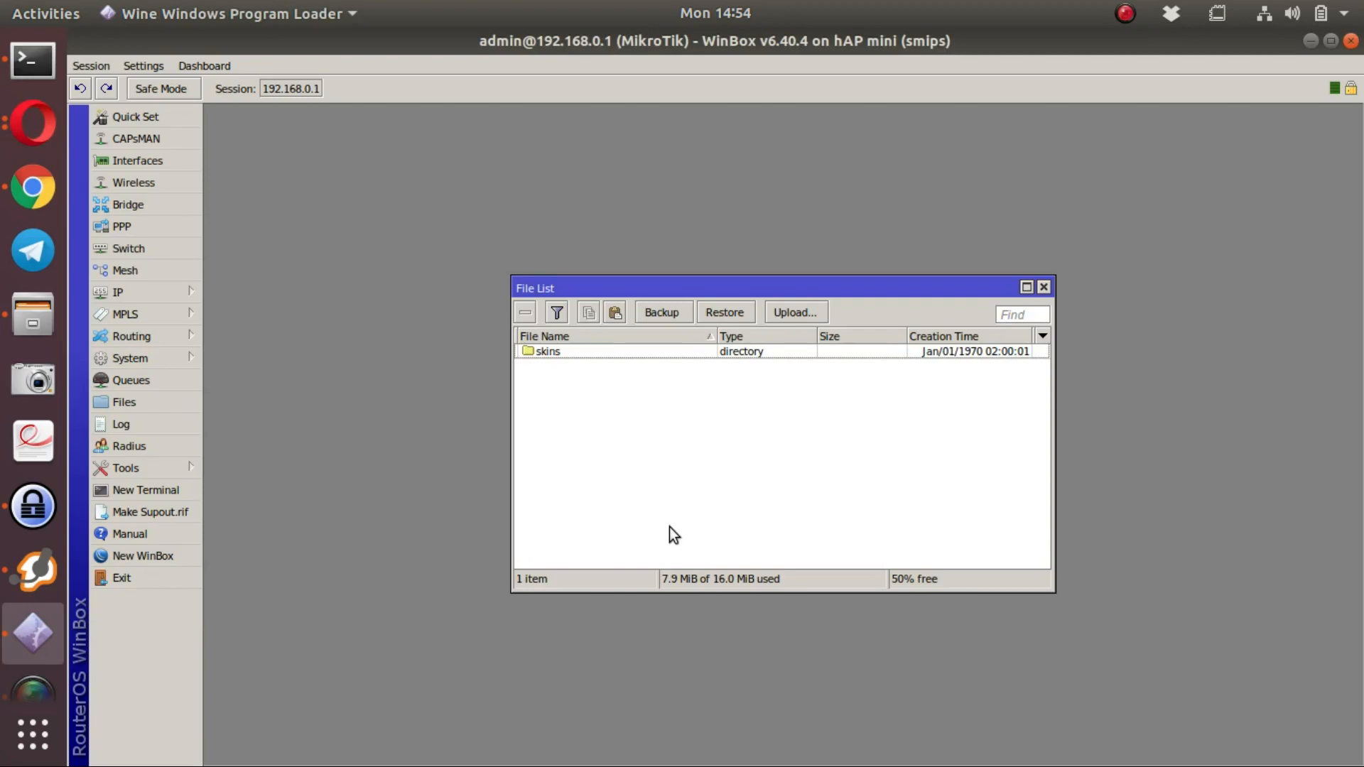
mouse_move(365, 466)
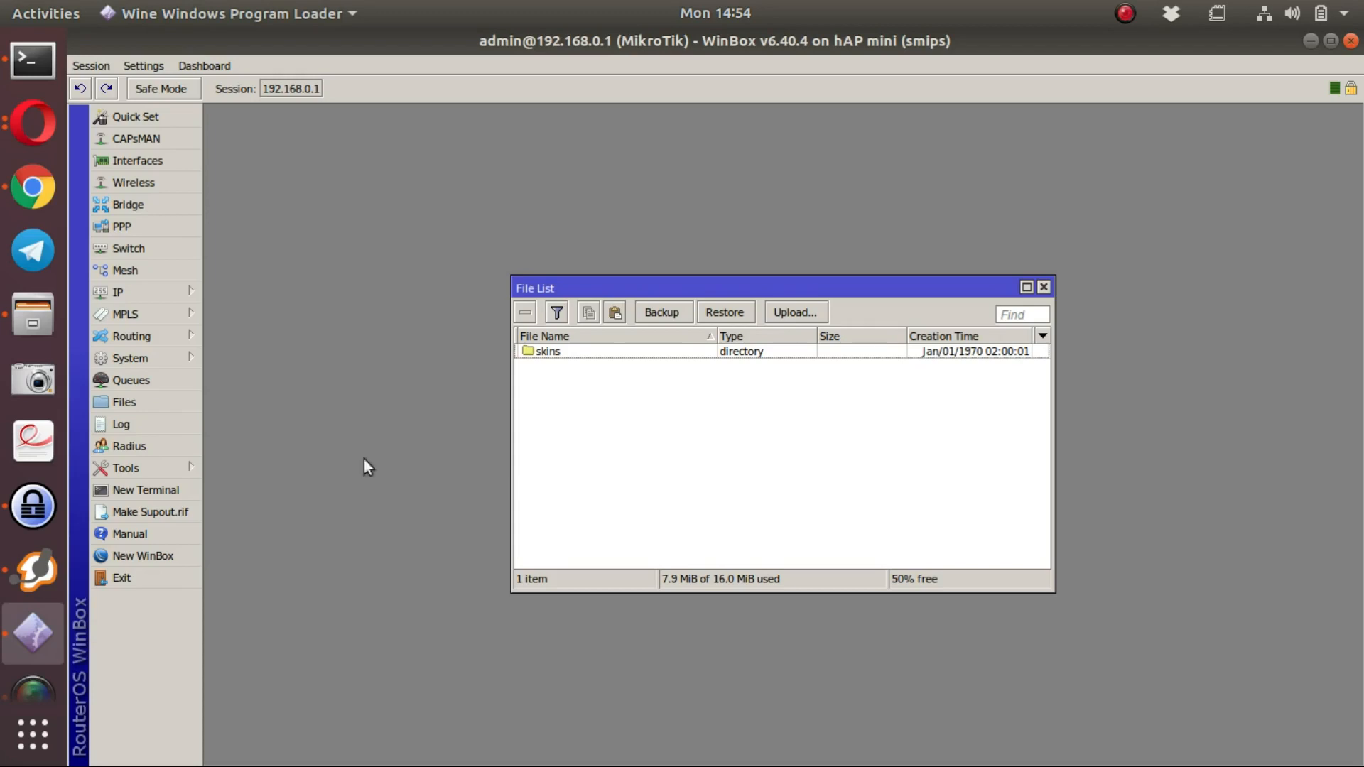
left_click(145, 491)
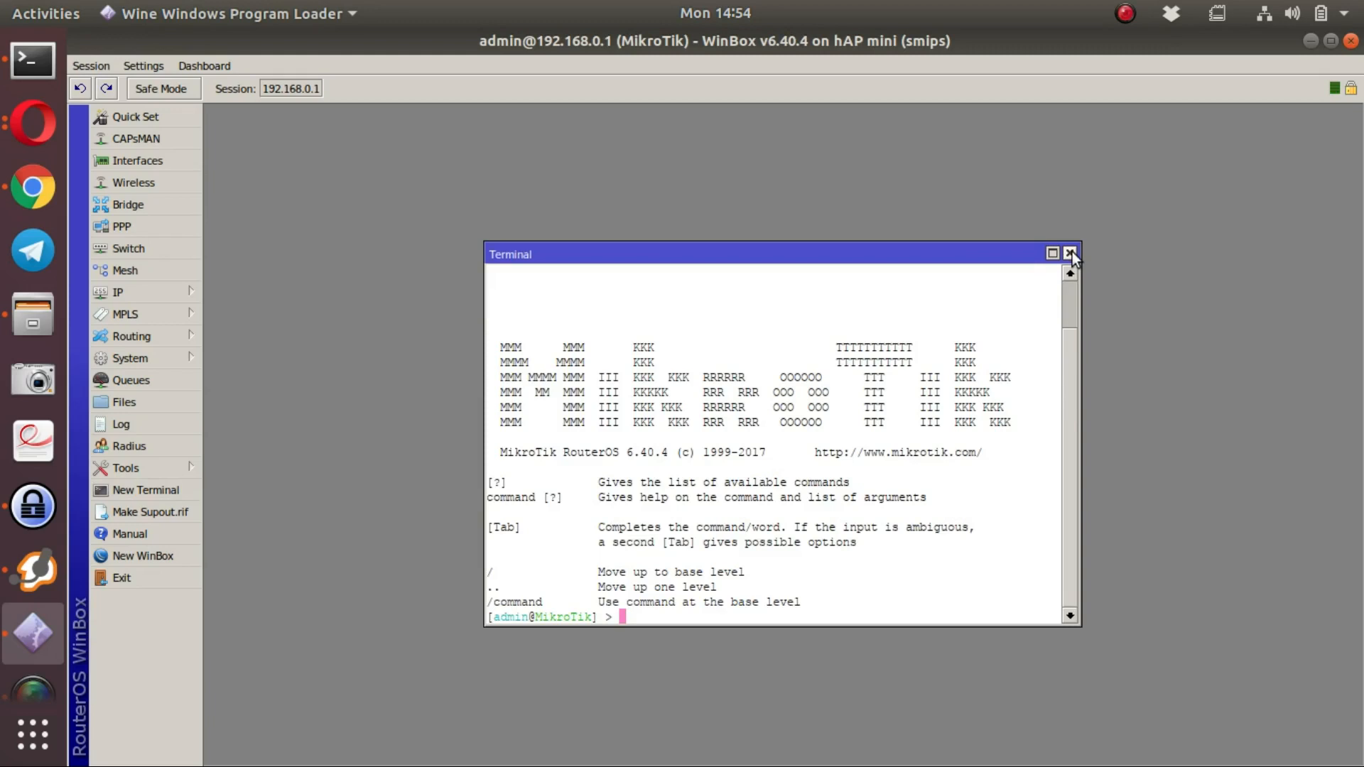
Upload 381d9837.rsc to the router's Files list, then return to a fresh terminal session
left_click(124, 401)
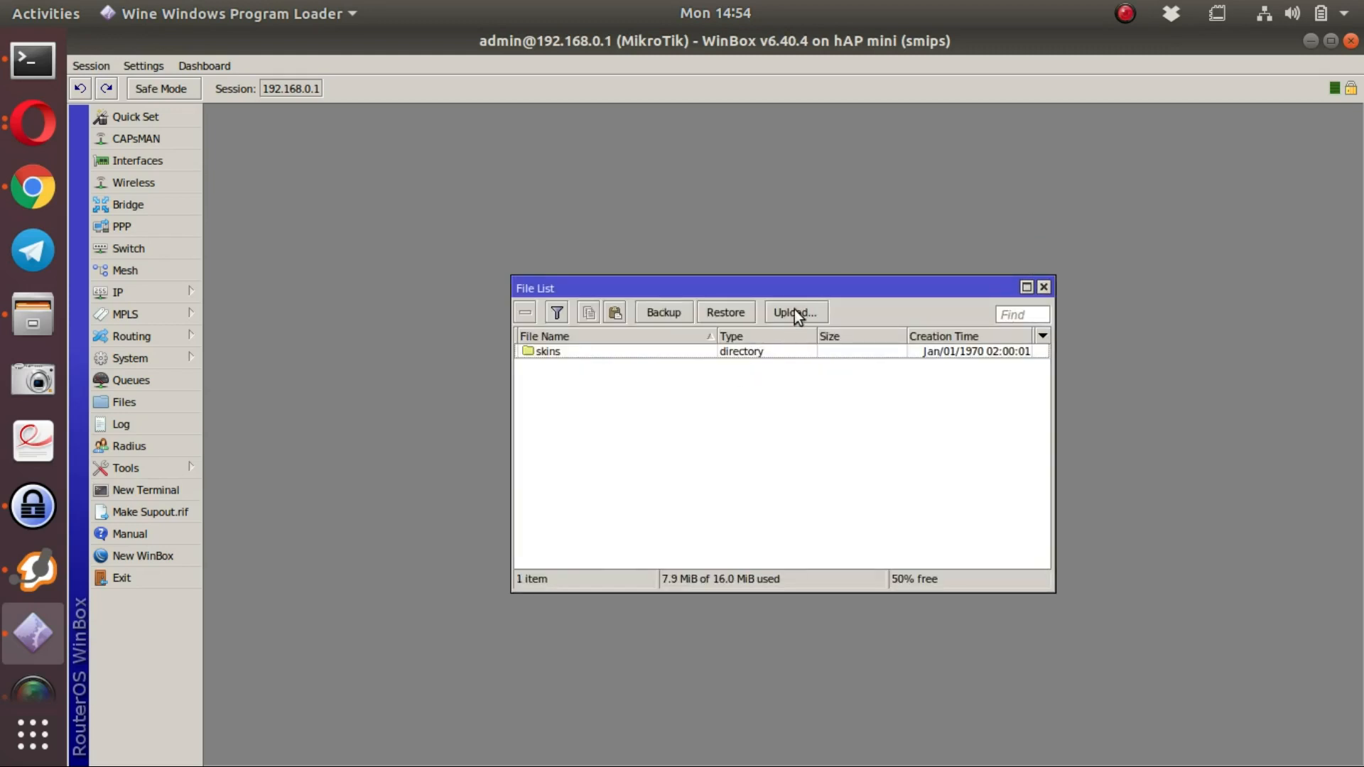
left_click(793, 311)
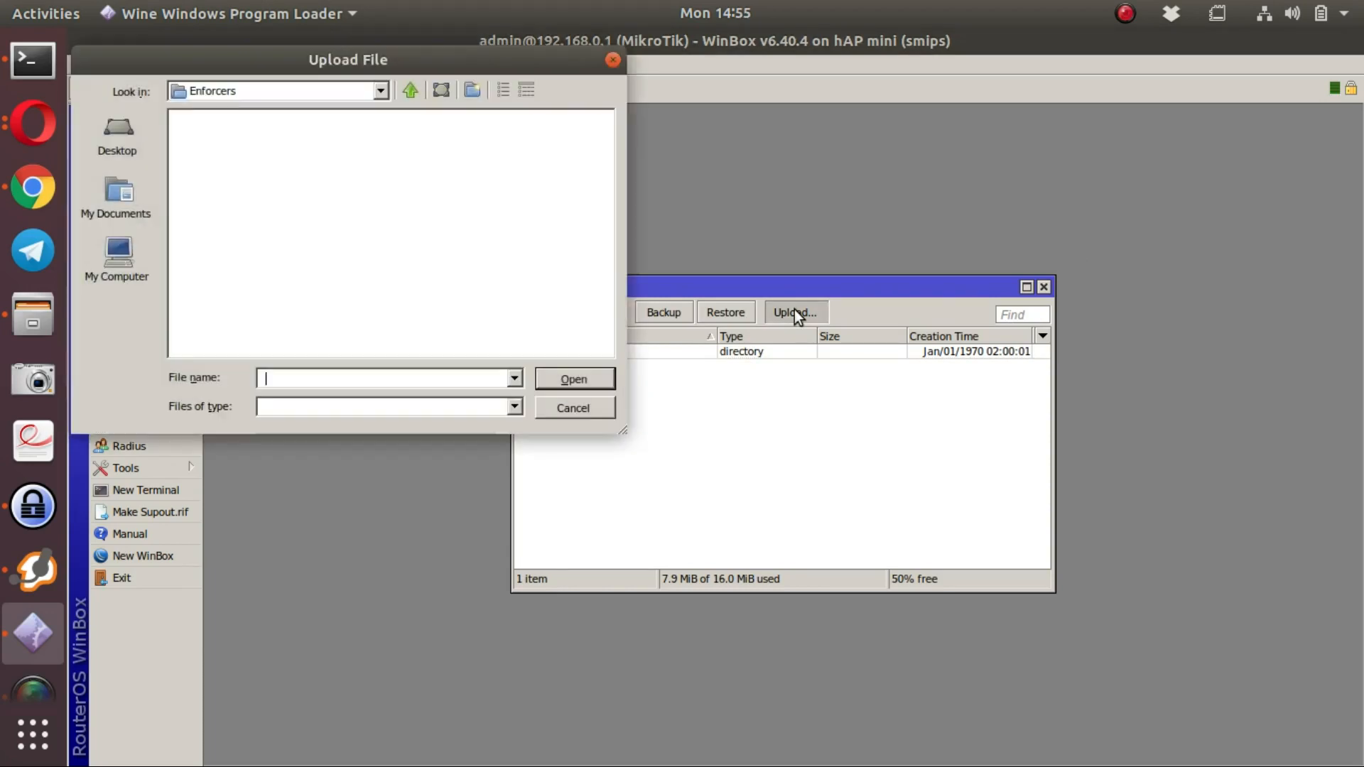
left_click(573, 408)
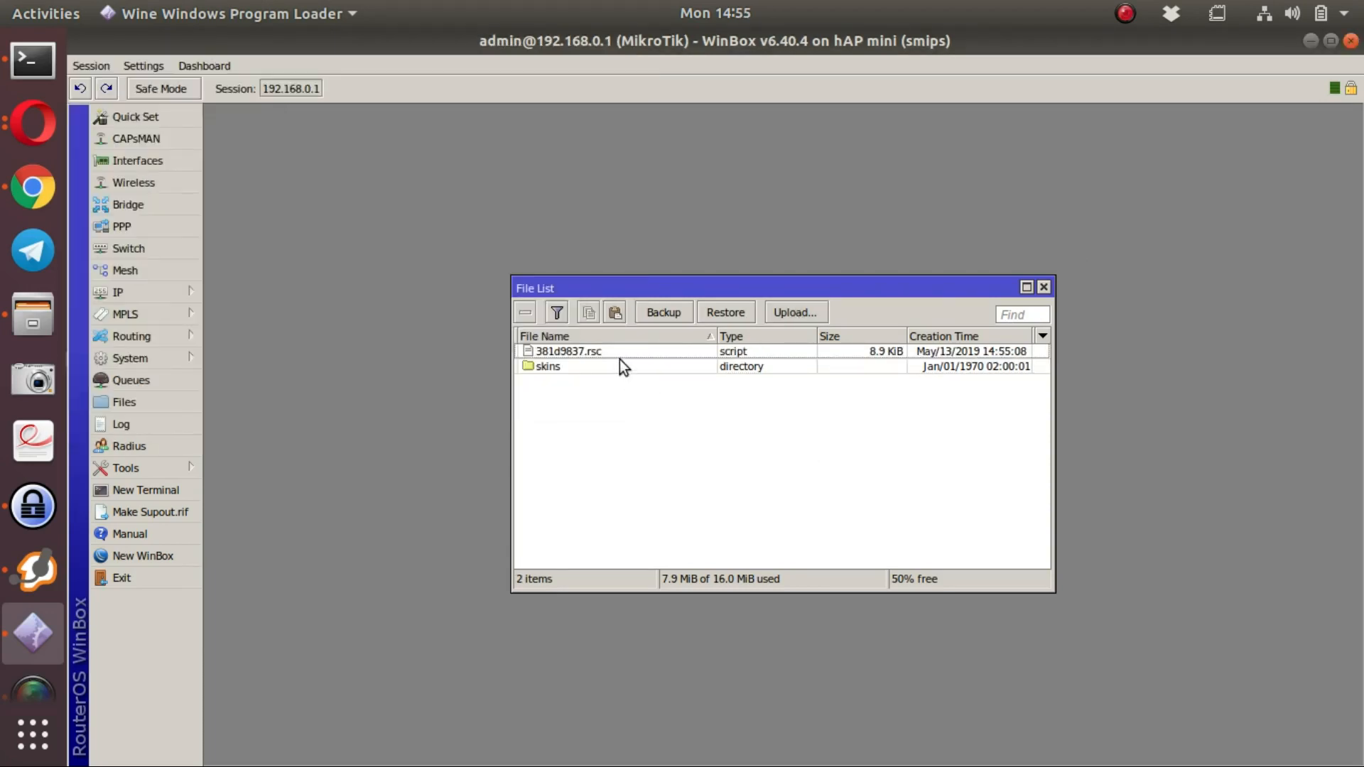
left_click(567, 351)
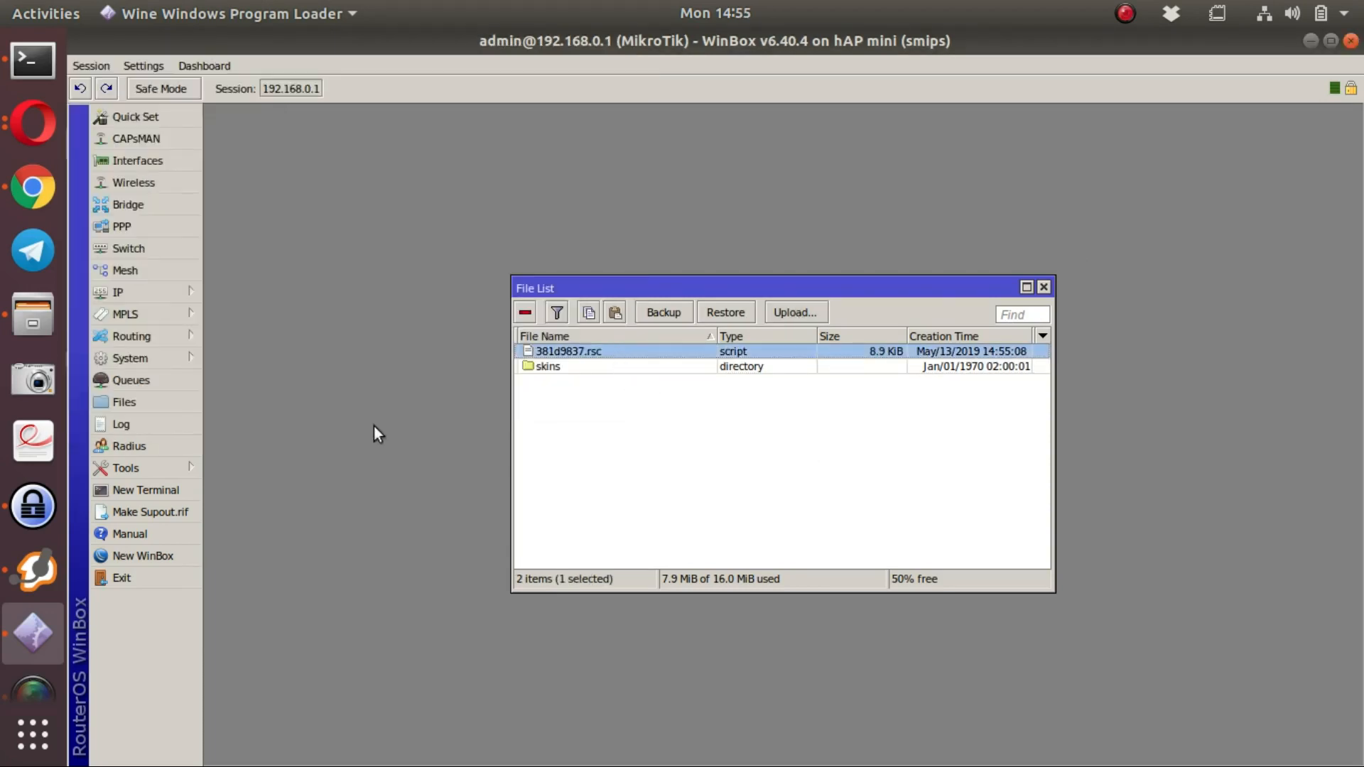
left_click(145, 491)
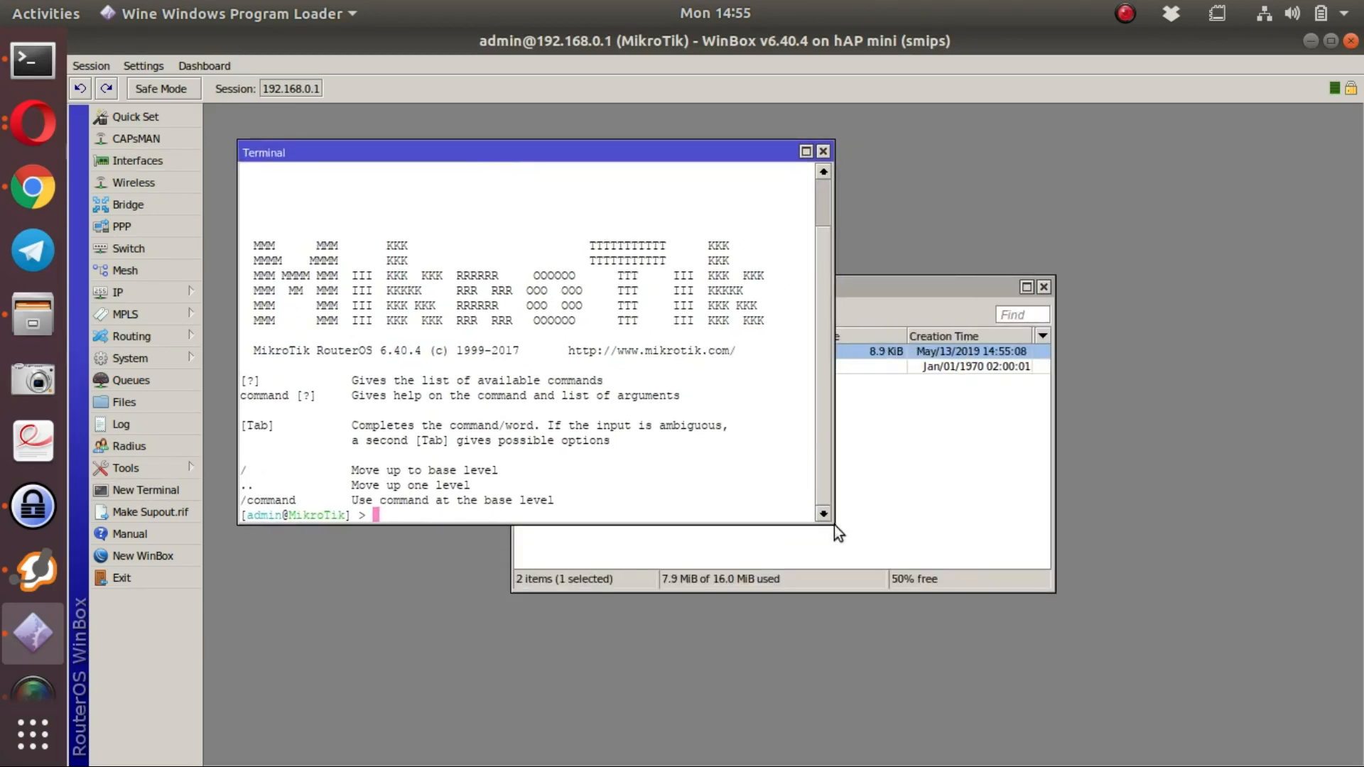
Run /import 381d9837.rsc successfully and show the Interface List with the lvcloud interface
type("/import")
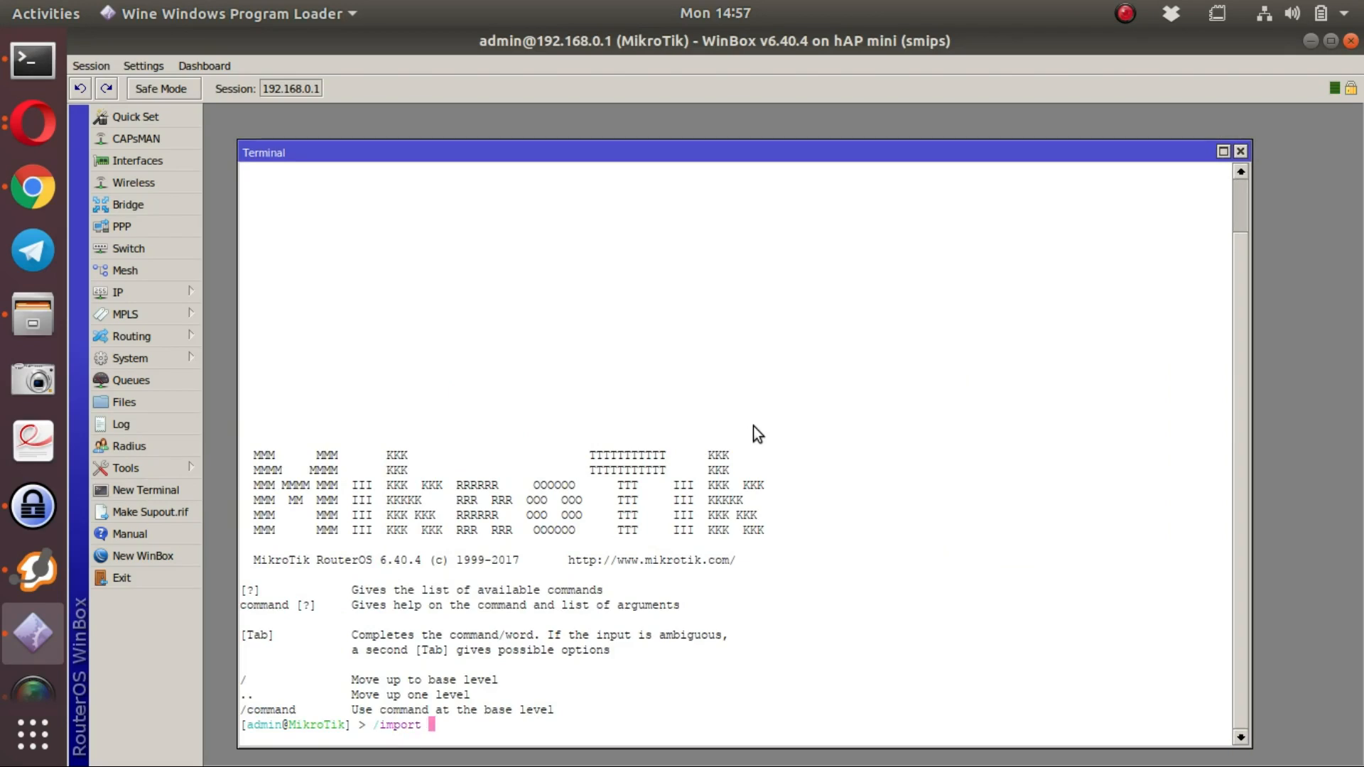
type("381d9837.rsc")
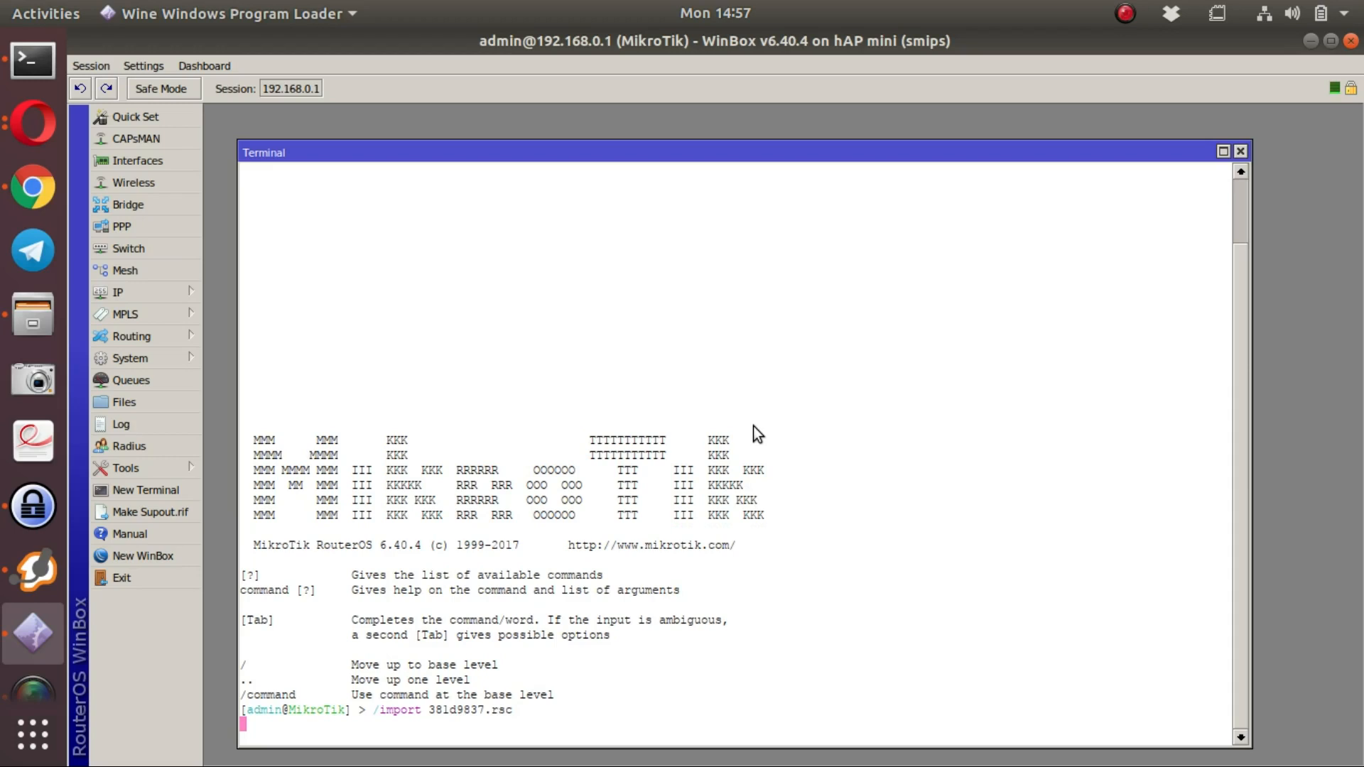
key("Return")
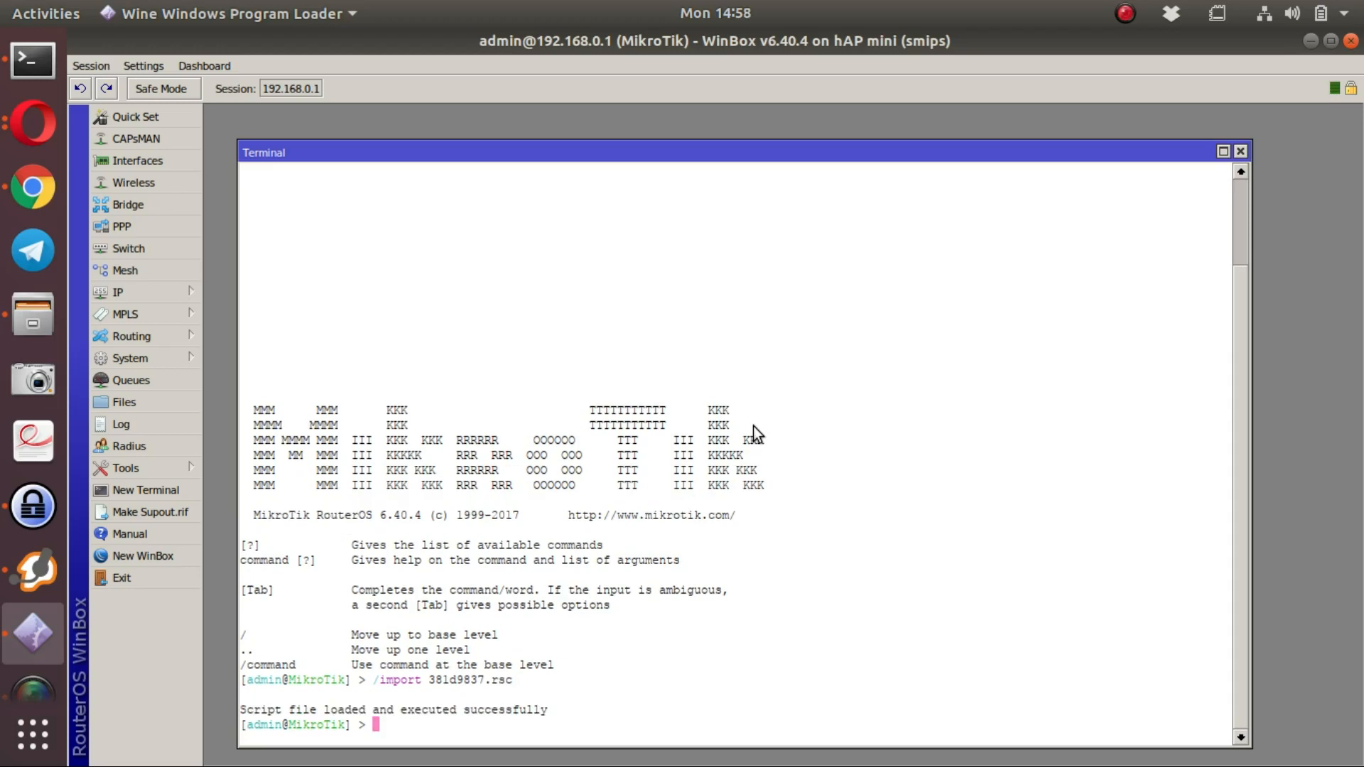
left_click(138, 161)
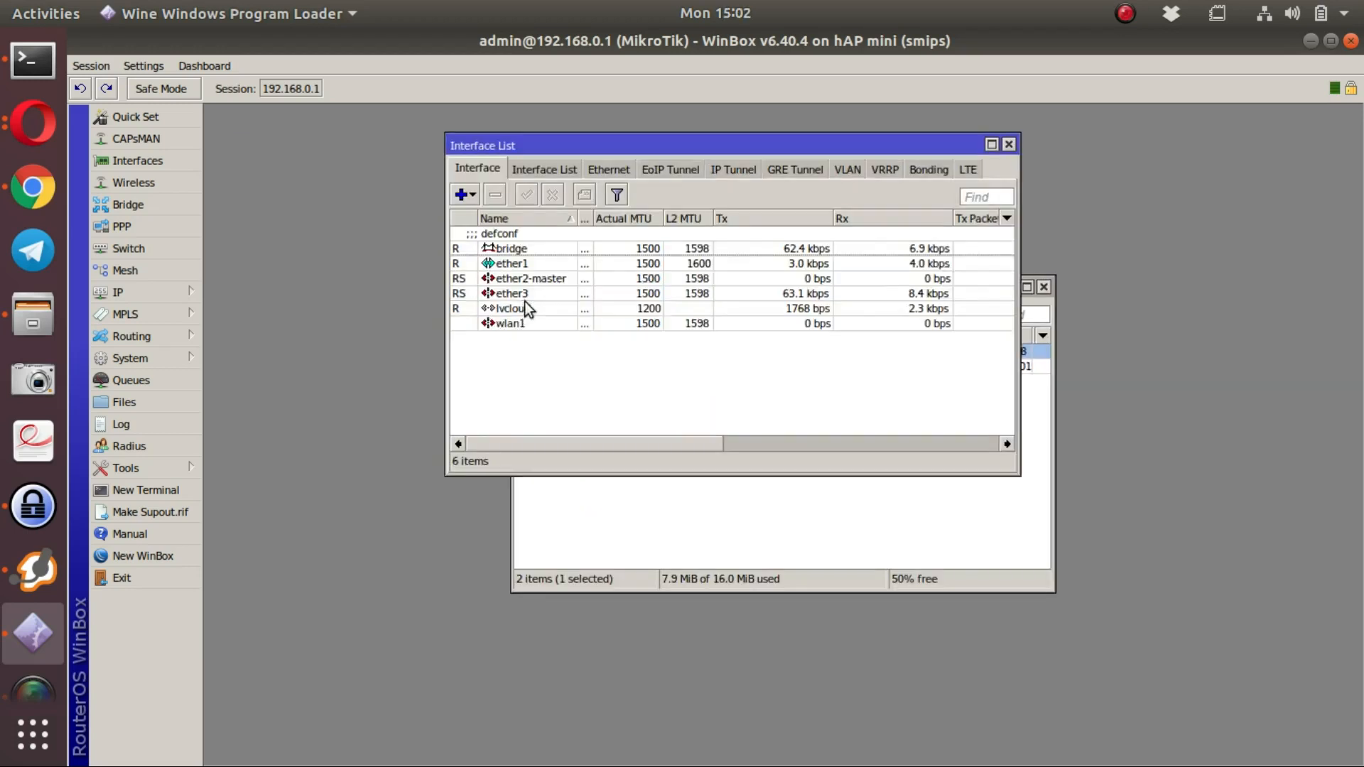
left_click(510, 309)
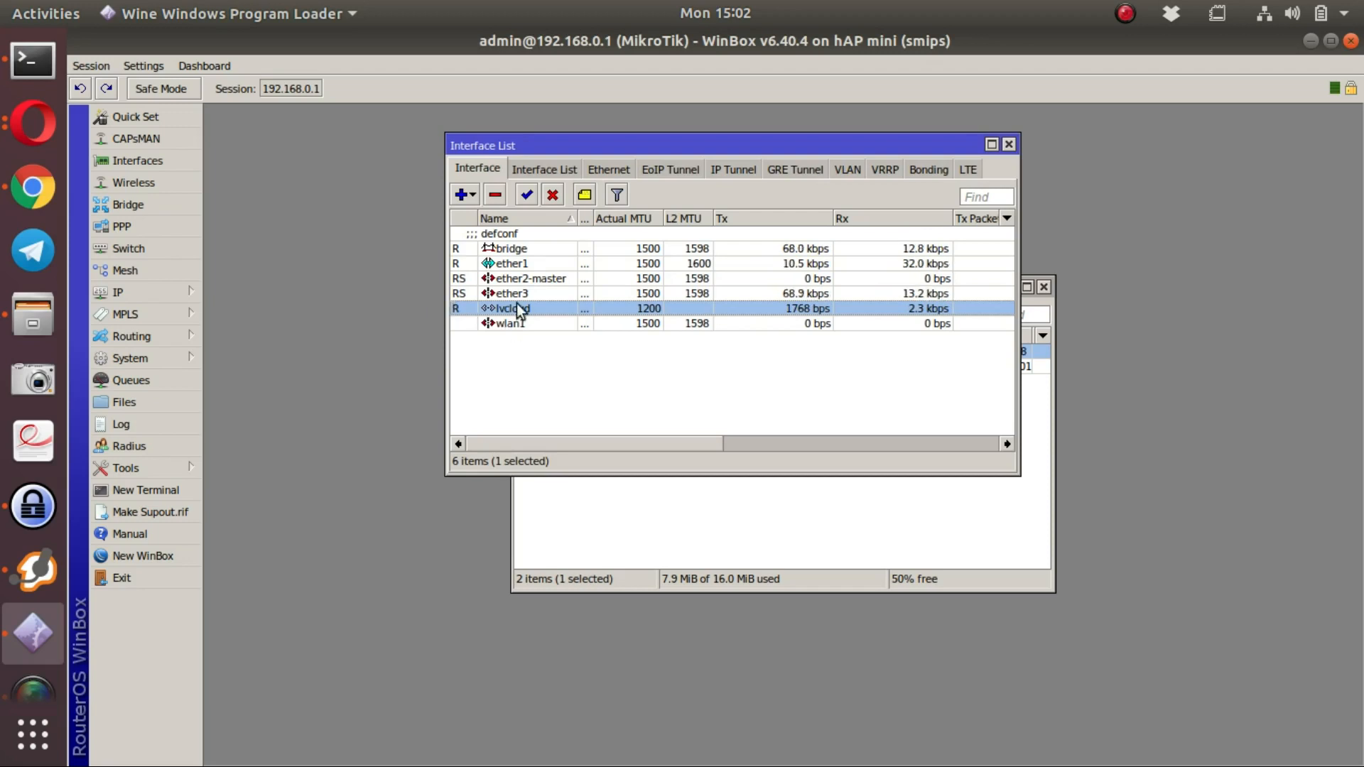
mouse_move(459, 313)
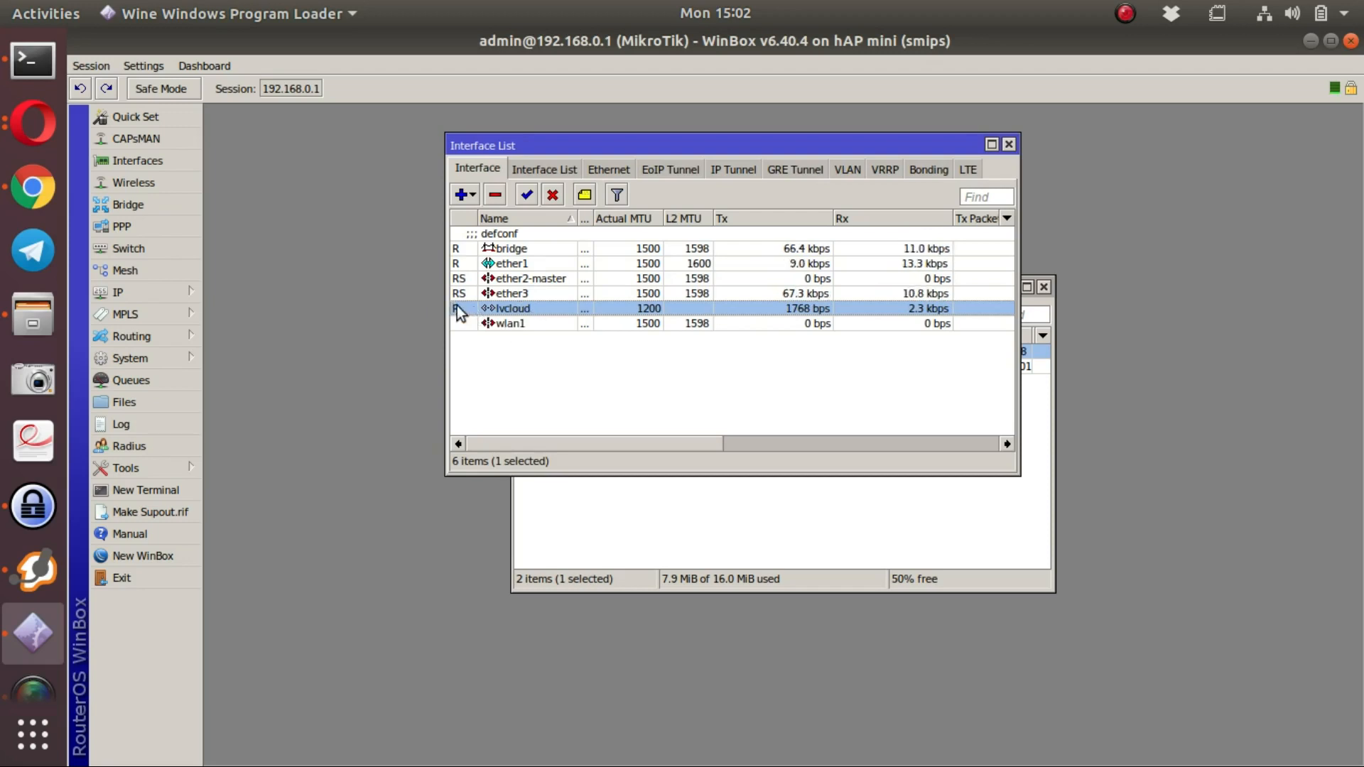
mouse_move(459, 313)
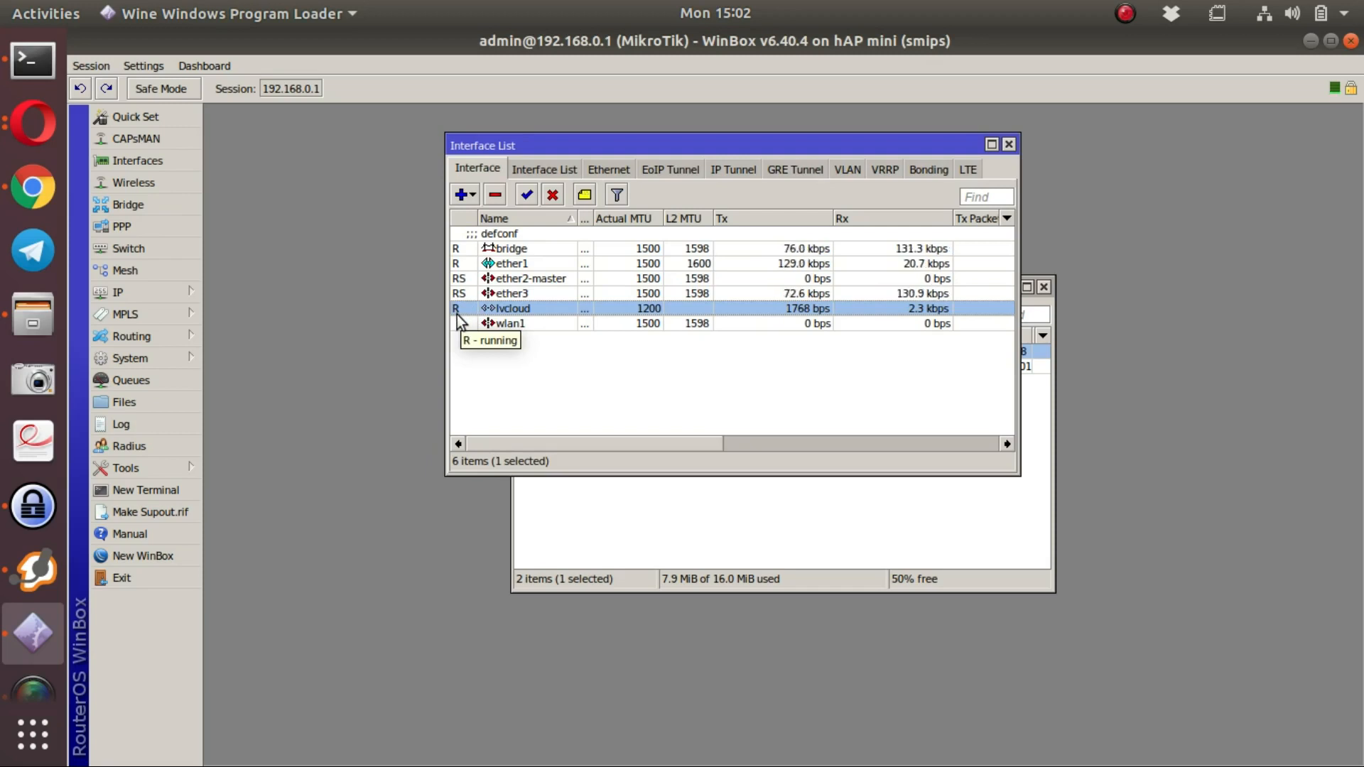
mouse_move(603, 357)
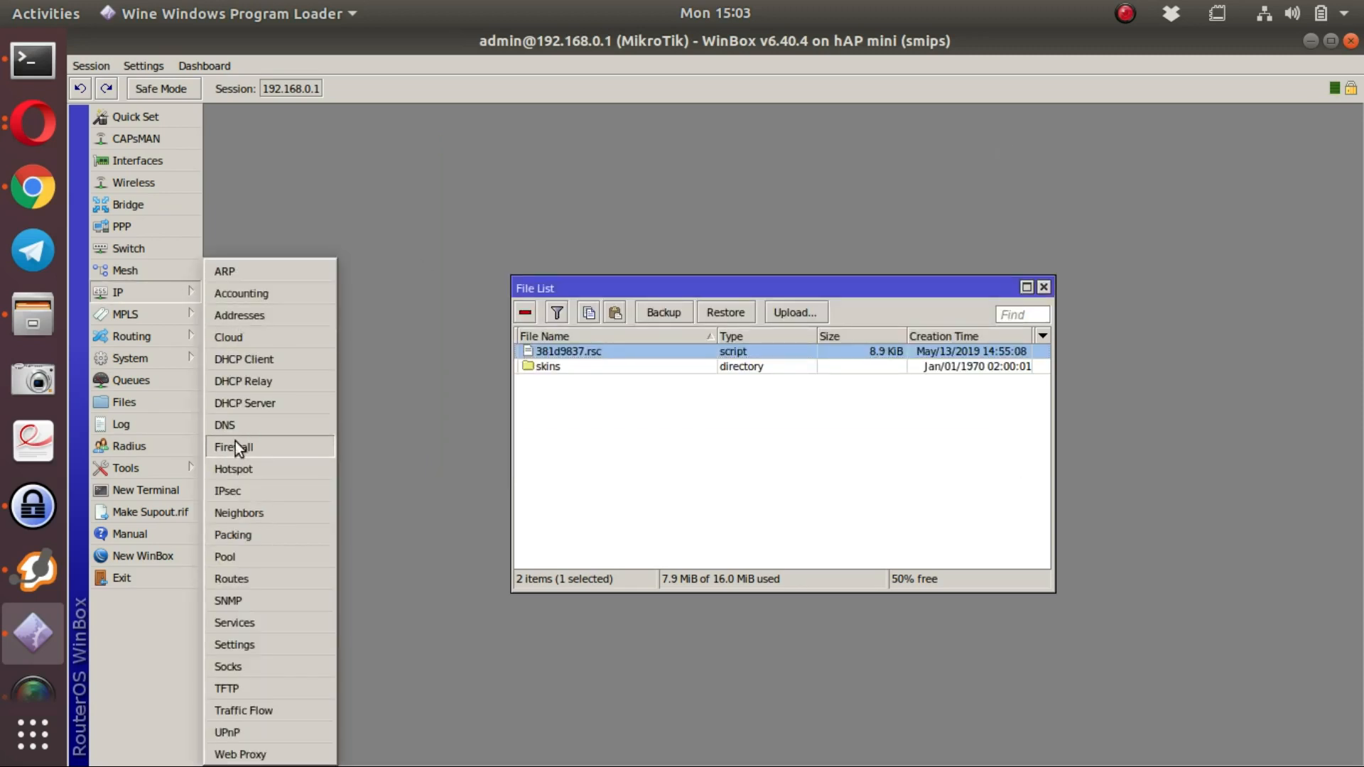
Inspect the lvcloud UDP port 53 dst-nat rule's To Addresses (192.168.0.1) and cancel without changes
left_click(235, 448)
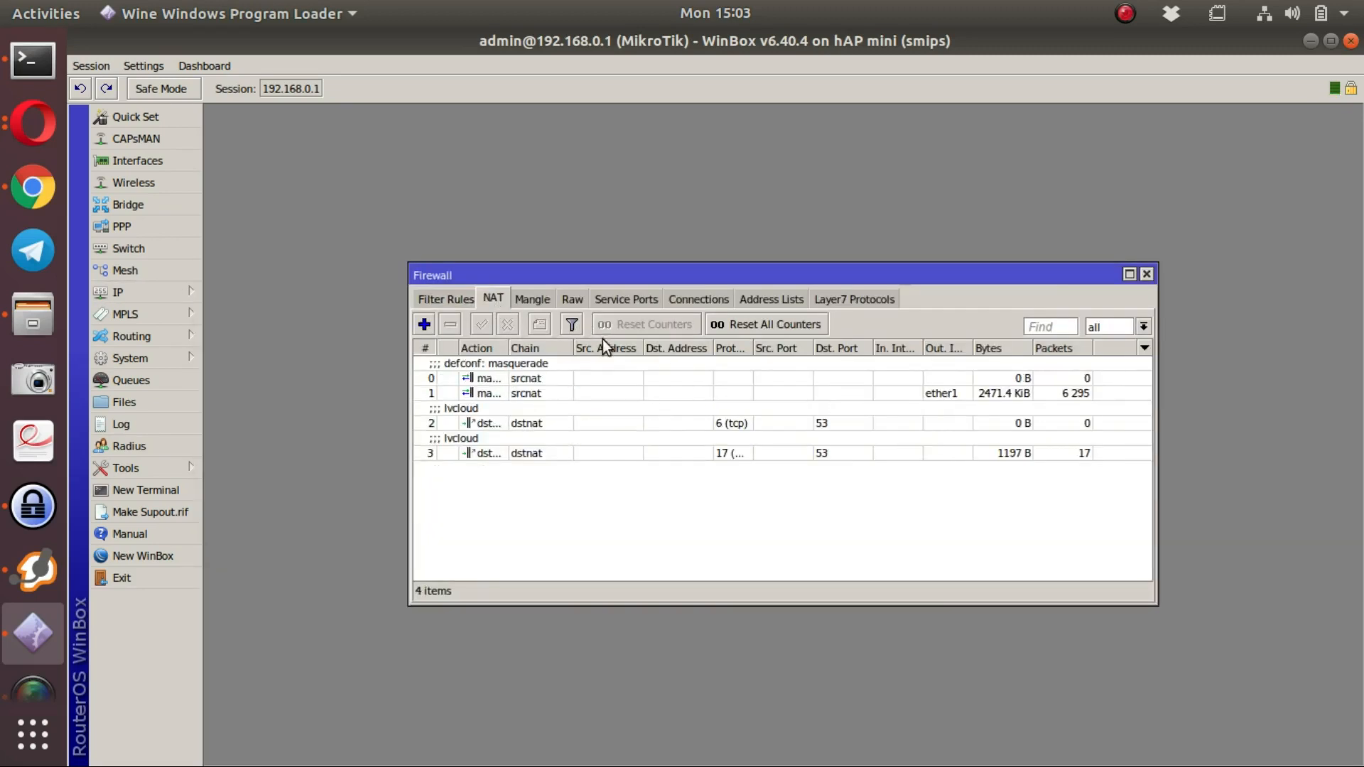
mouse_move(639, 541)
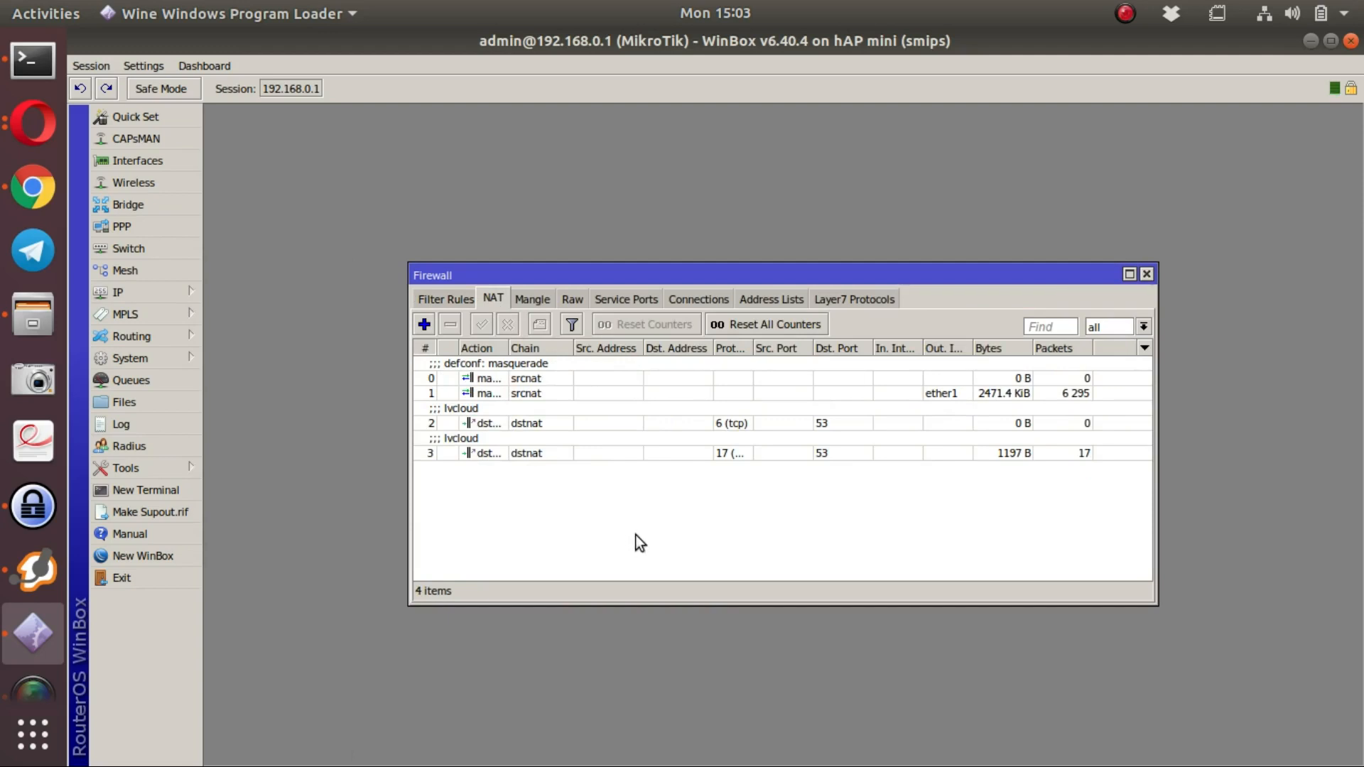
mouse_move(754, 348)
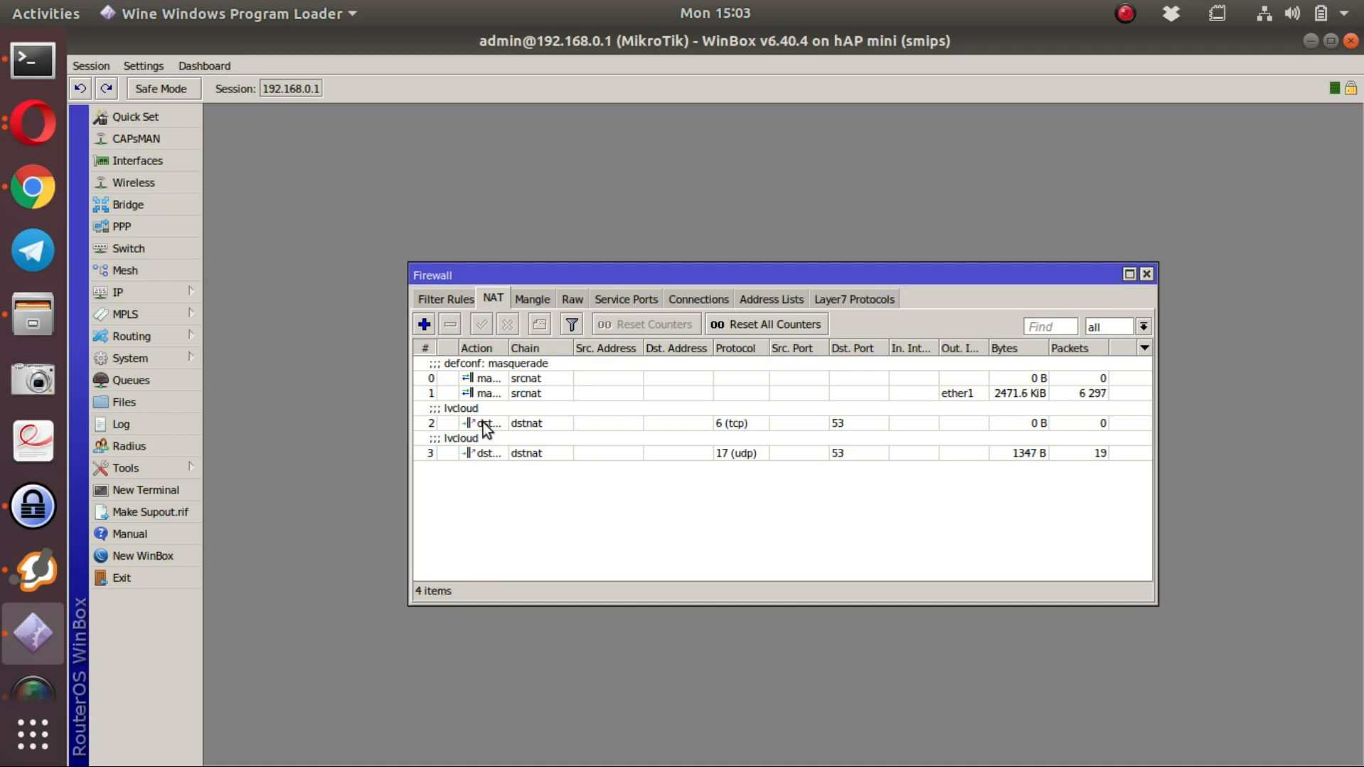
mouse_move(483, 455)
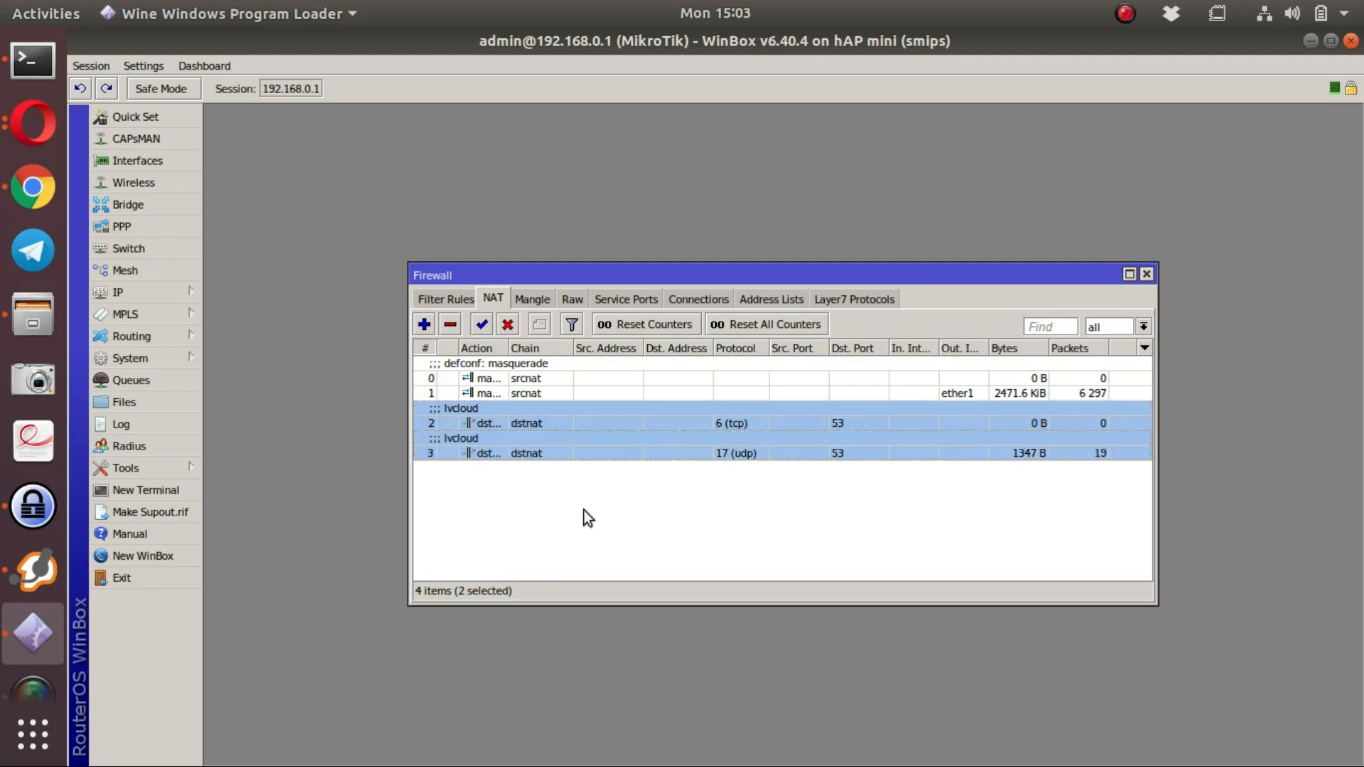
mouse_move(472, 419)
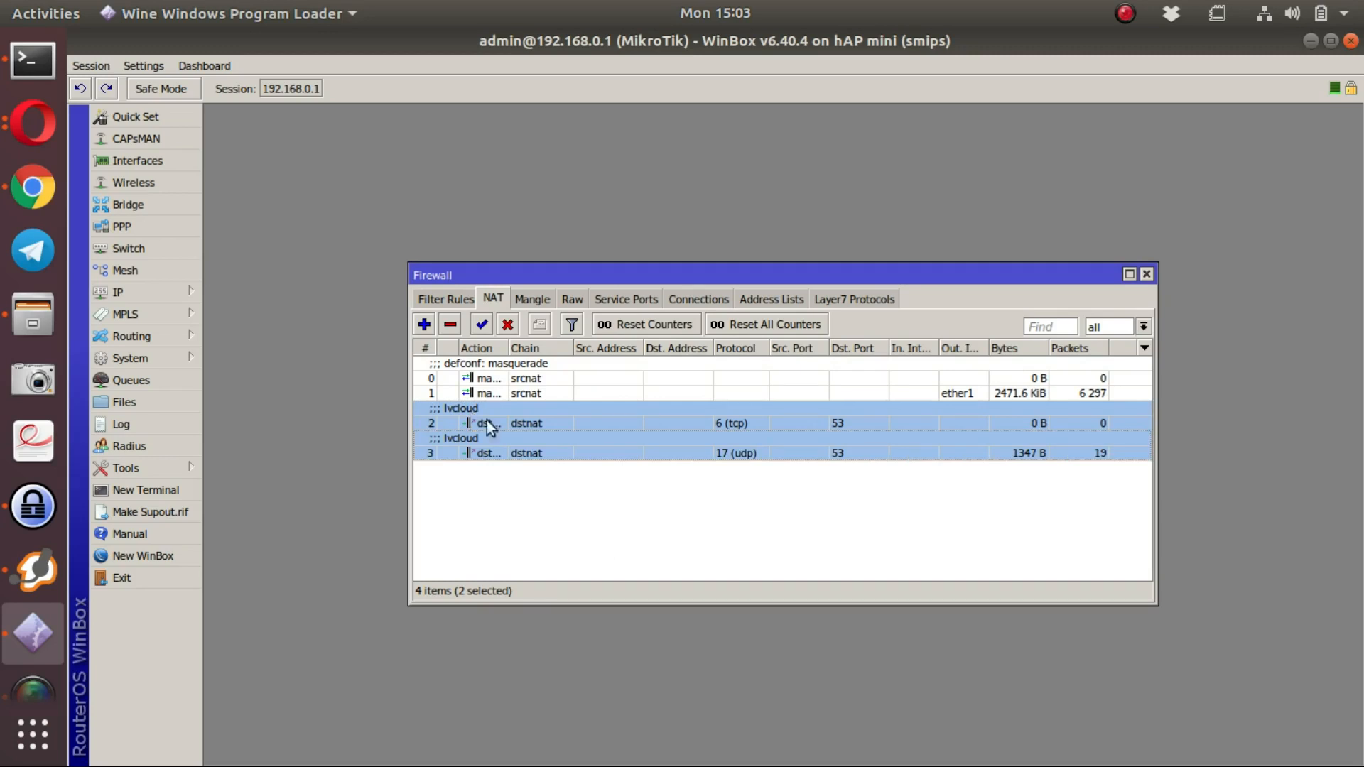
double_click(526, 452)
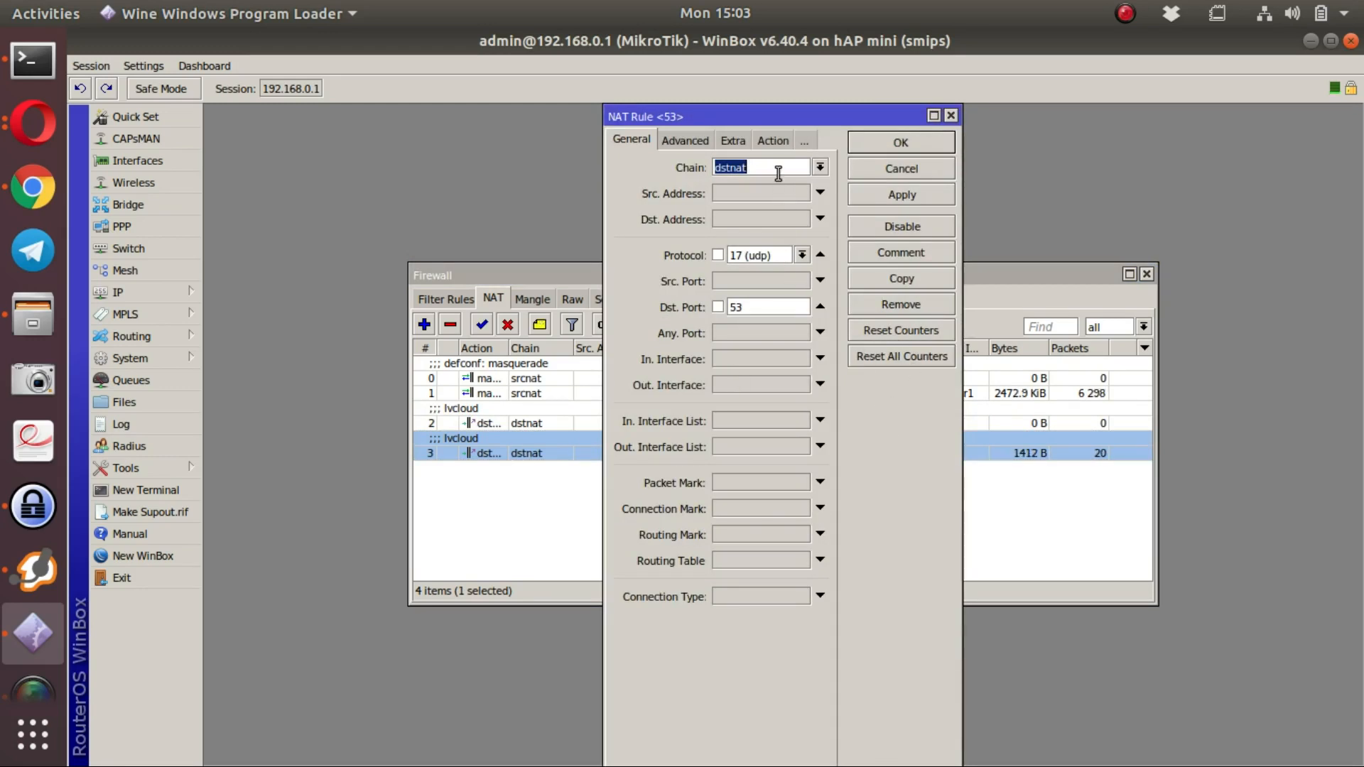
mouse_move(787, 259)
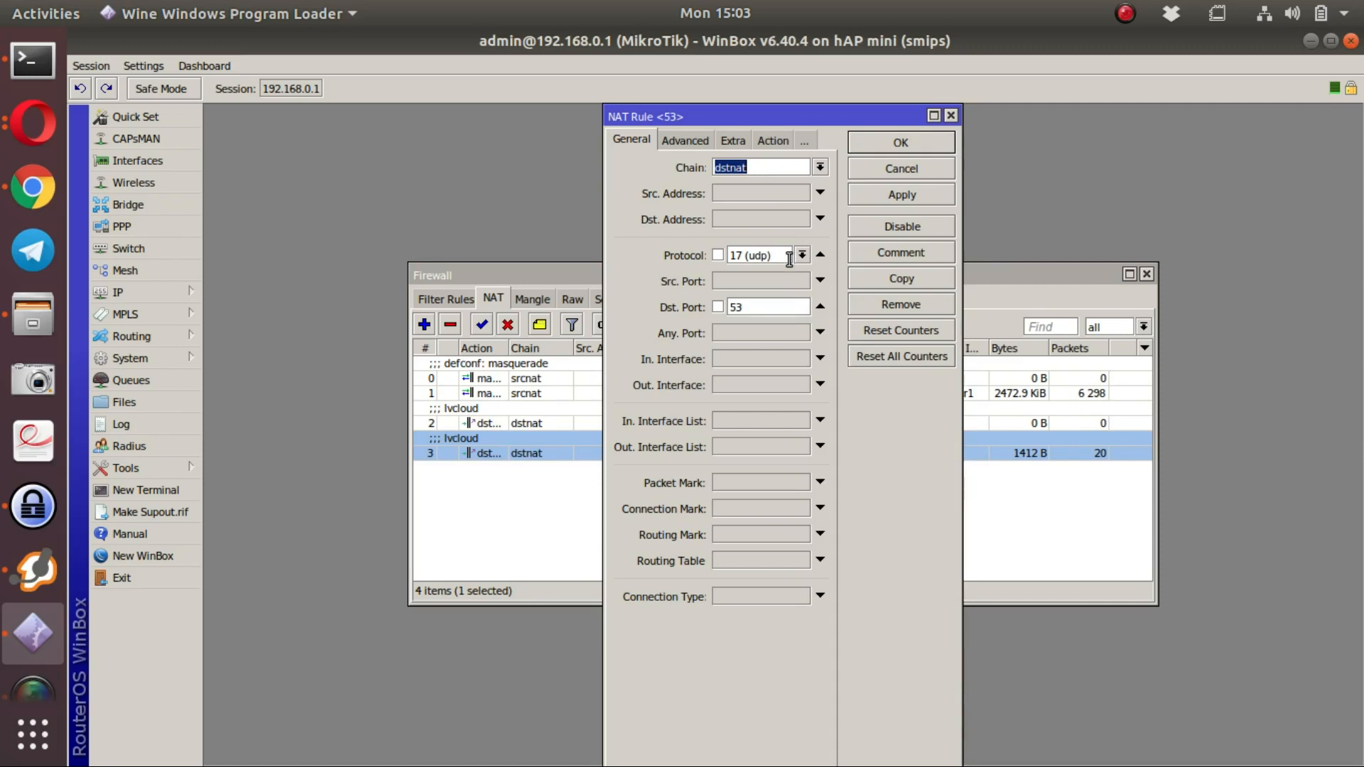
mouse_move(779, 147)
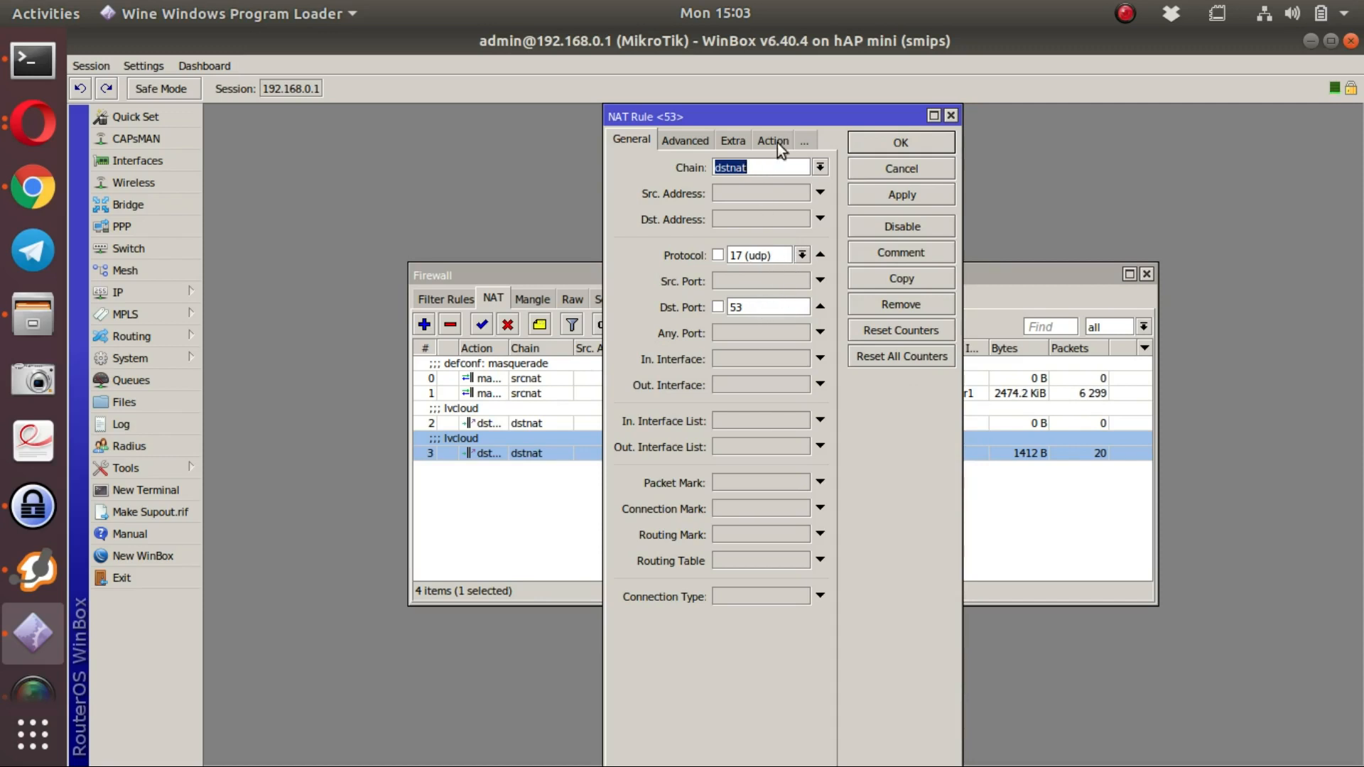
left_click(774, 141)
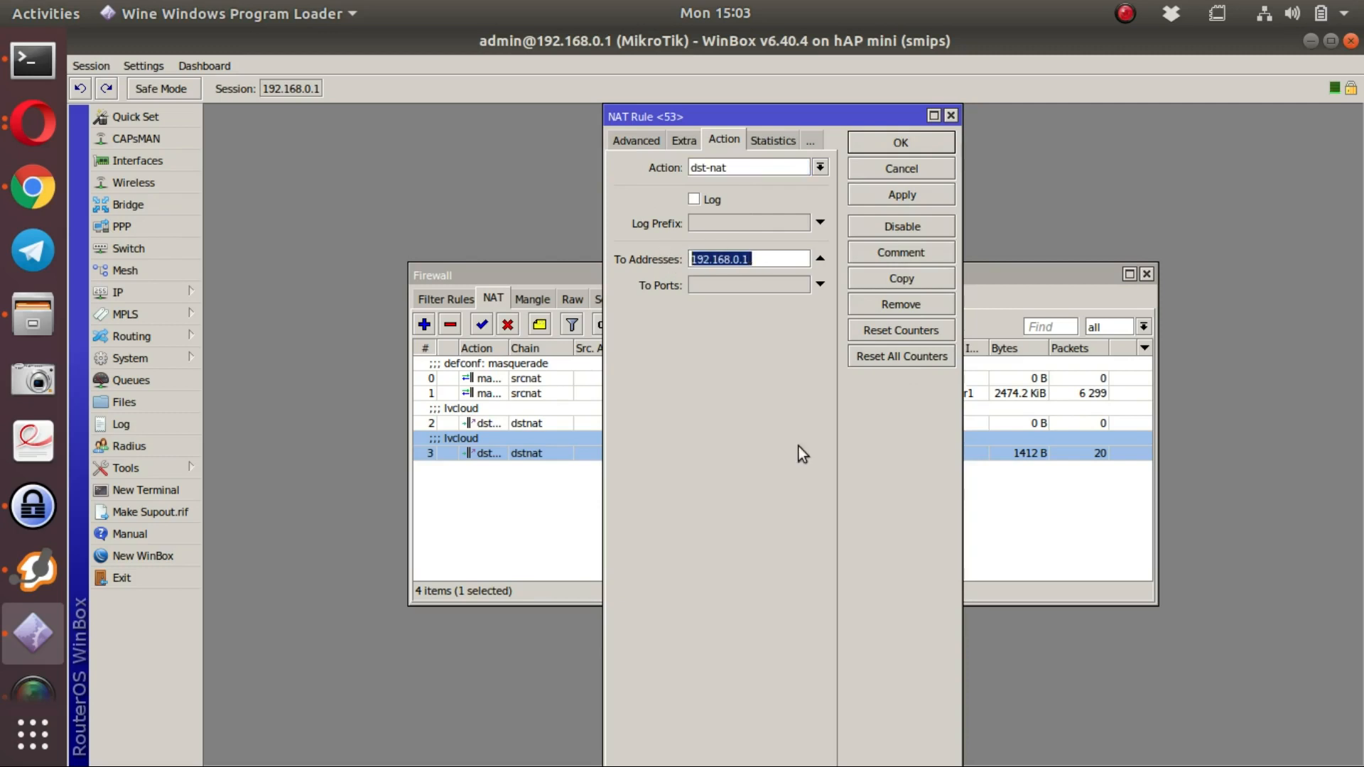
mouse_move(779, 418)
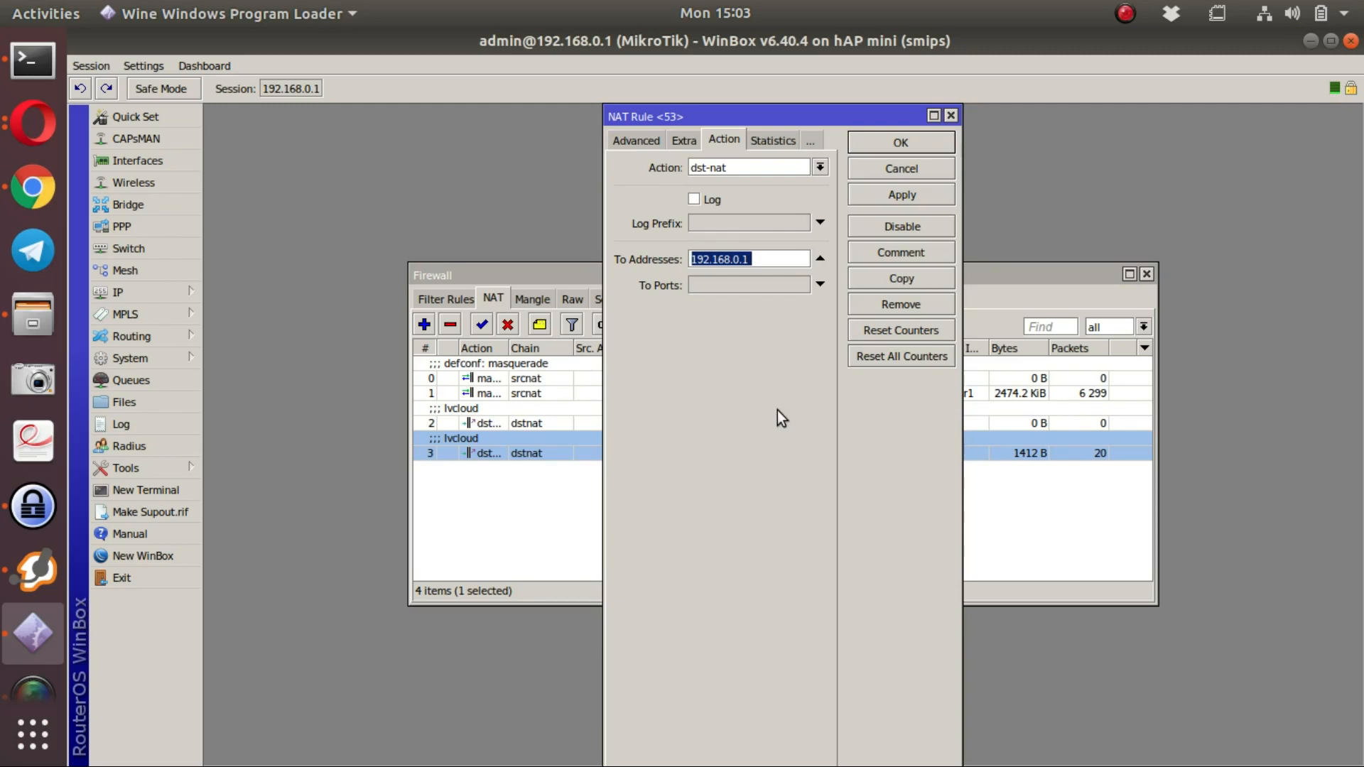
mouse_move(896, 183)
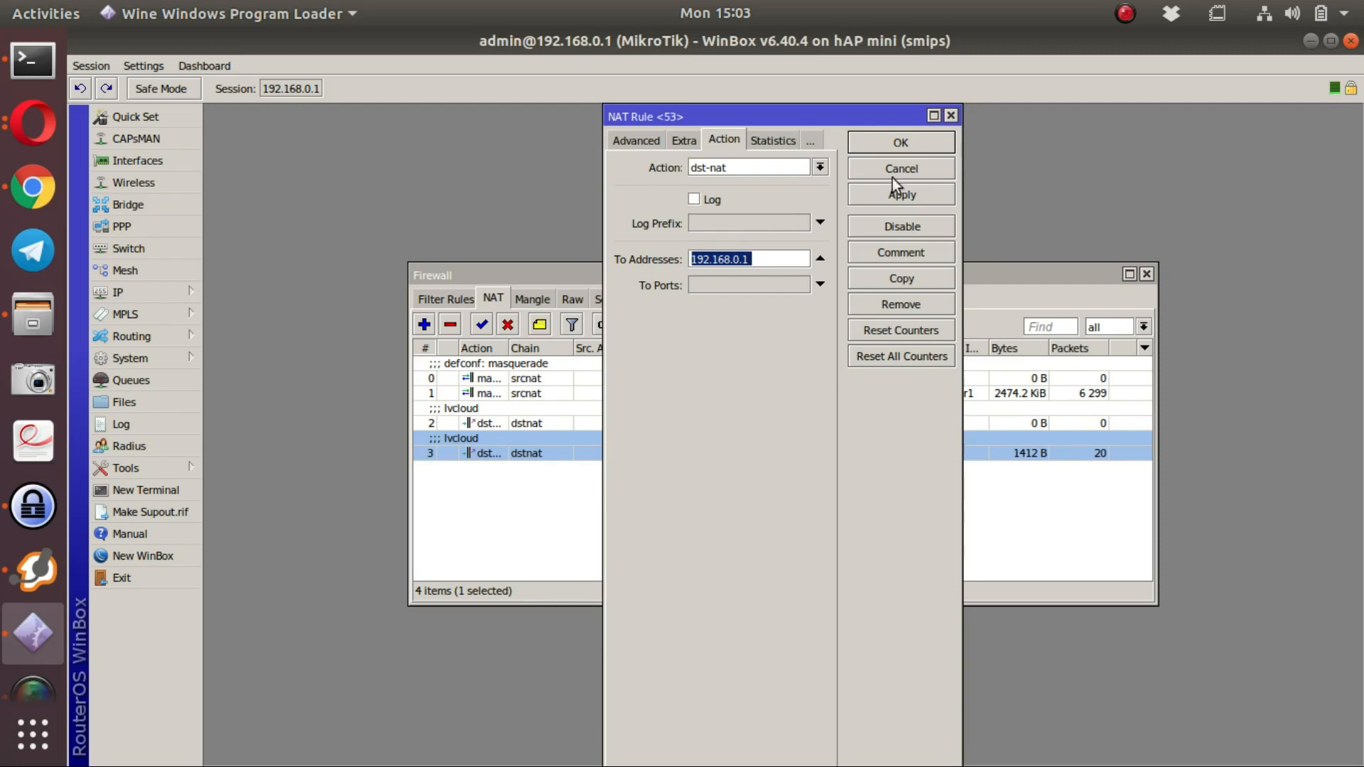
left_click(901, 167)
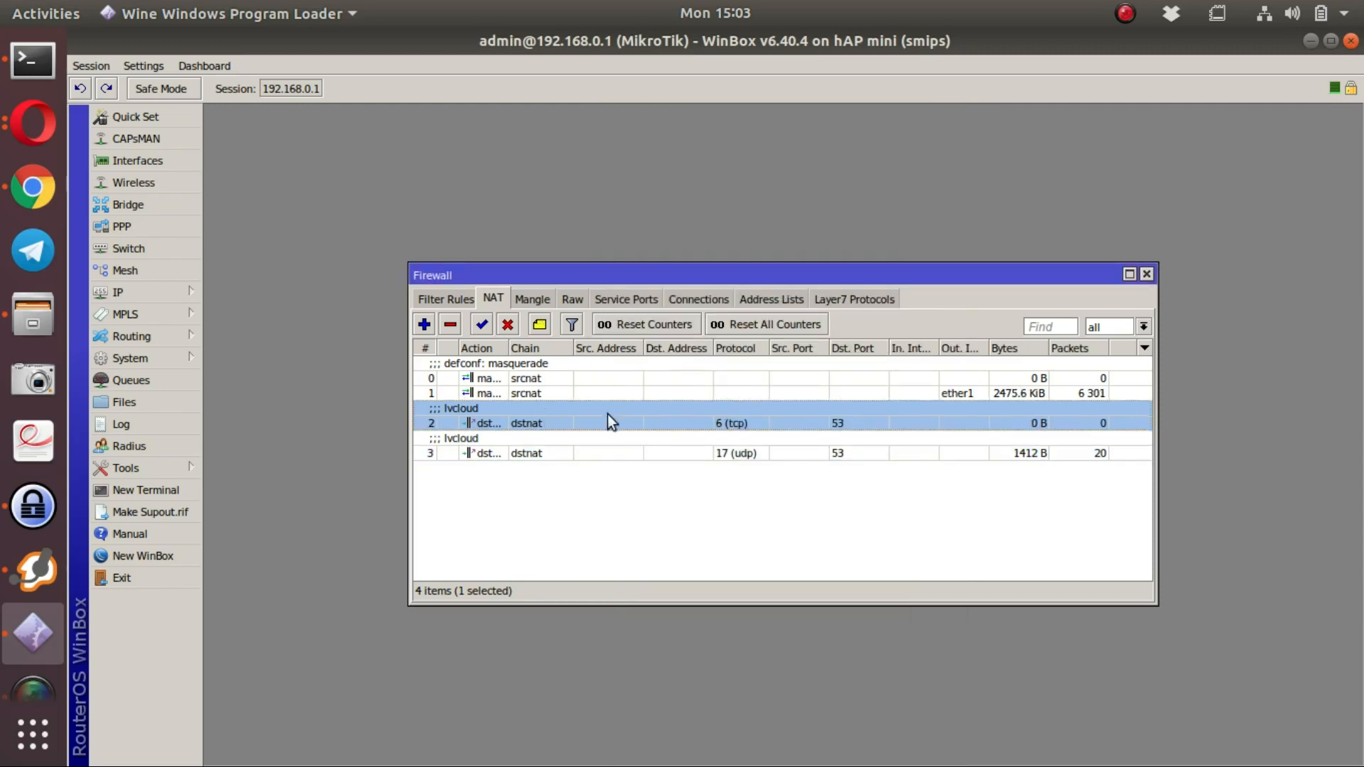
mouse_move(751, 432)
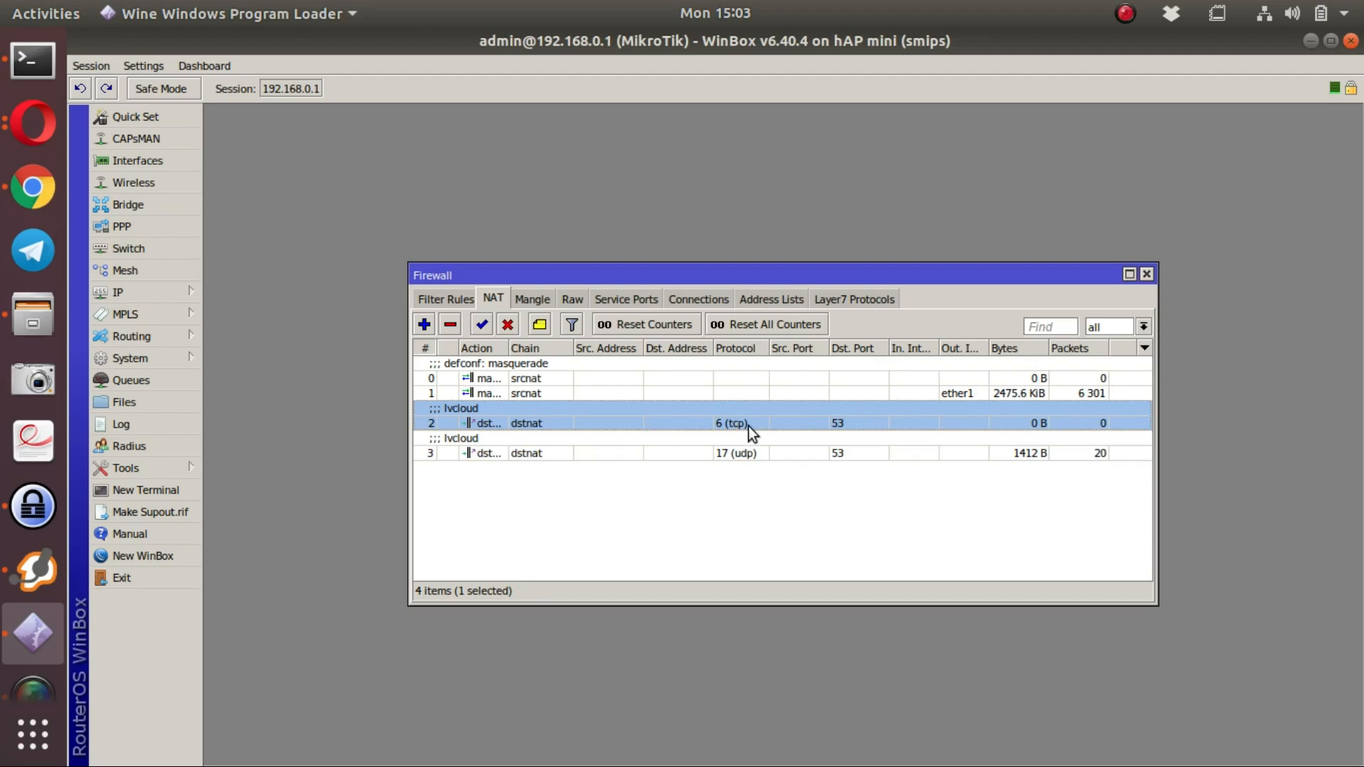
mouse_move(758, 459)
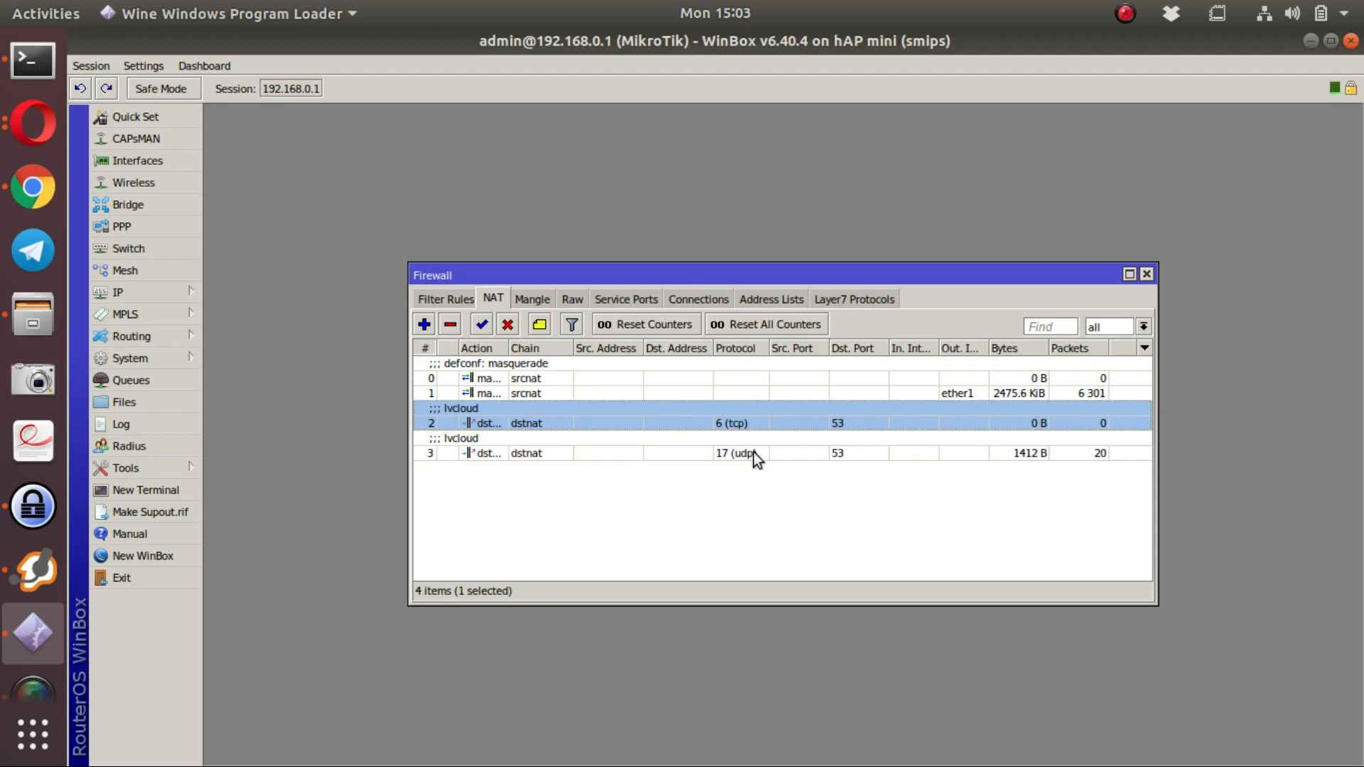
mouse_move(542, 461)
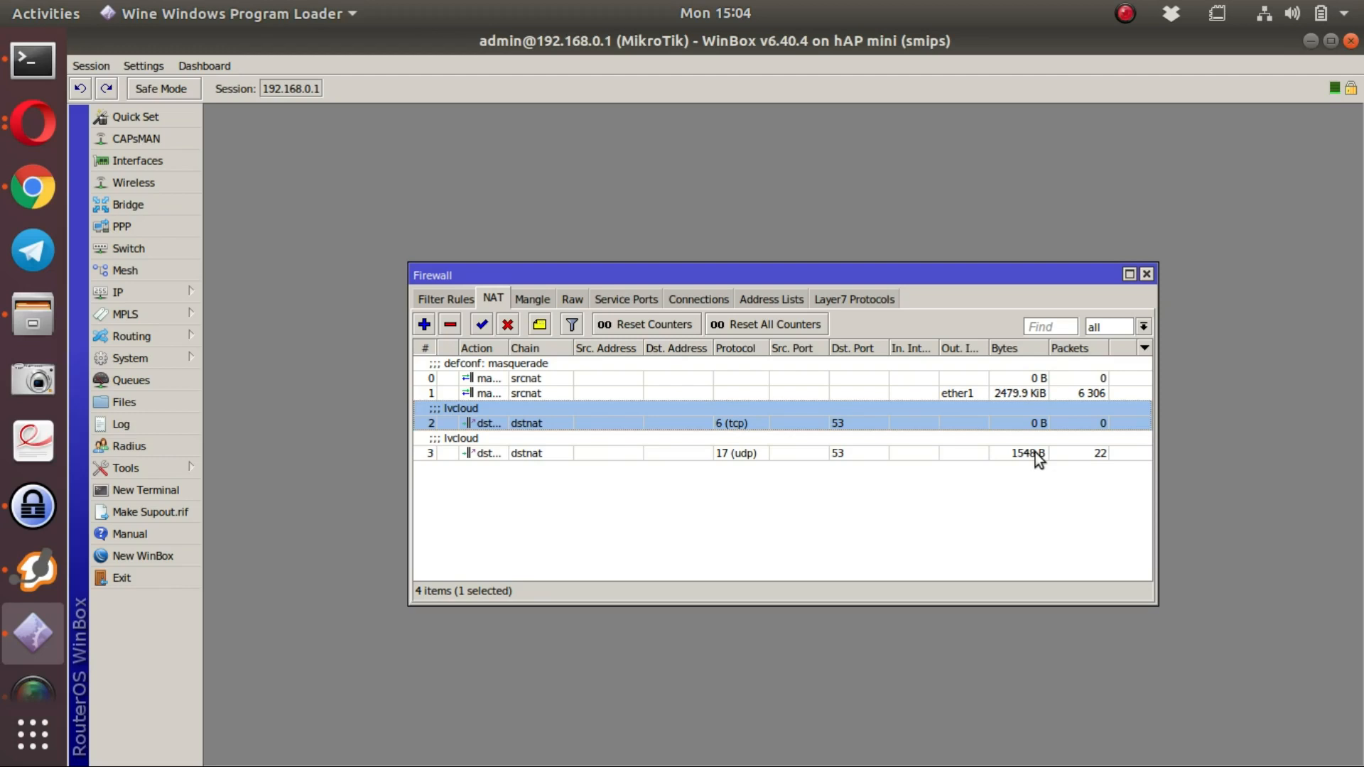
View the router's DNS settings and browse the 308-entry DNS cache
left_click(118, 292)
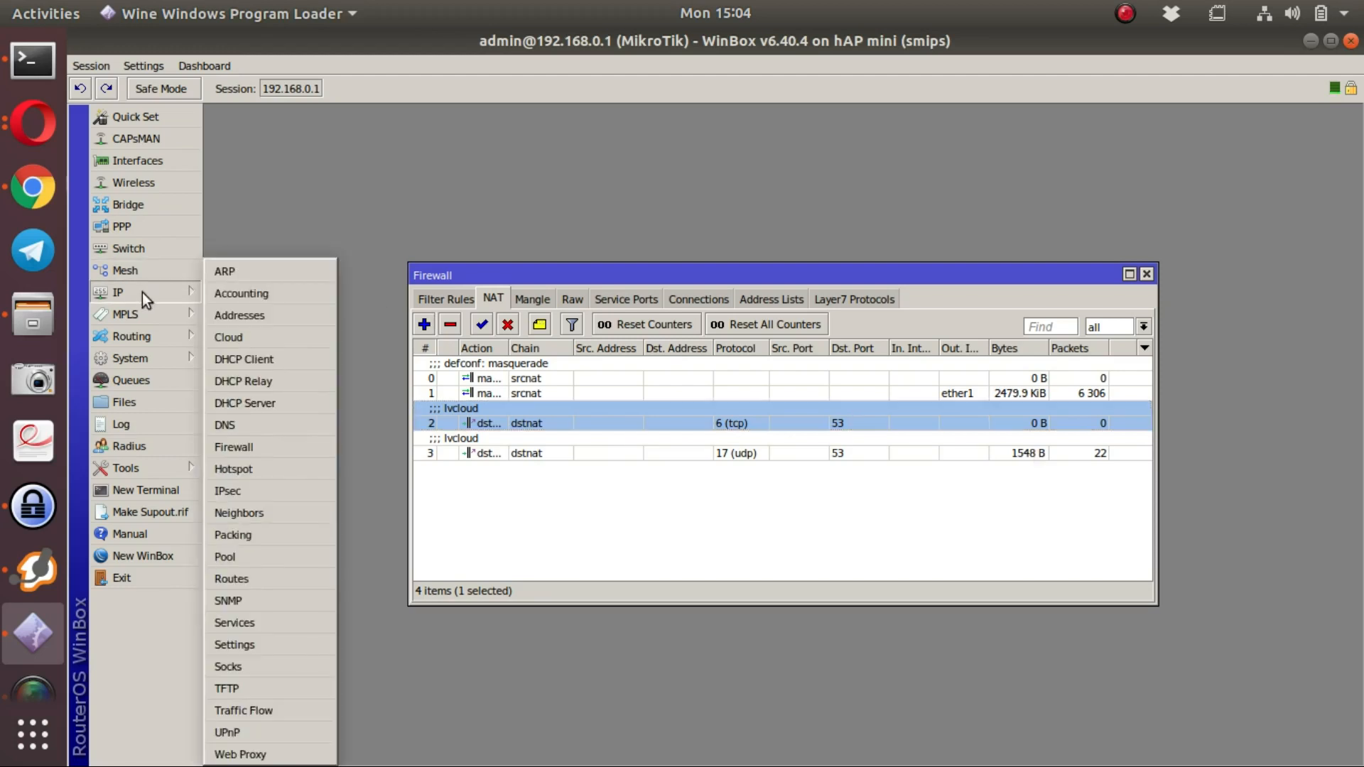
left_click(224, 425)
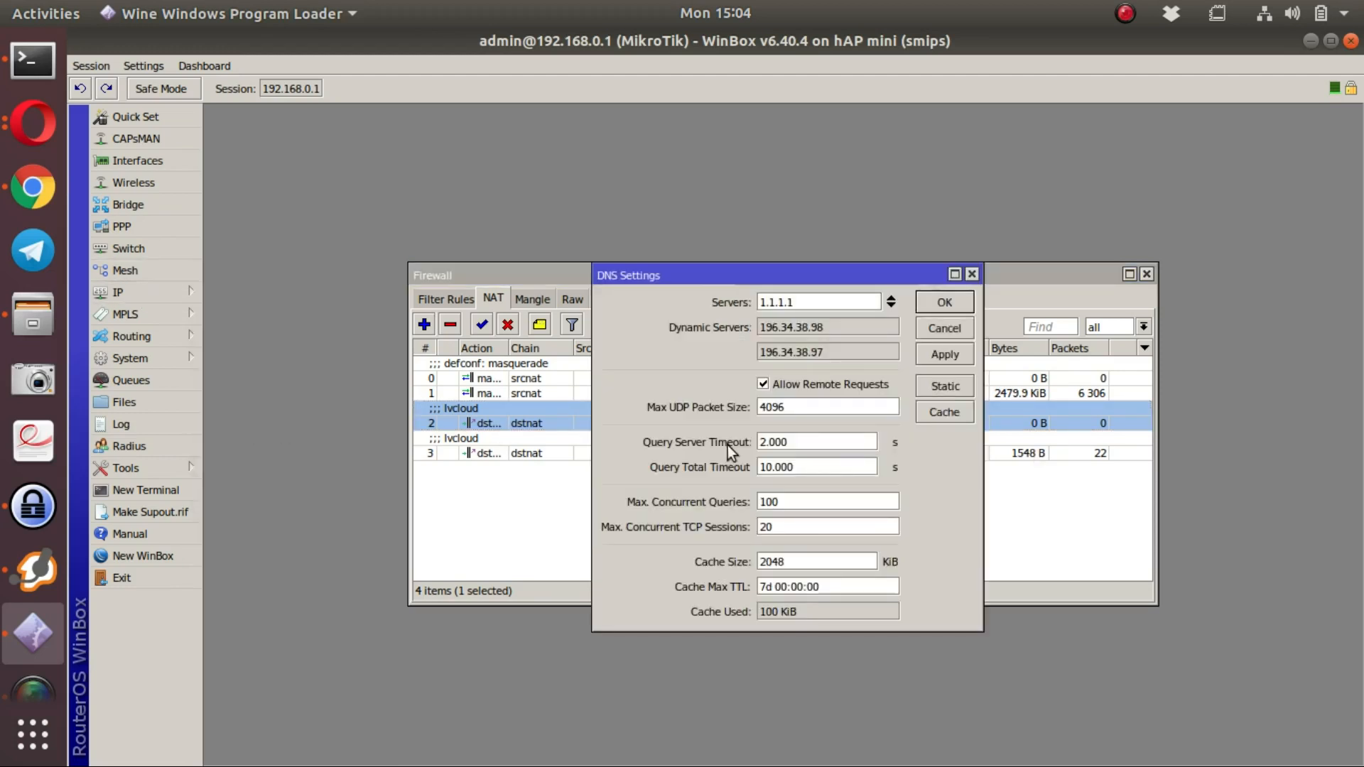
left_click(944, 412)
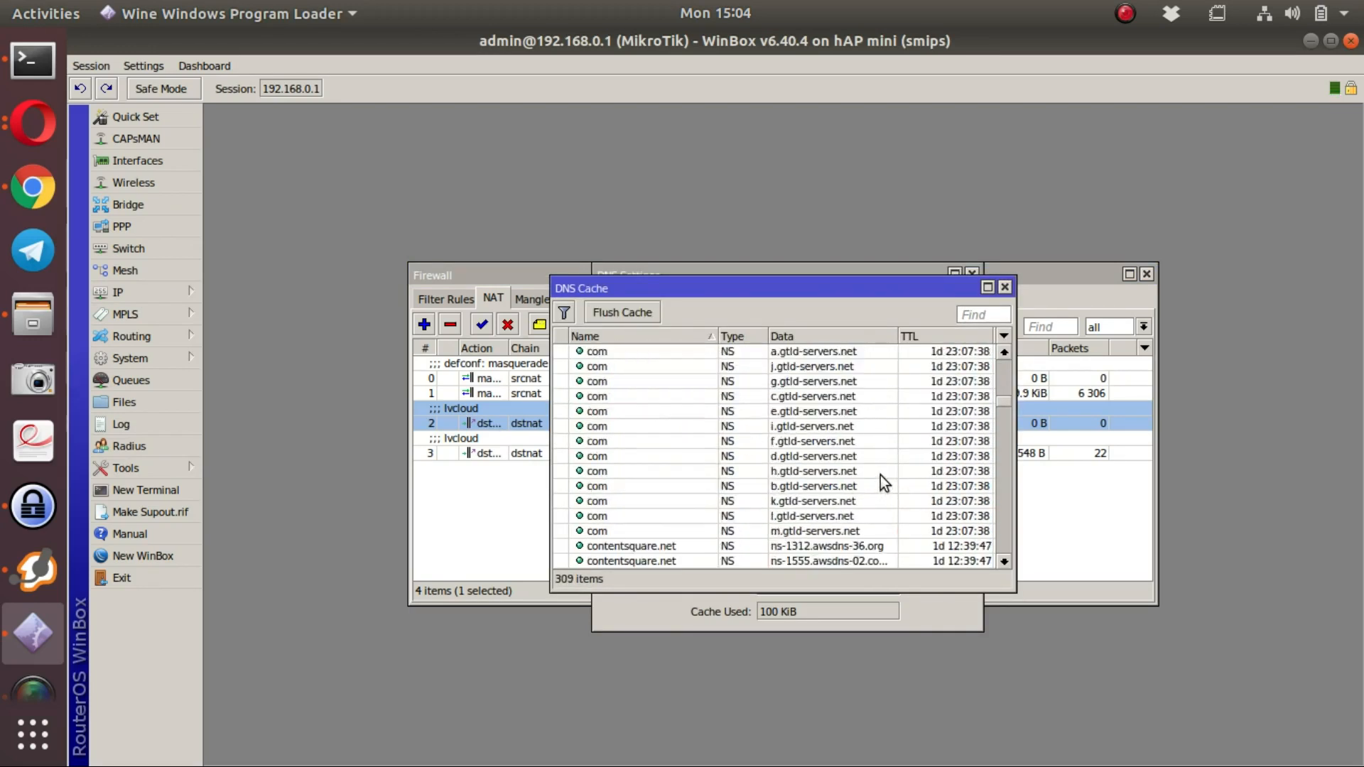
scroll("down", 3)
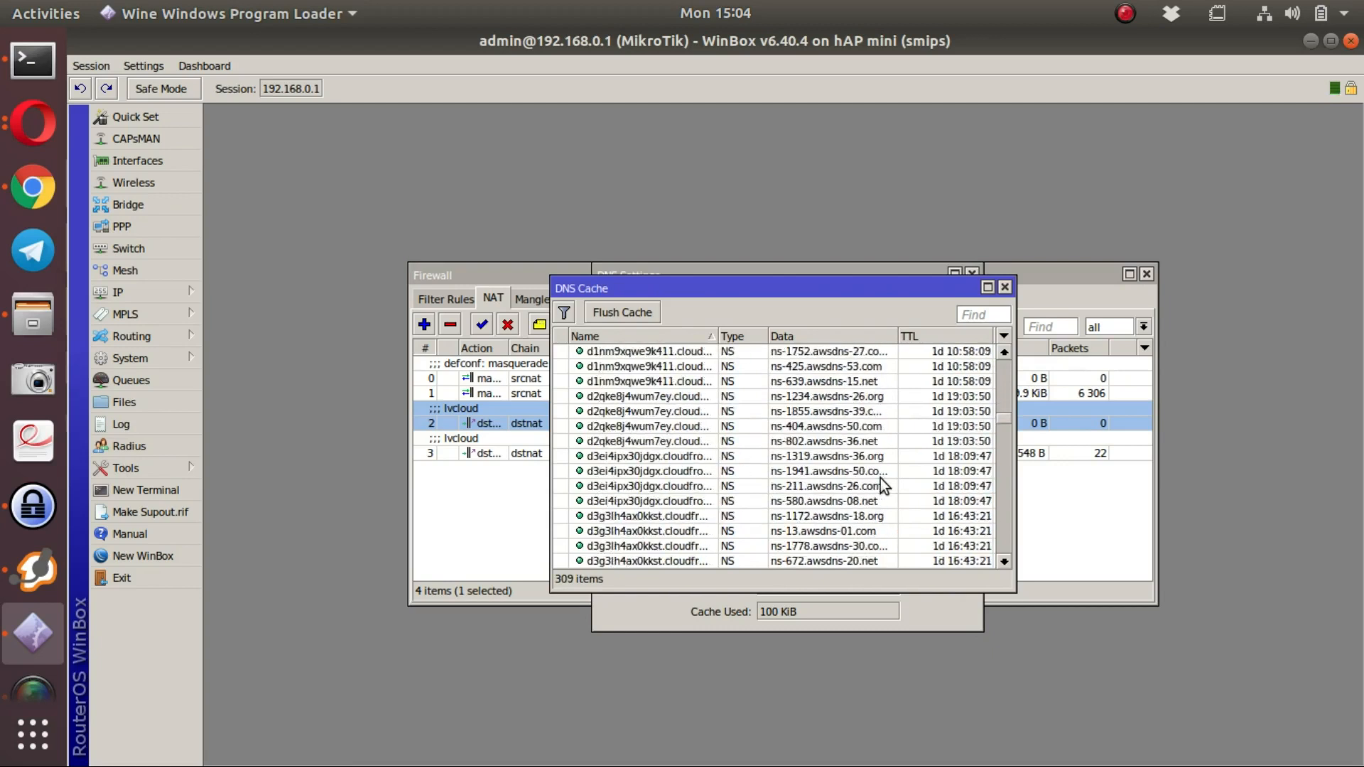
scroll("down", 3)
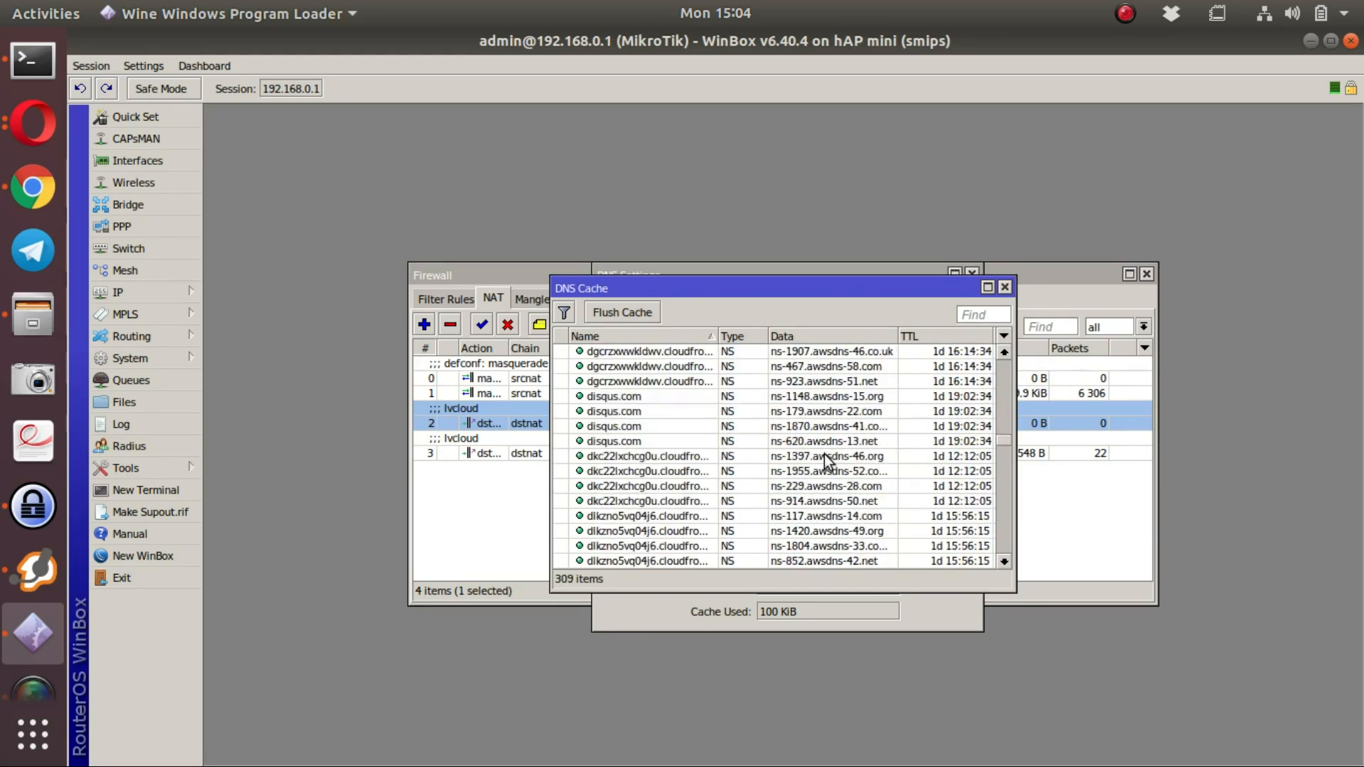
scroll("down", 3)
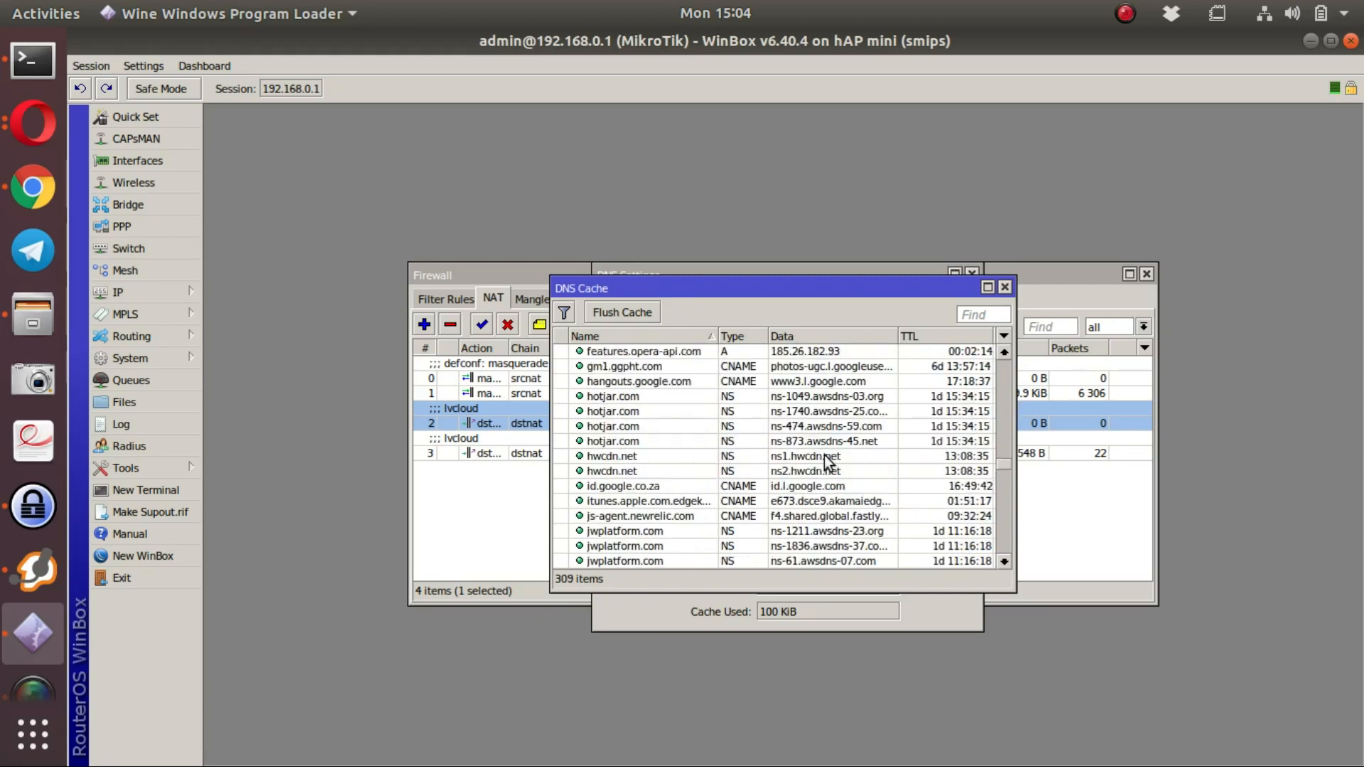
scroll("down", 3)
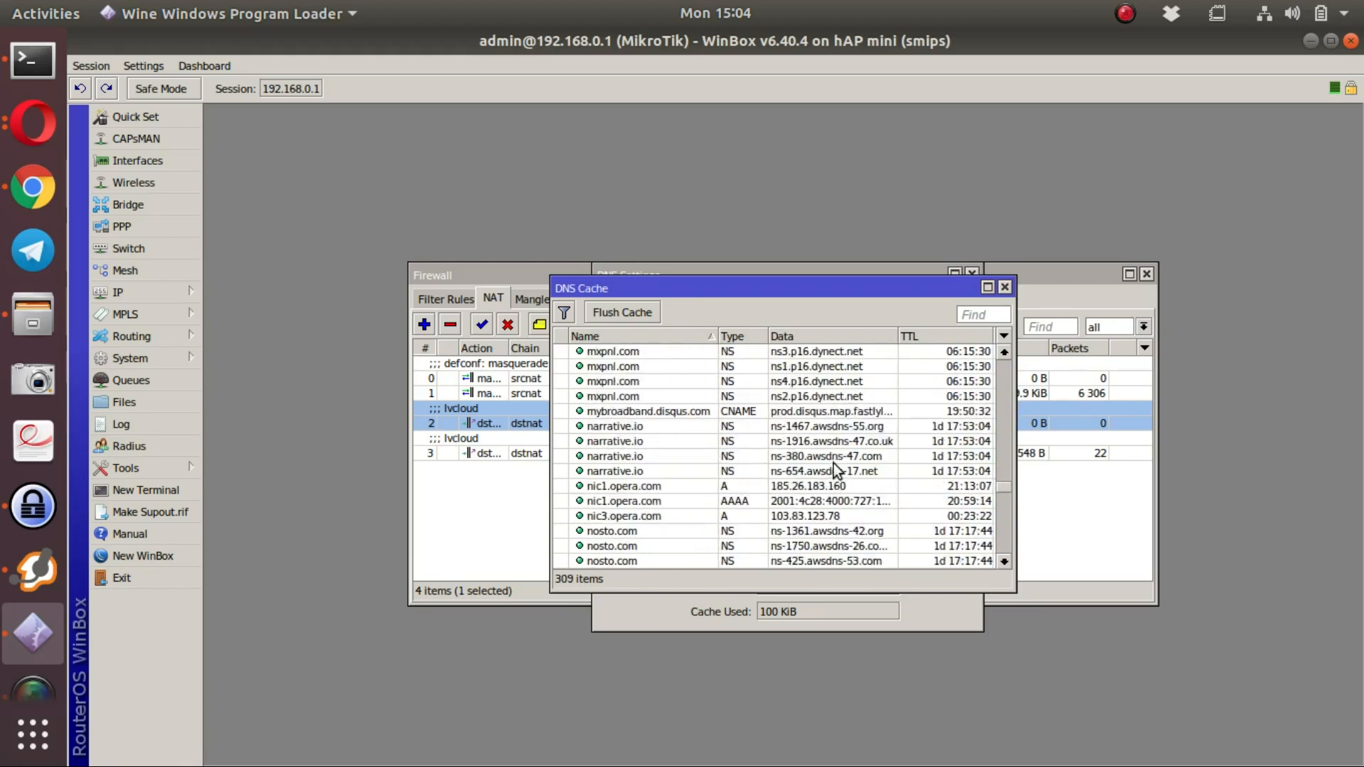
scroll("down", 3)
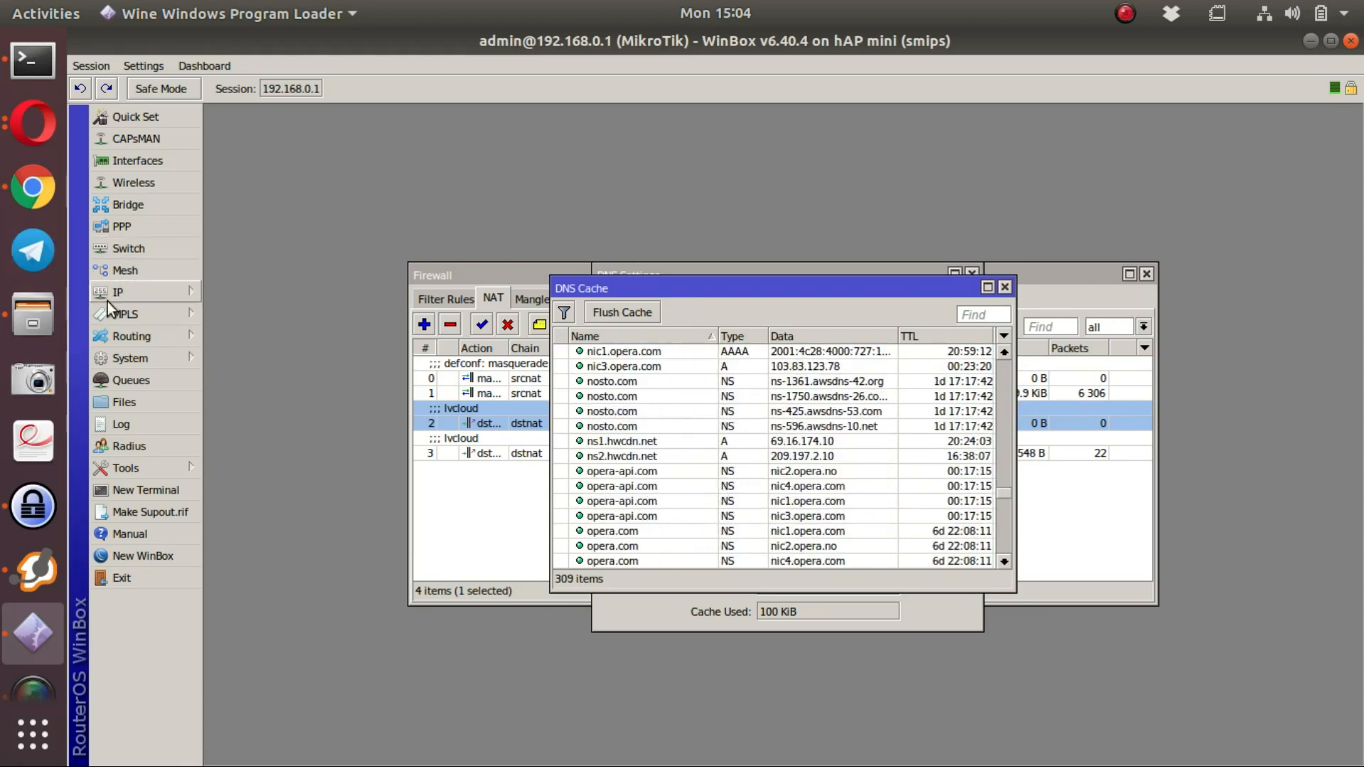
Bring DNS Settings forward and select the whole Servers address 1.1.1.1
left_click(118, 292)
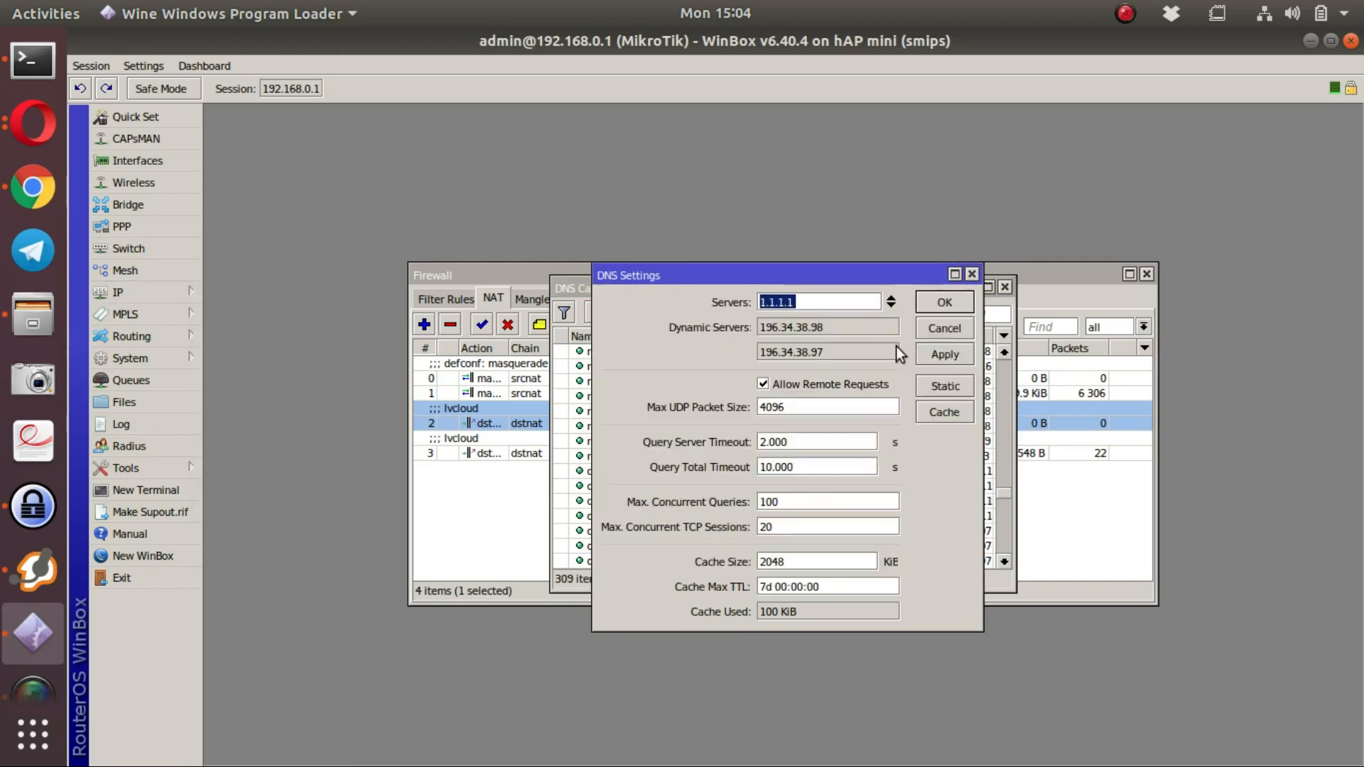
left_click(819, 302)
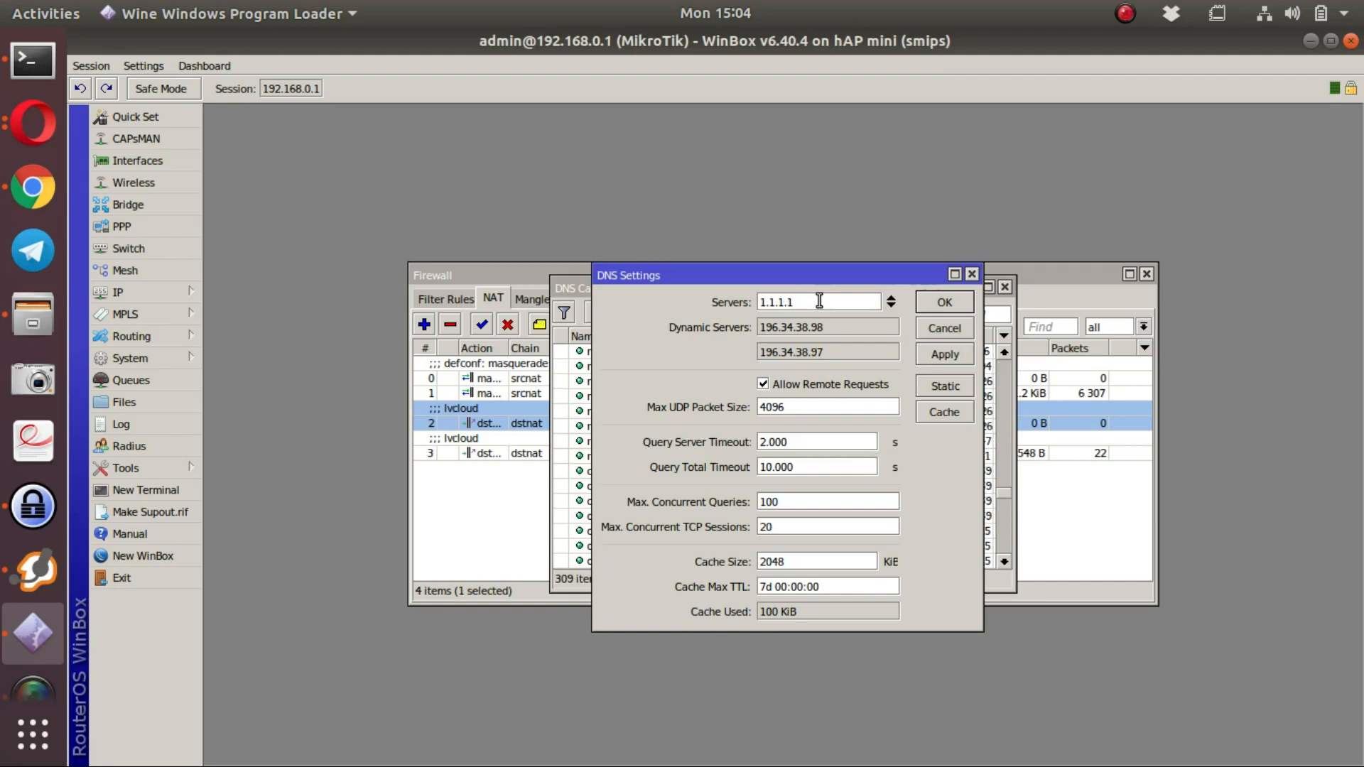
triple_click(816, 301)
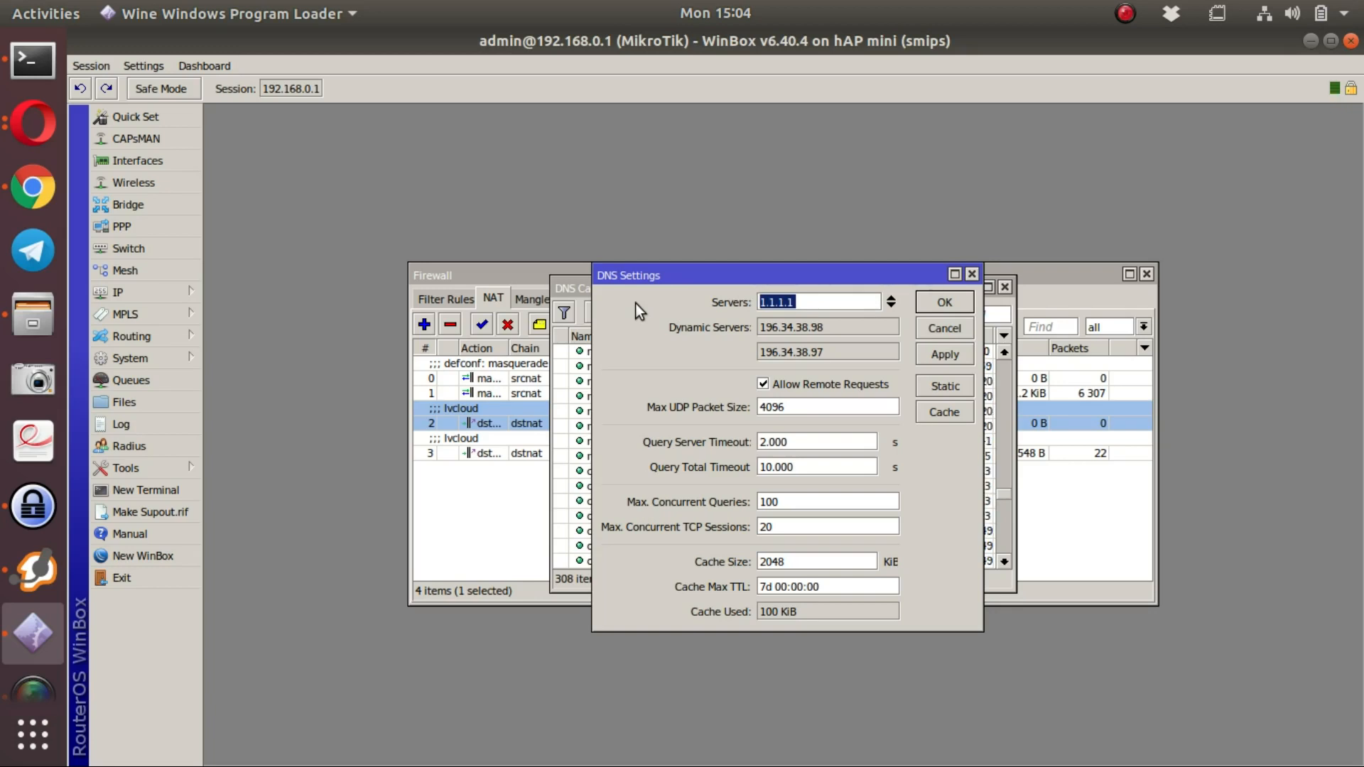
mouse_move(625, 320)
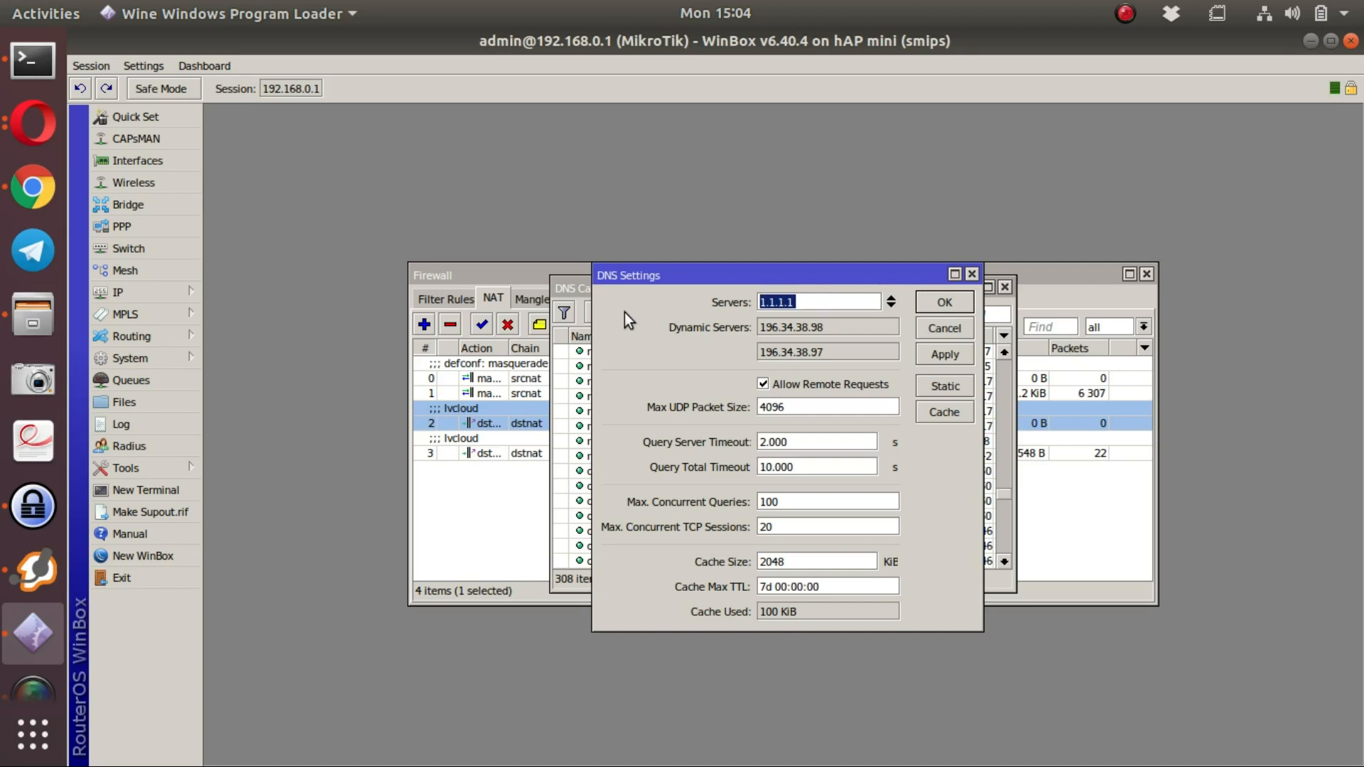
mouse_move(634, 324)
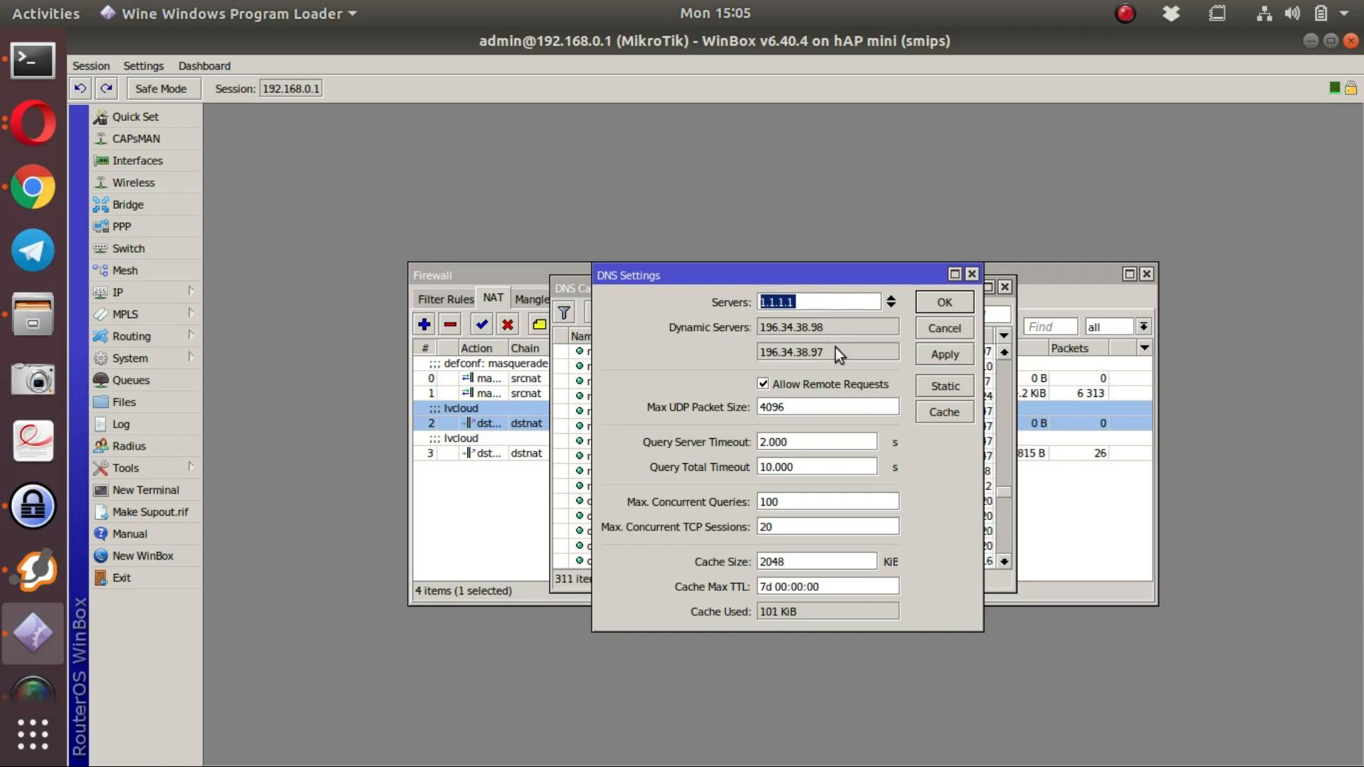
mouse_move(120, 292)
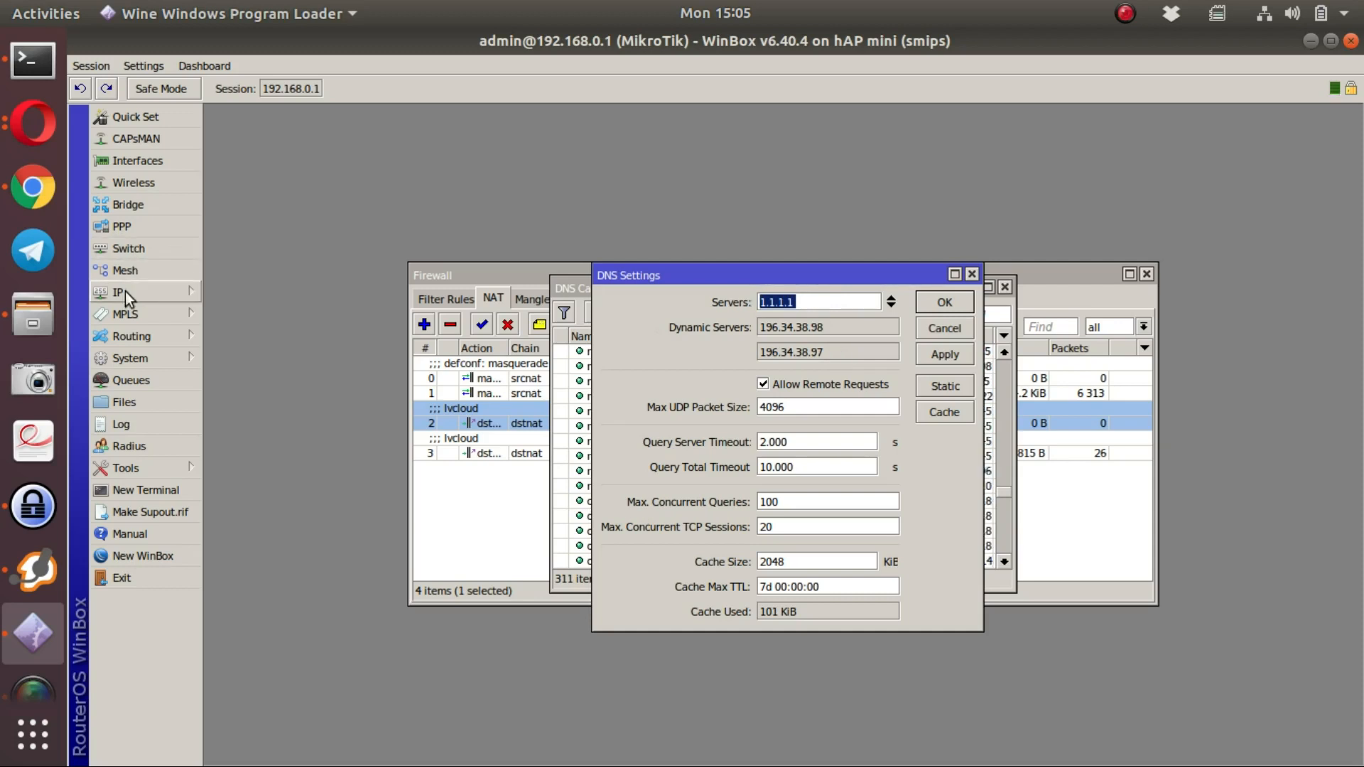
Disable Use Peer DNS on the ether1 DHCP client and confirm, leaving only 1.1.1.1 as DNS server
left_click(119, 292)
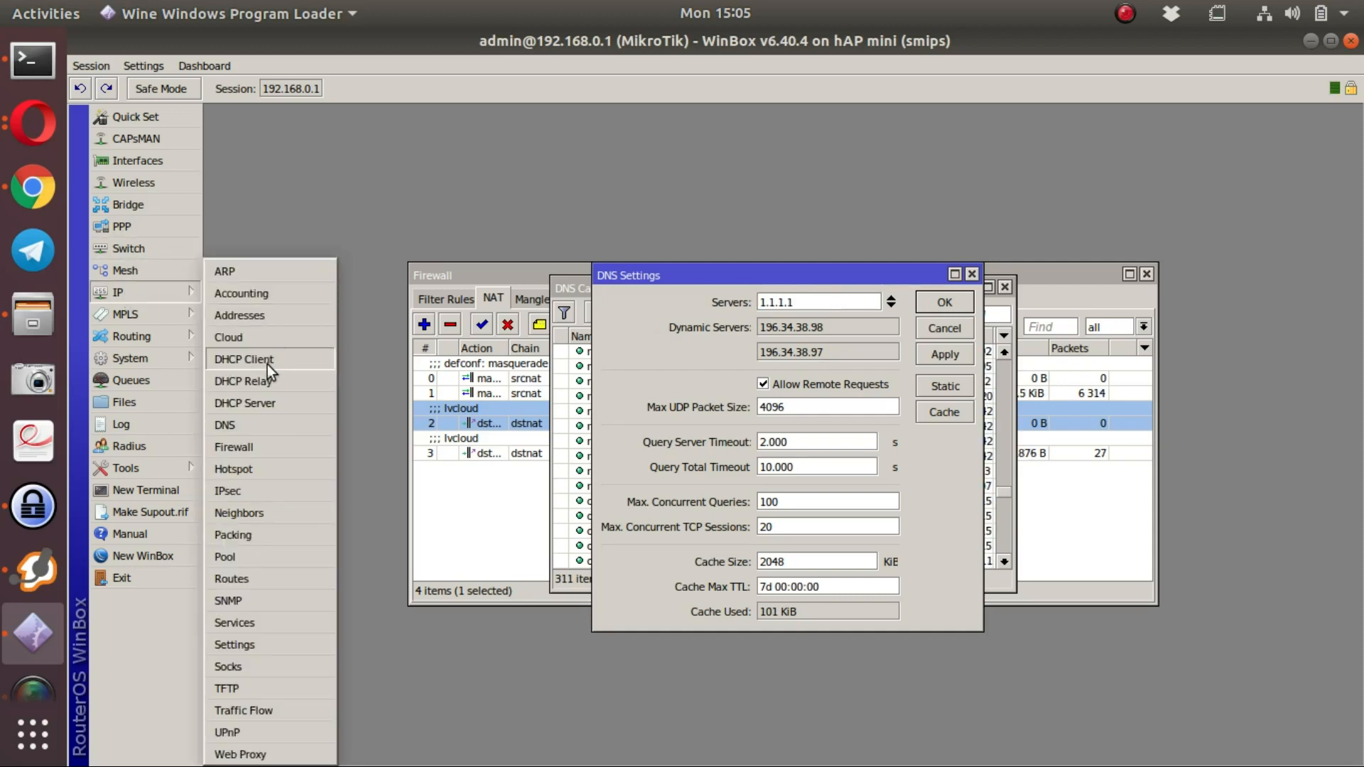
left_click(243, 360)
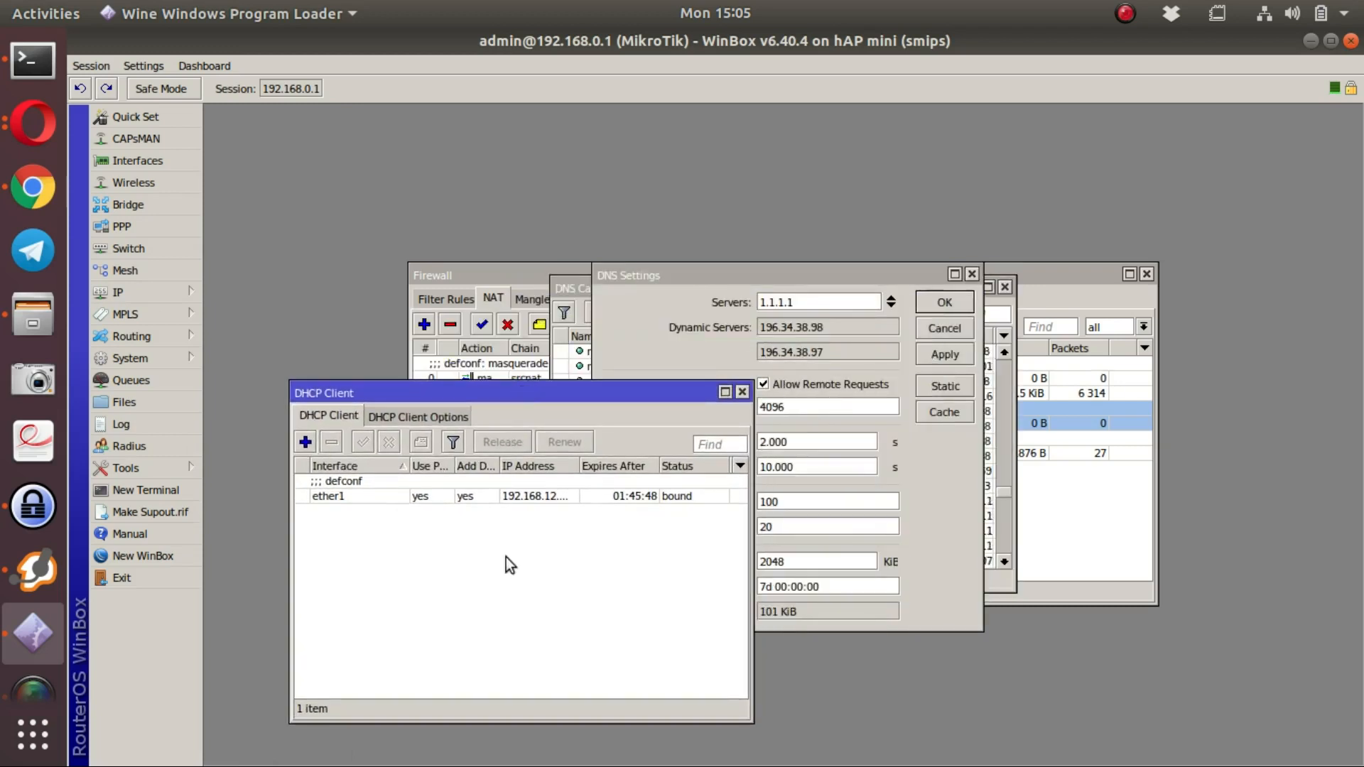
double_click(392, 496)
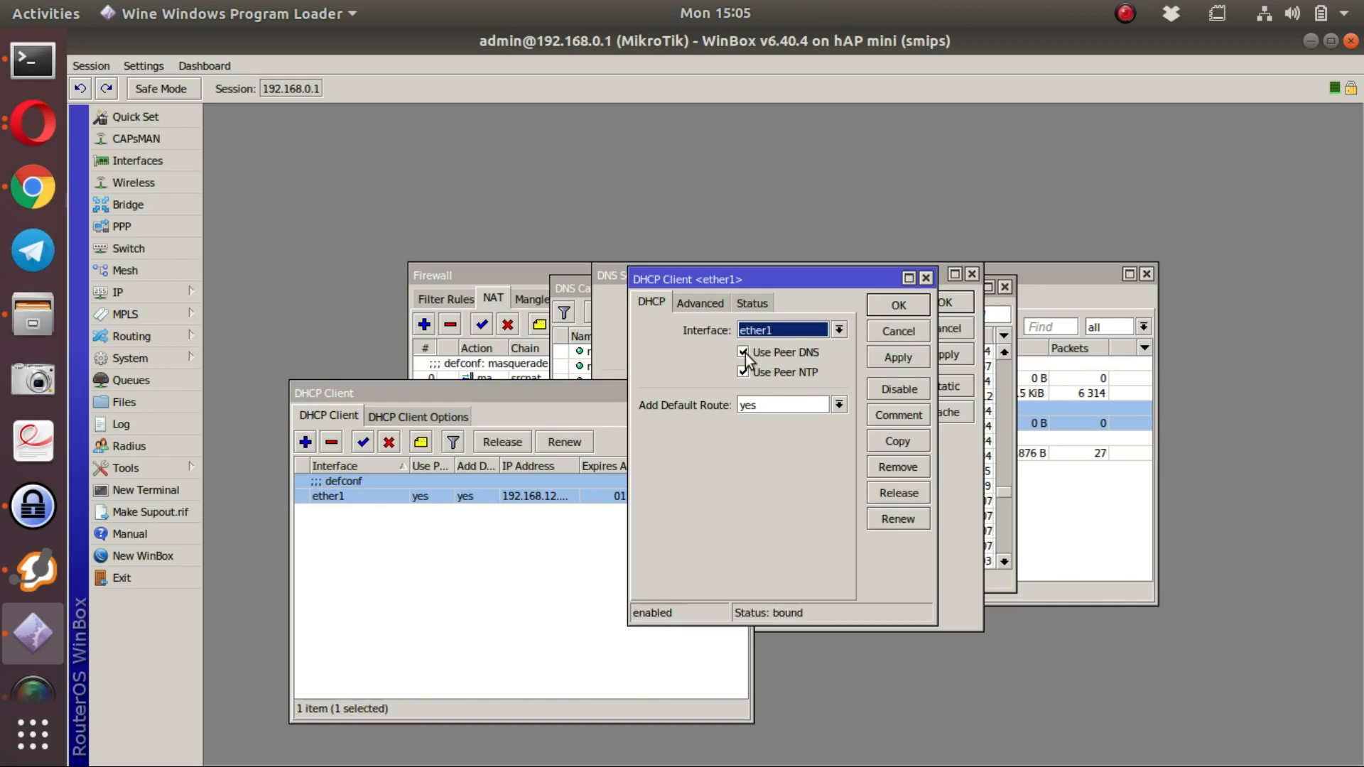
left_click(744, 353)
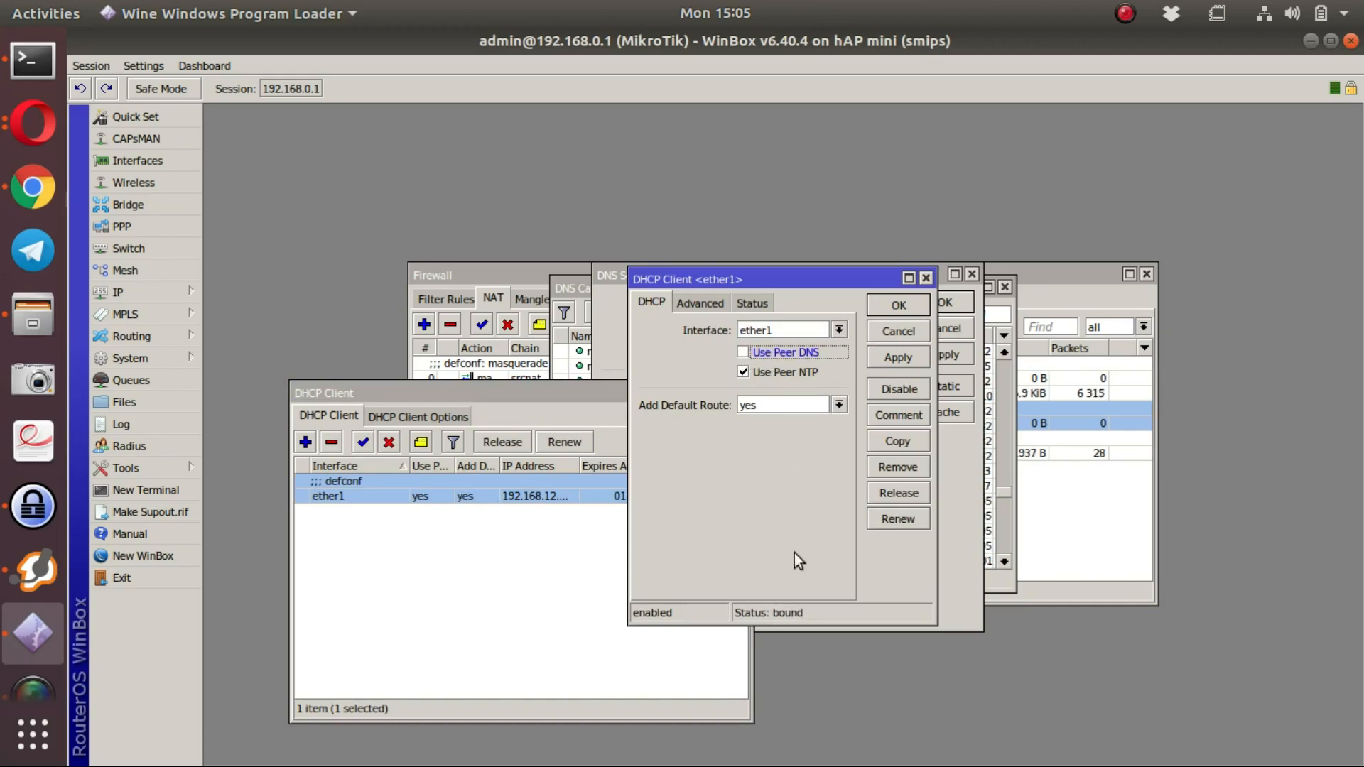
mouse_move(811, 486)
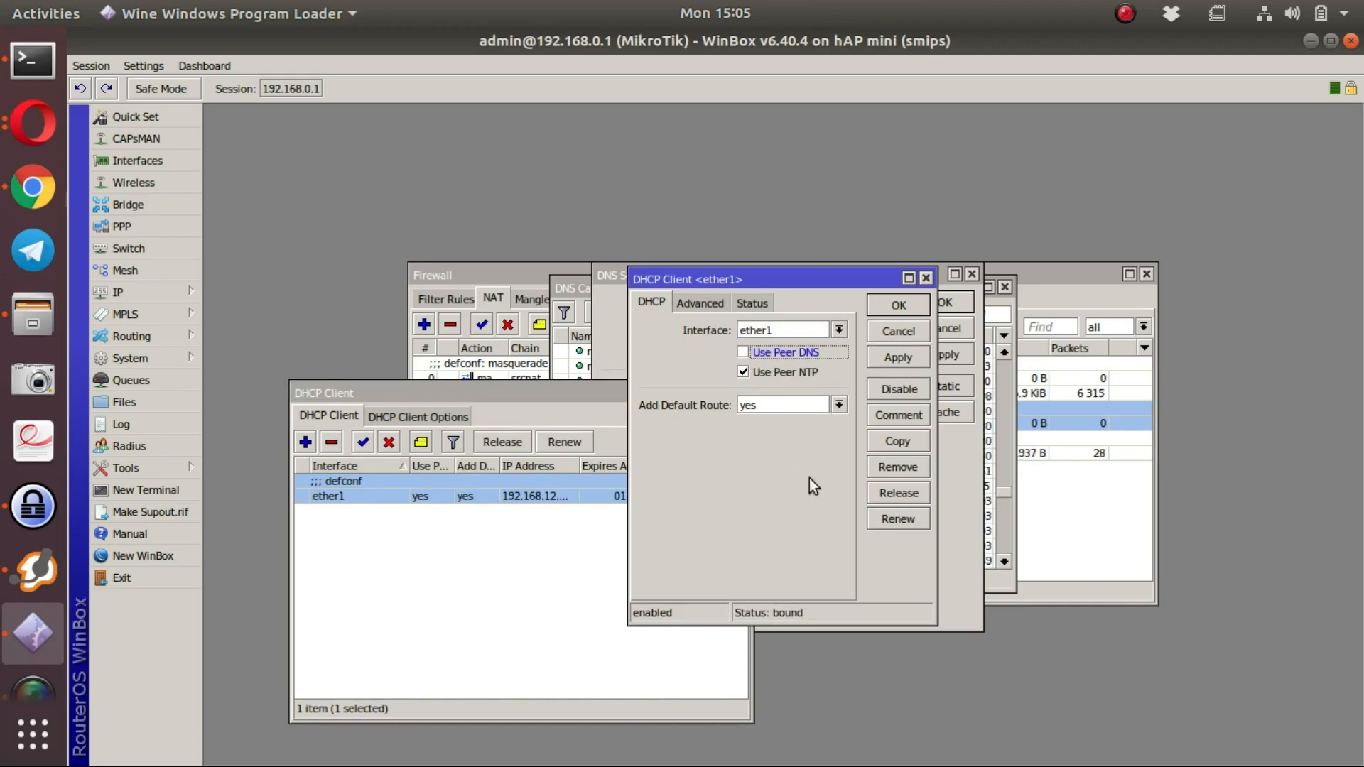
left_click(744, 372)
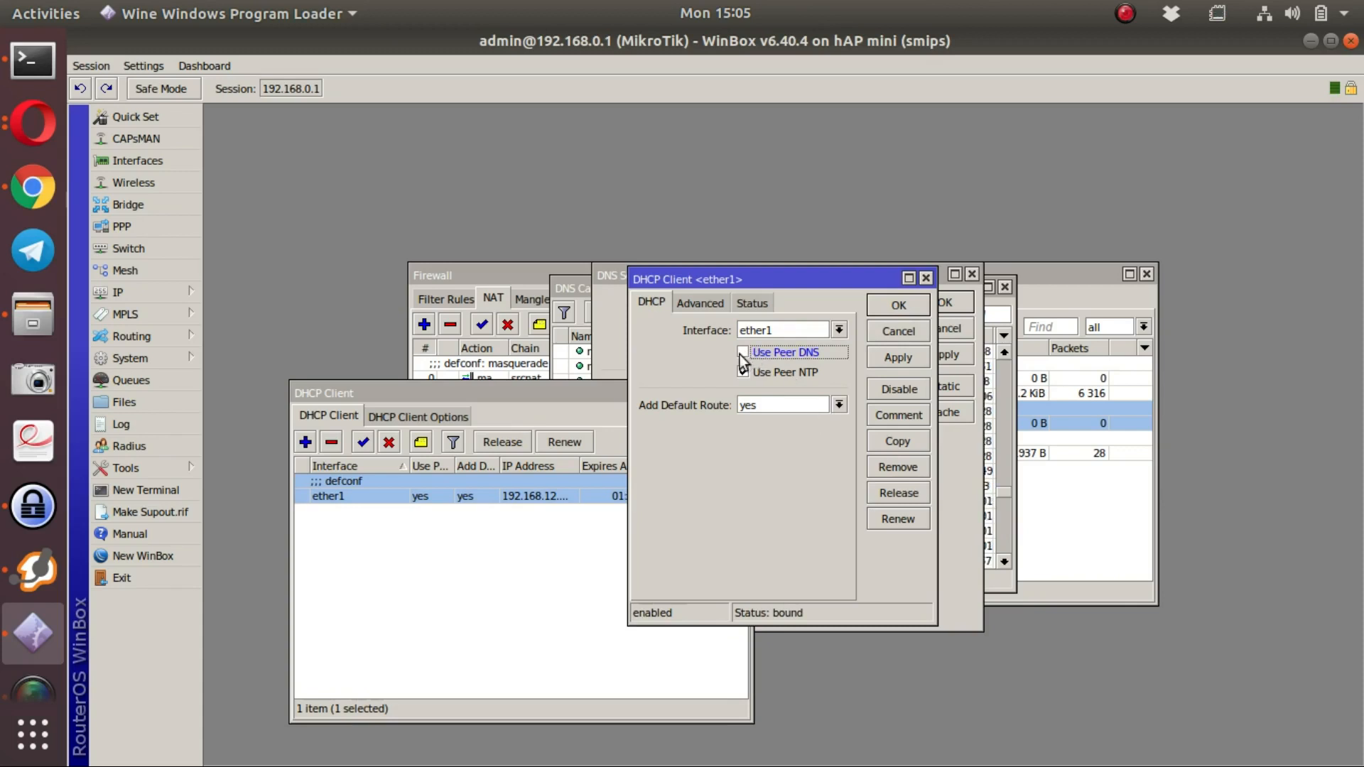
left_click(743, 371)
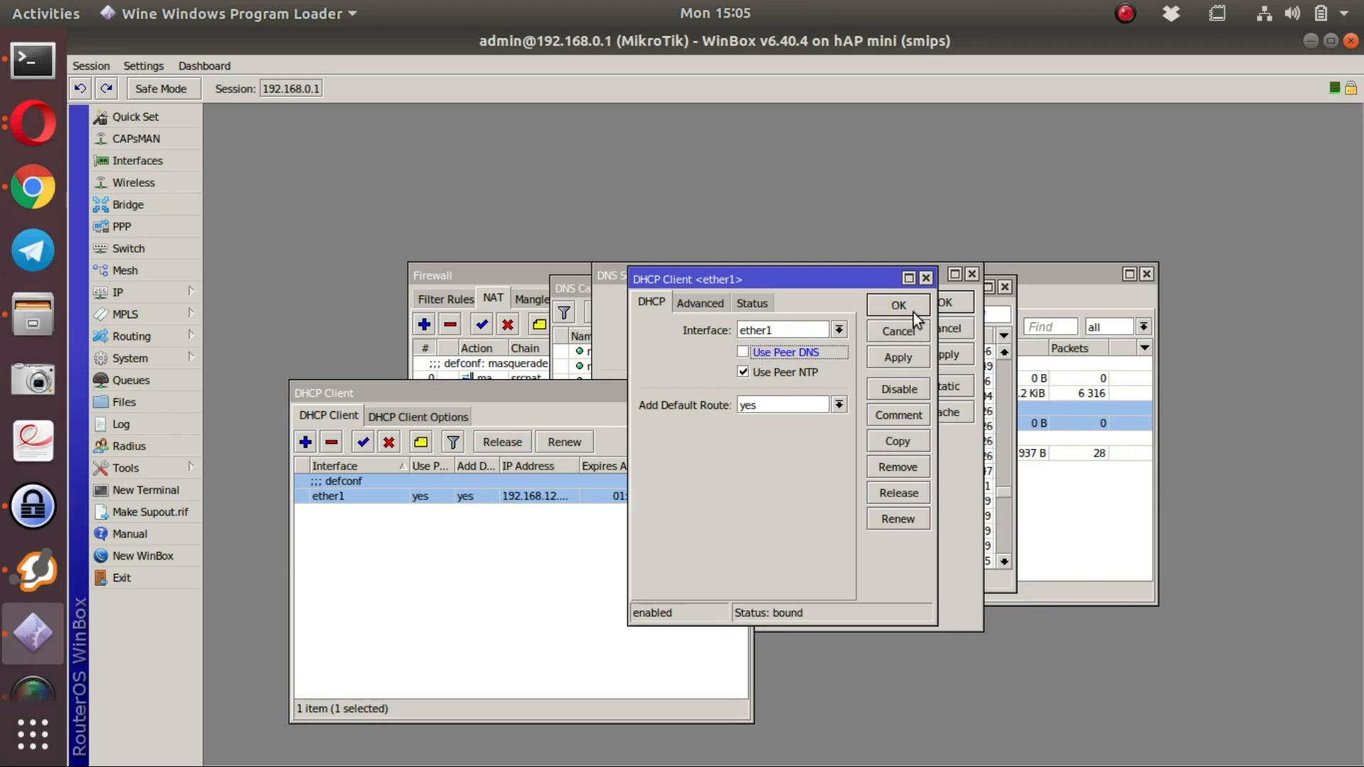
left_click(896, 304)
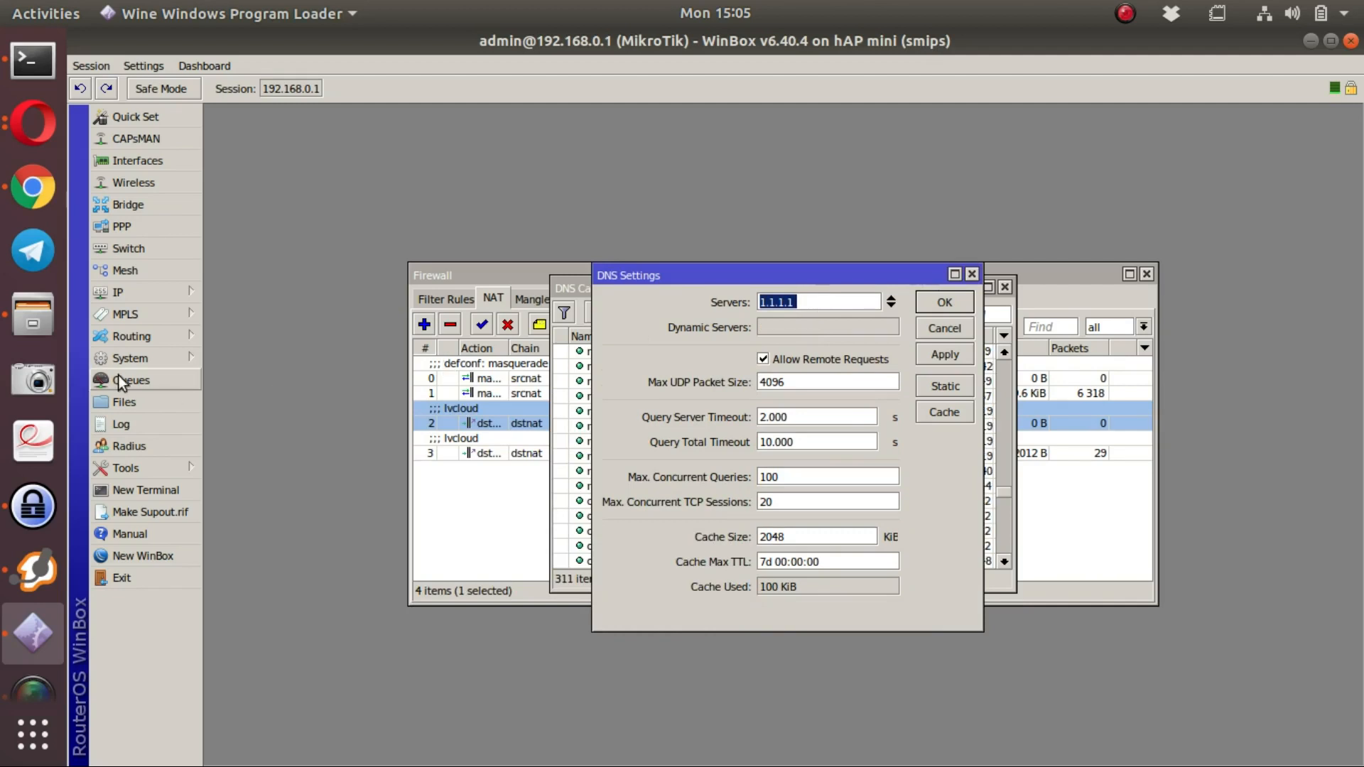
Review the vpn_dns scheduler job's one-second interval and On Event script, then return to the Scheduler list
left_click(129, 358)
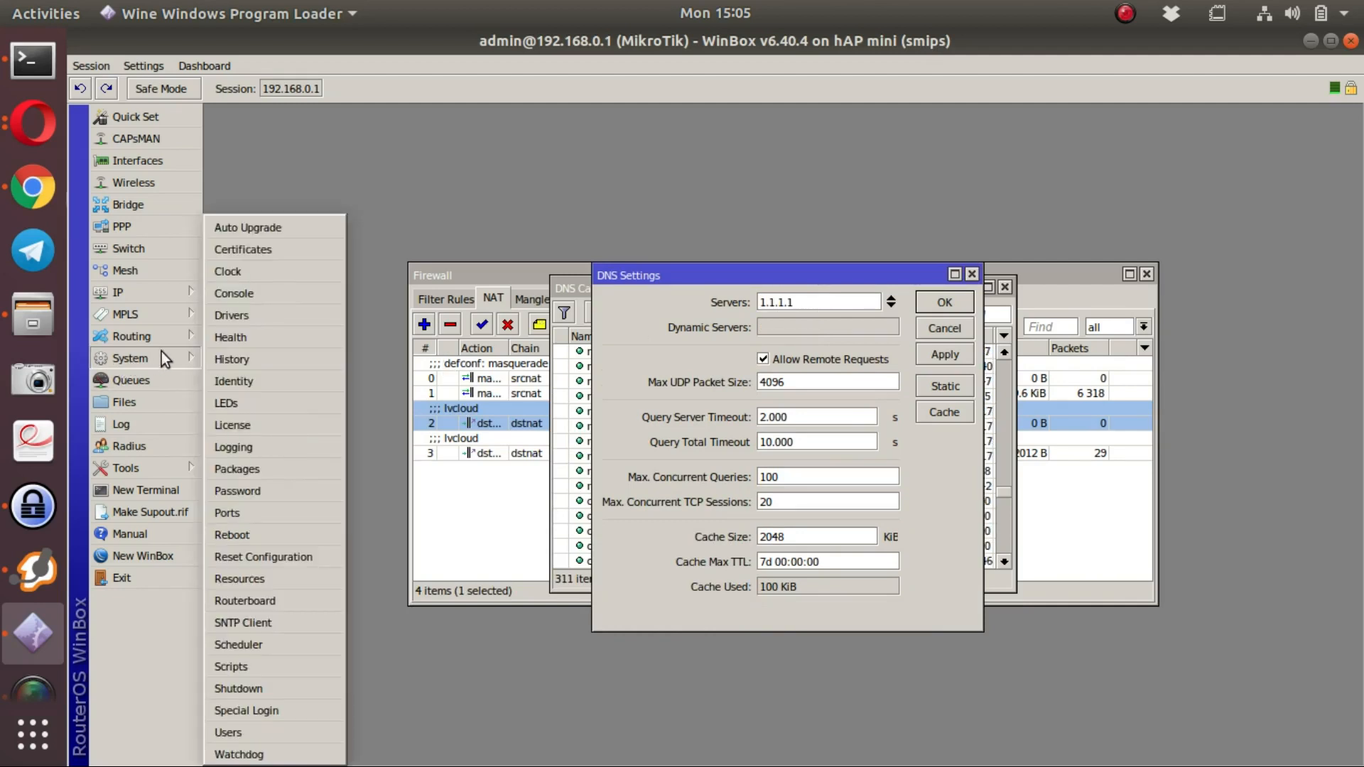
left_click(239, 644)
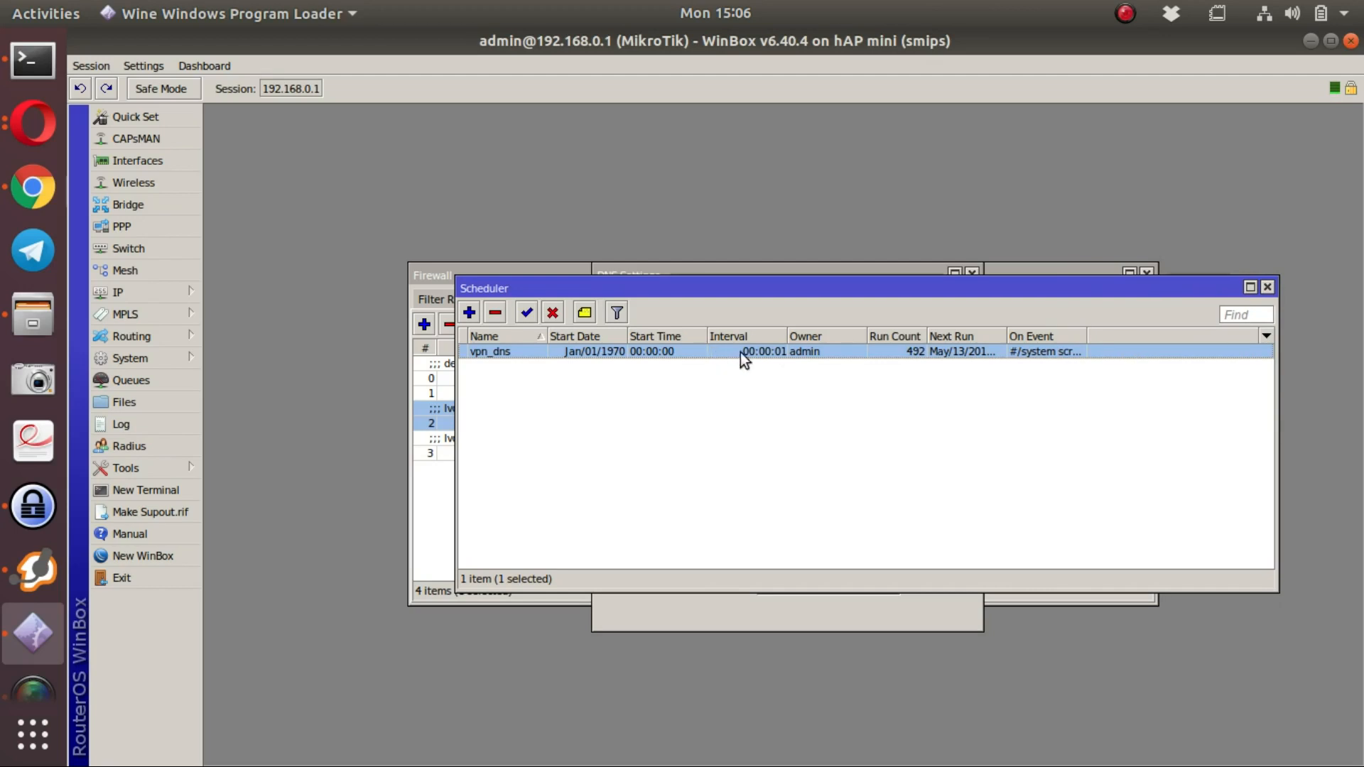
mouse_move(918, 363)
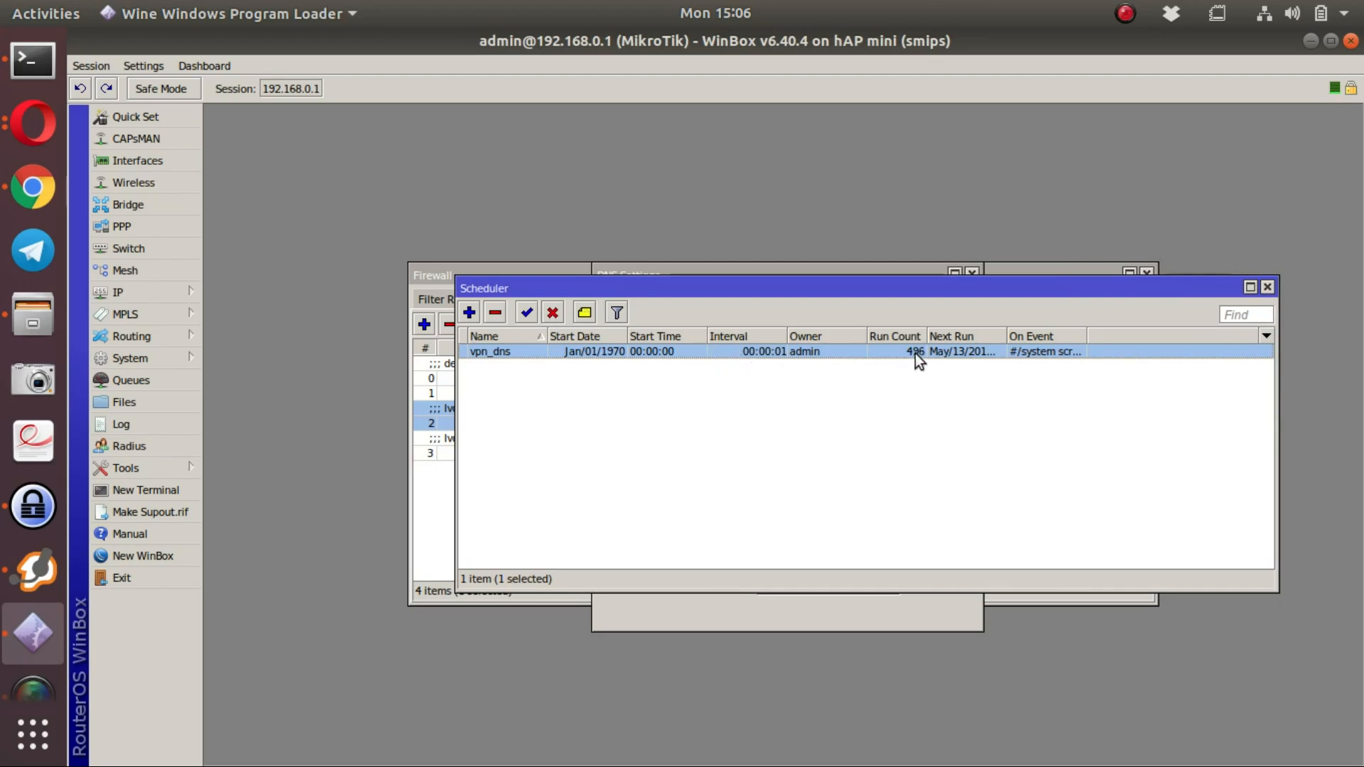
double_click(490, 351)
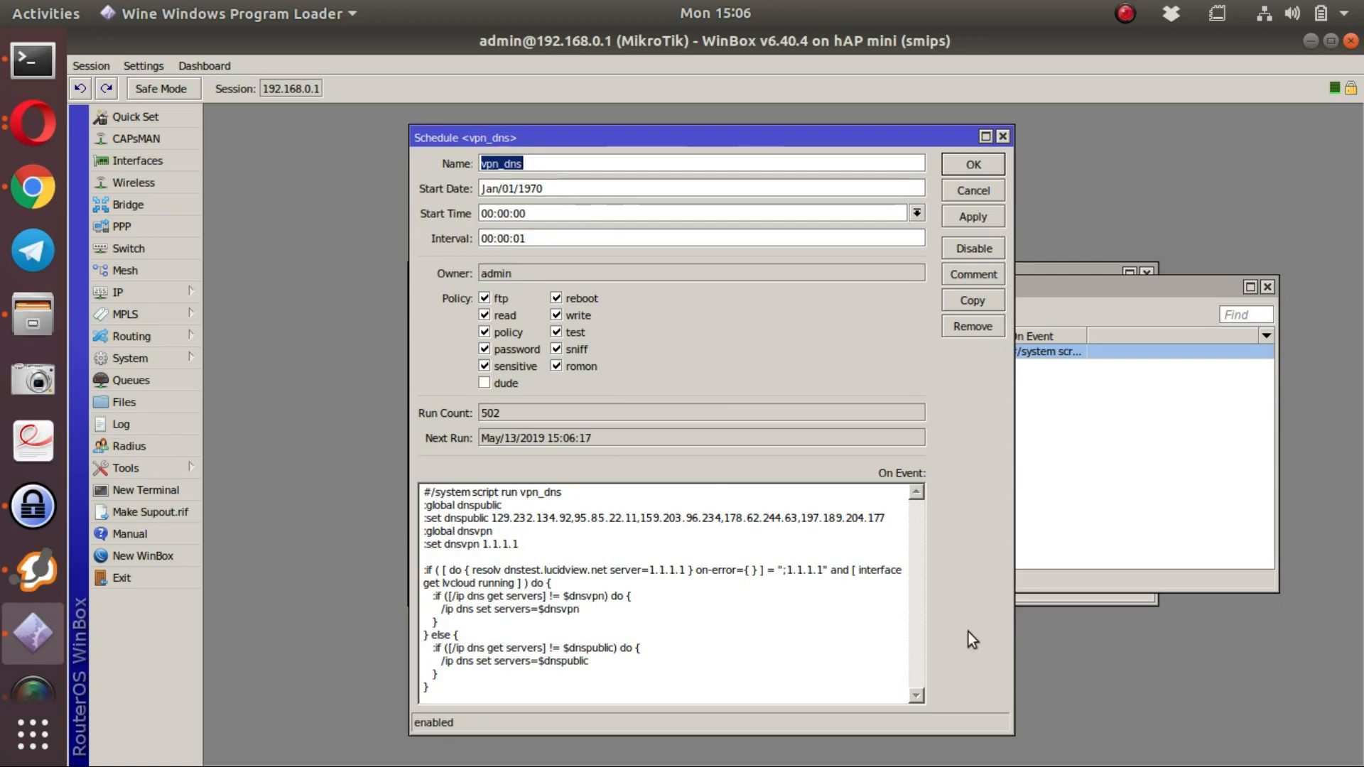
mouse_move(515, 578)
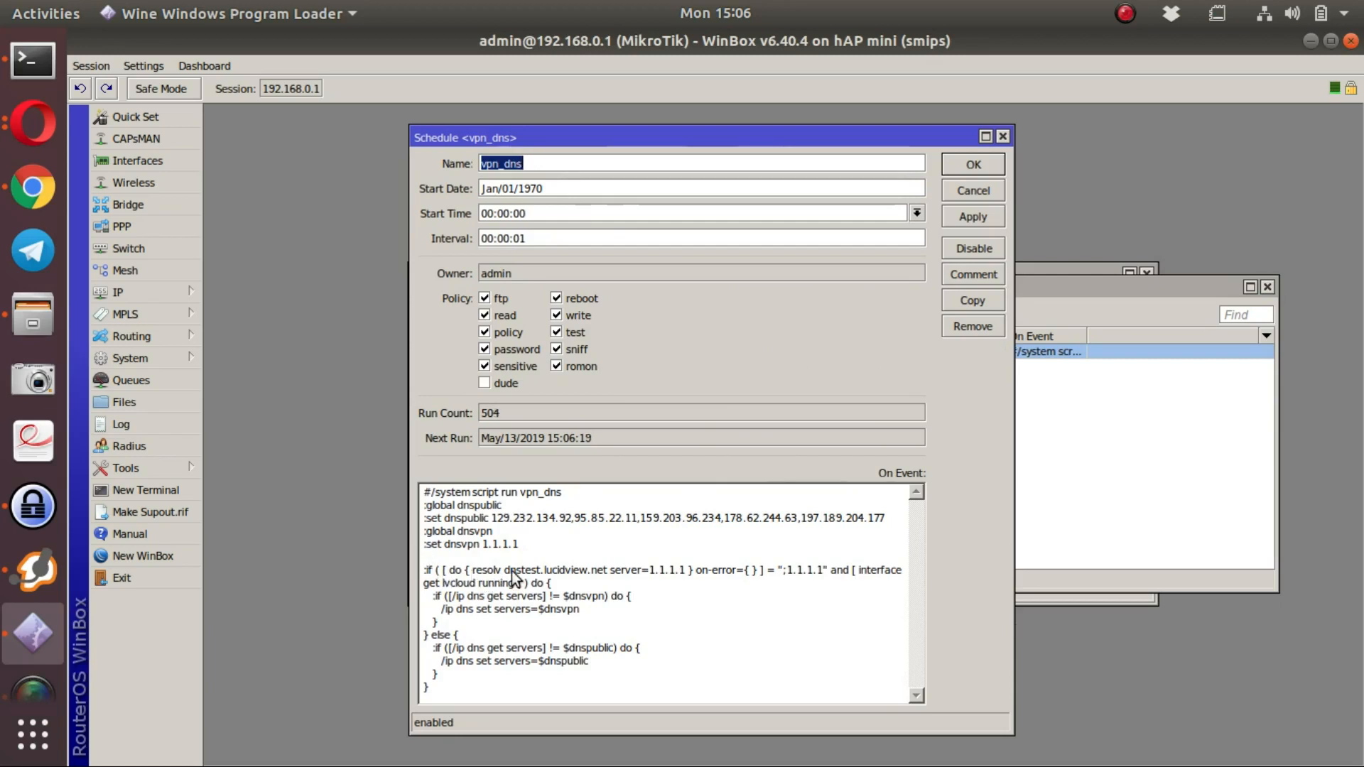
mouse_move(677, 581)
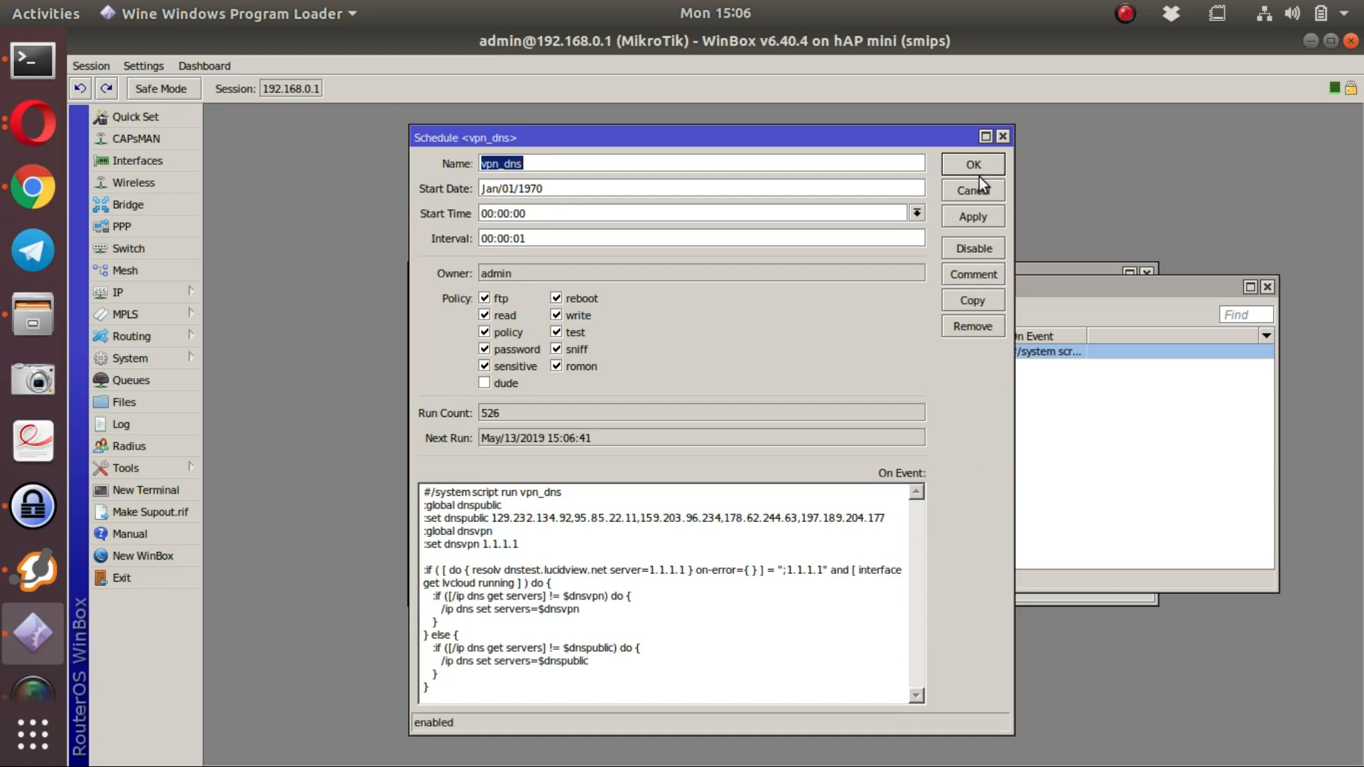
left_click(972, 165)
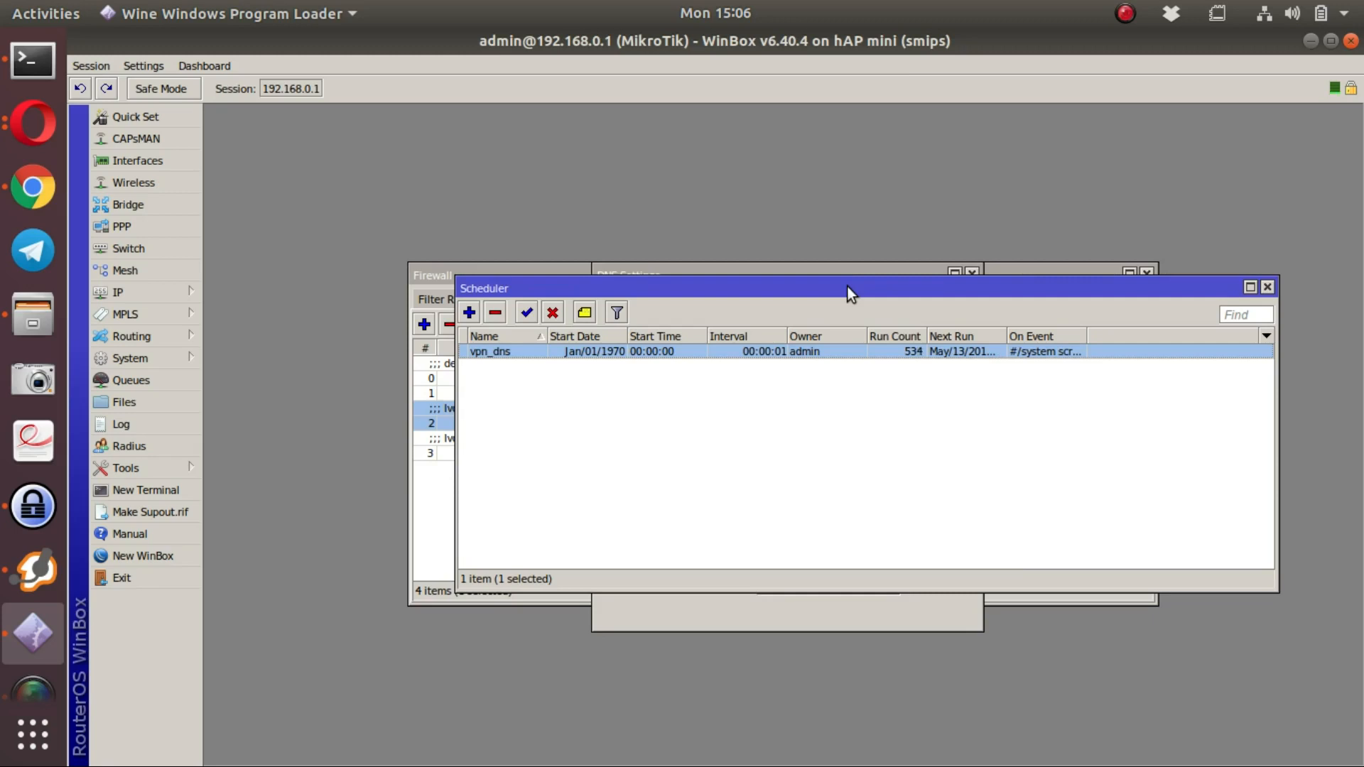
mouse_move(784, 64)
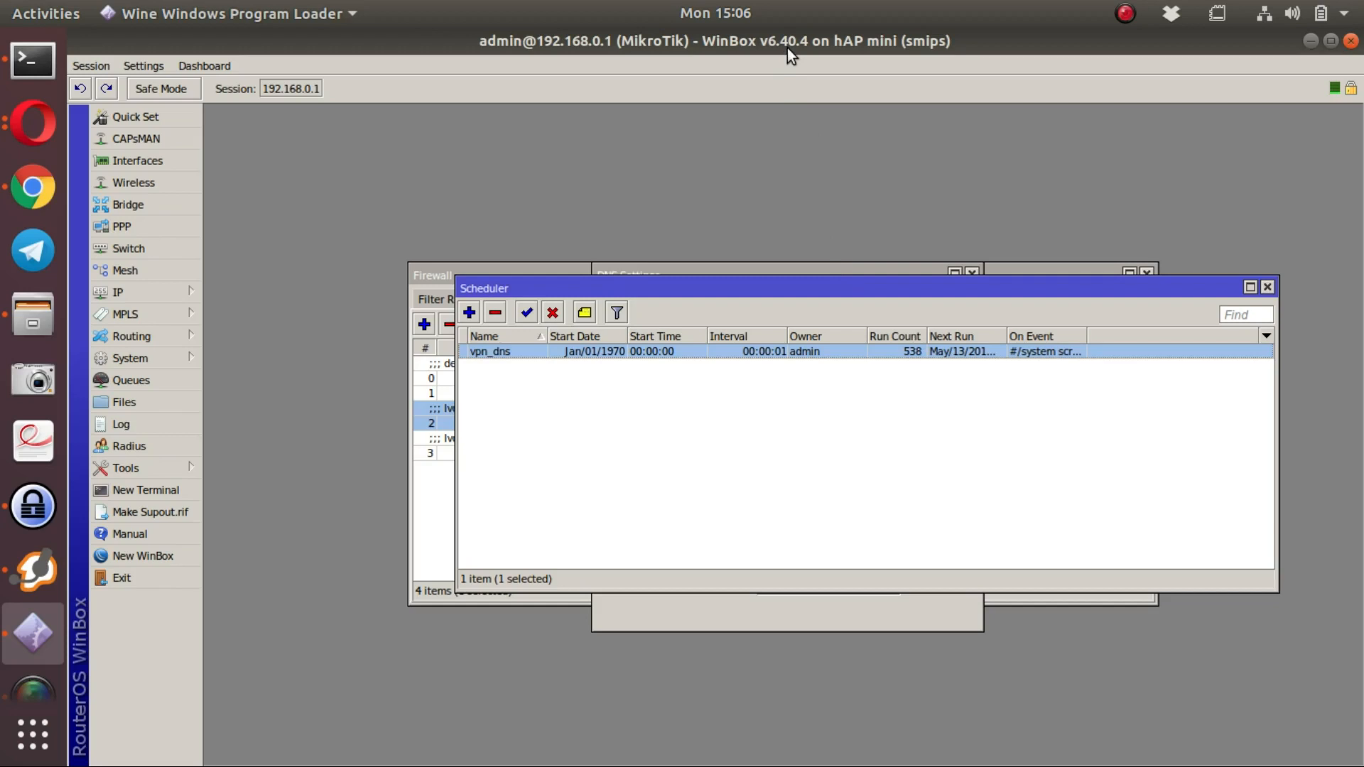
left_click(130, 359)
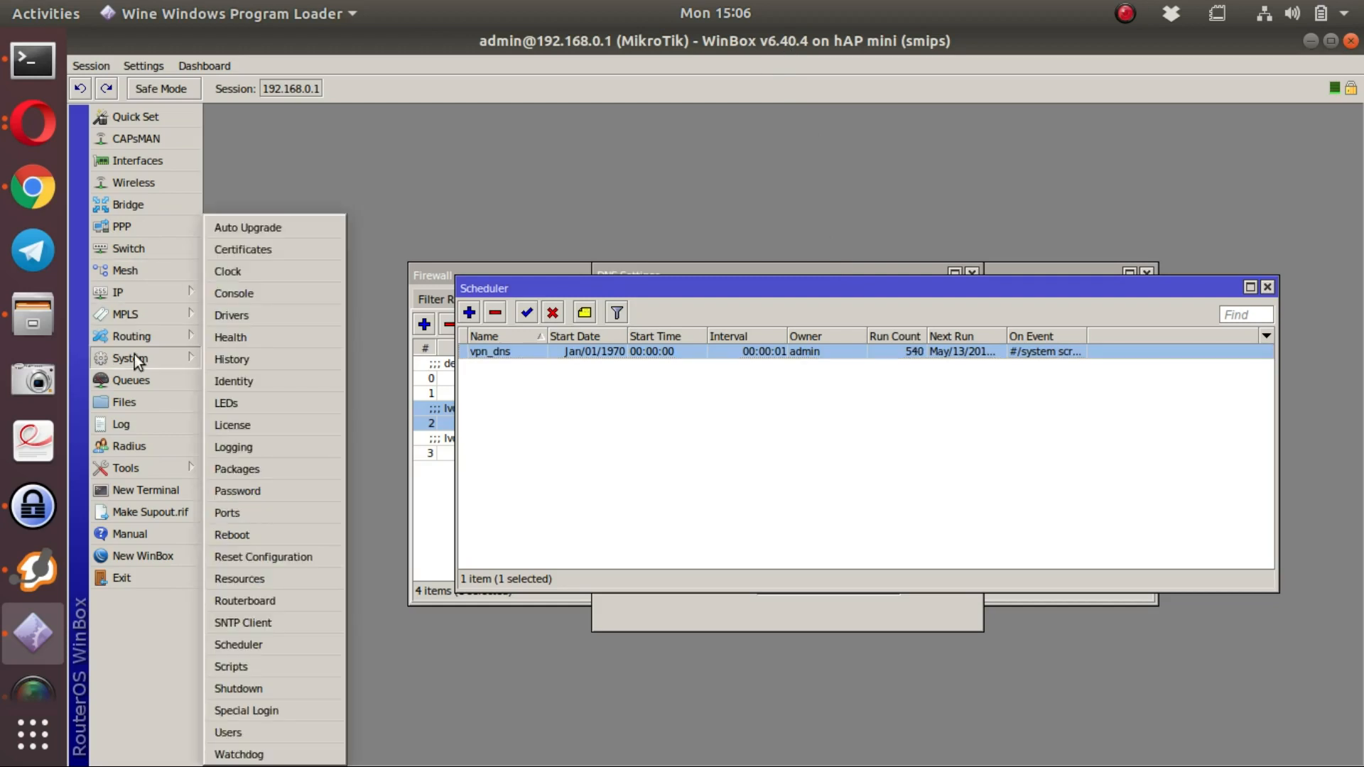
mouse_move(217, 487)
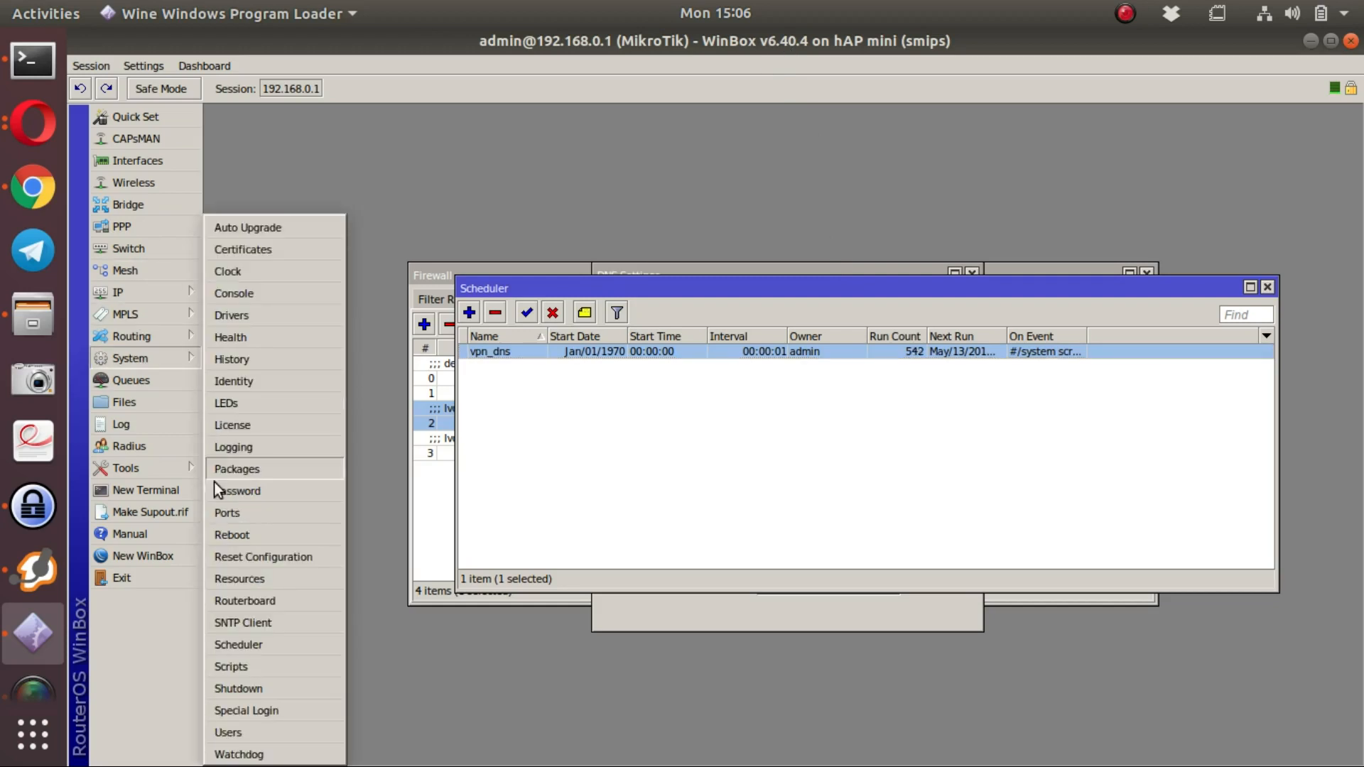
left_click(244, 600)
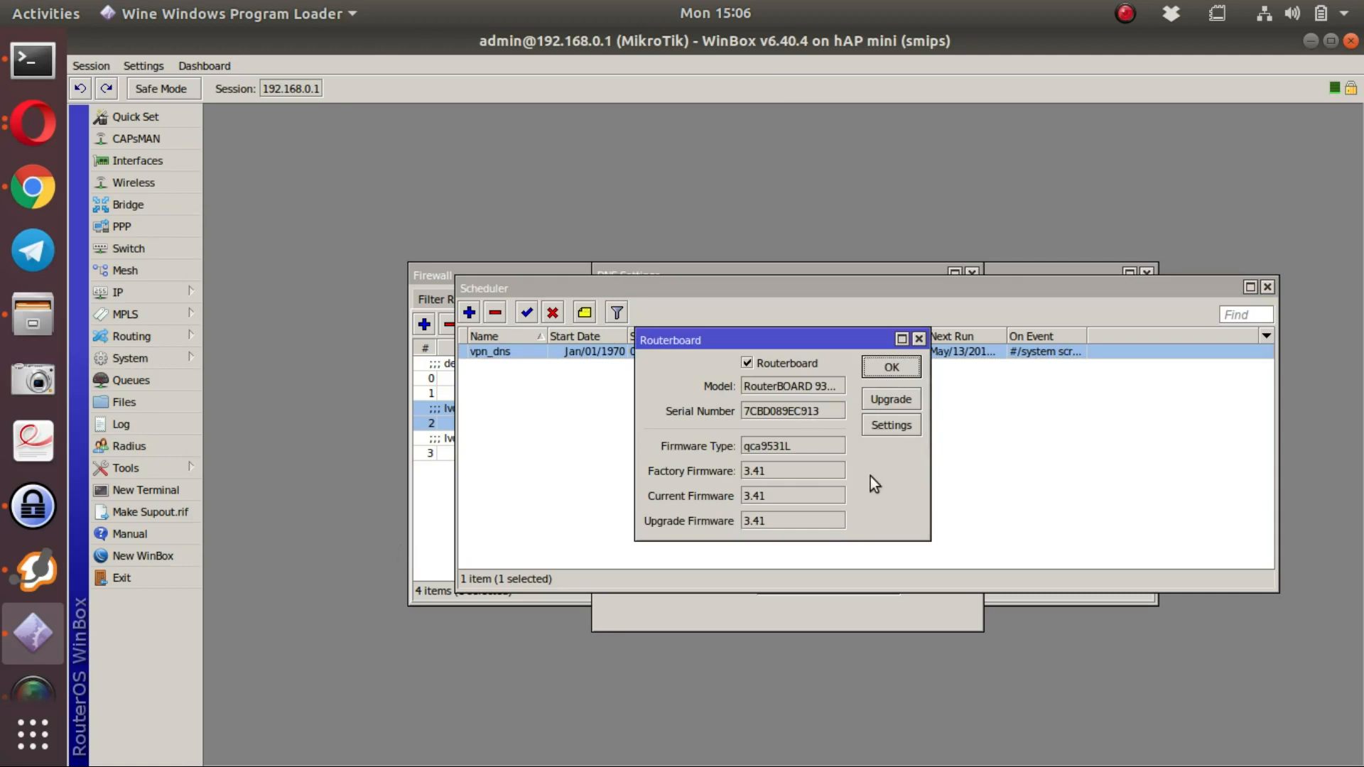
mouse_move(784, 501)
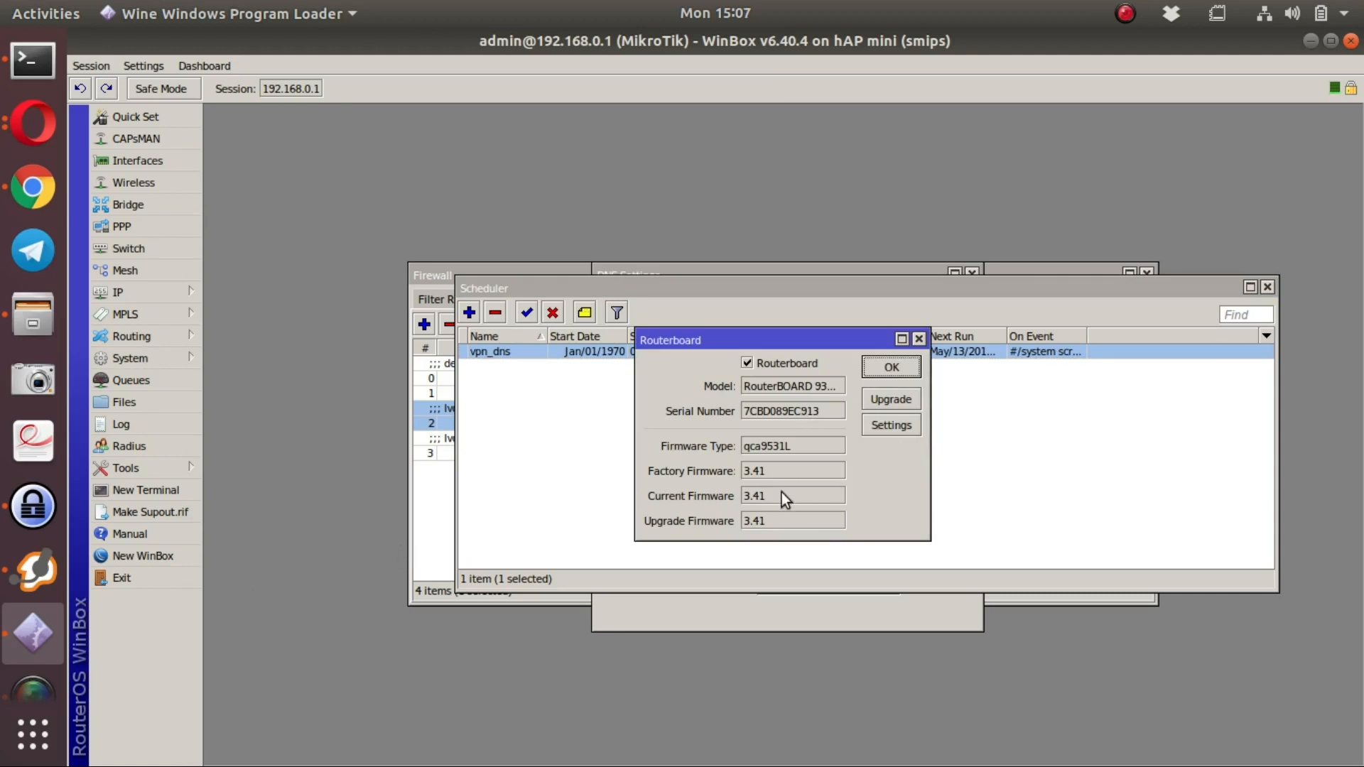
mouse_move(914, 413)
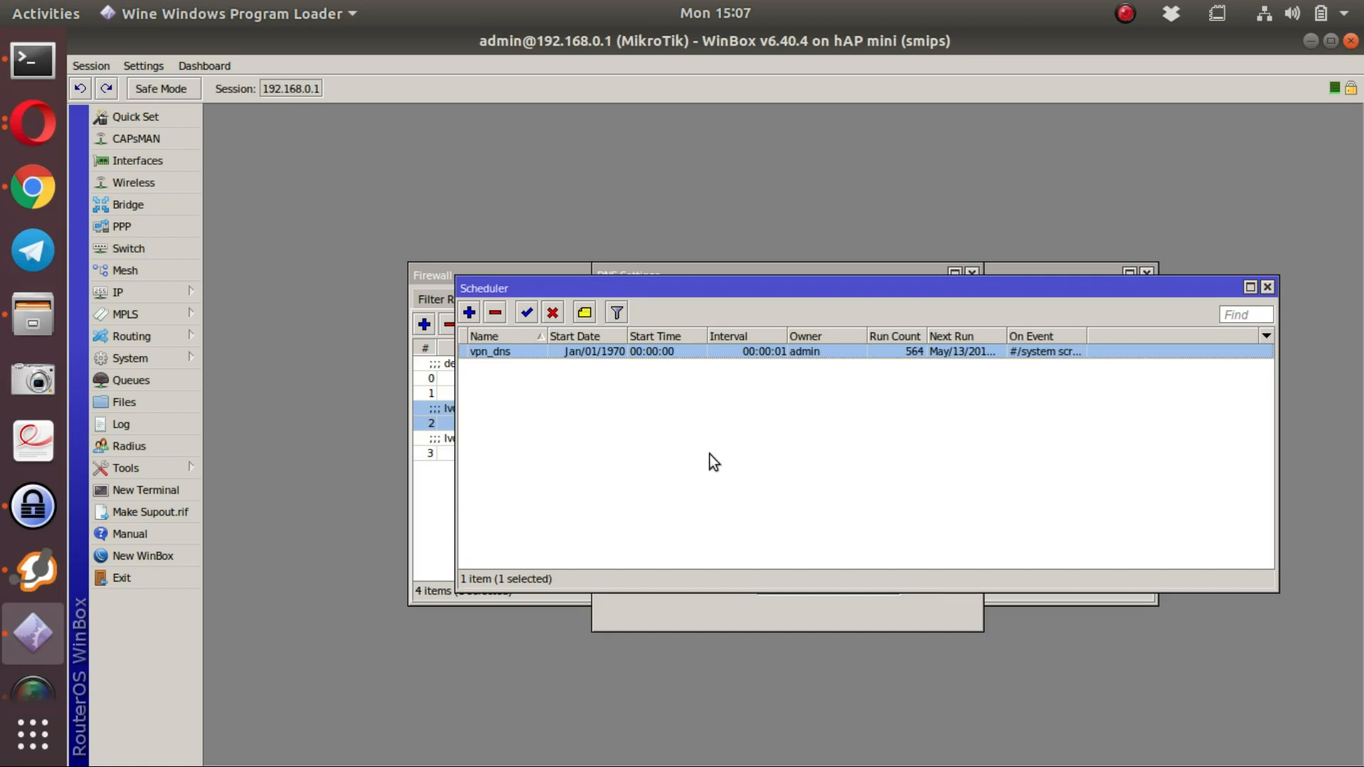
mouse_move(770, 89)
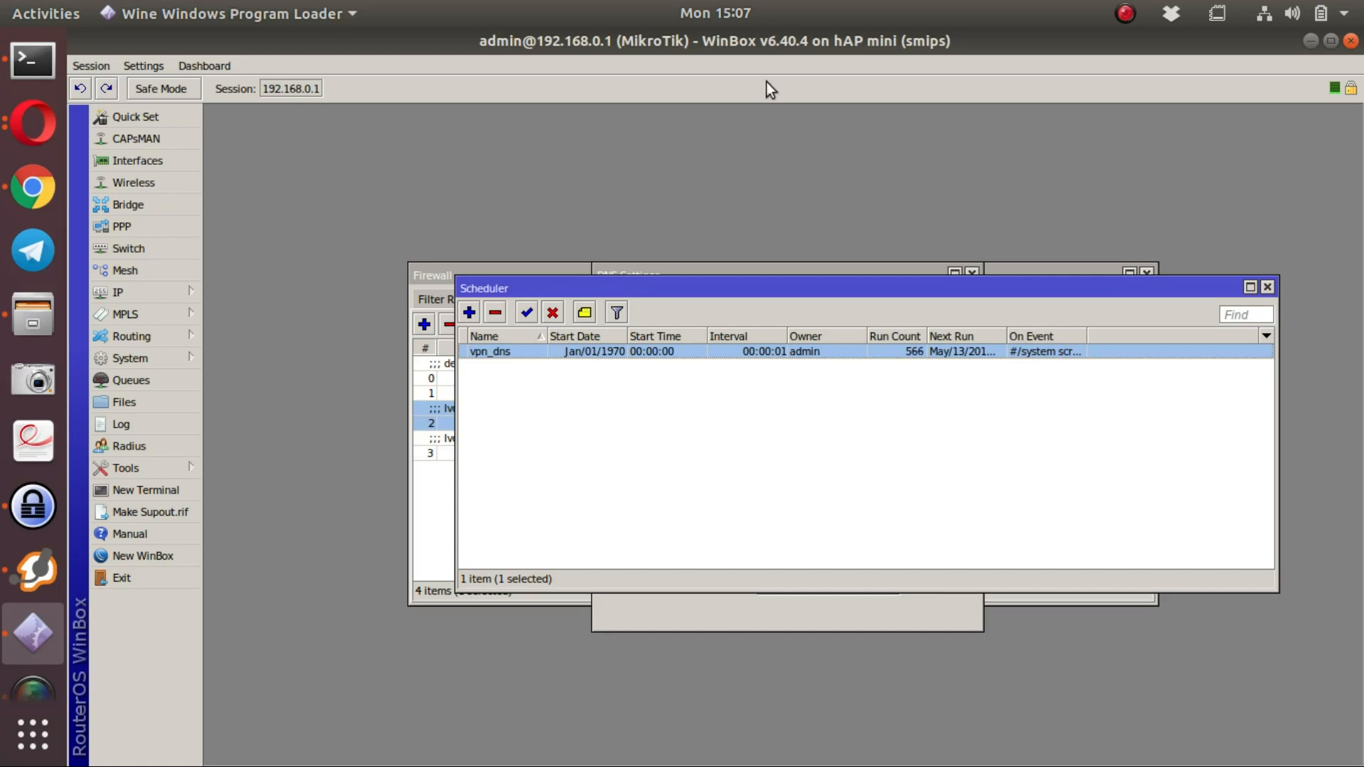